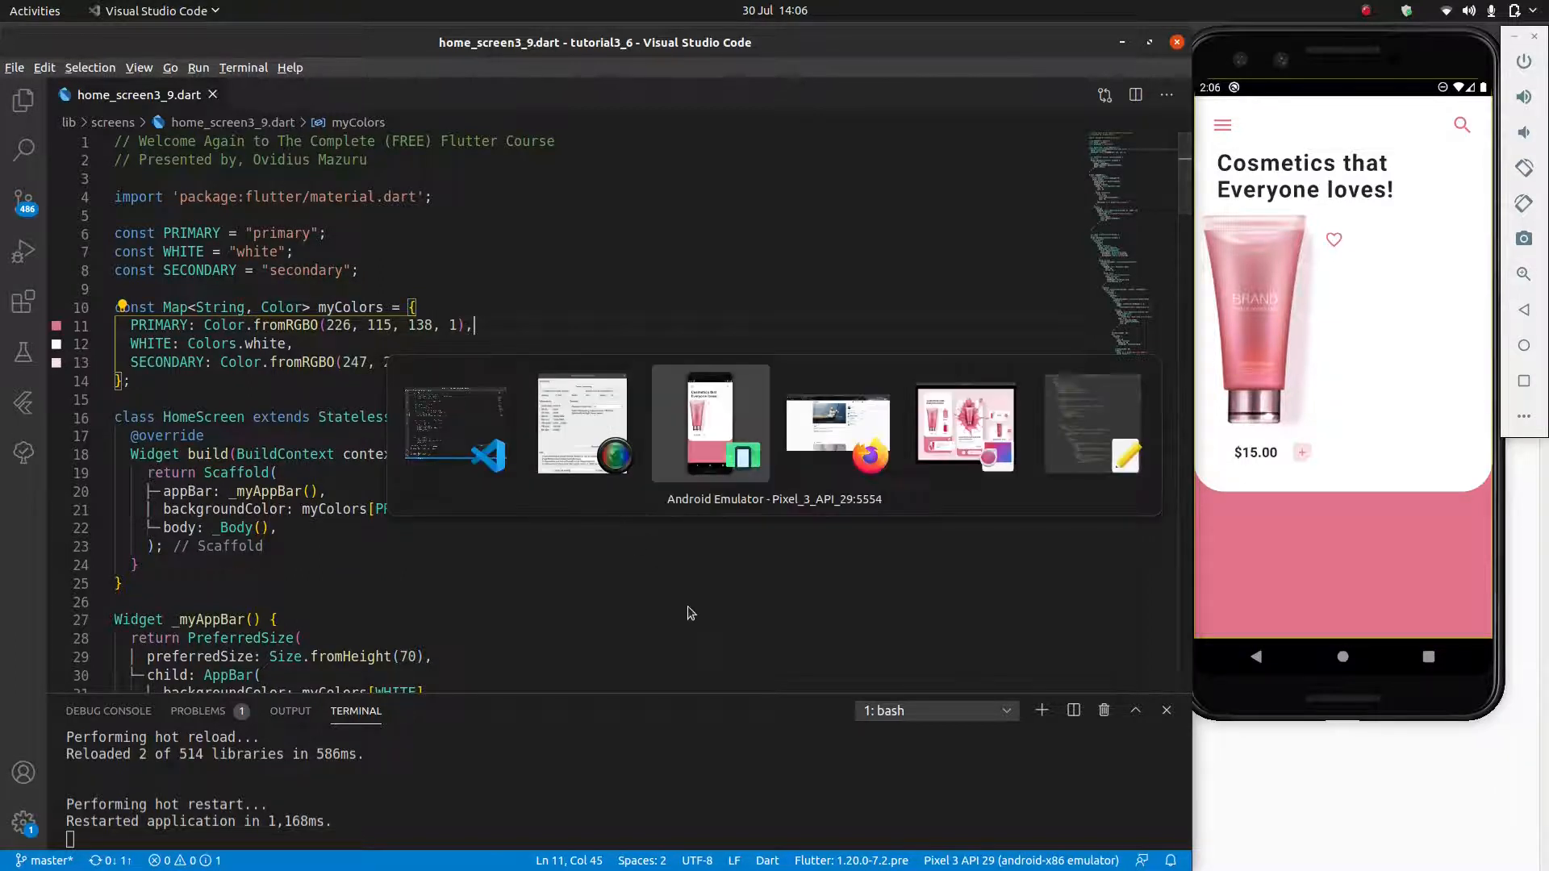
# Step: Review the Dribbble design image, then return to the home screen code
pyautogui.click(708, 423)
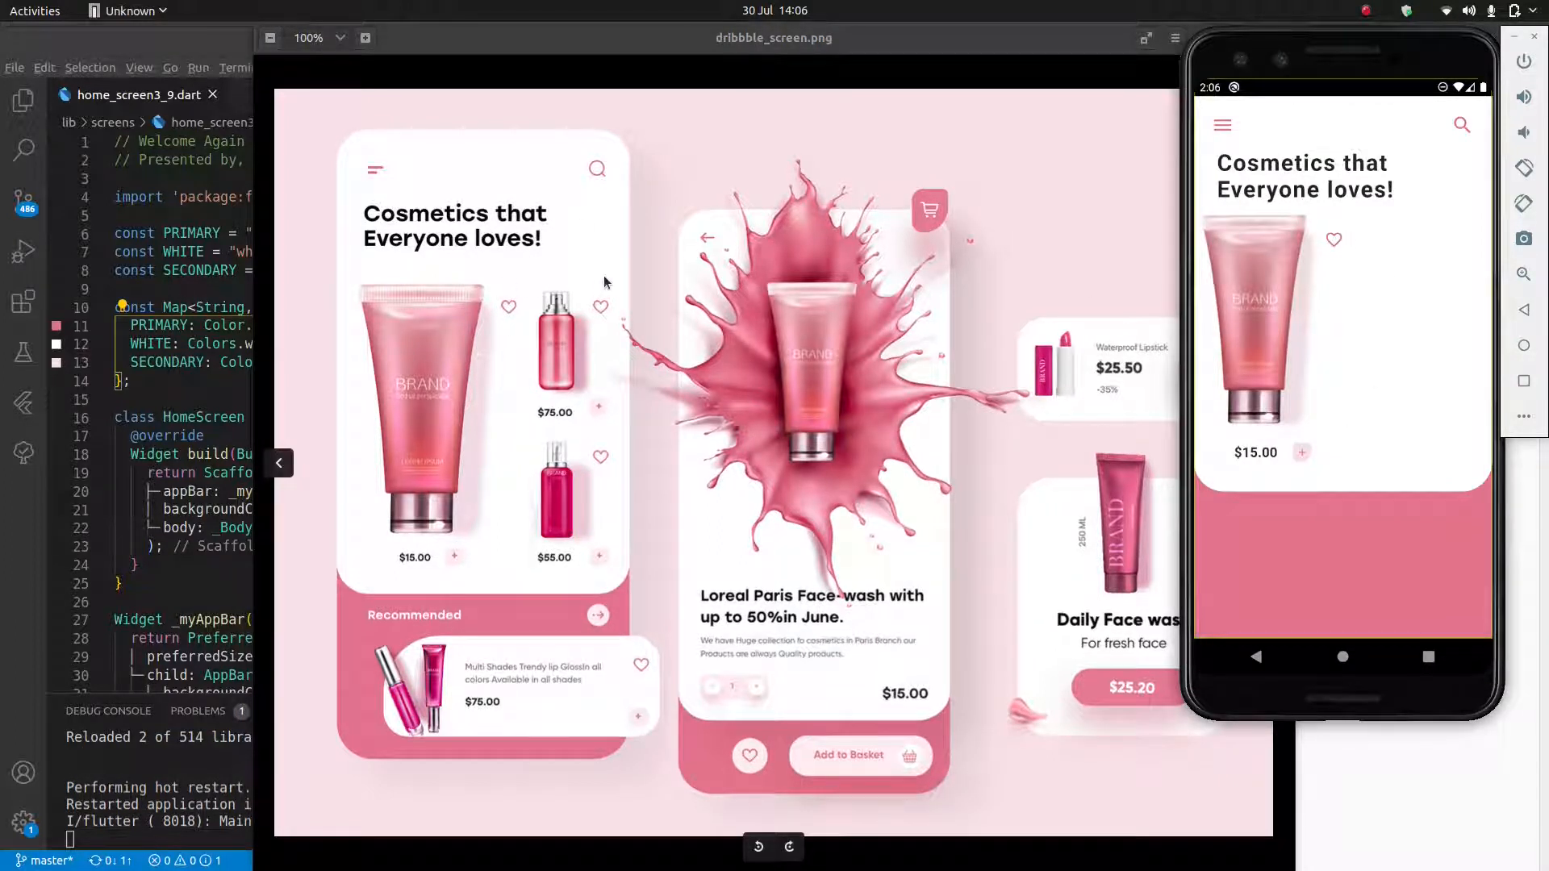
pyautogui.moveTo(648, 258)
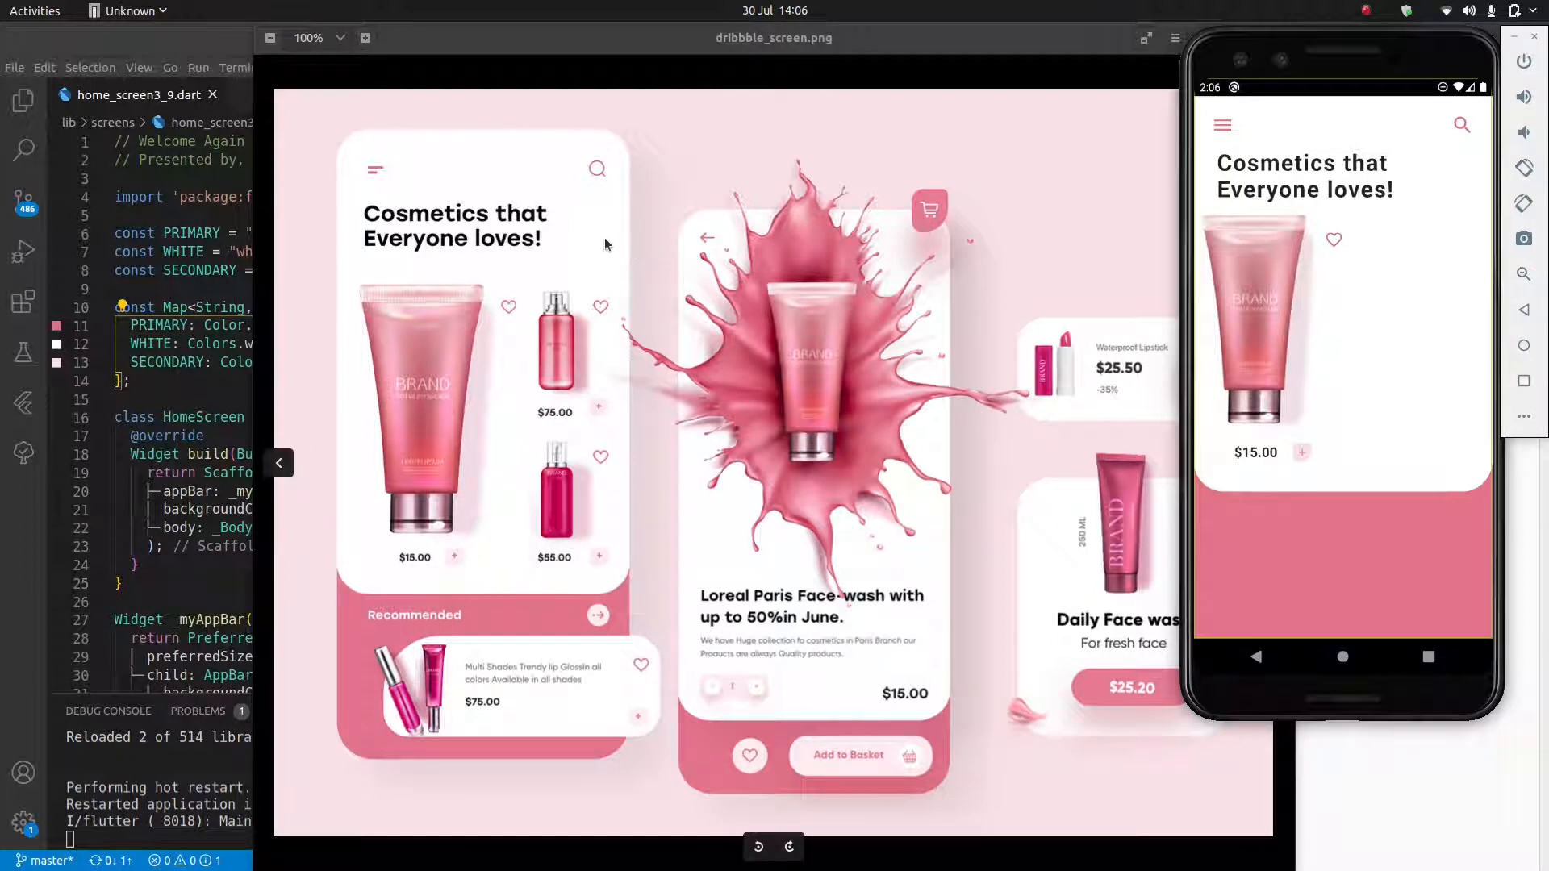
pyautogui.moveTo(1362, 71)
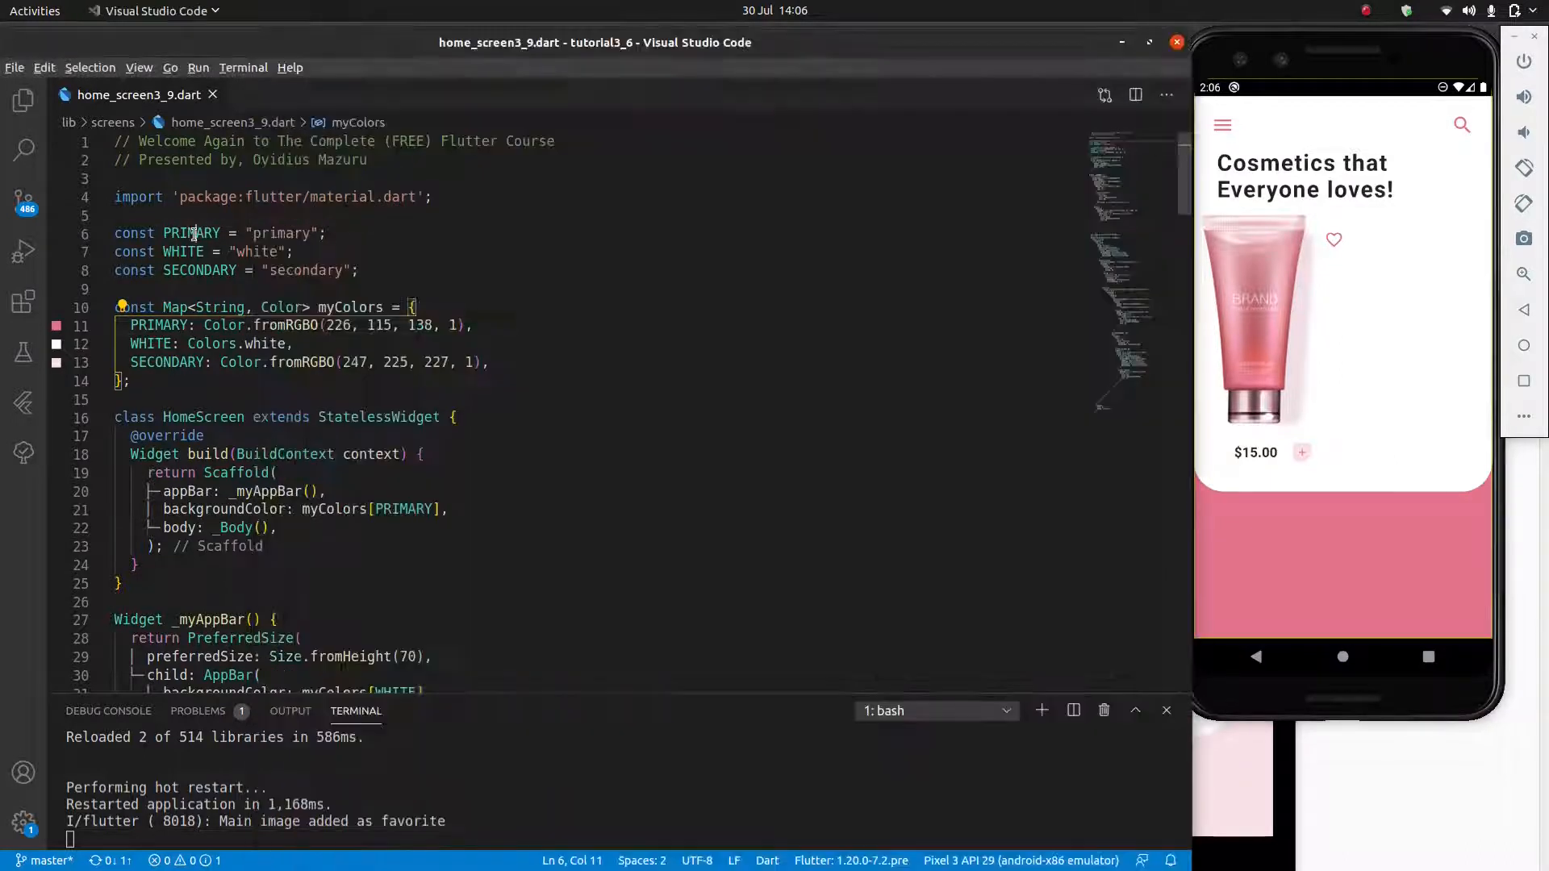
pyautogui.scroll(-3)
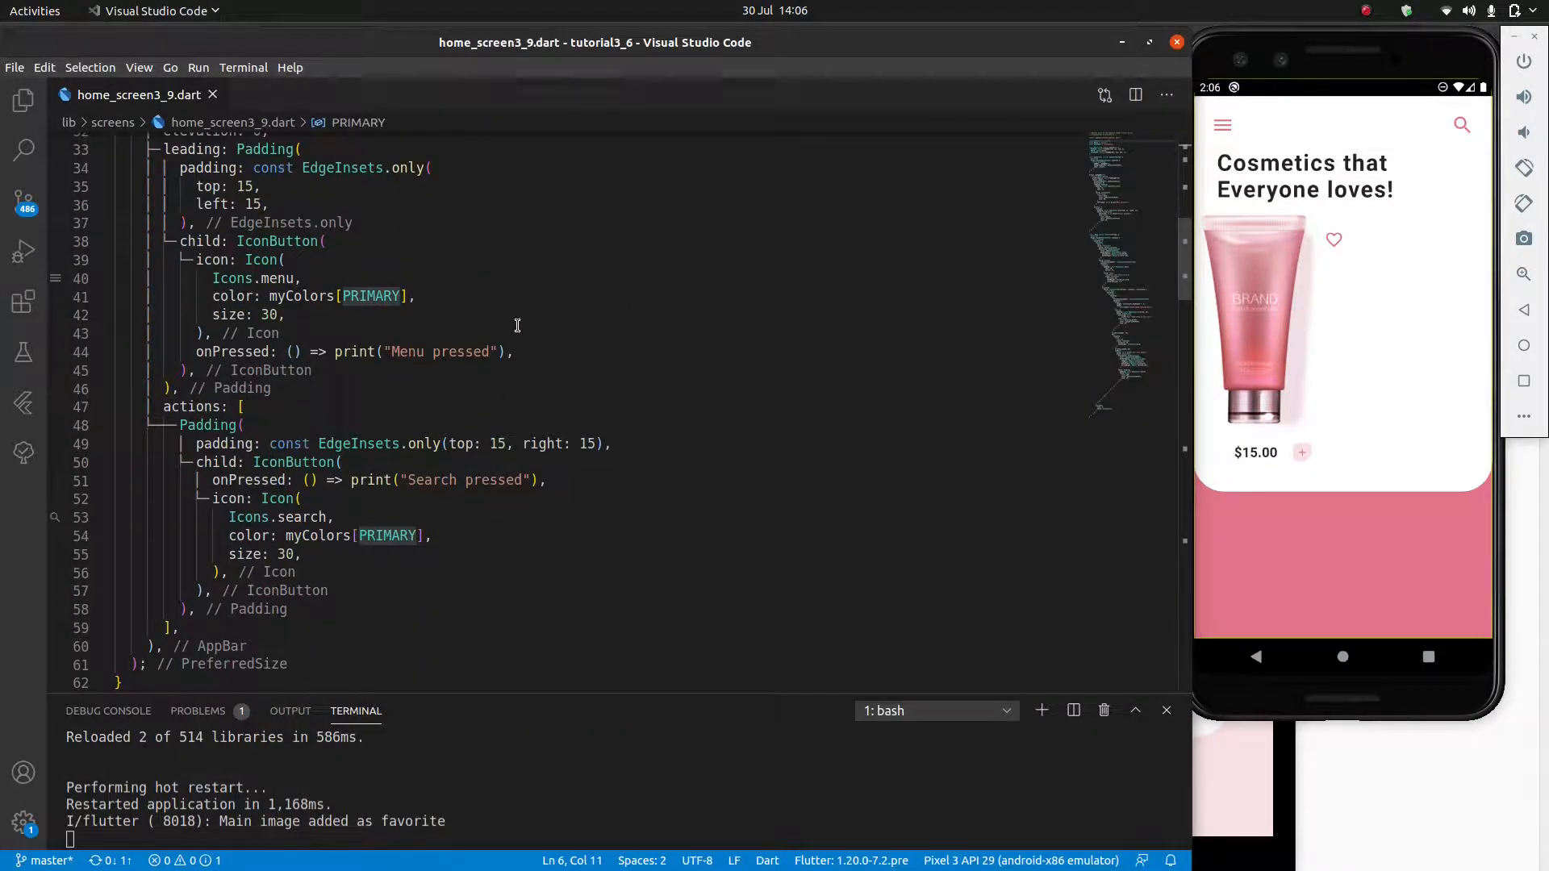
pyautogui.scroll(-3)
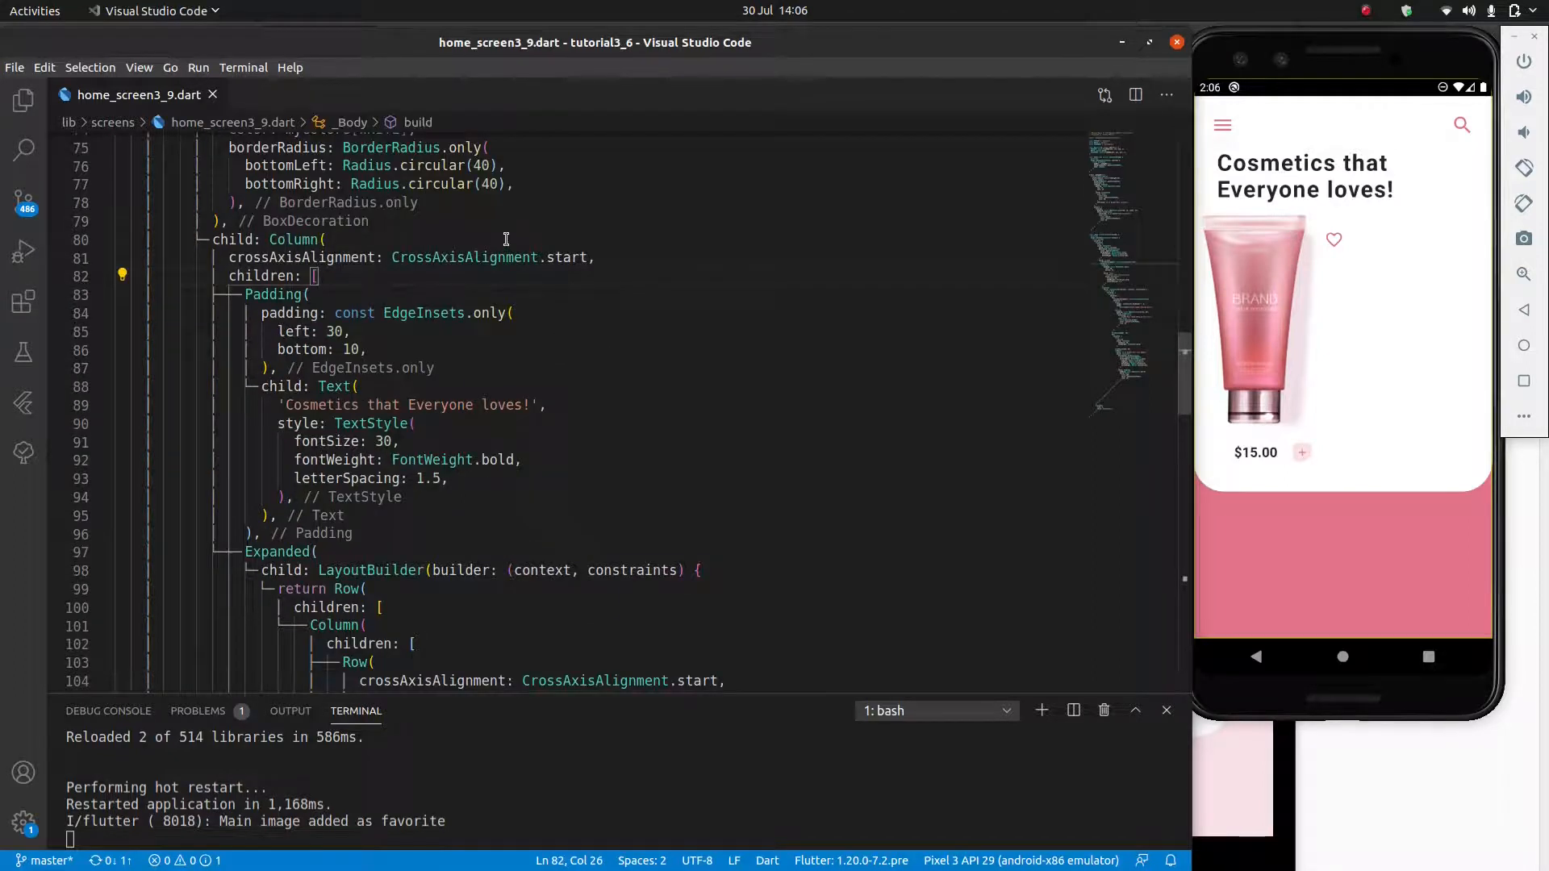
pyautogui.click(326, 238)
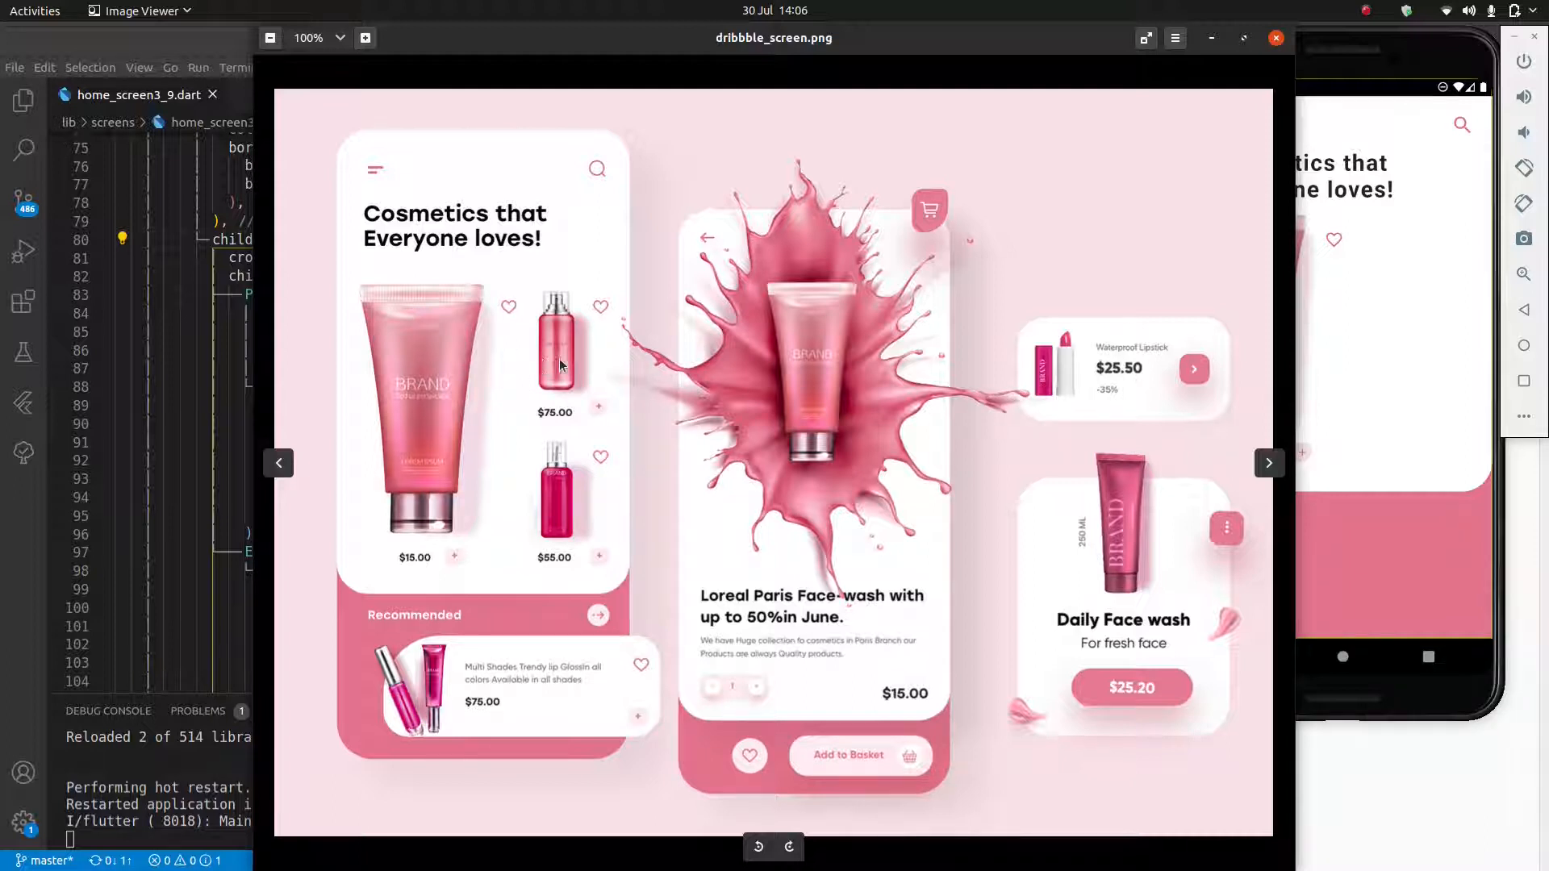
pyautogui.moveTo(499, 302)
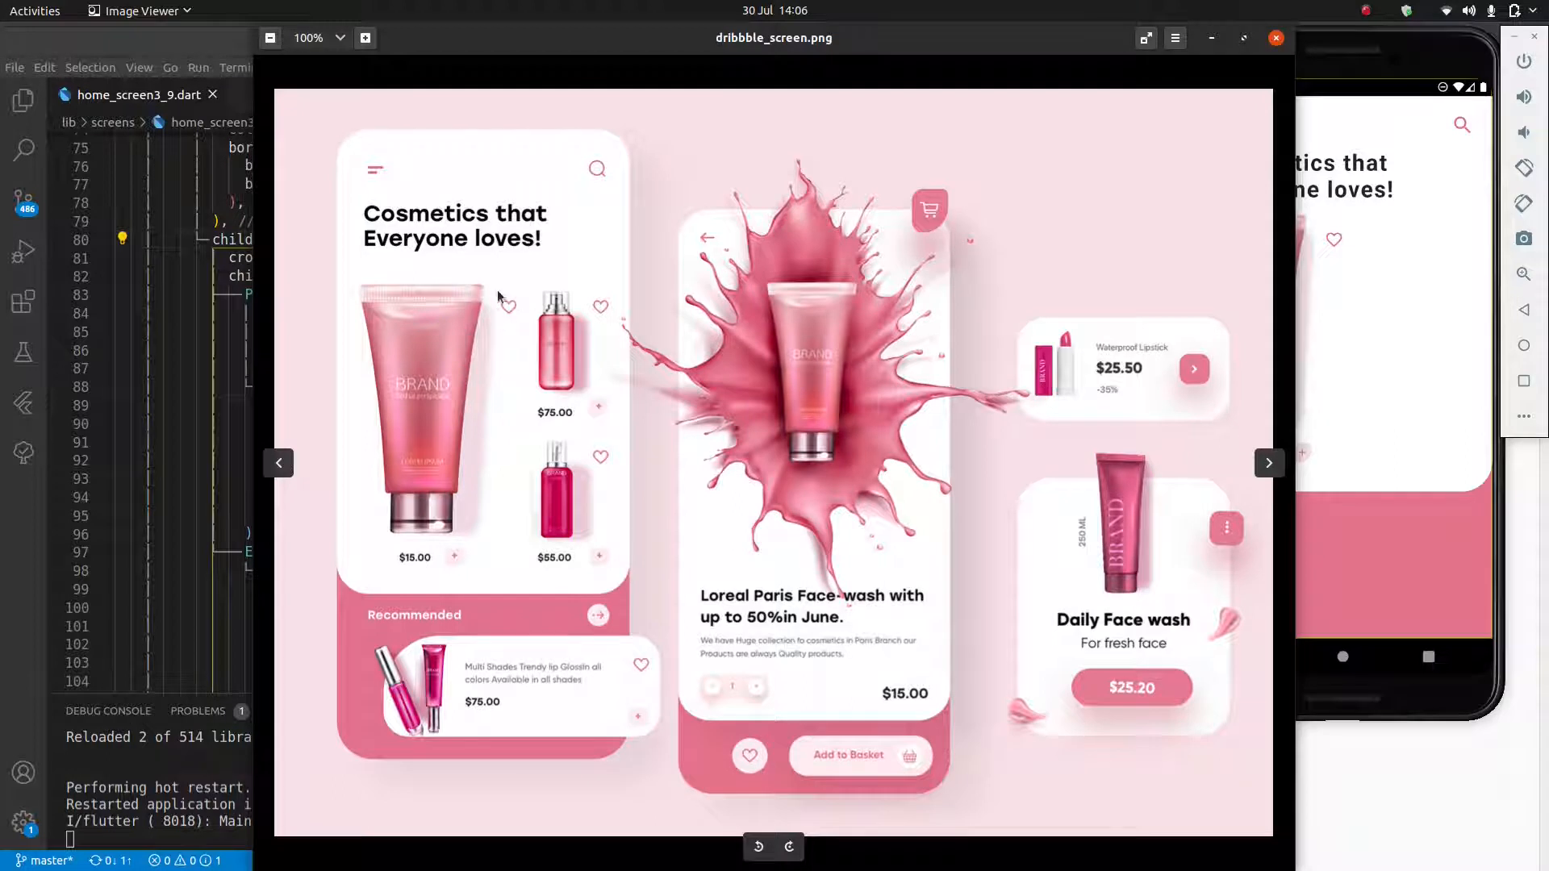
pyautogui.moveTo(511, 321)
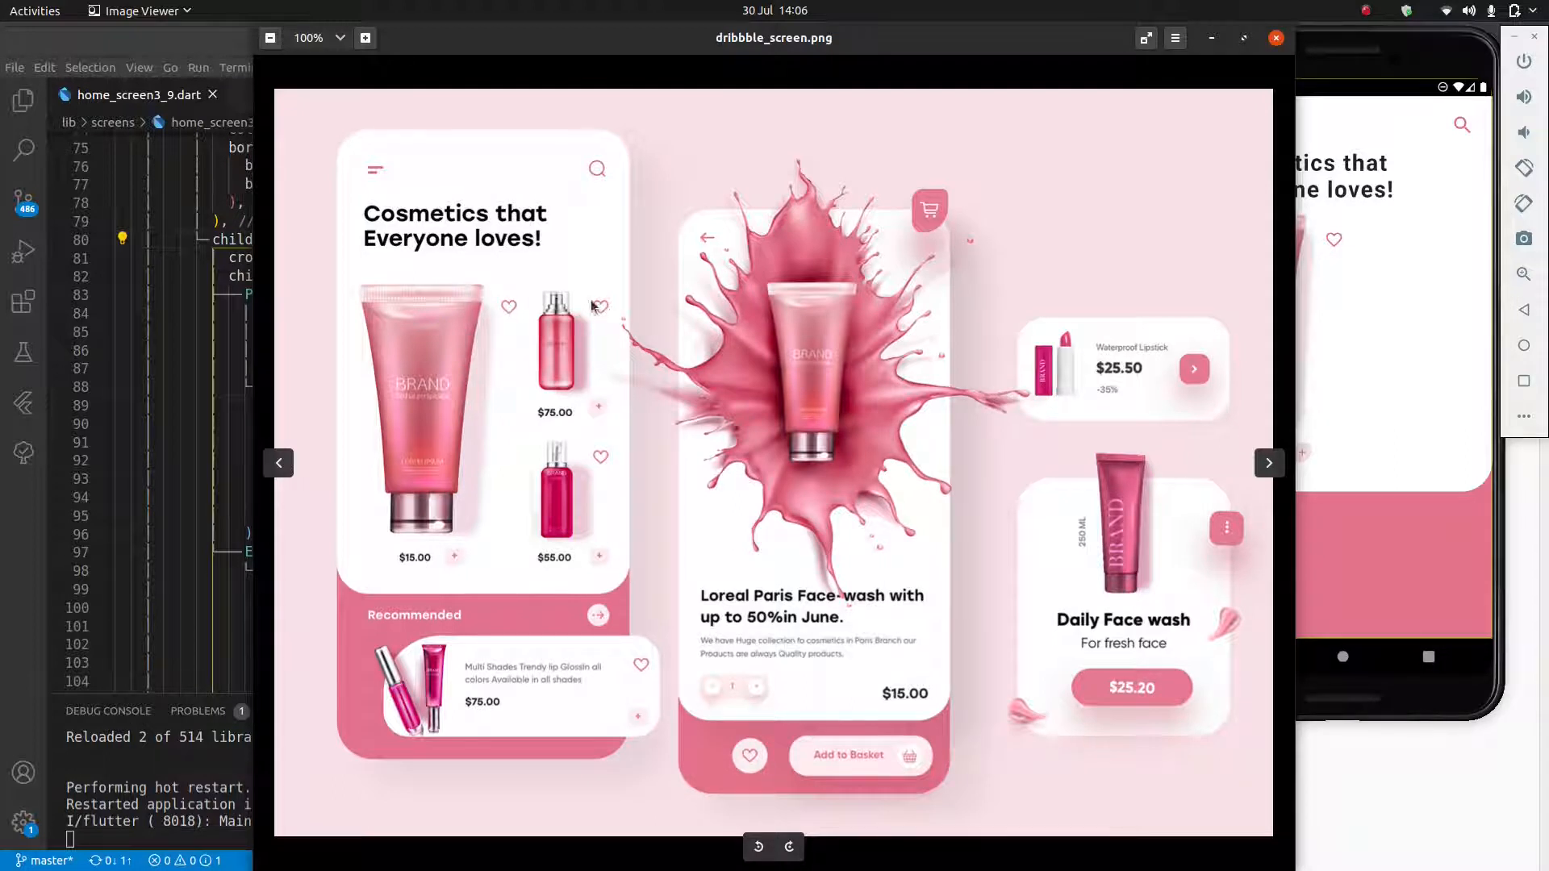
pyautogui.moveTo(405, 576)
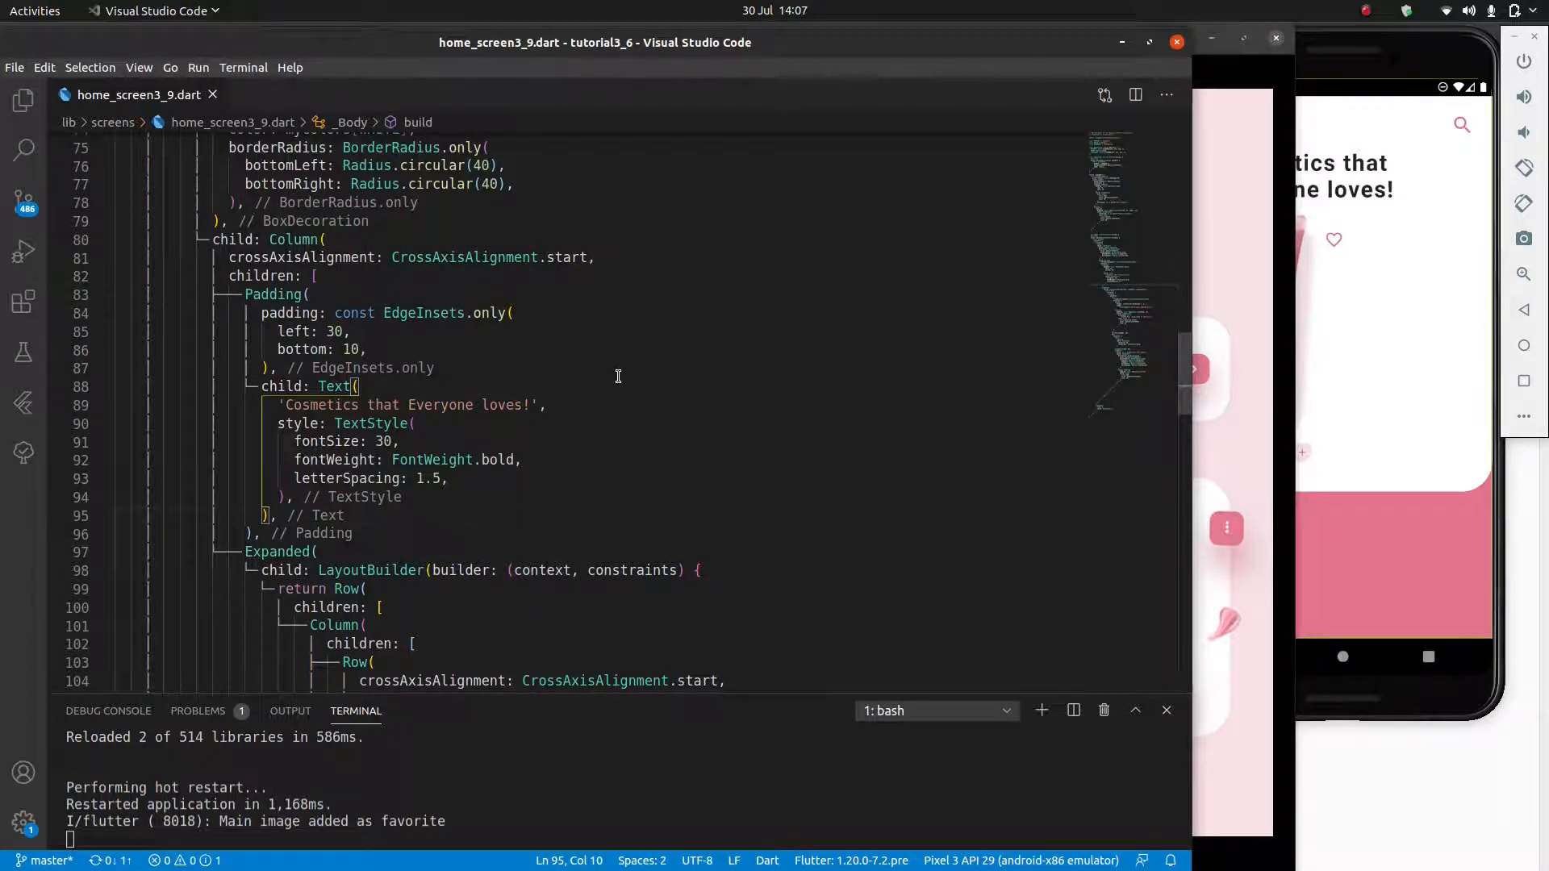
# Step: Select the large product tile's Column under the LayoutBuilder Row and cut the whole widget
pyautogui.scroll(-3)
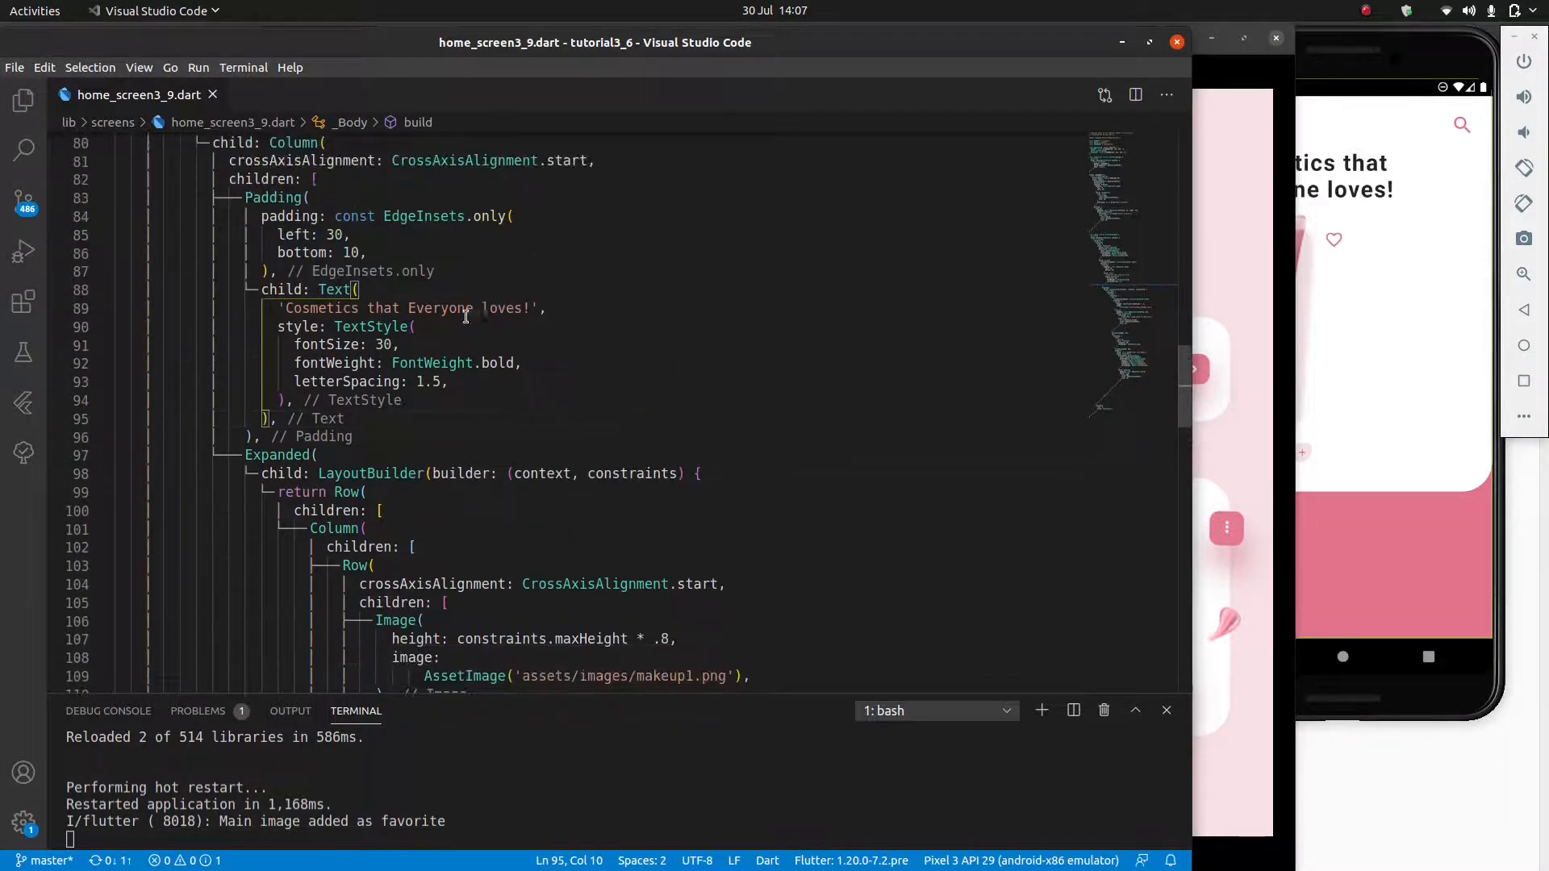
pyautogui.scroll(-3)
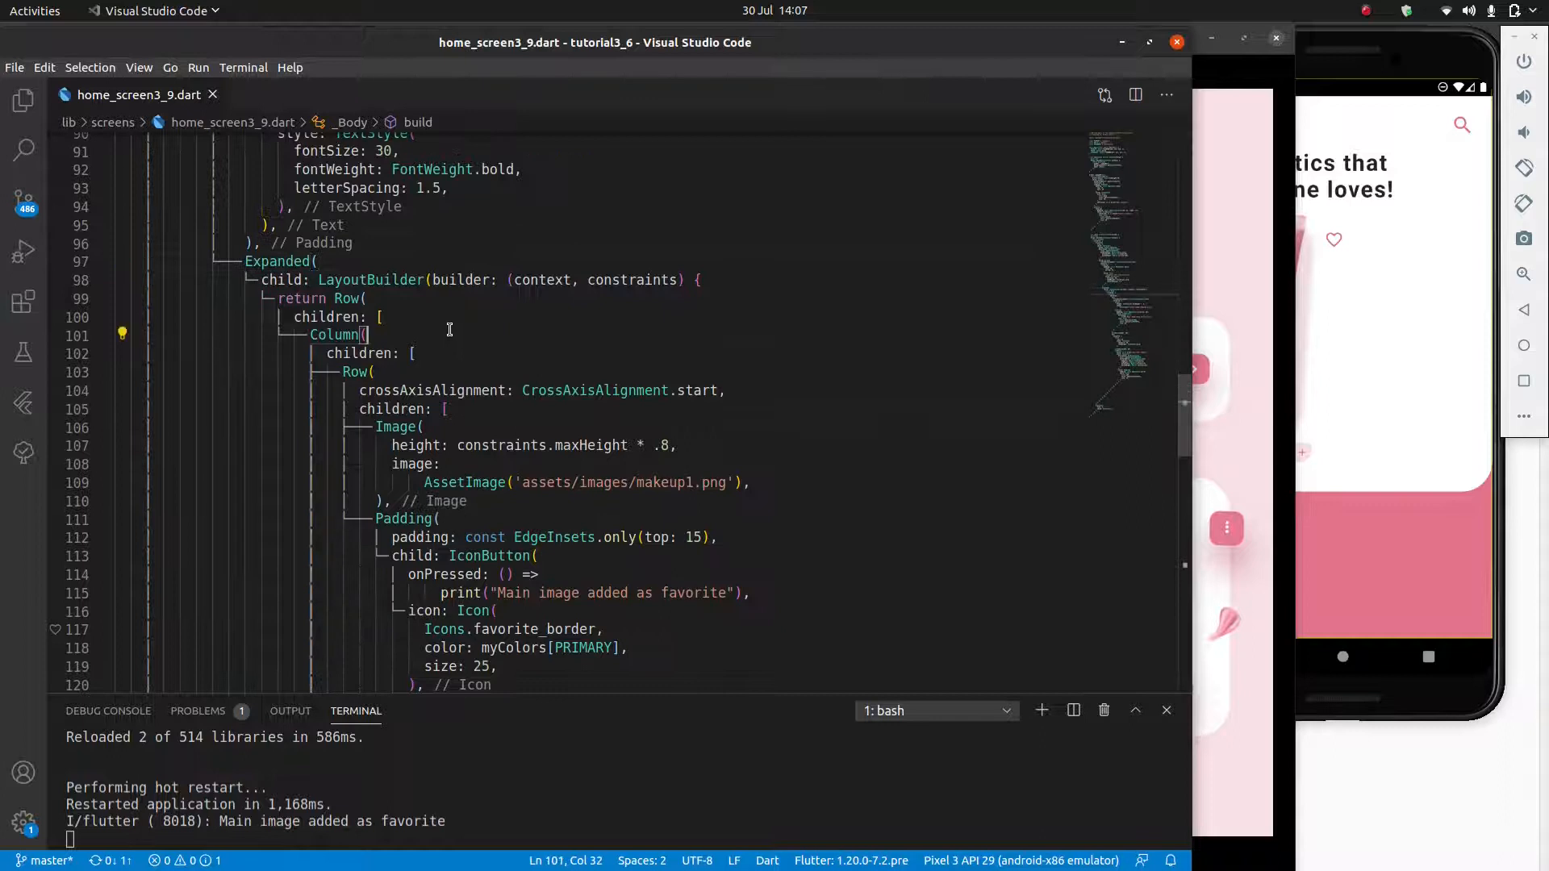
pyautogui.doubleClick(335, 334)
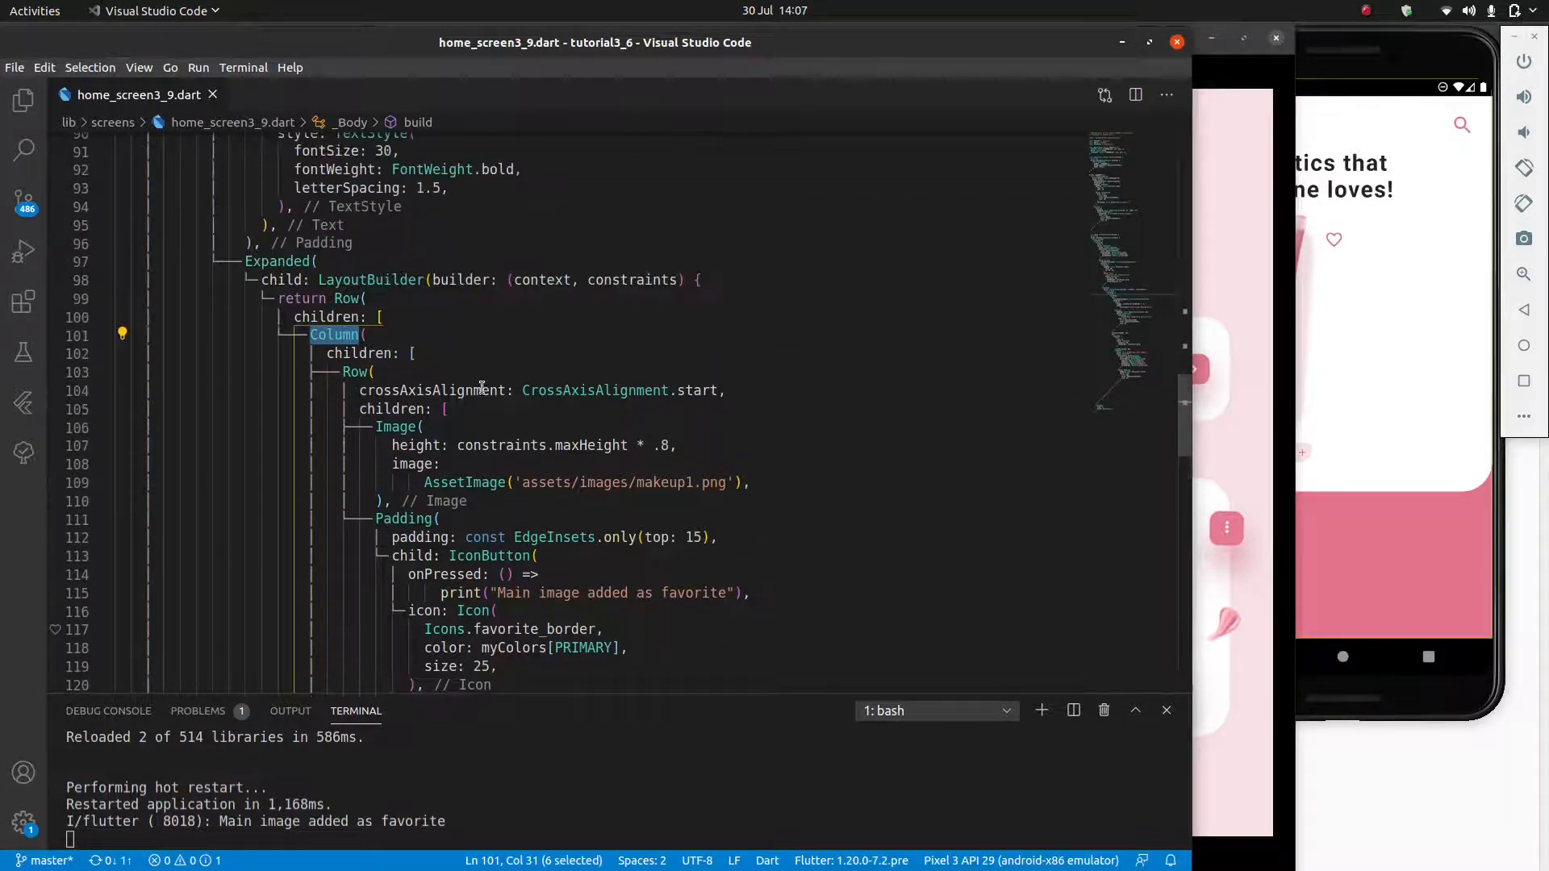
pyautogui.moveTo(279, 261)
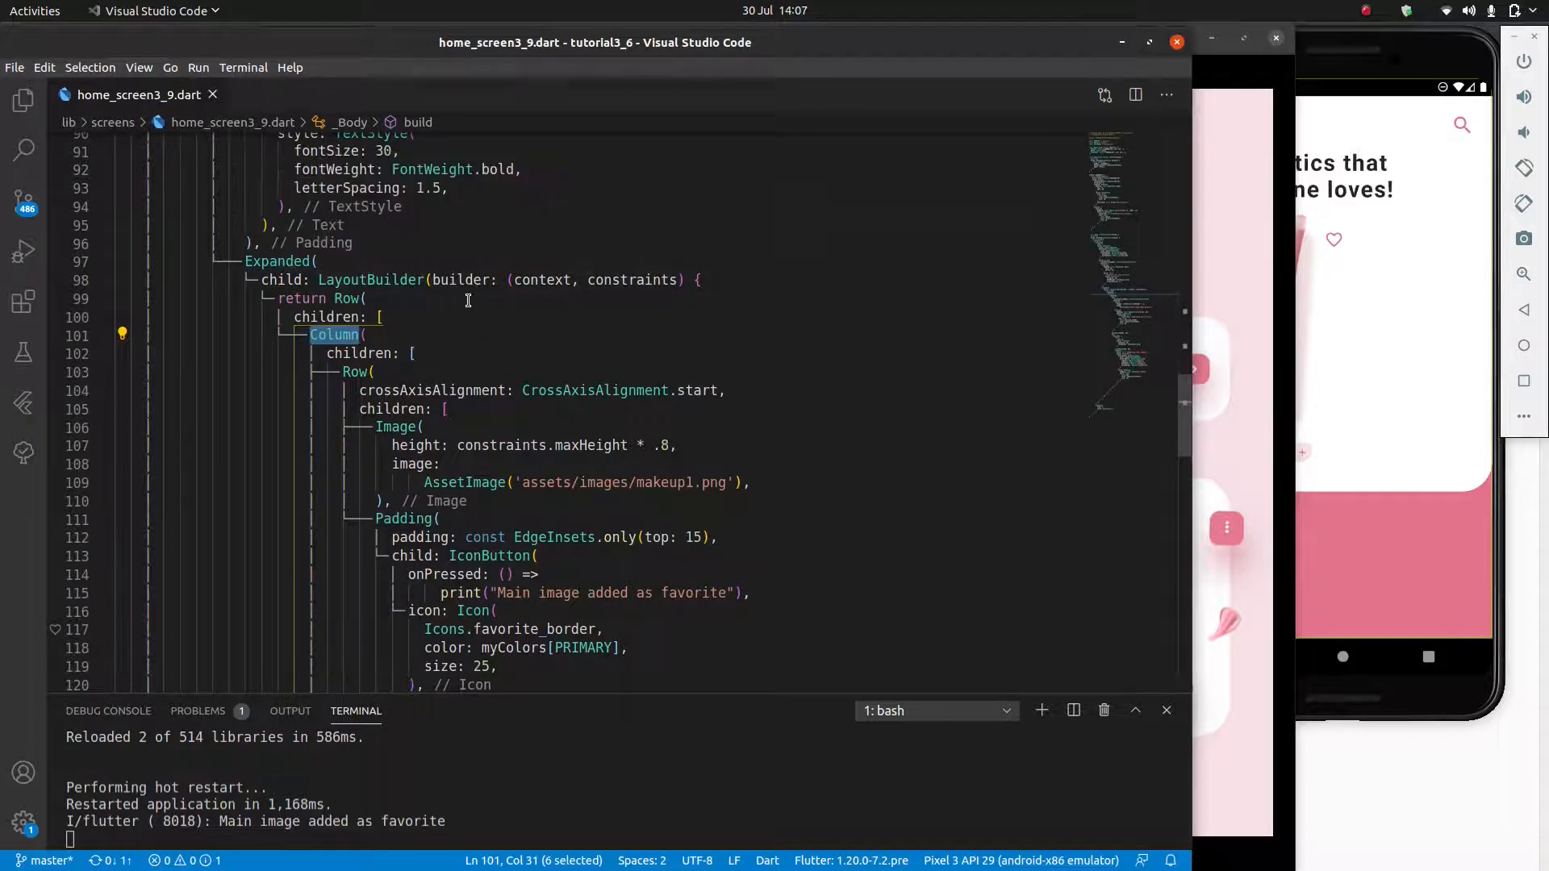
pyautogui.moveTo(369, 279)
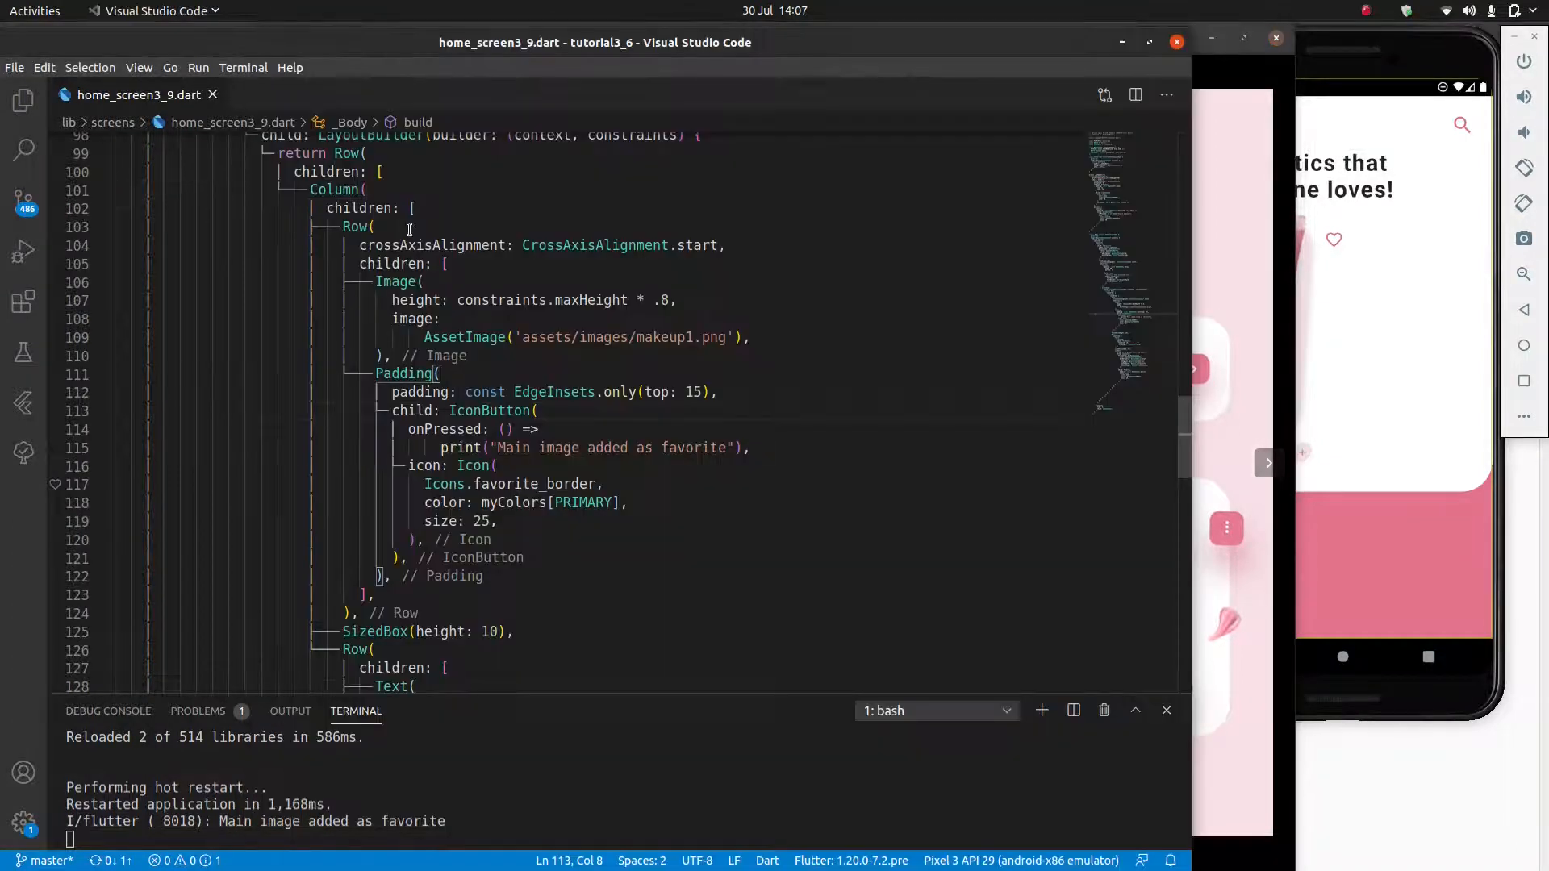
pyautogui.scroll(-3)
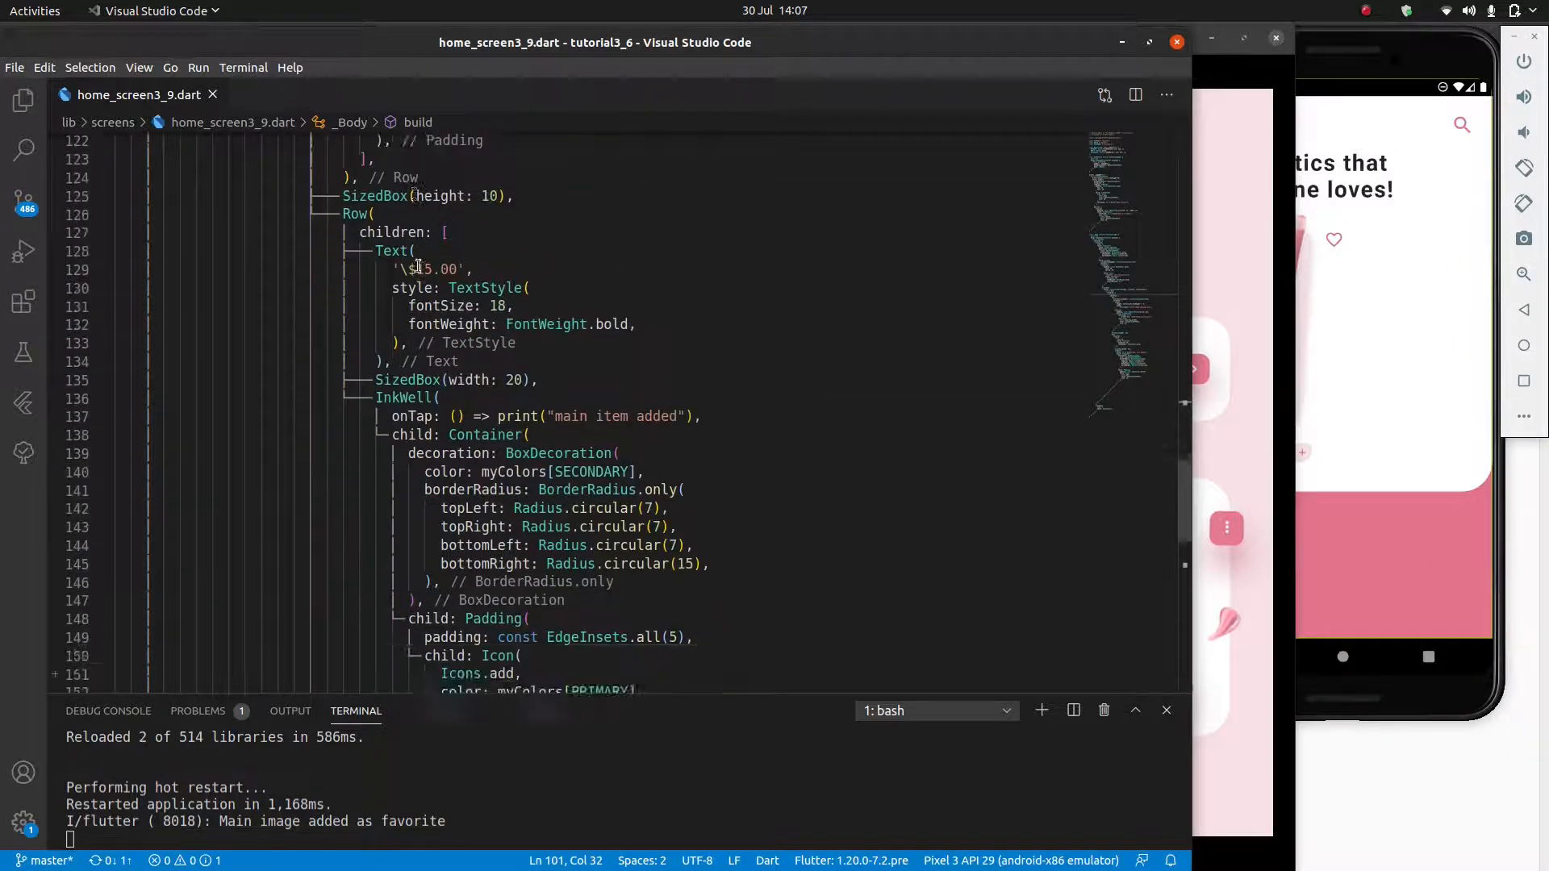
pyautogui.scroll(-3)
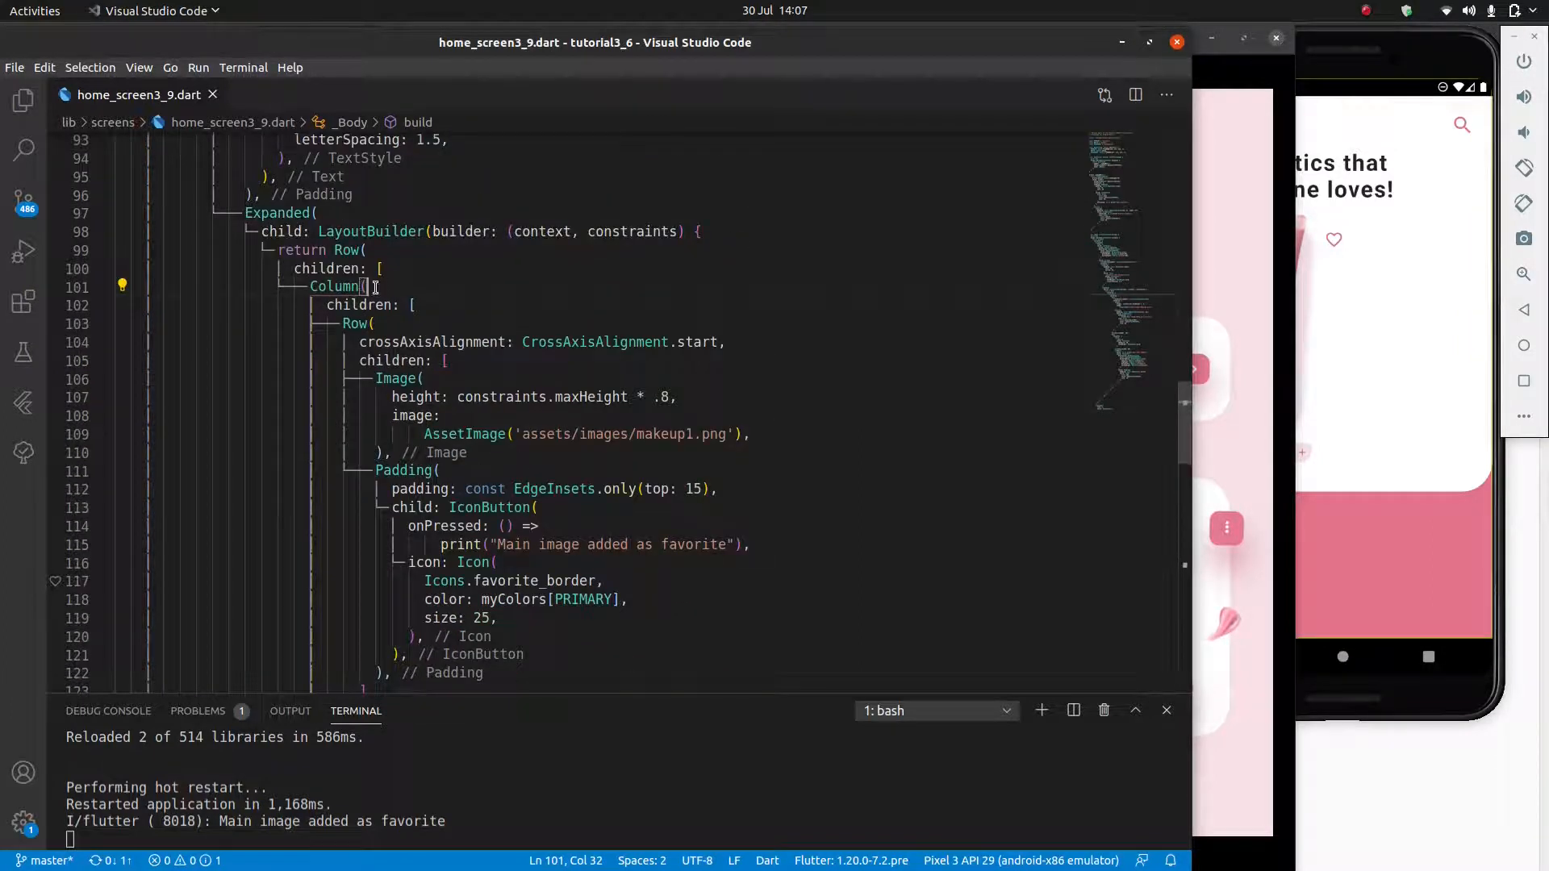
pyautogui.scroll(-3)
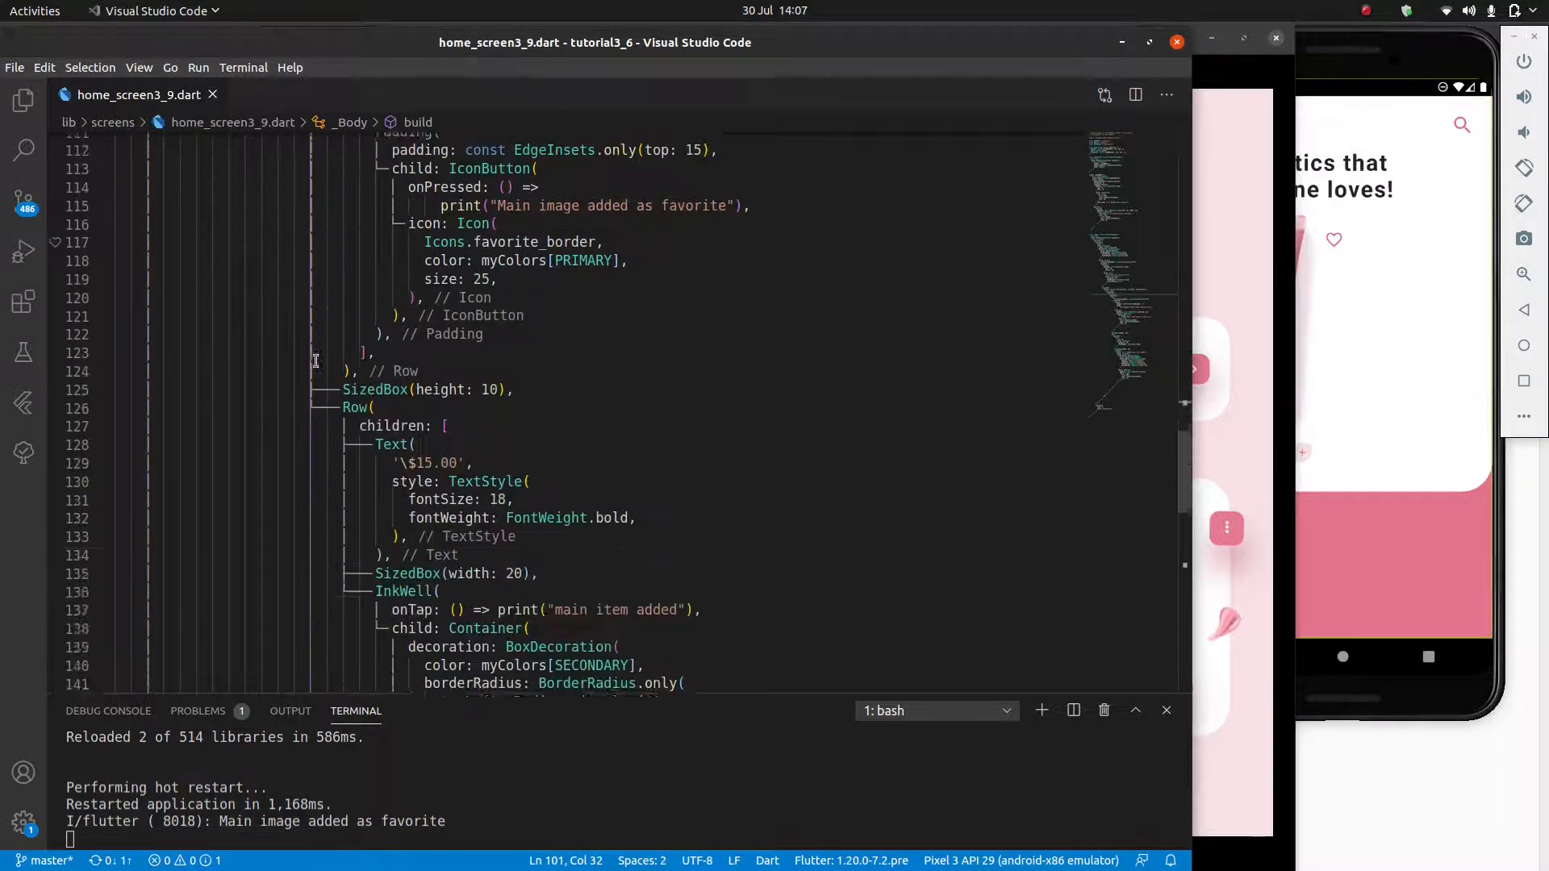
pyautogui.scroll(-3)
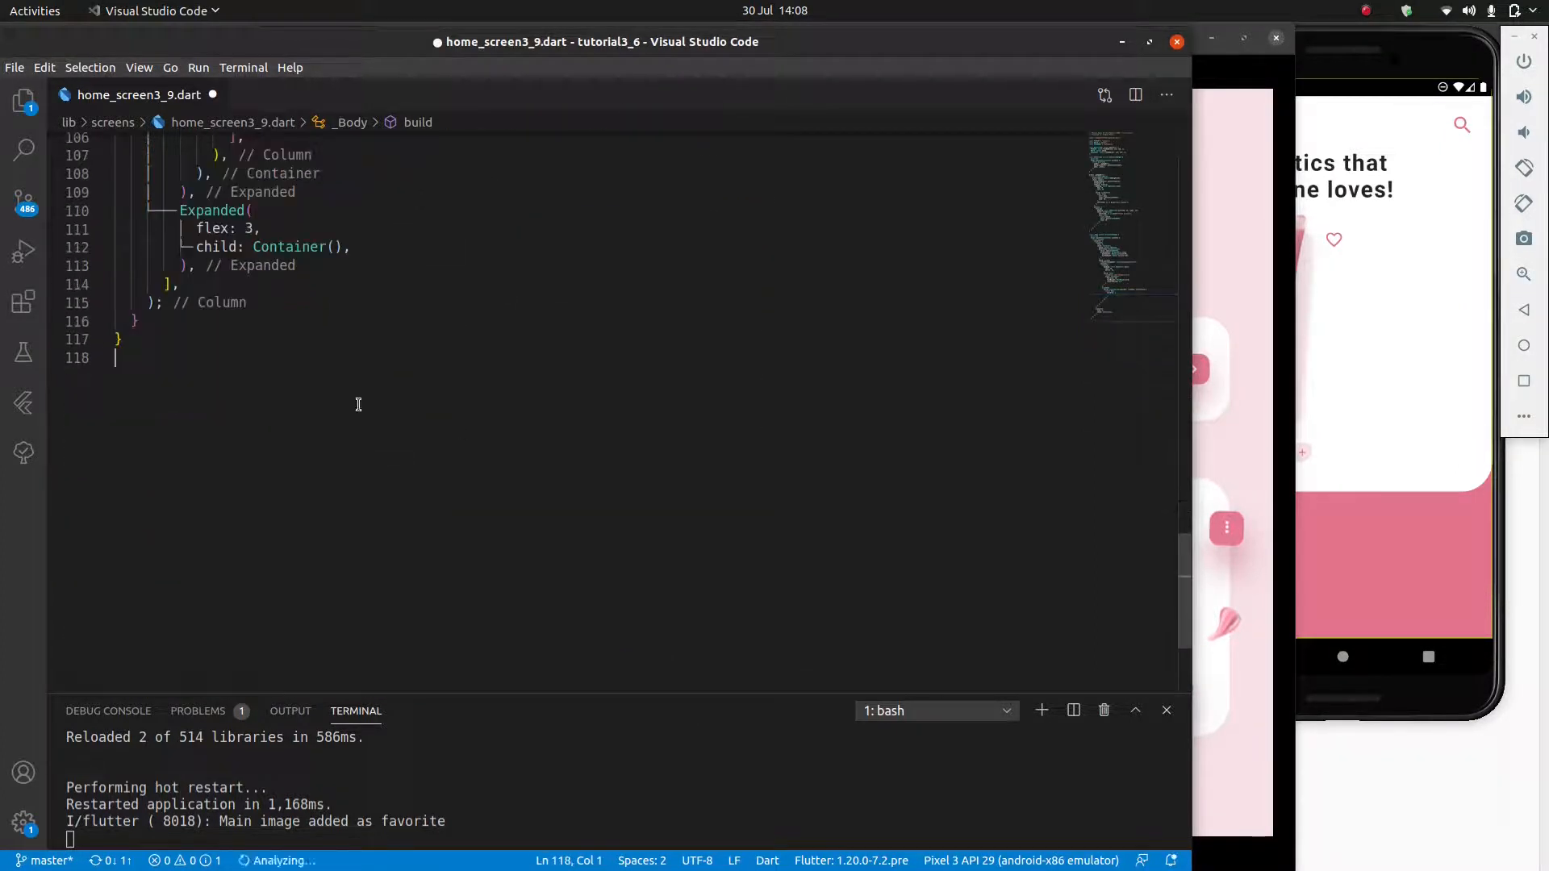
# Step: Create class _ImageTile with the stl snippet and paste the cut Column as its build return
pyautogui.write('stl')
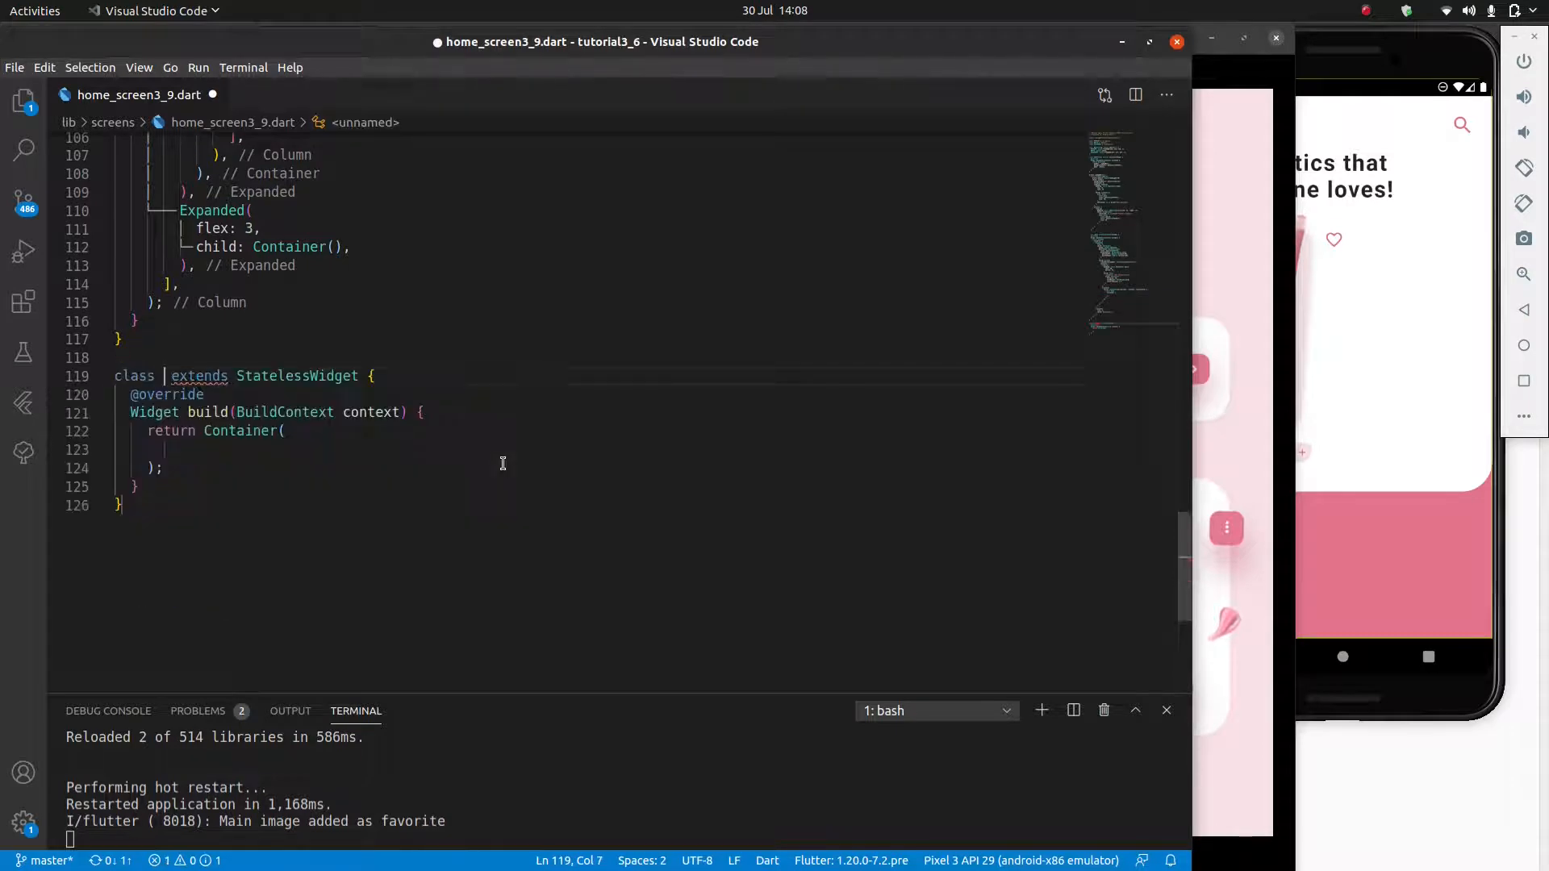
pyautogui.write('Imag')
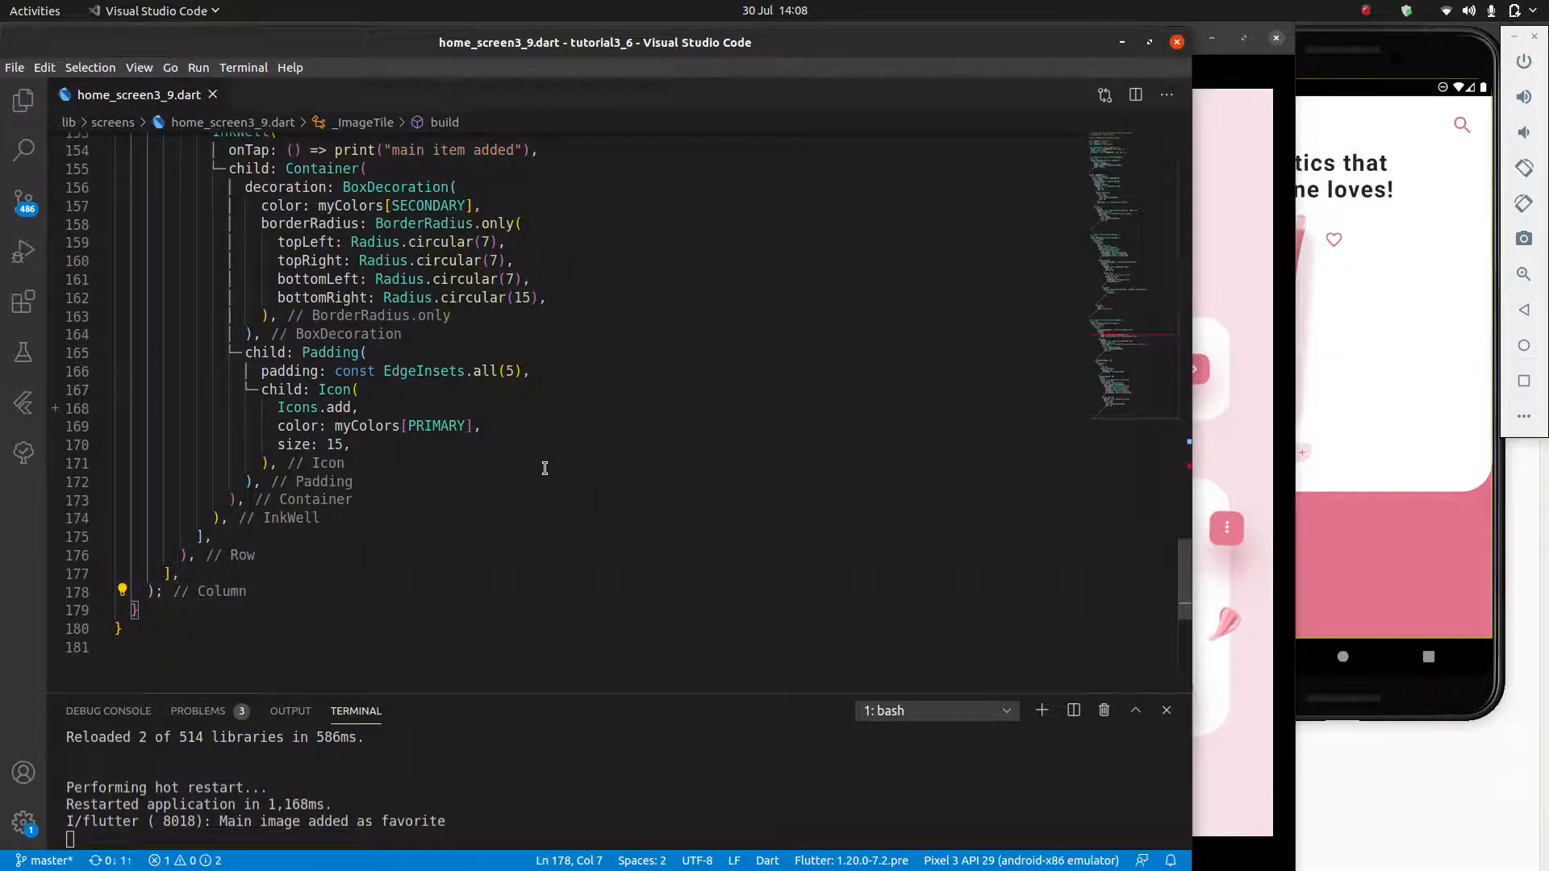
pyautogui.scroll(-3)
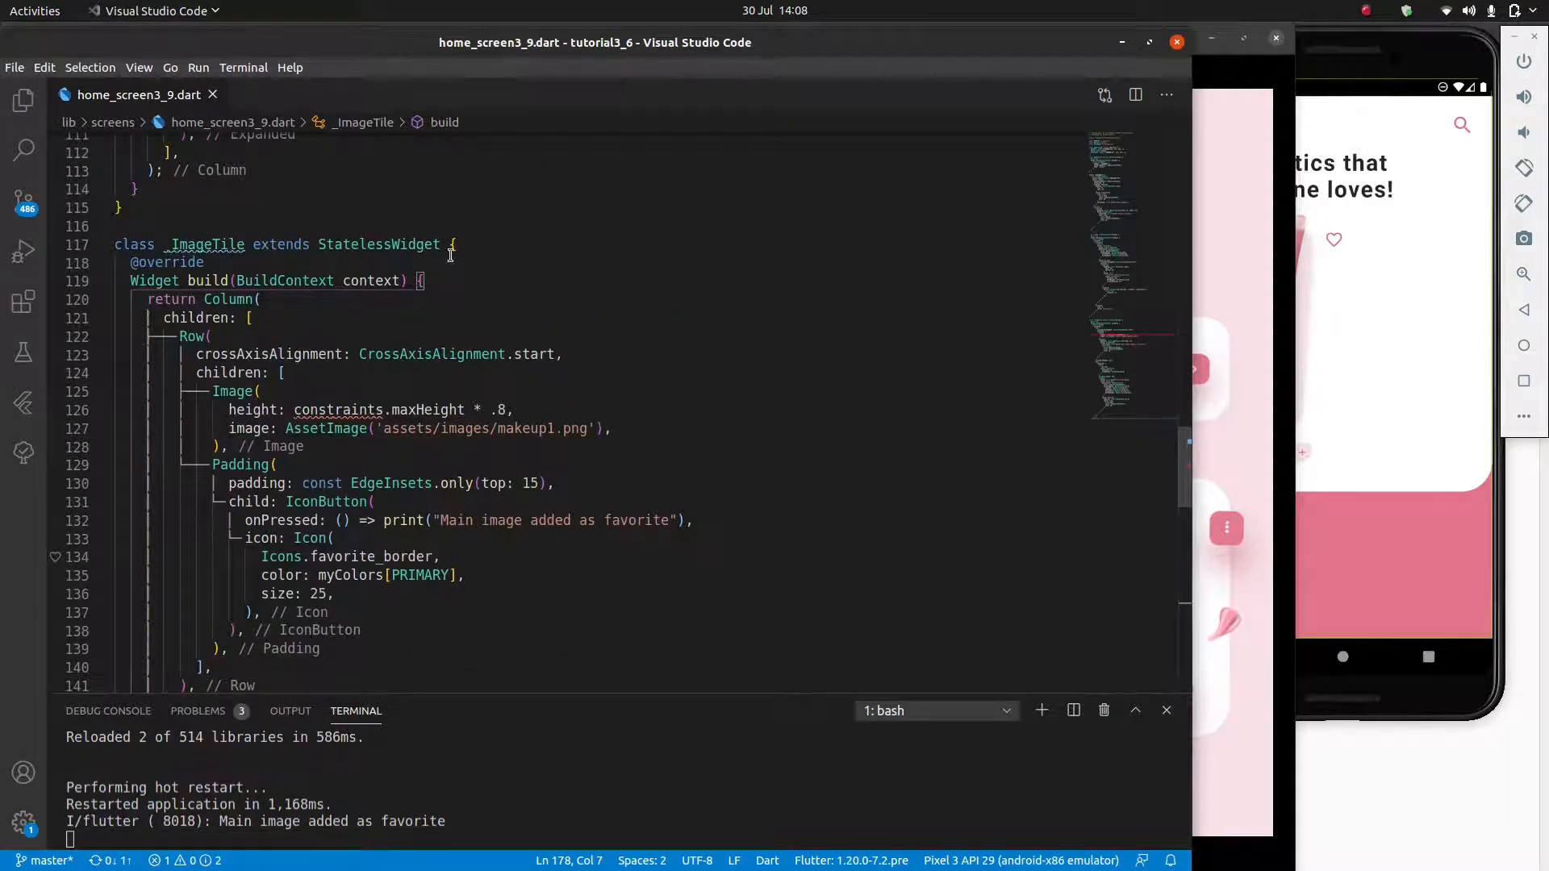
# Step: Add _ImageTile() as a child of the LayoutBuilder's Row children list
pyautogui.doubleClick(205, 679)
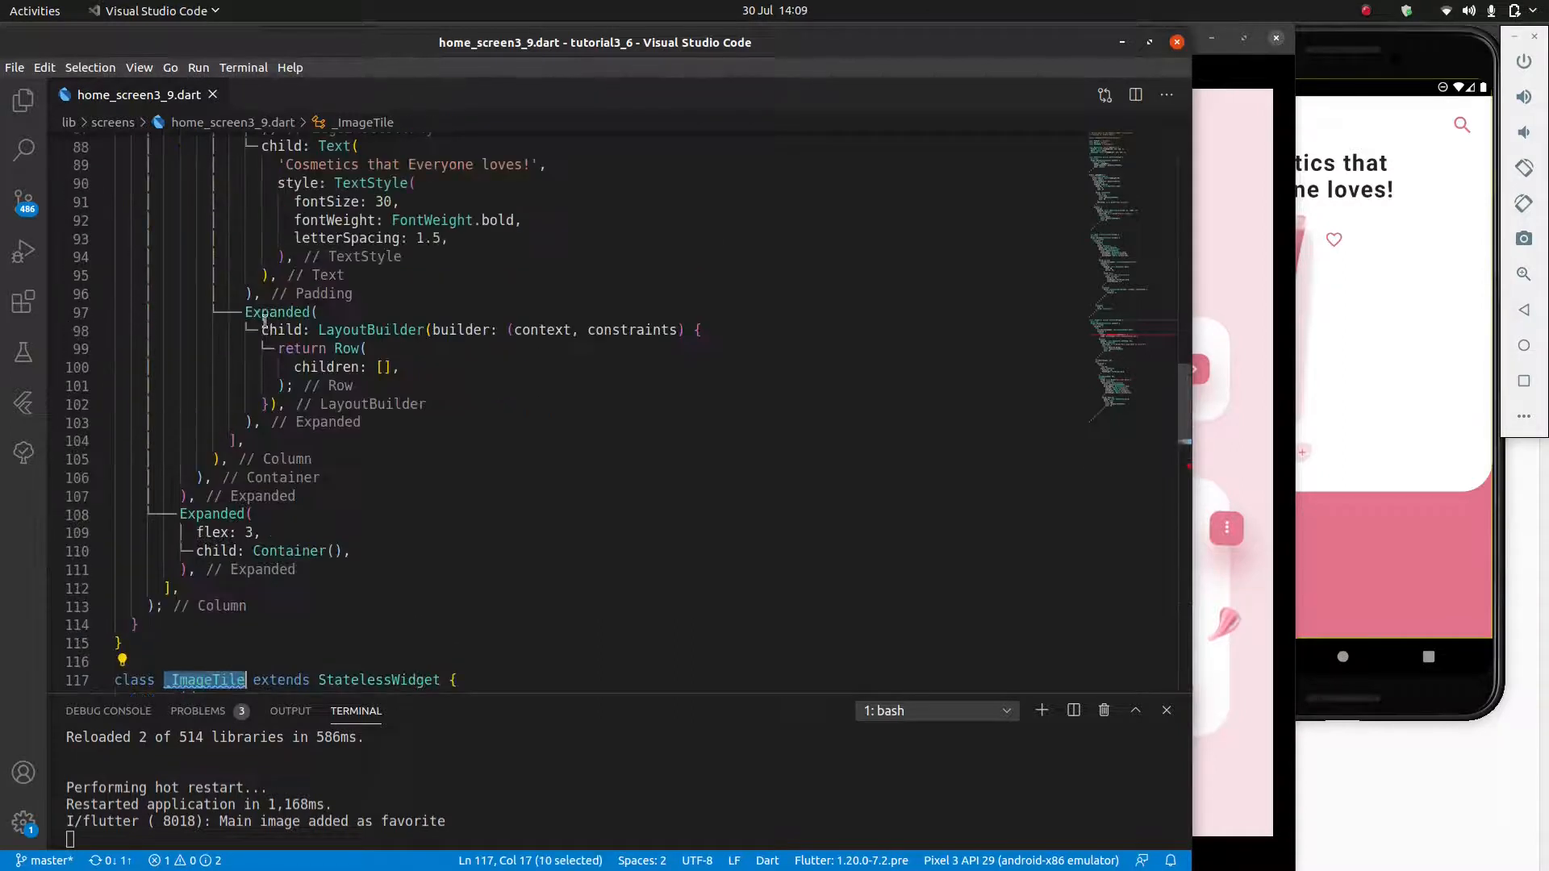
pyautogui.click(386, 366)
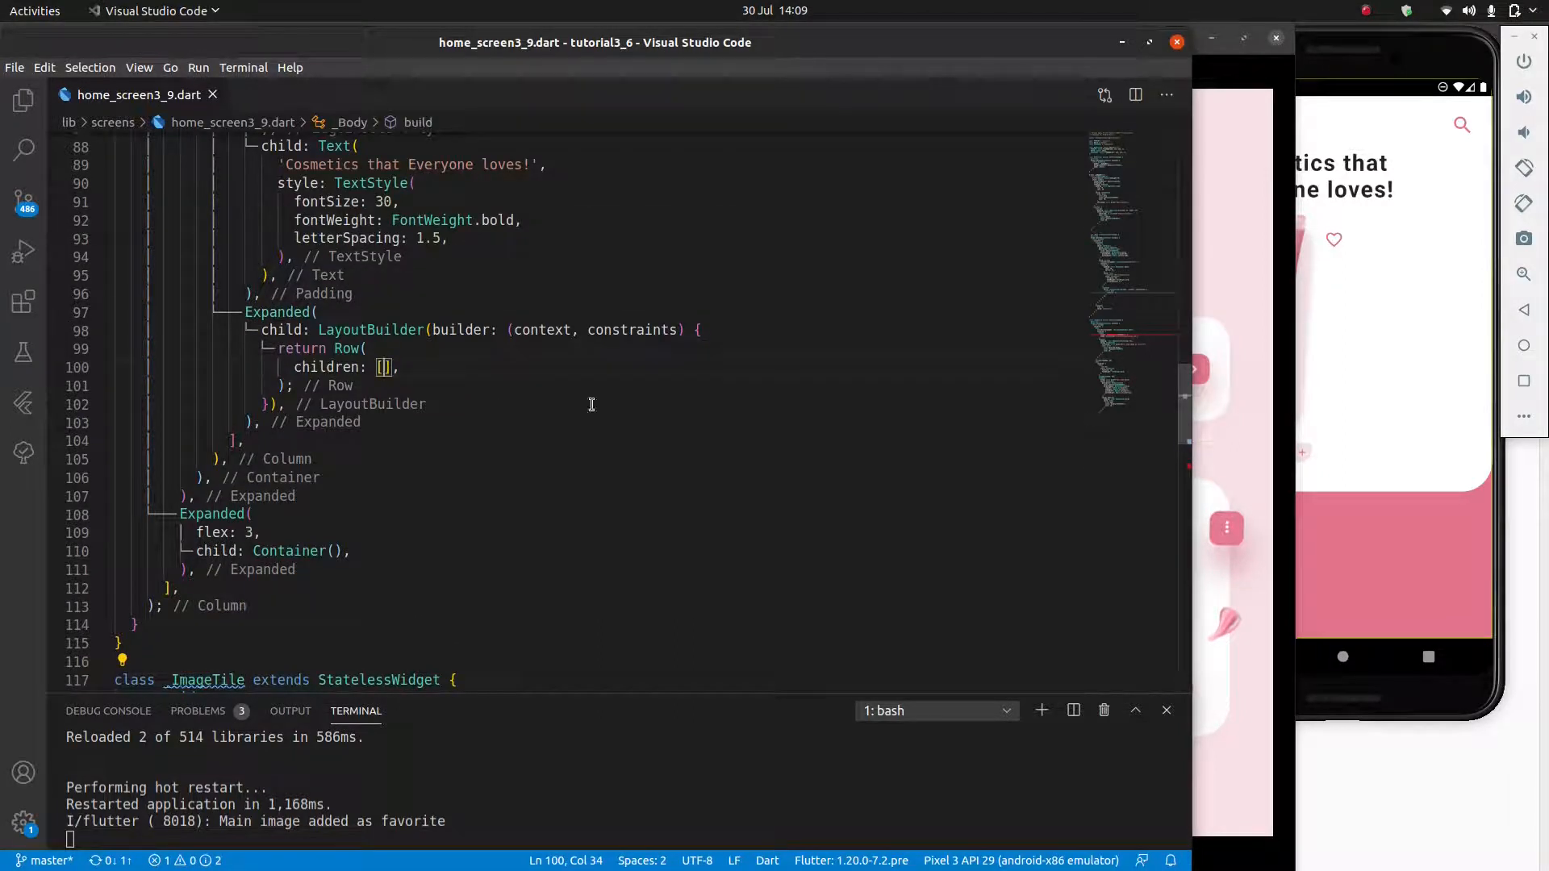
pyautogui.write('_Image')
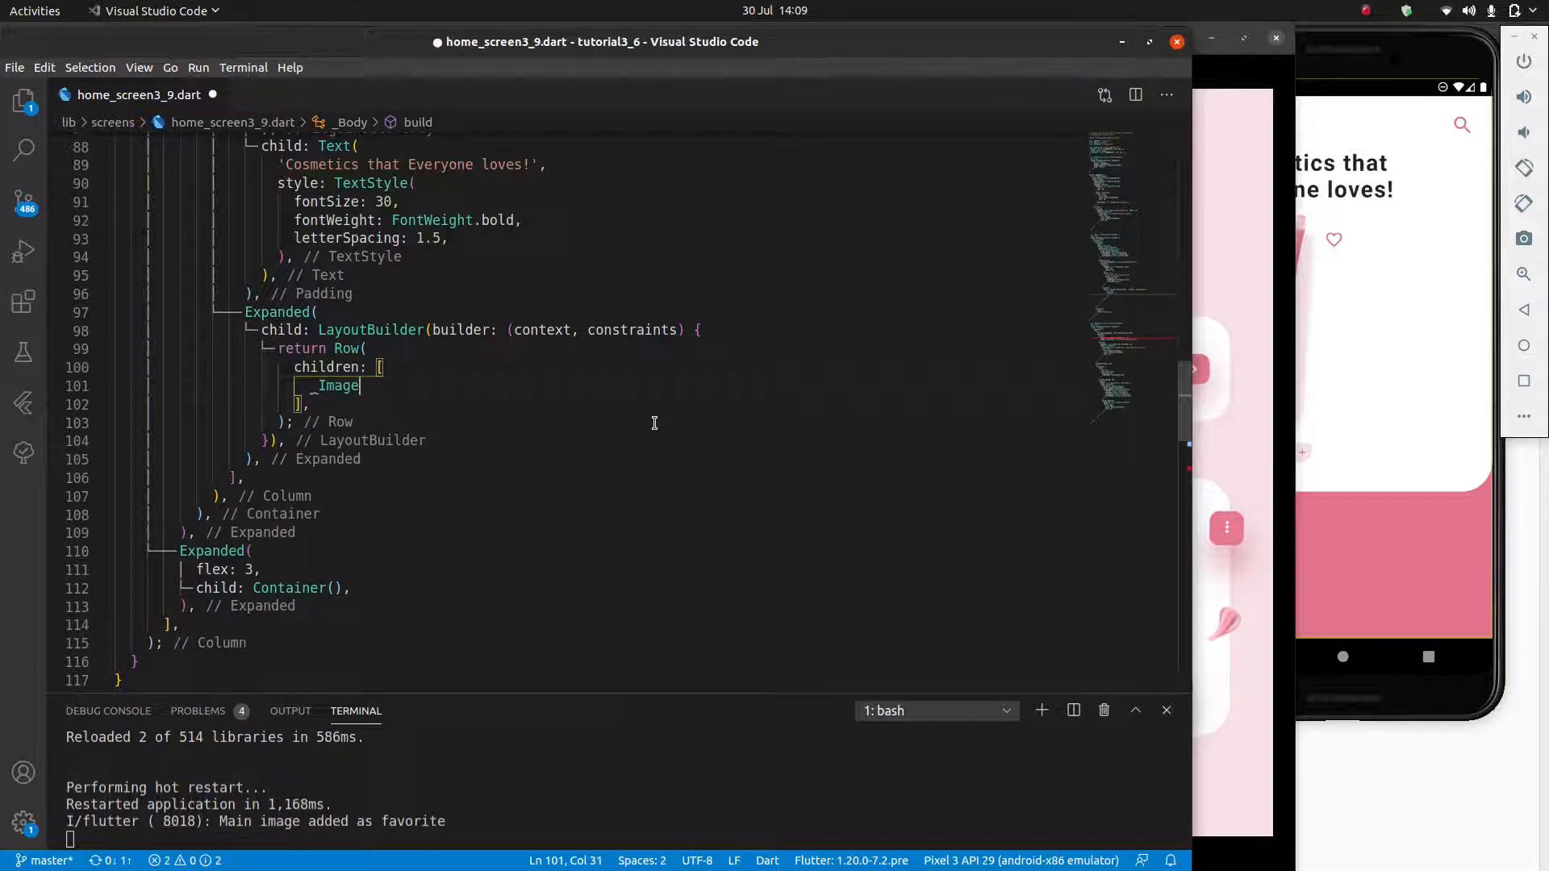
pyautogui.write('Tile(),')
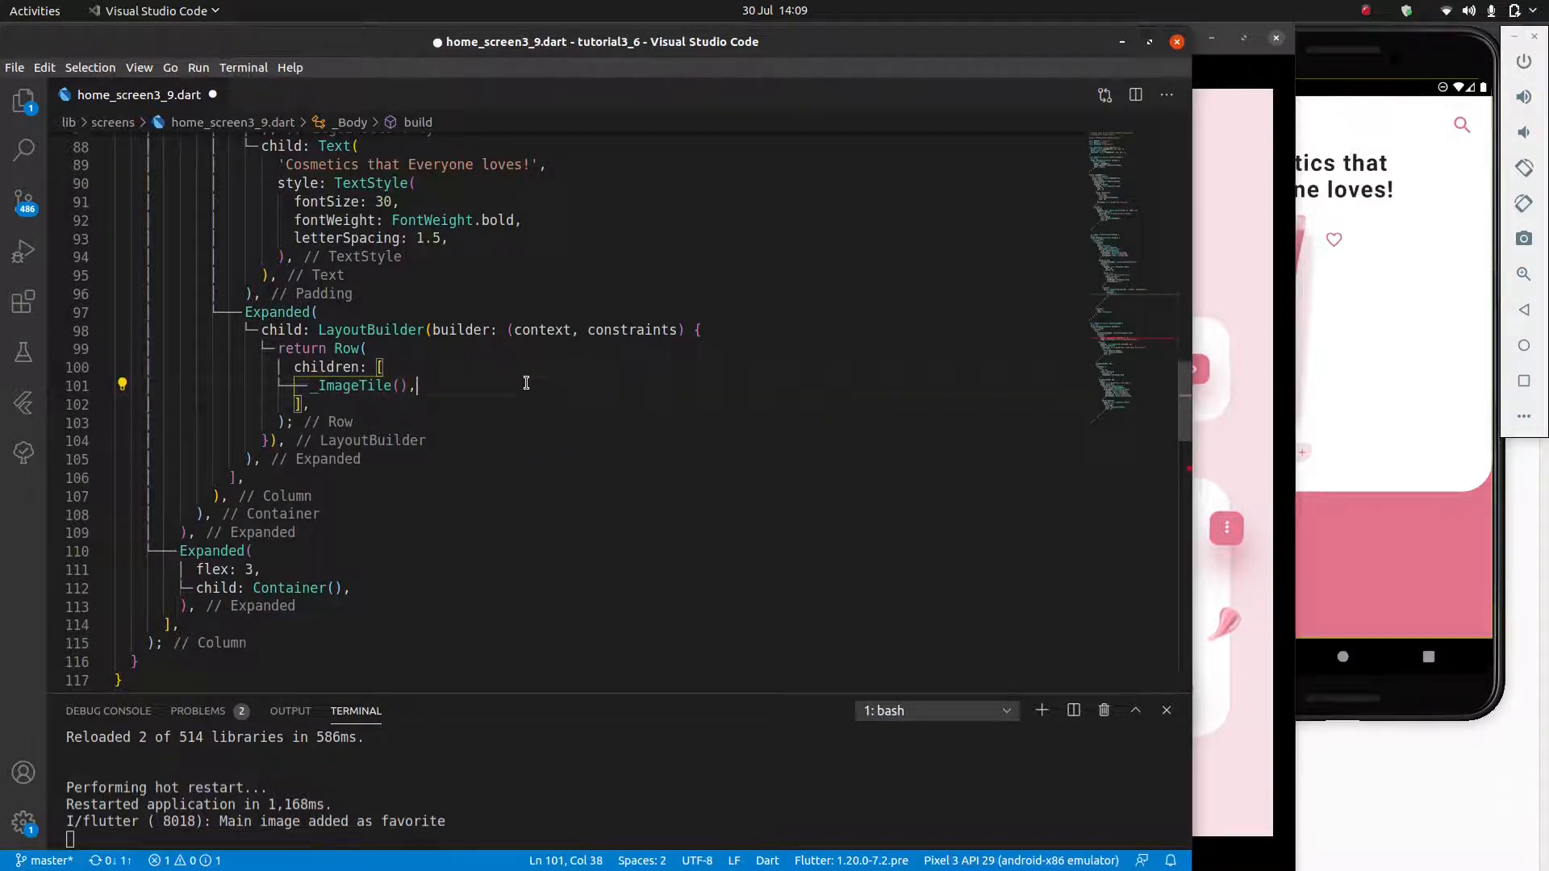
pyautogui.scroll(-3)
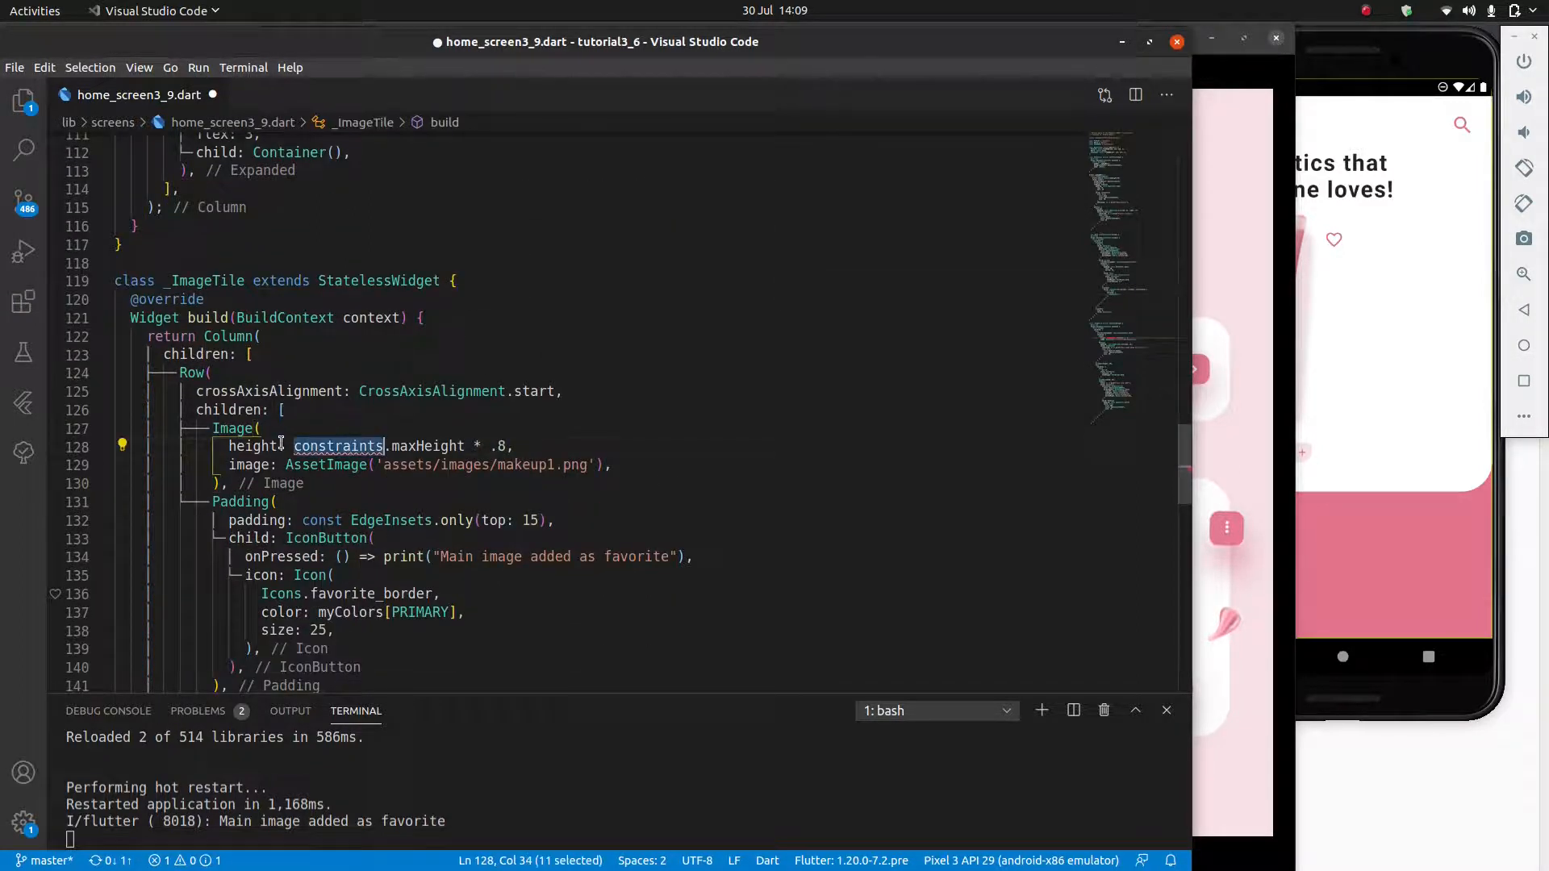
pyautogui.moveTo(337, 445)
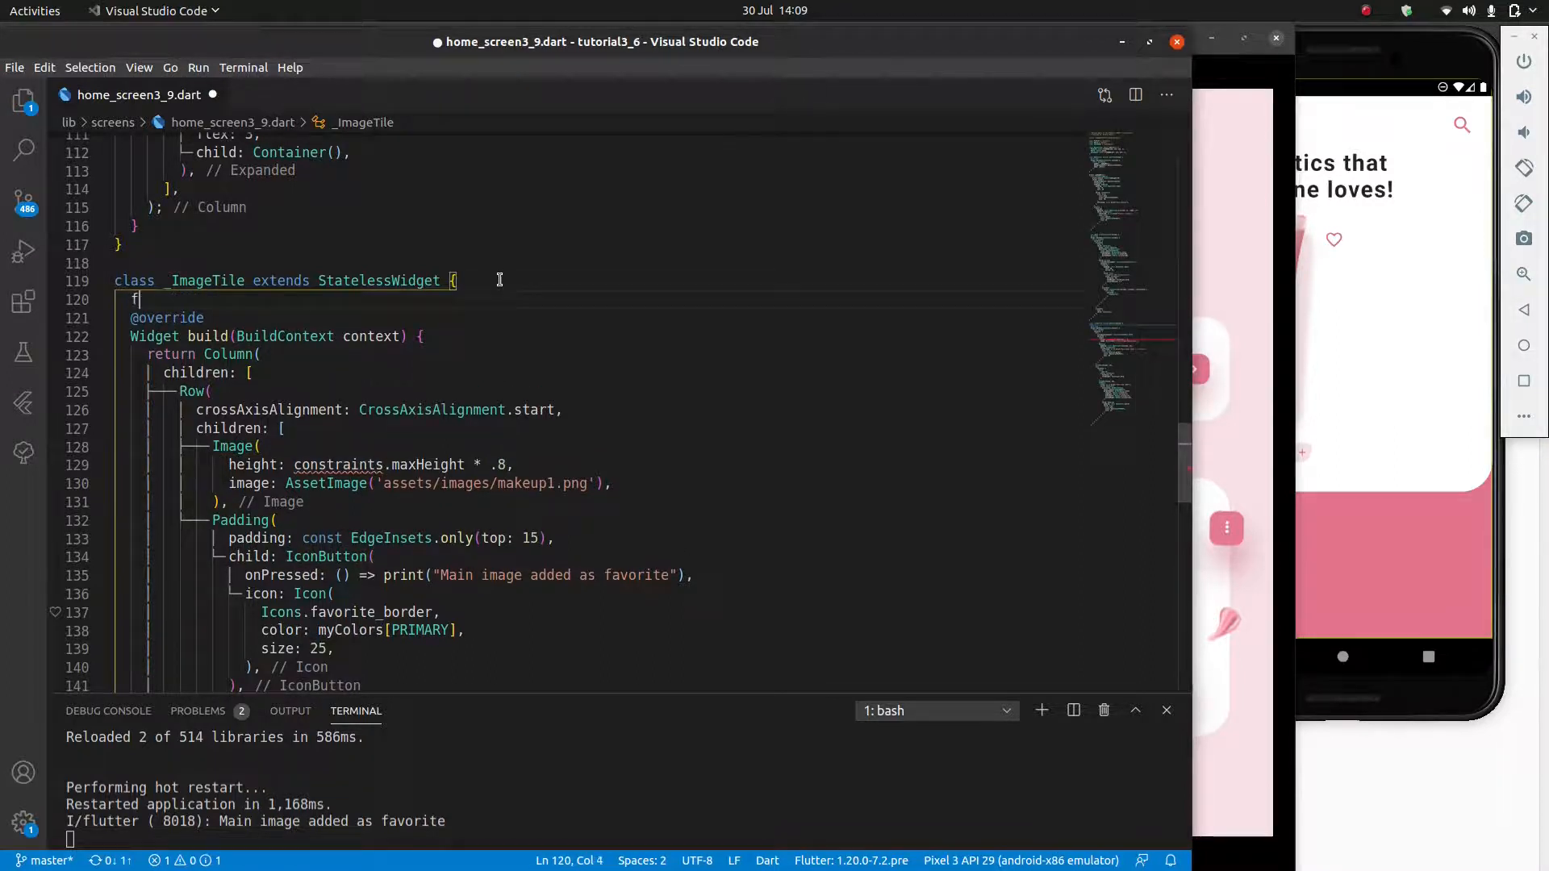
# Step: Add a 'final double height' field, pass constraints.maxHeight * .8, and use it in the Image
pyautogui.write('final double hei')
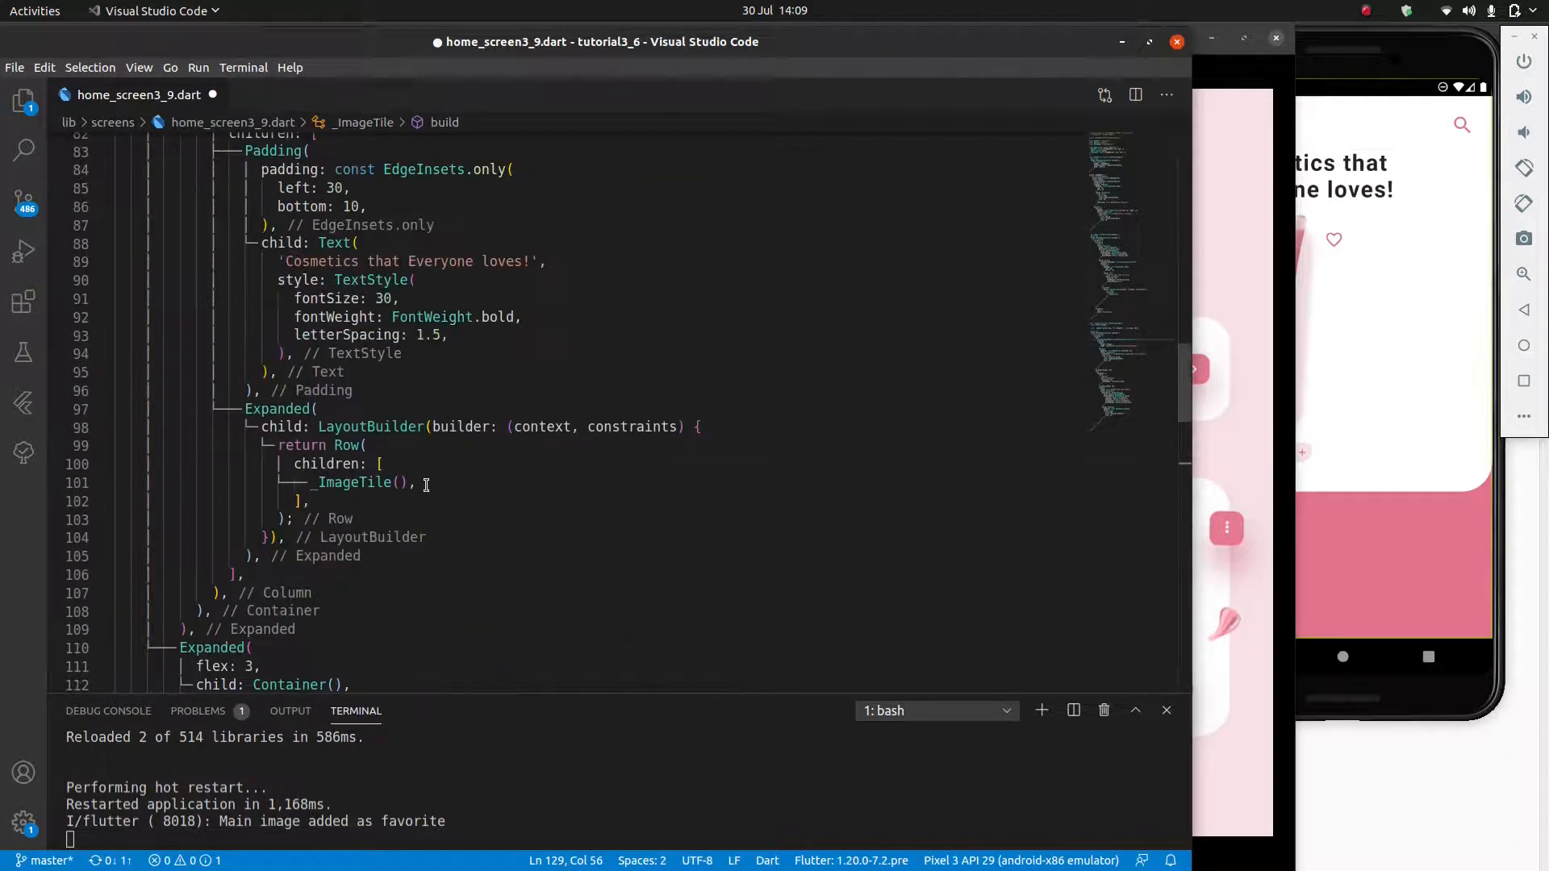
pyautogui.write('height: constraints.maxHeight * .8,')
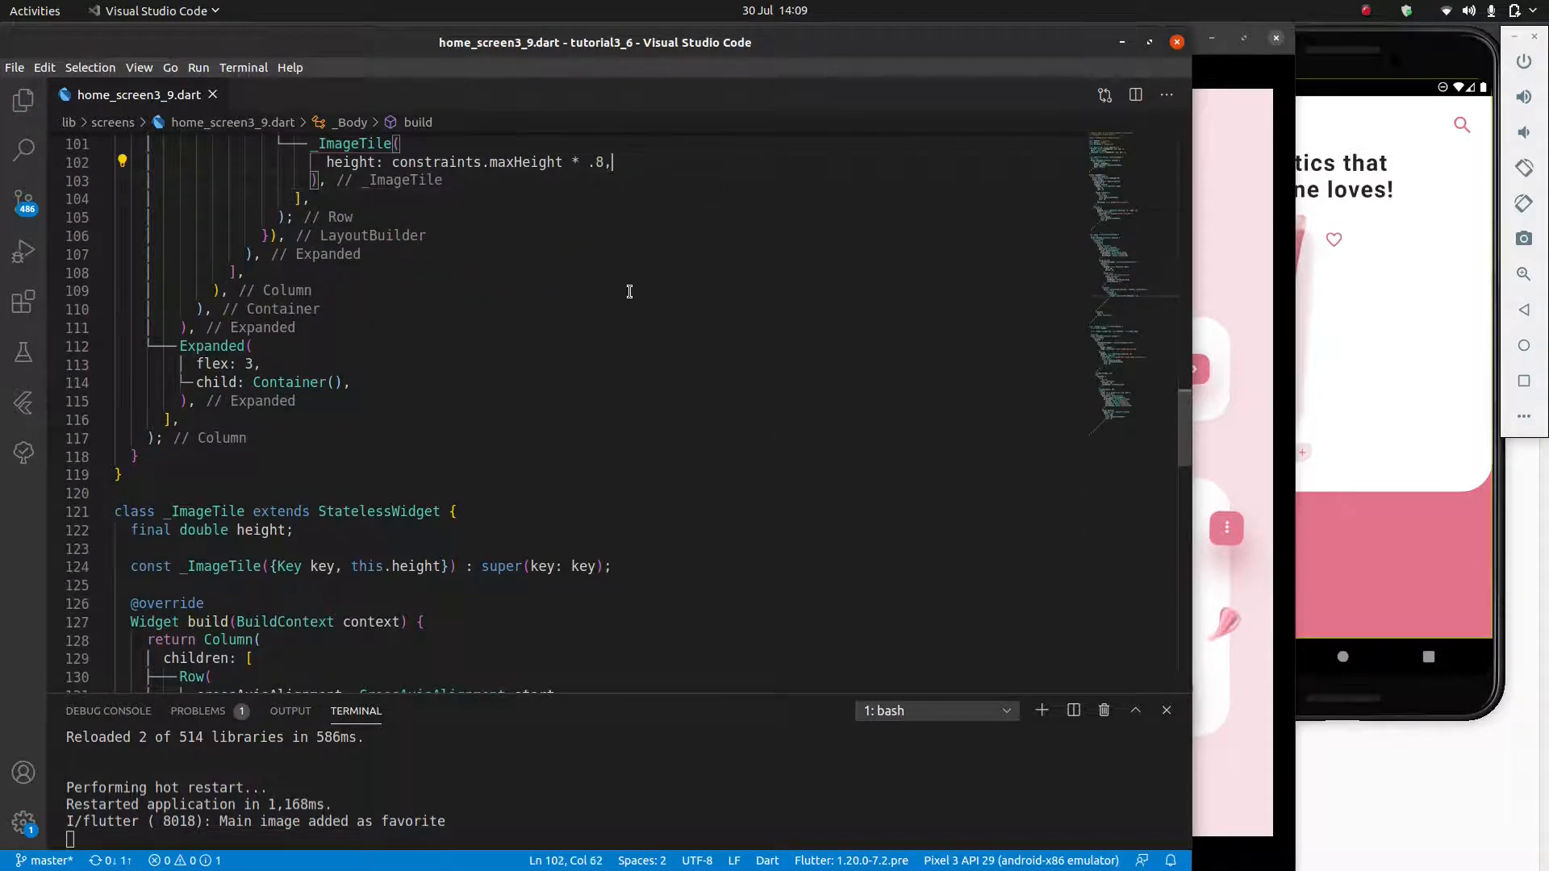
pyautogui.scroll(-3)
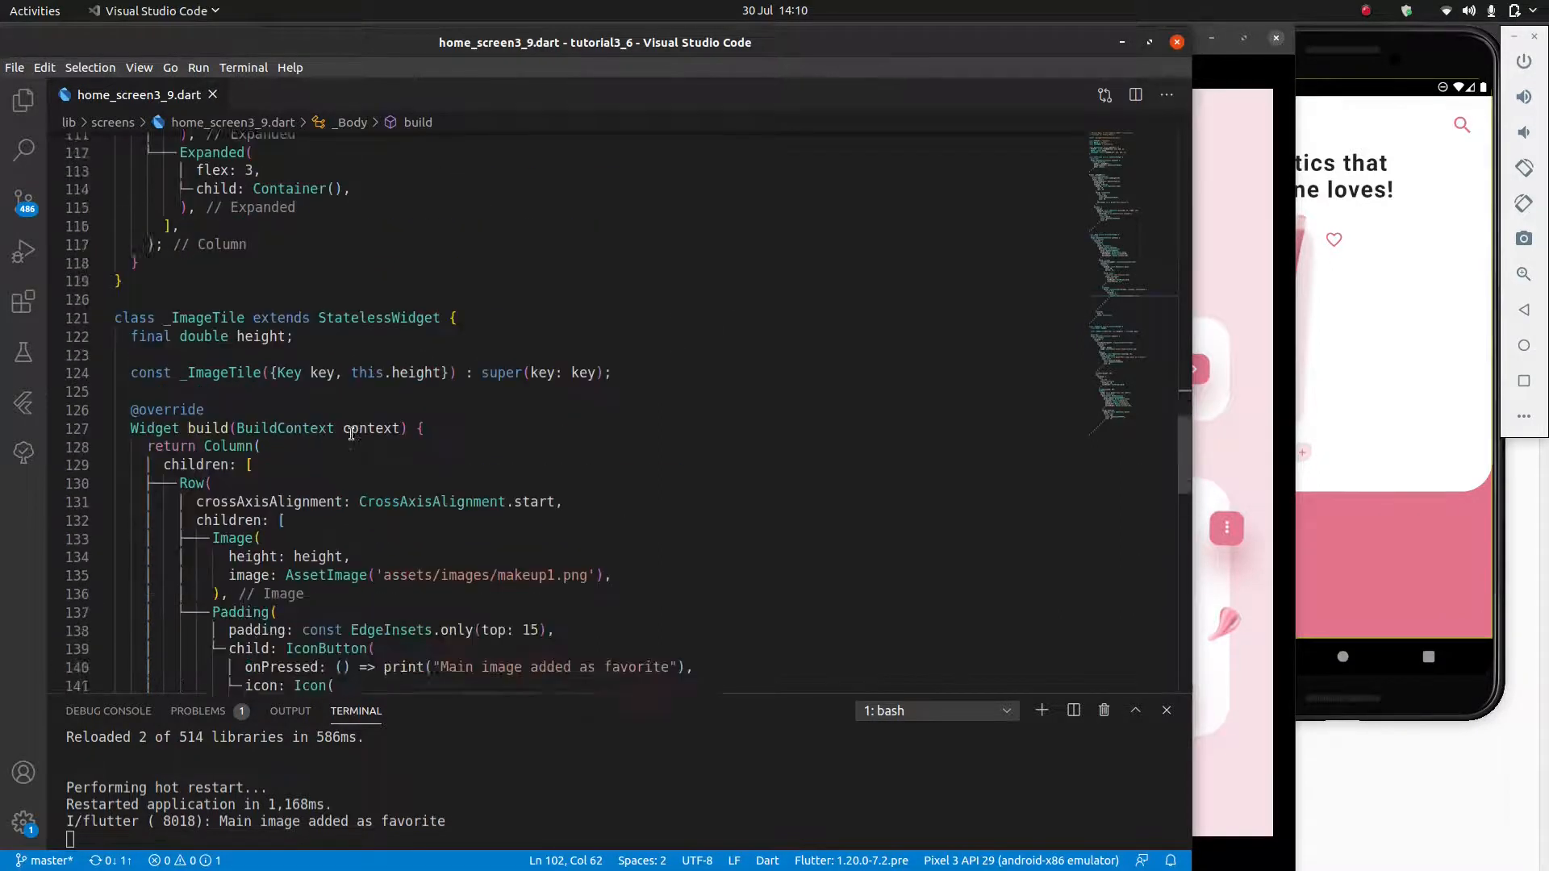
# Step: Declare a 'final String imagePath' field and generate a constructor including it
pyautogui.write('final')
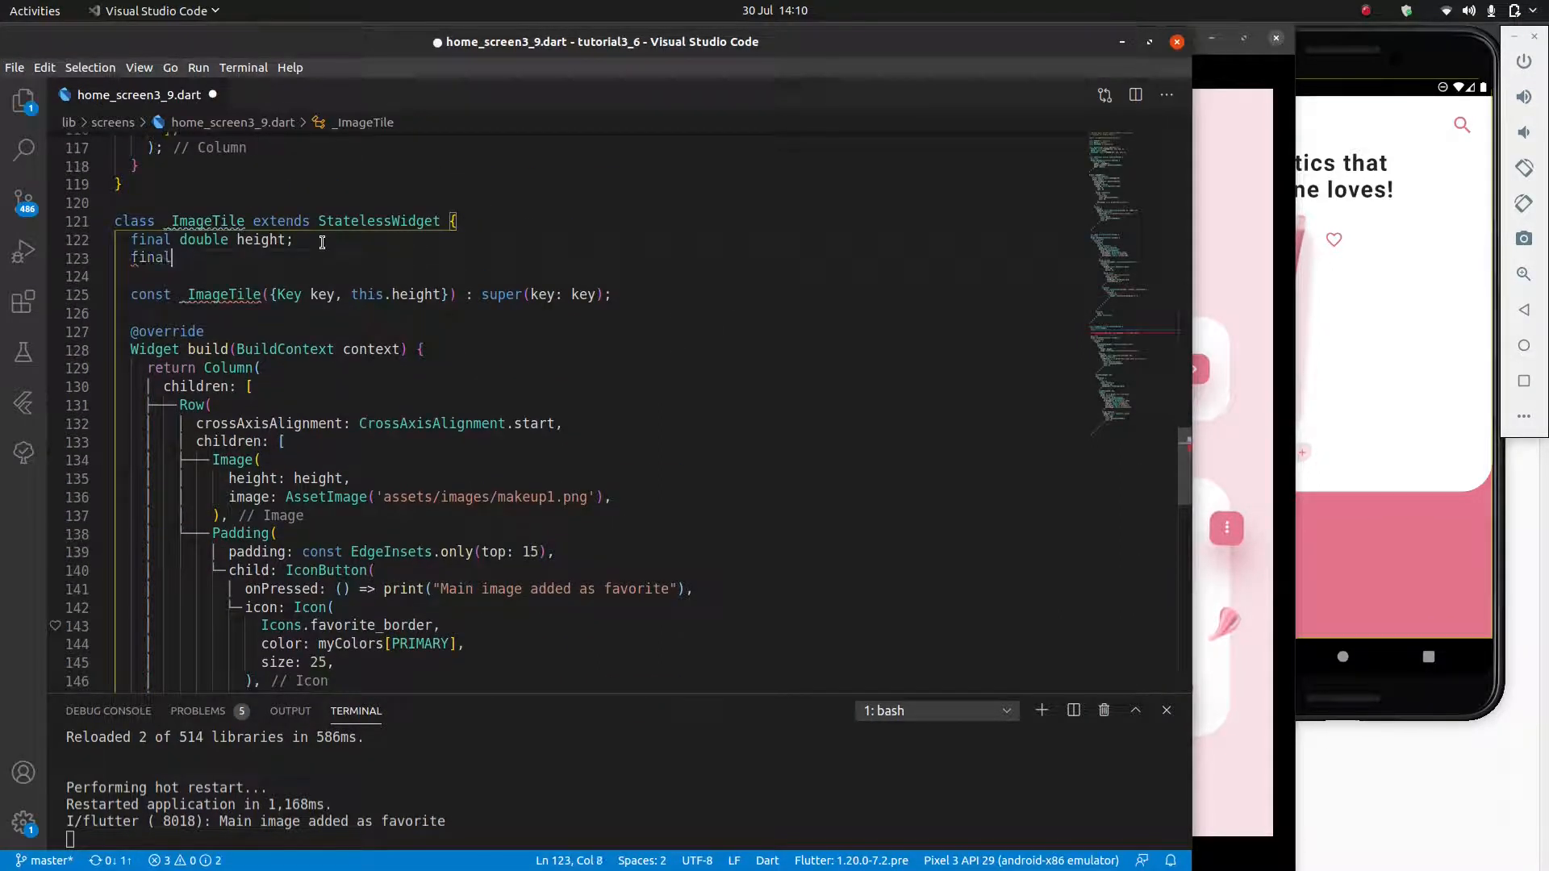
pyautogui.write('String')
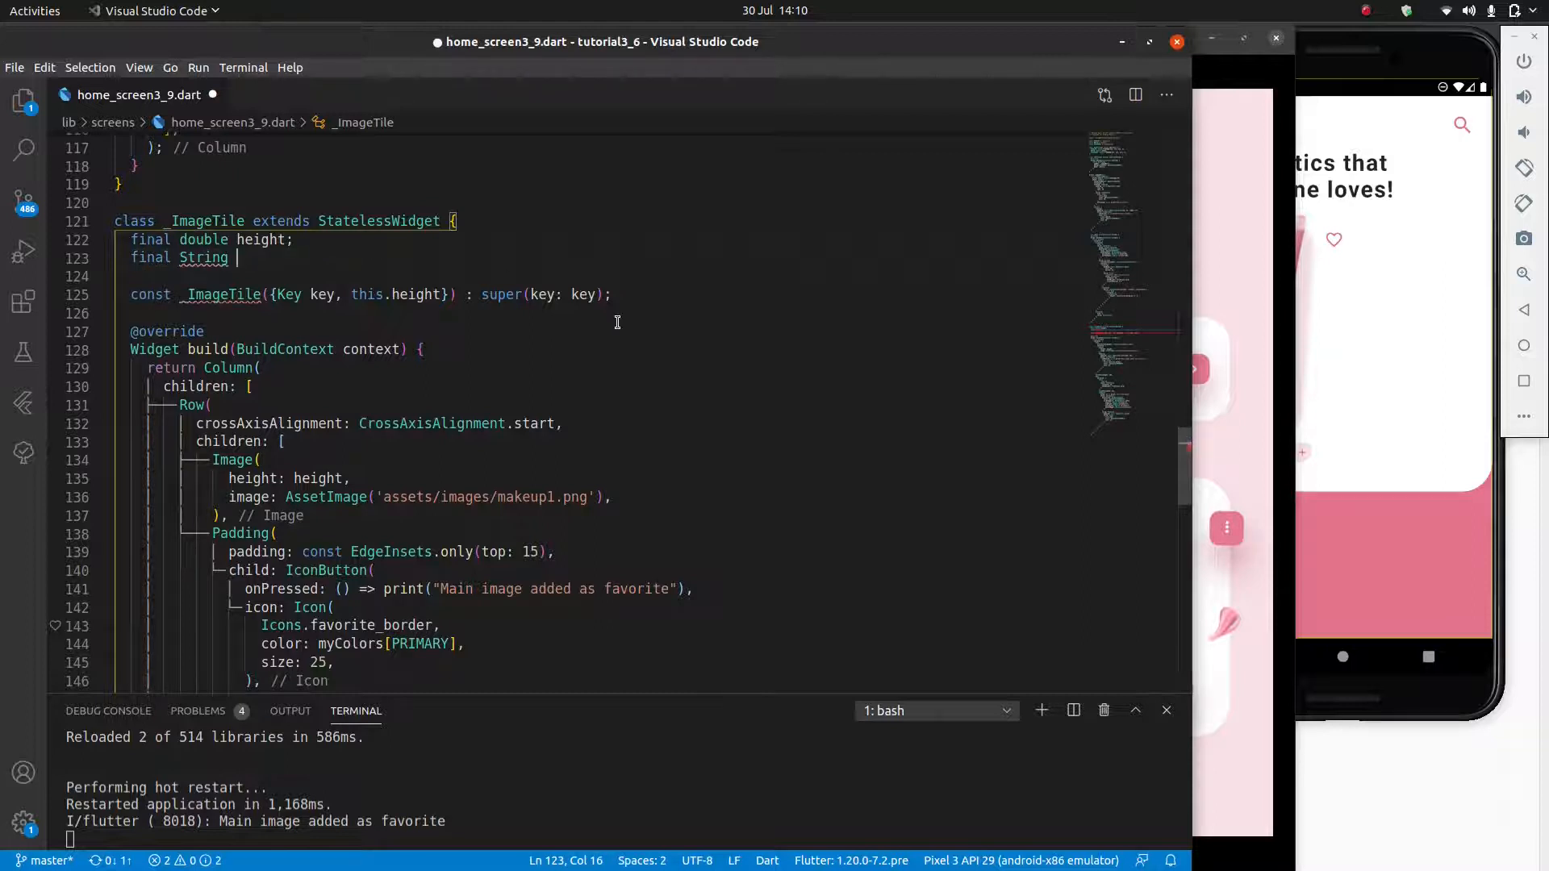
pyautogui.write('imageString')
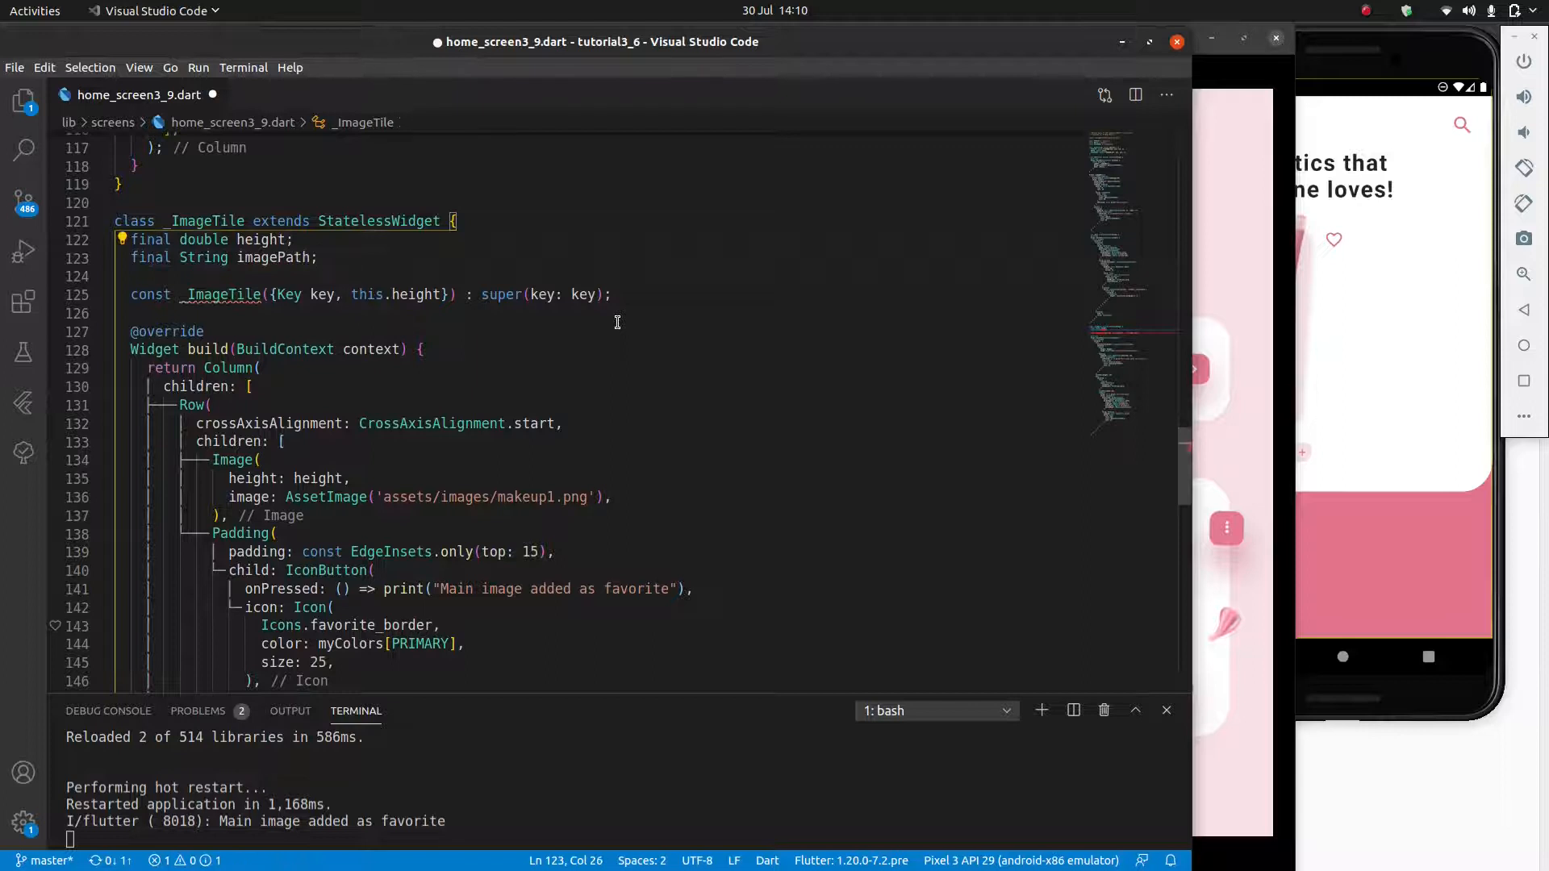
pyautogui.moveTo(416, 294)
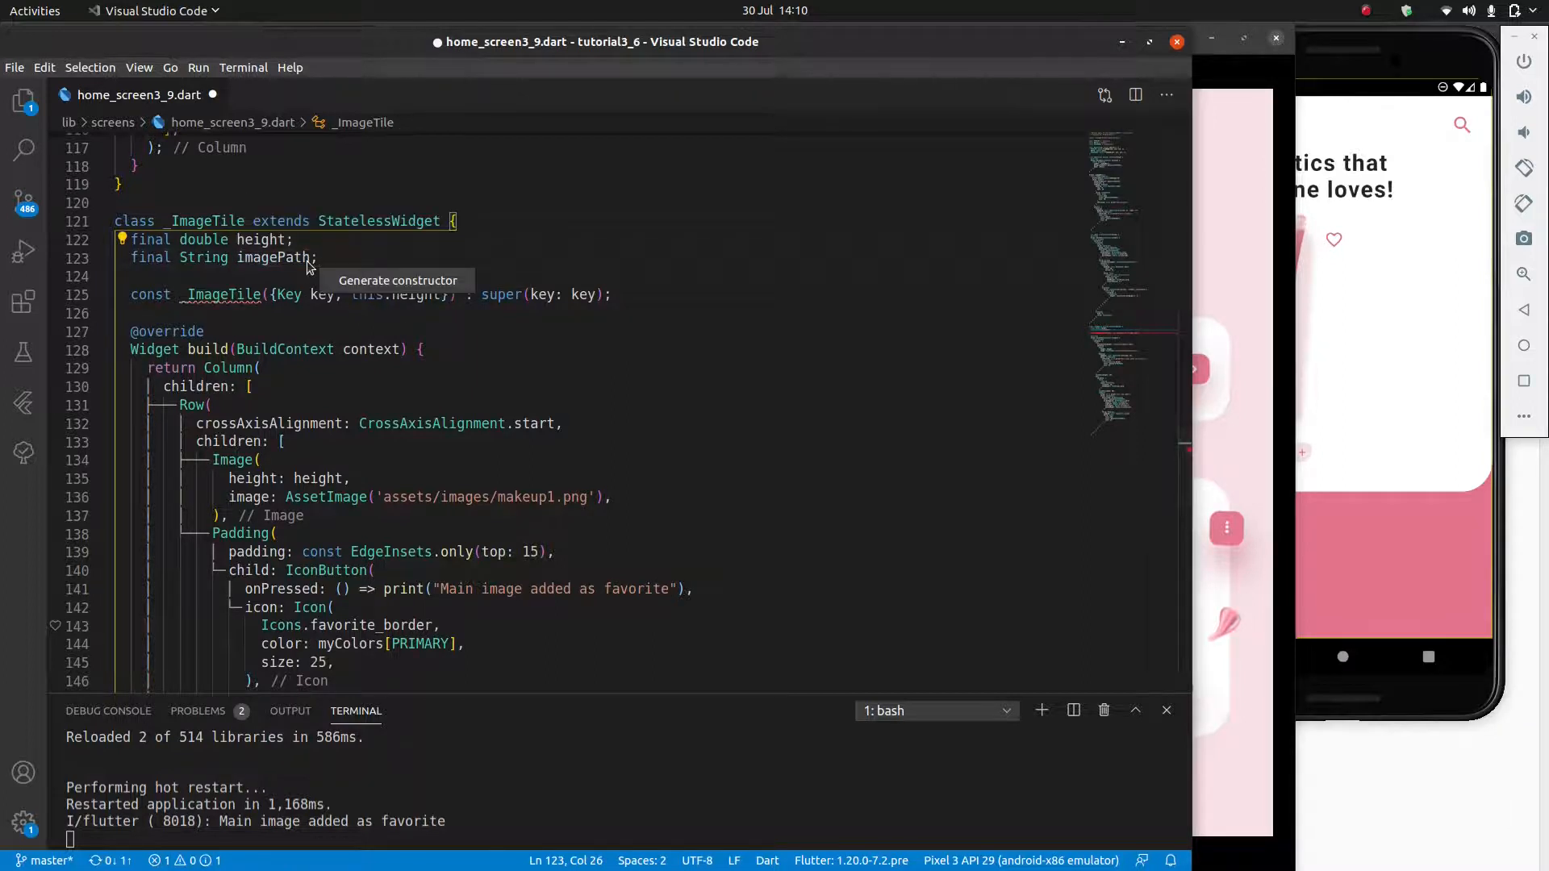
pyautogui.click(397, 279)
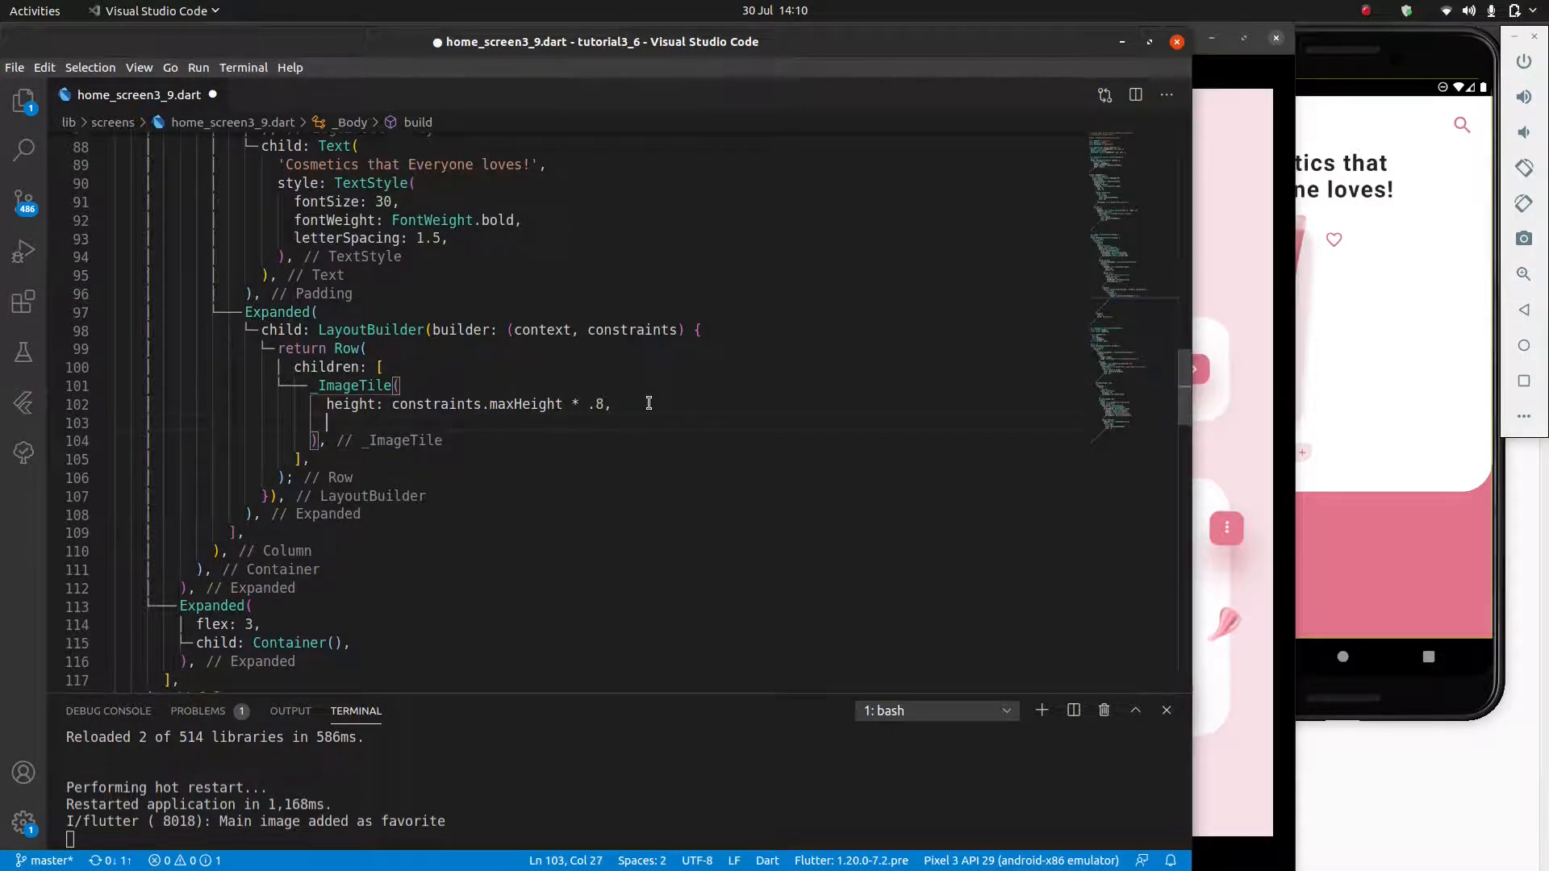
# Step: Pass imagePath 'assets/images/makeup1.png' from the home screen and use AssetImage(imagePath)
pyautogui.write("imagePath: '")
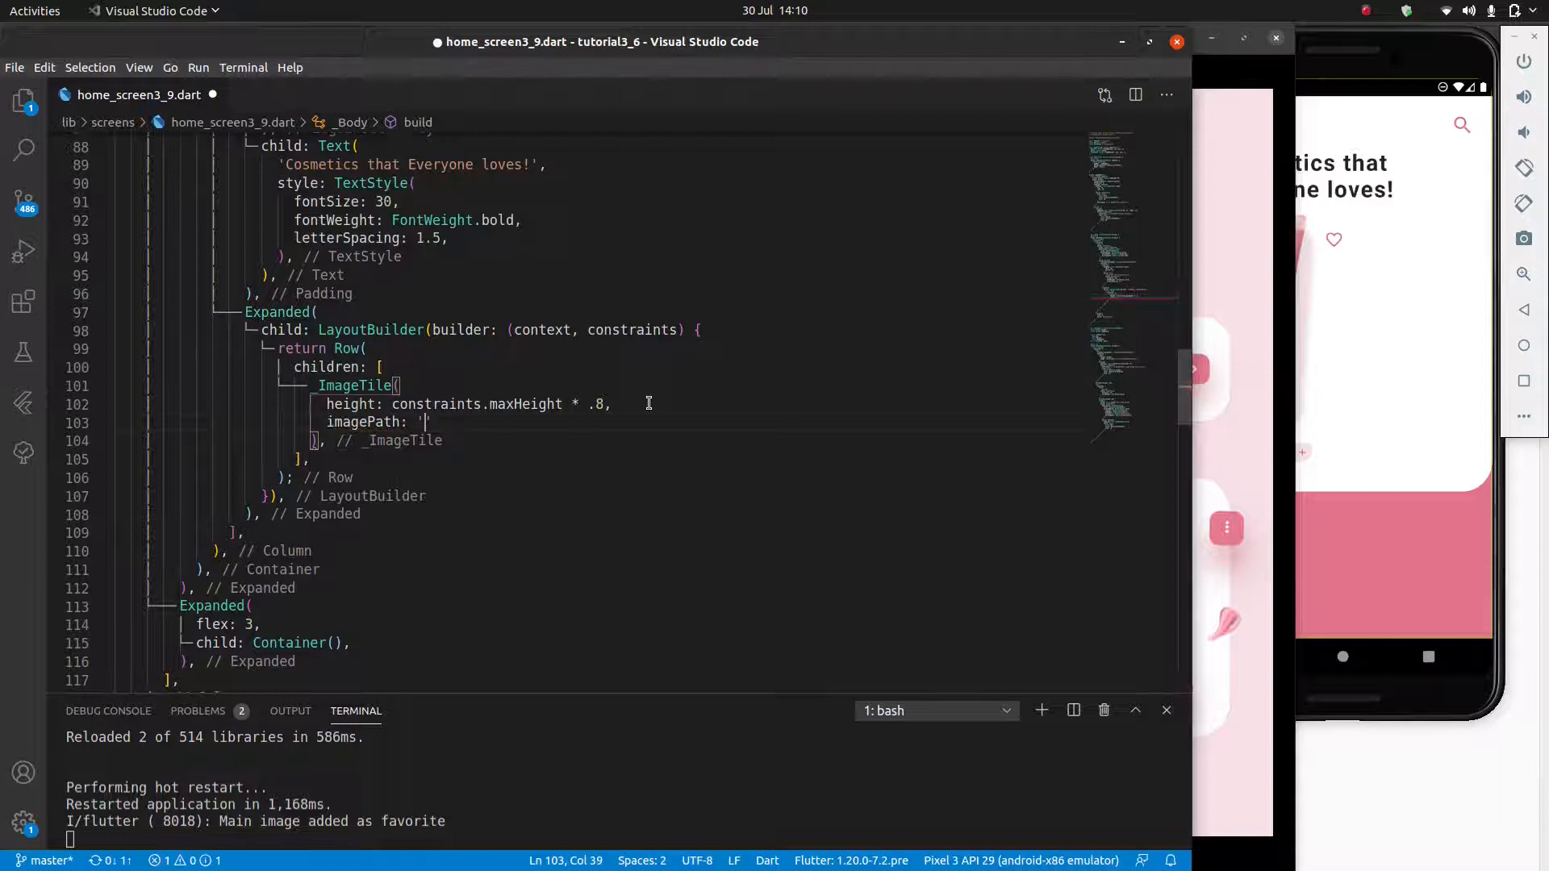
pyautogui.write('assets/images/makeup1.png')
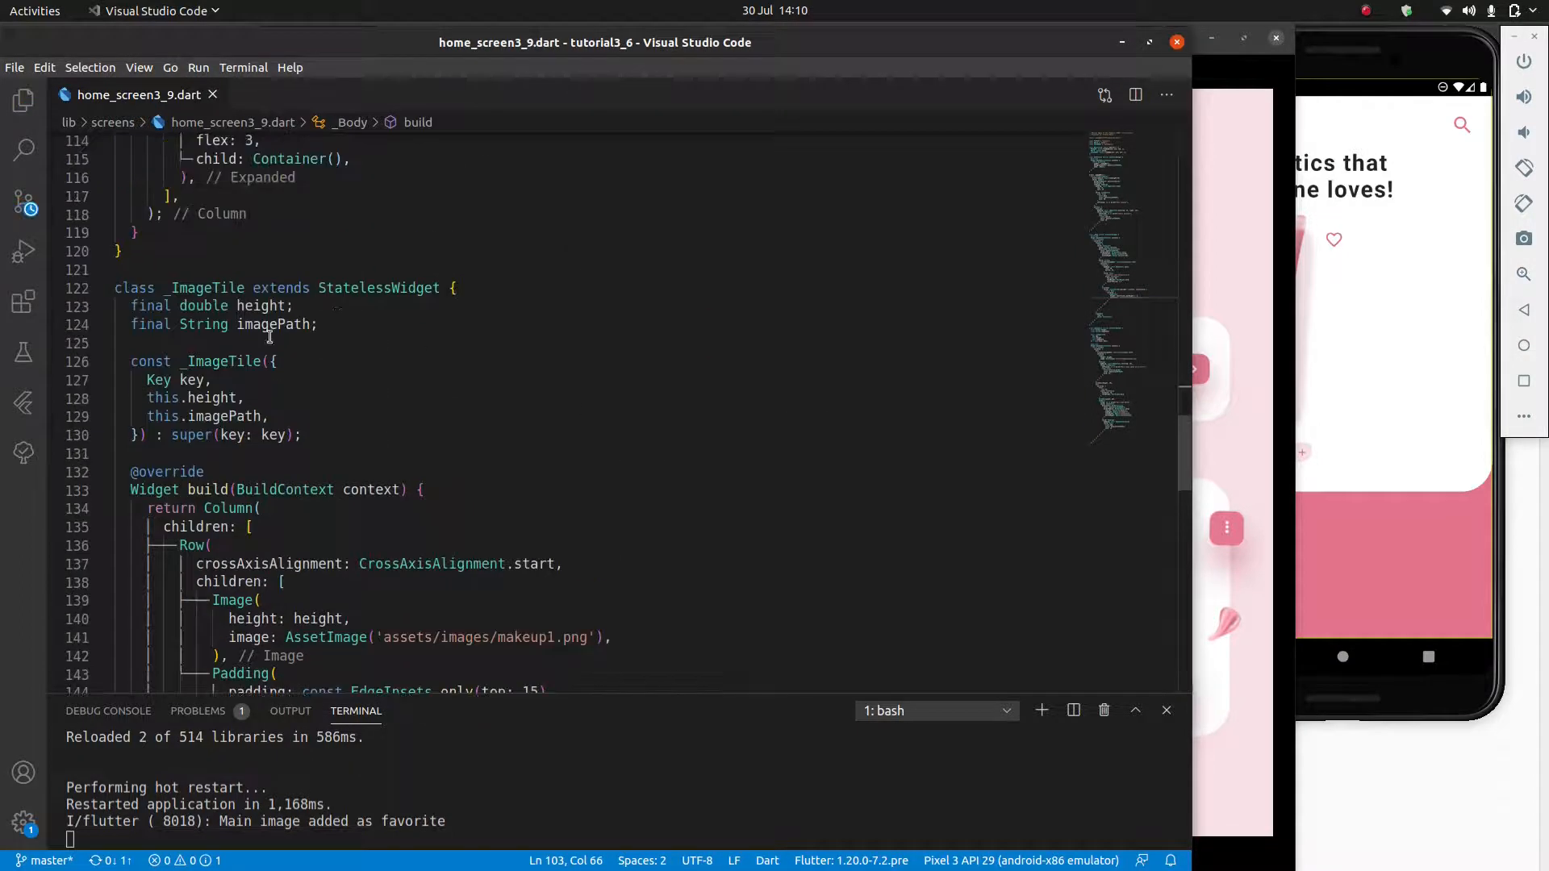
pyautogui.scroll(-3)
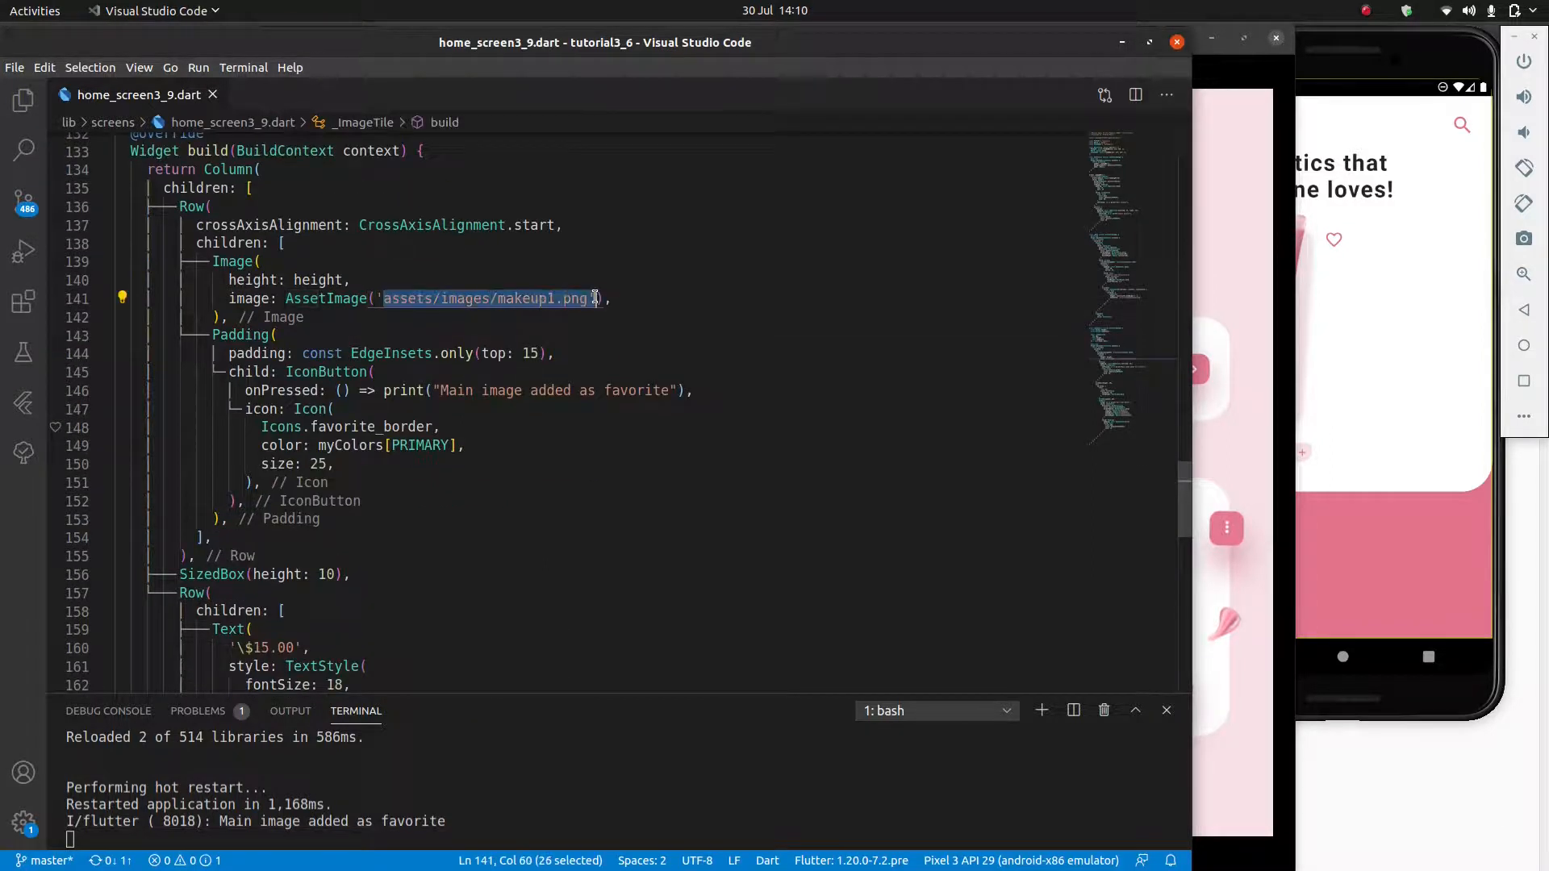
pyautogui.write('imagePath')
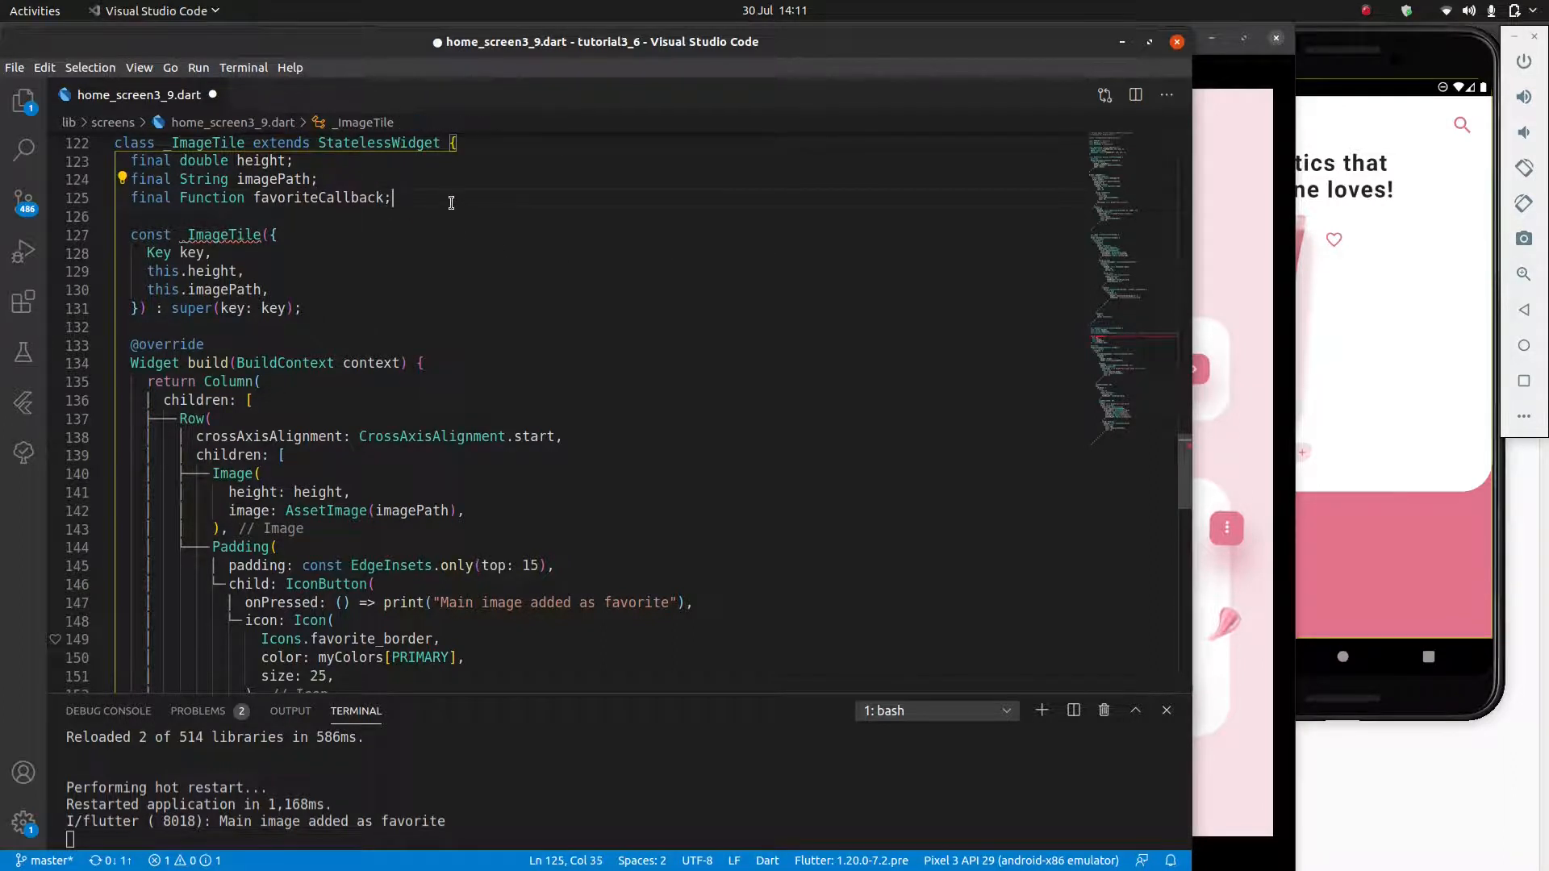
# Step: Add favoriteCallback and addCallback Function fields and wire the heart button's onPressed to favoriteCallback
pyautogui.write('final Function add')
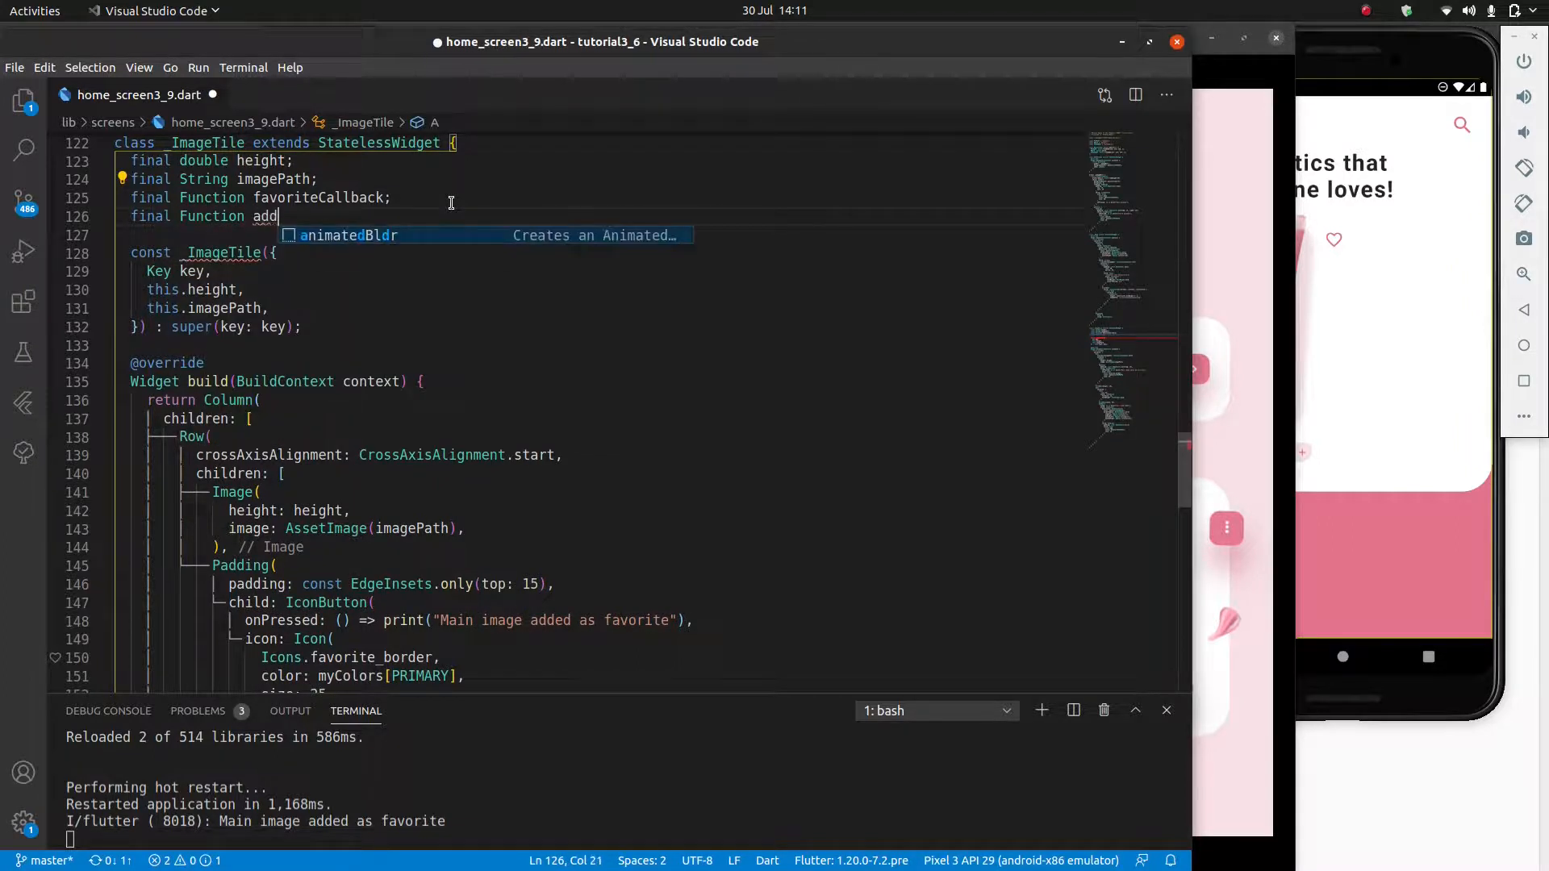
pyautogui.write('Callback;')
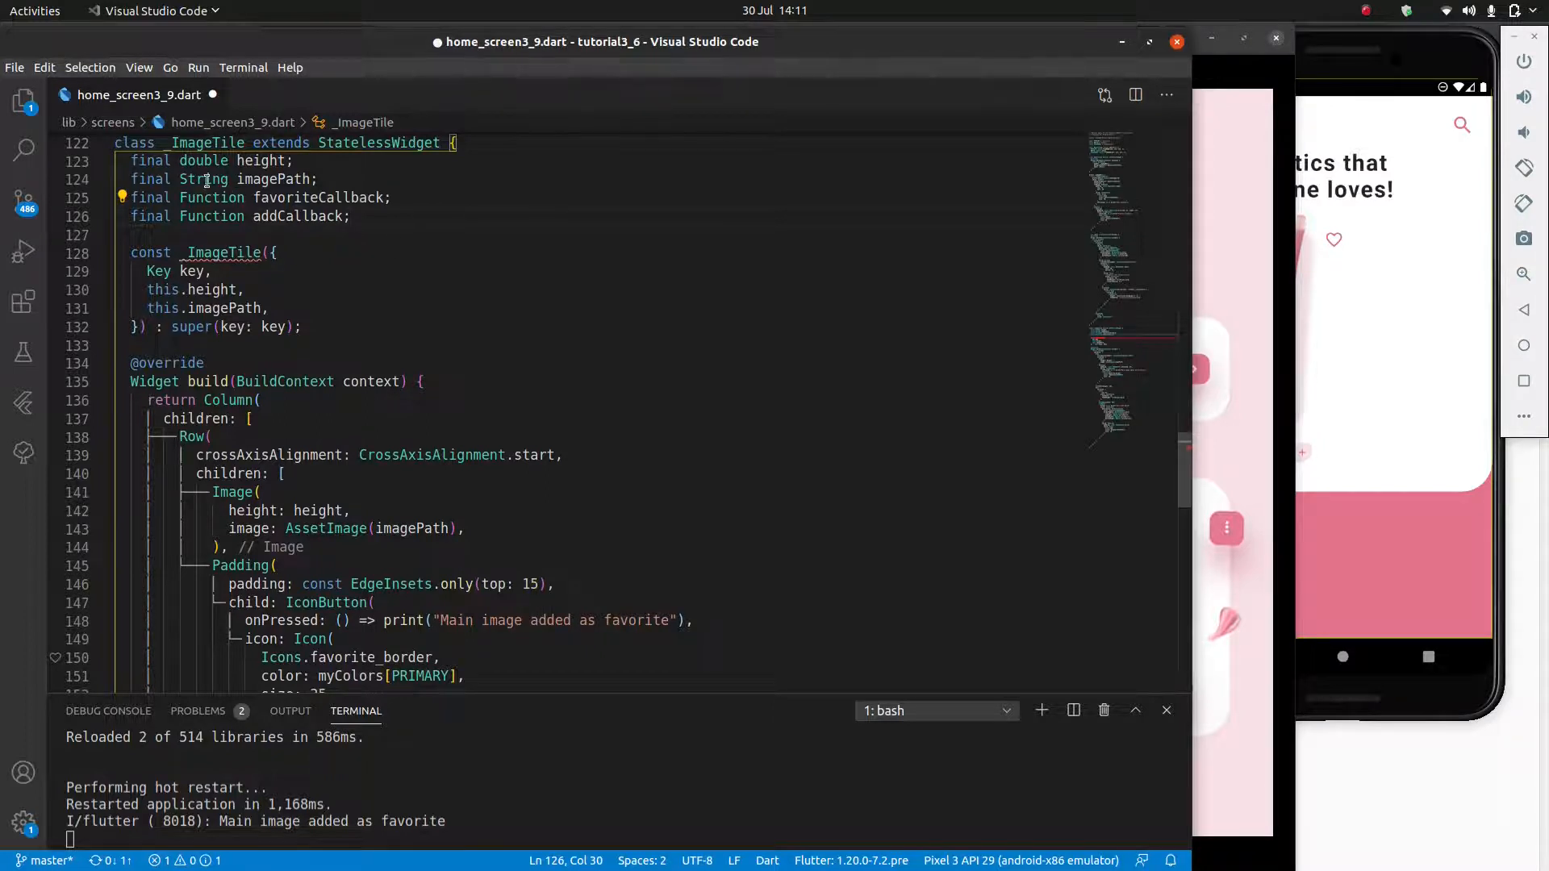
pyautogui.moveTo(204, 159)
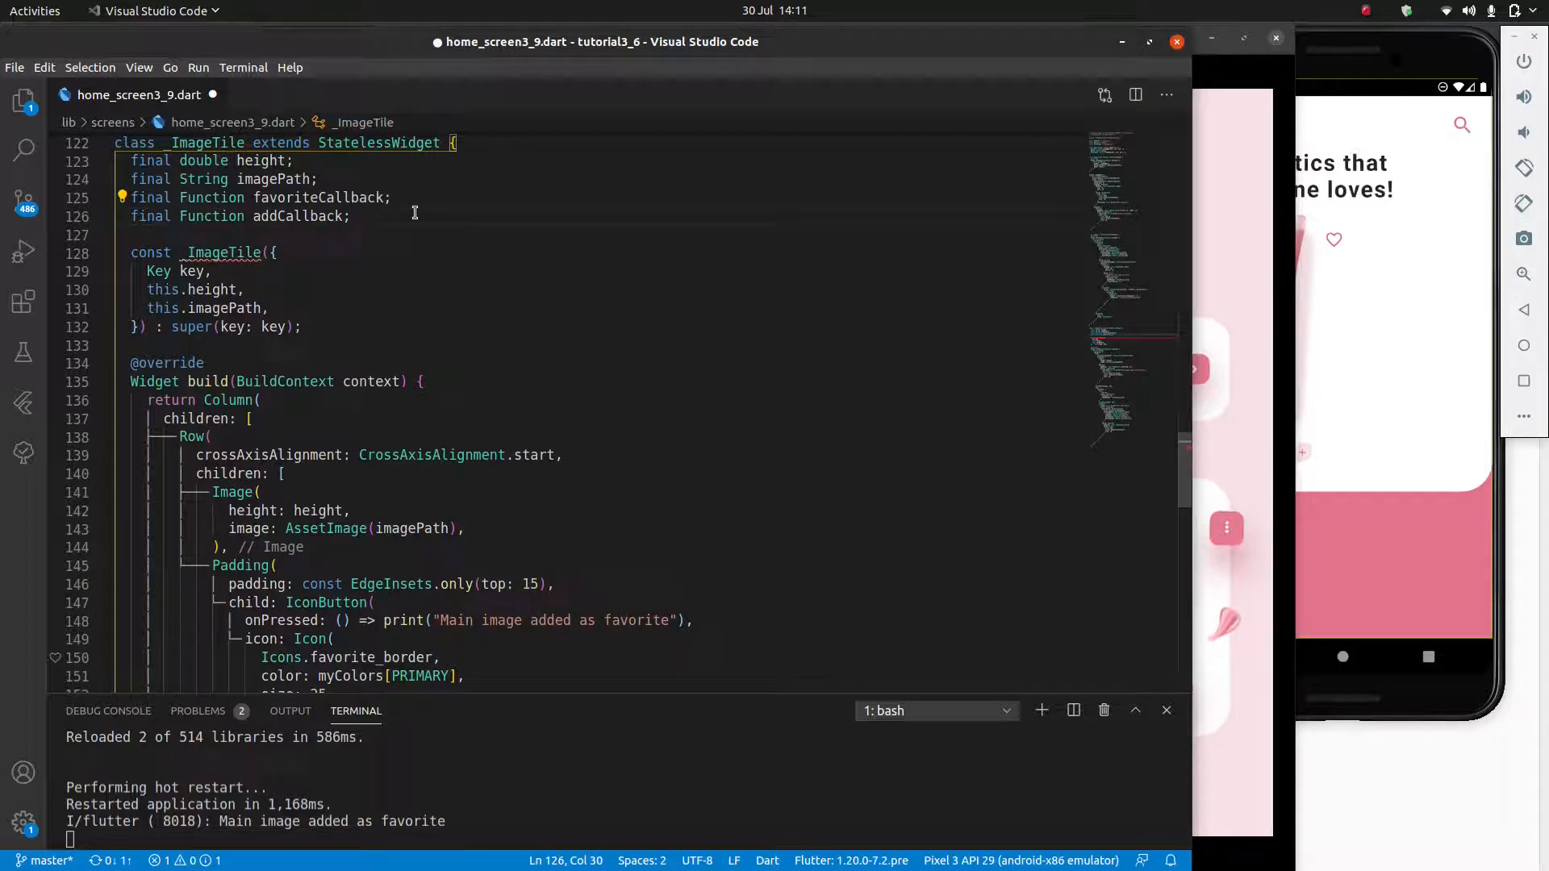
pyautogui.doubleClick(298, 216)
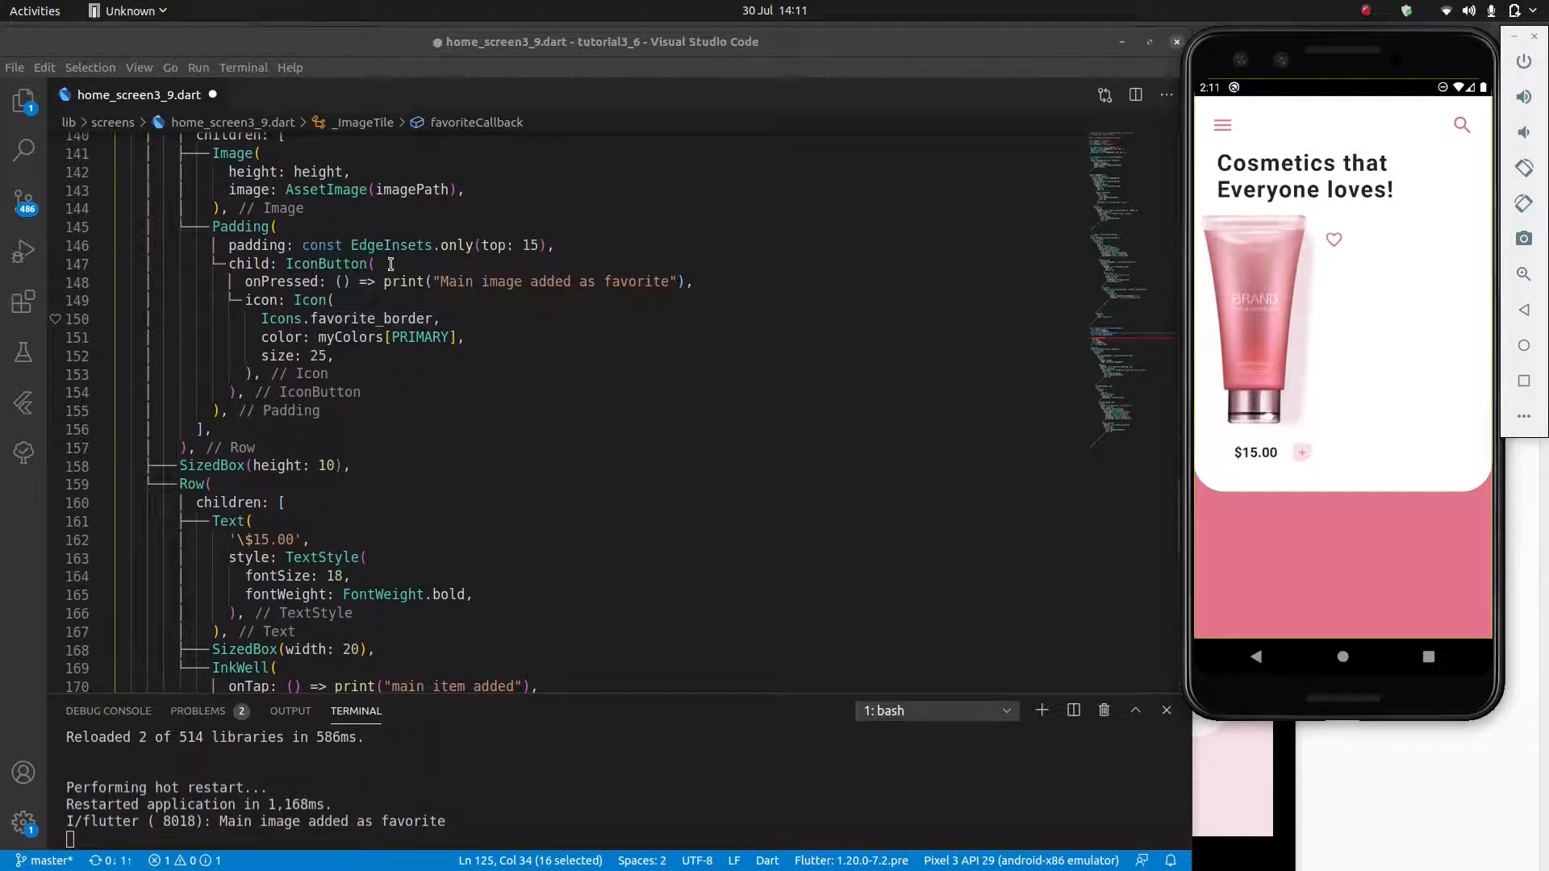
pyautogui.moveTo(330, 280); pyautogui.dragTo(668, 281)
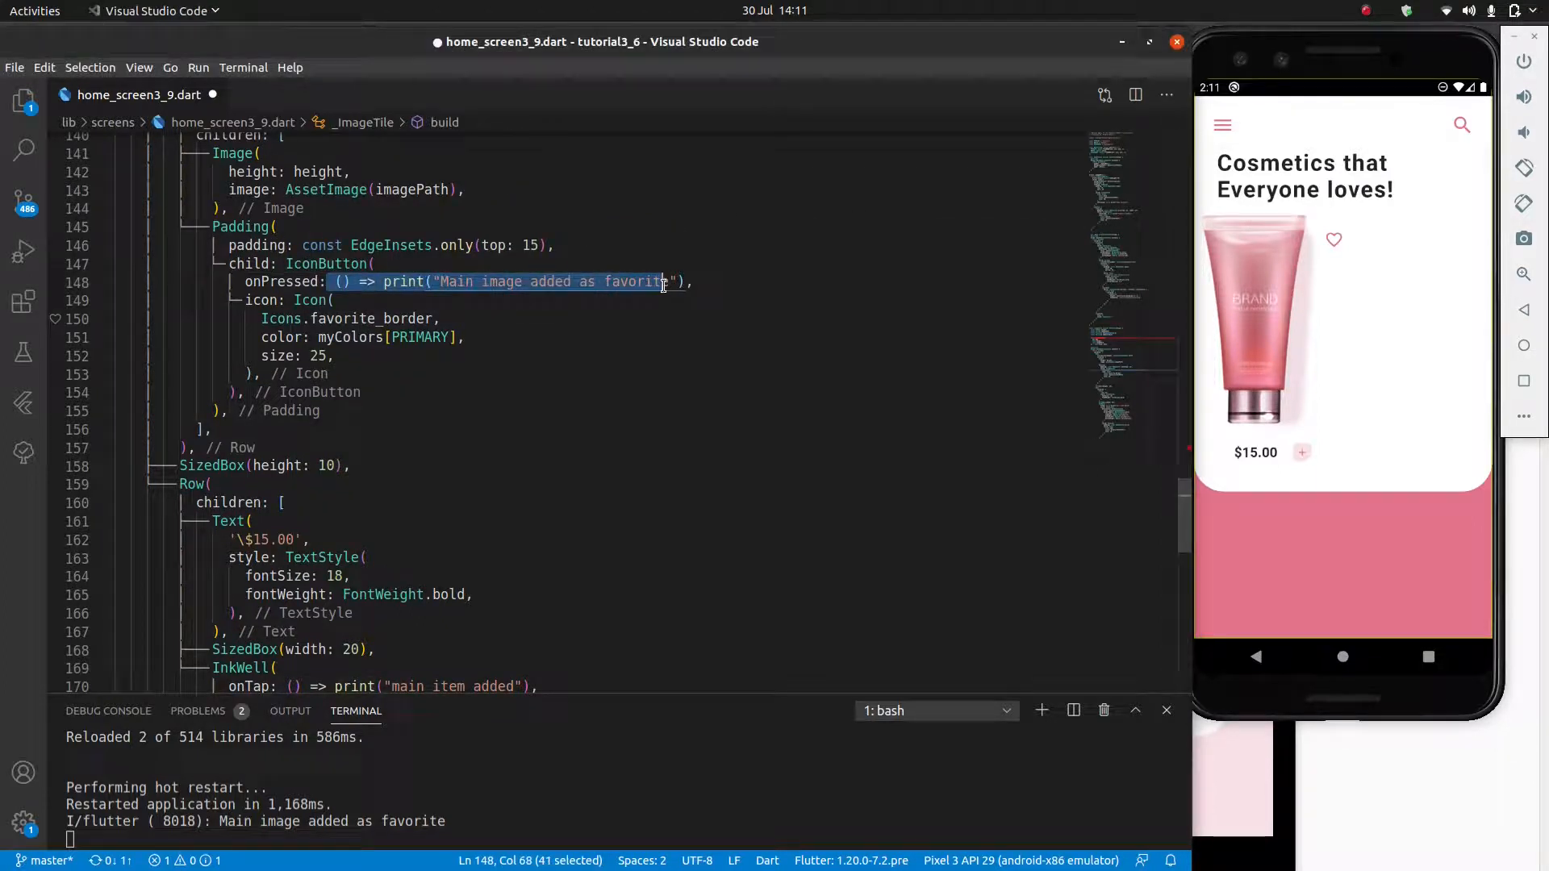
pyautogui.write('favoriteCallback,')
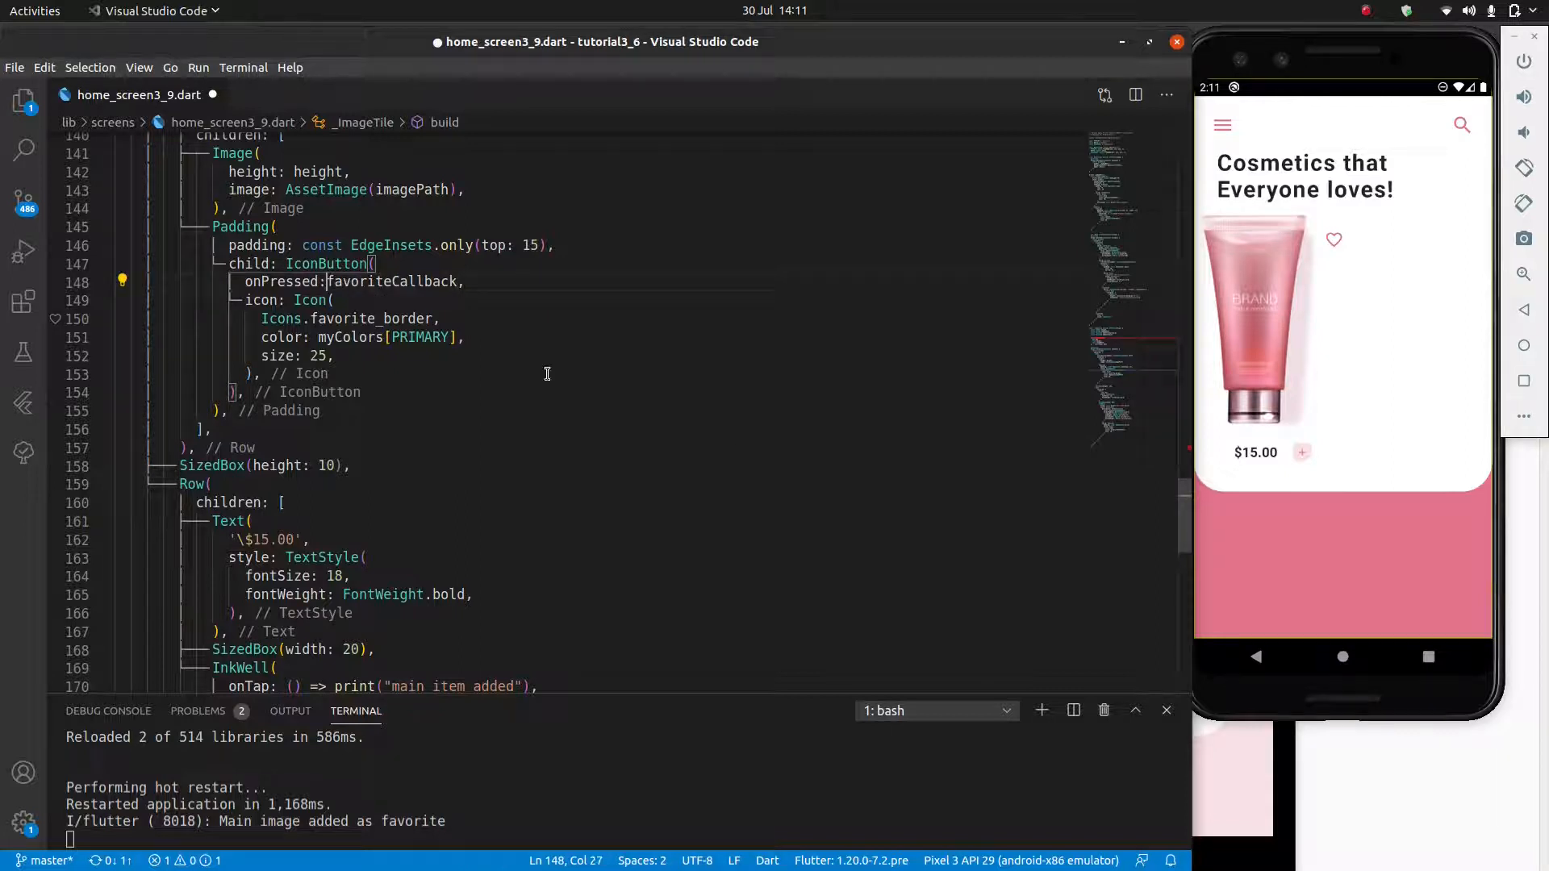
pyautogui.write('() =>')
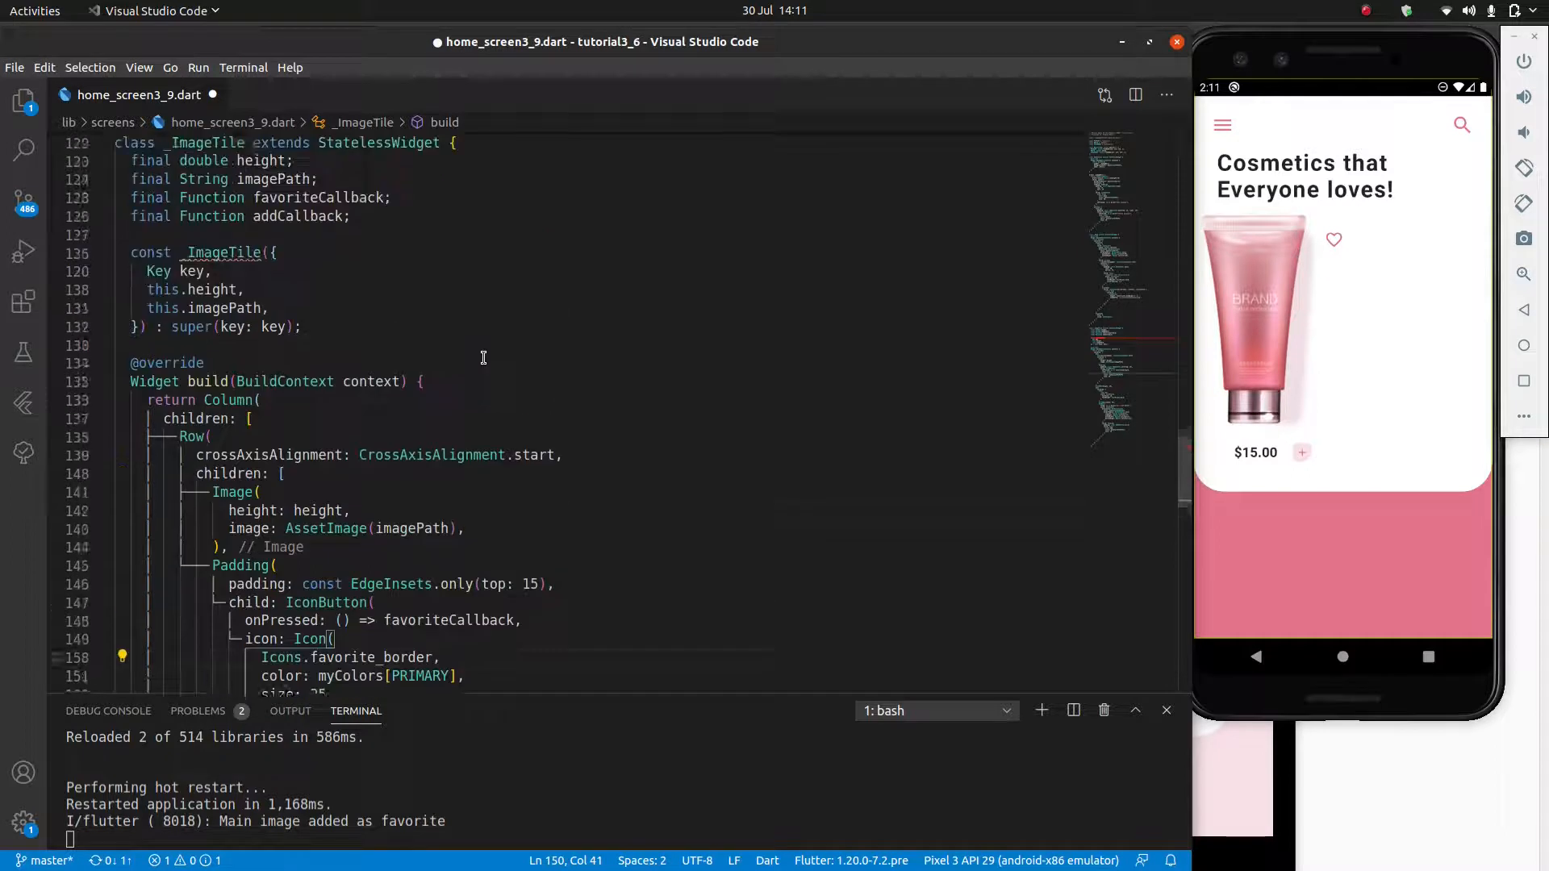
# Step: Wire the InkWell onTap to addCallback, save, and test the heart on the running app's tile
pyautogui.doubleClick(299, 263)
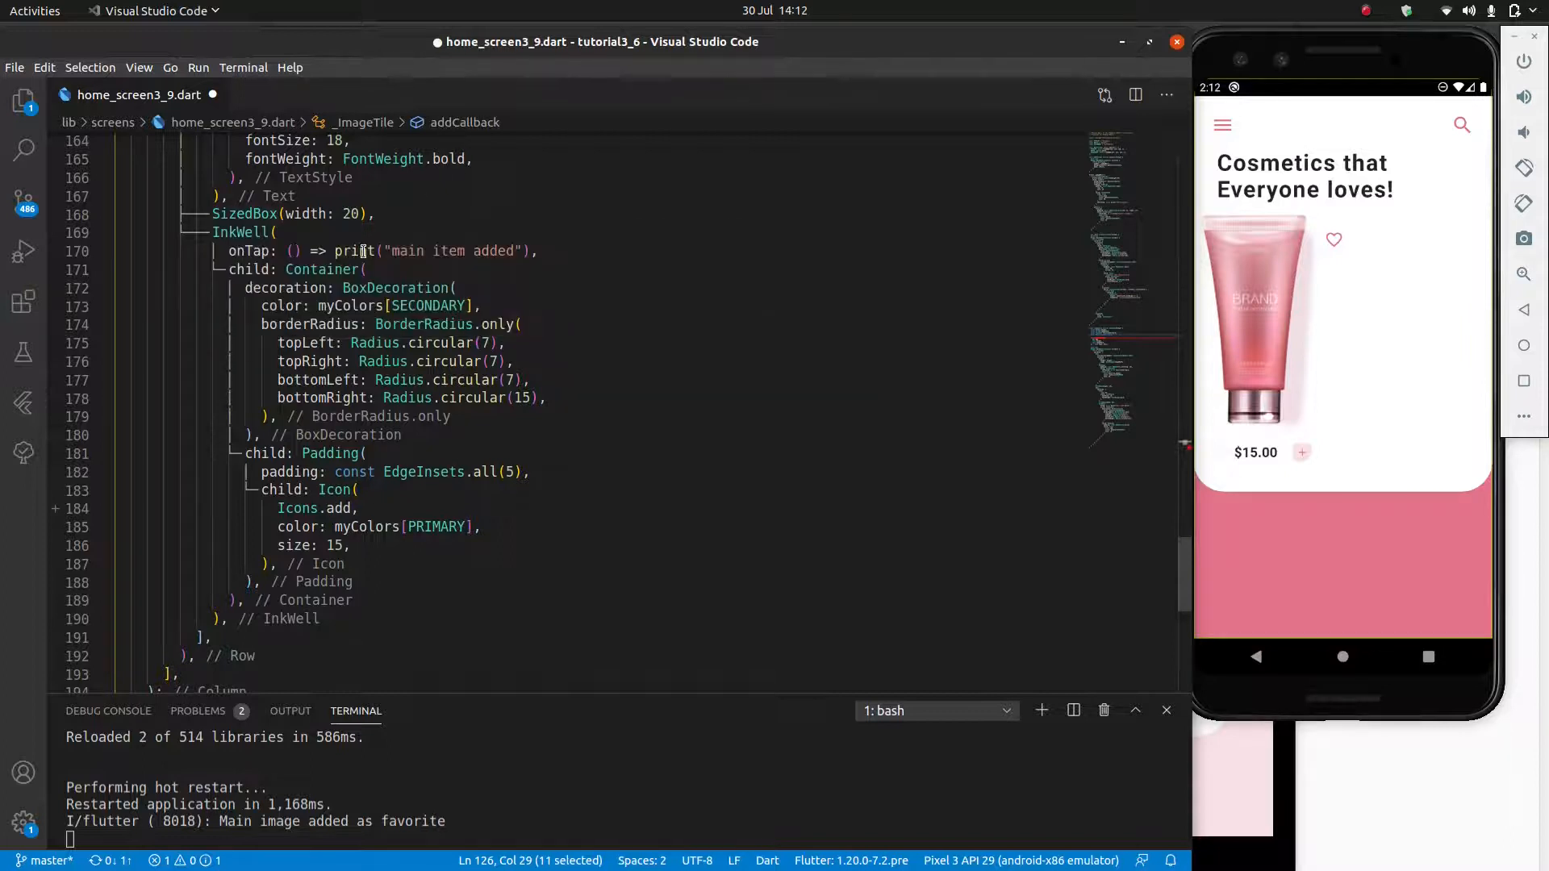
pyautogui.write('addCallback,')
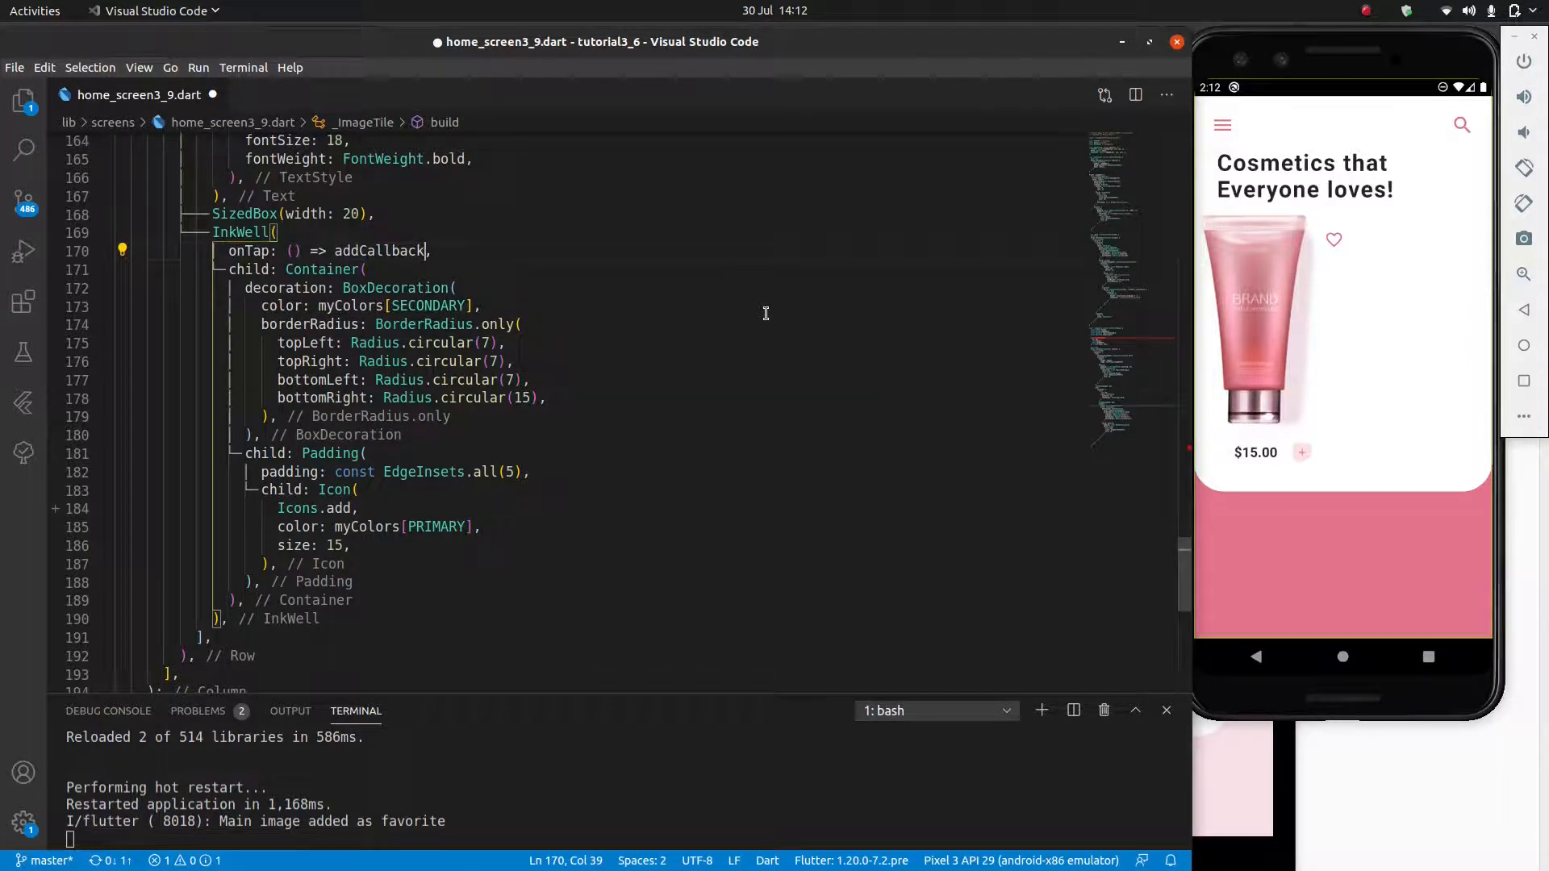
pyautogui.click(515, 360)
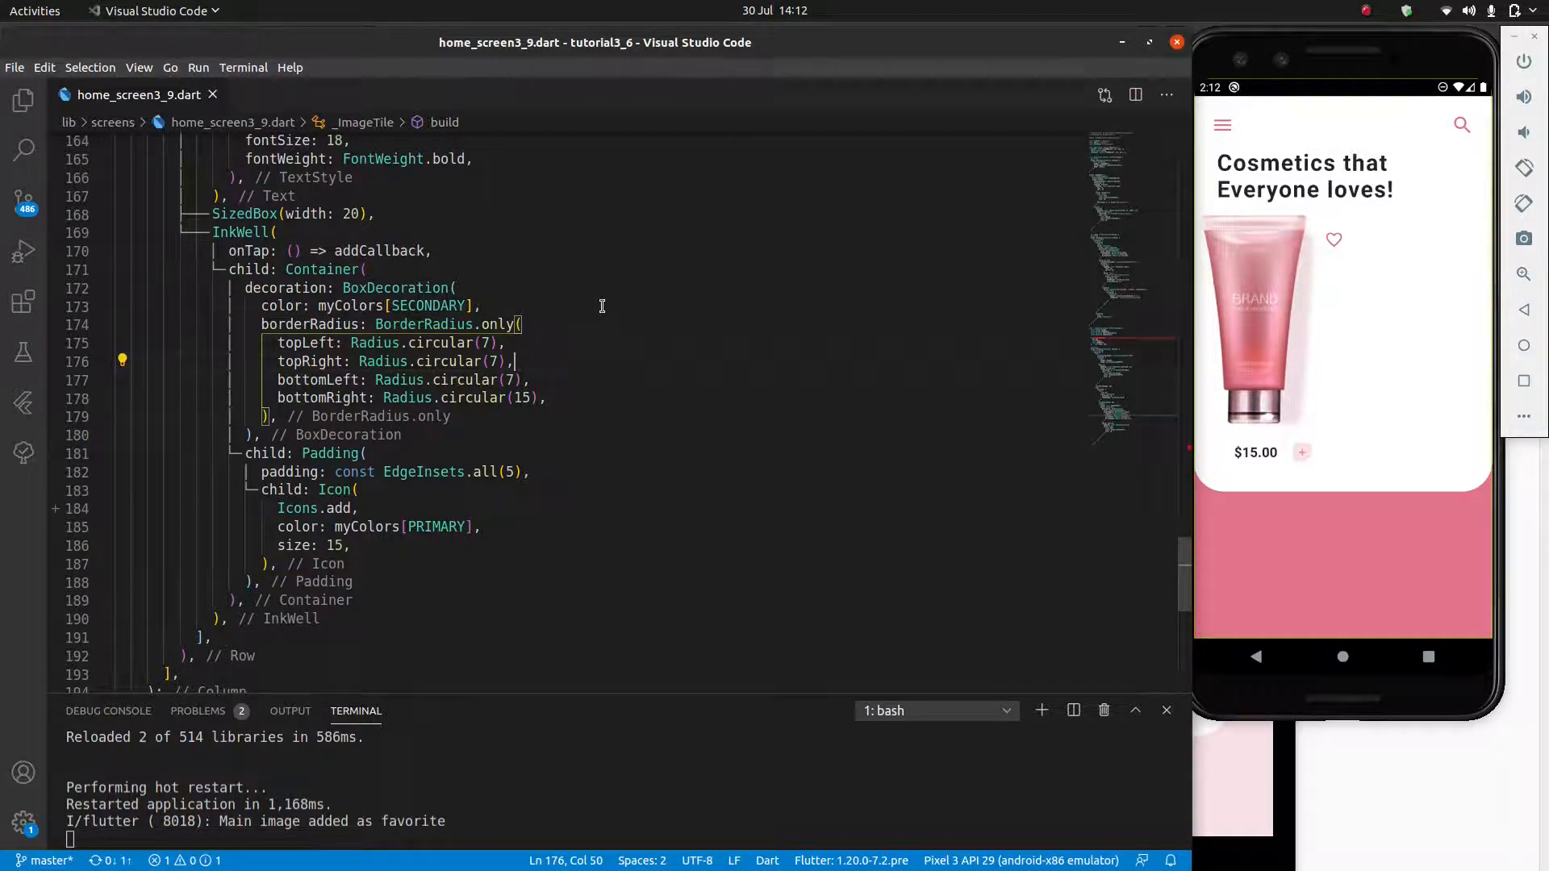
pyautogui.click(1334, 238)
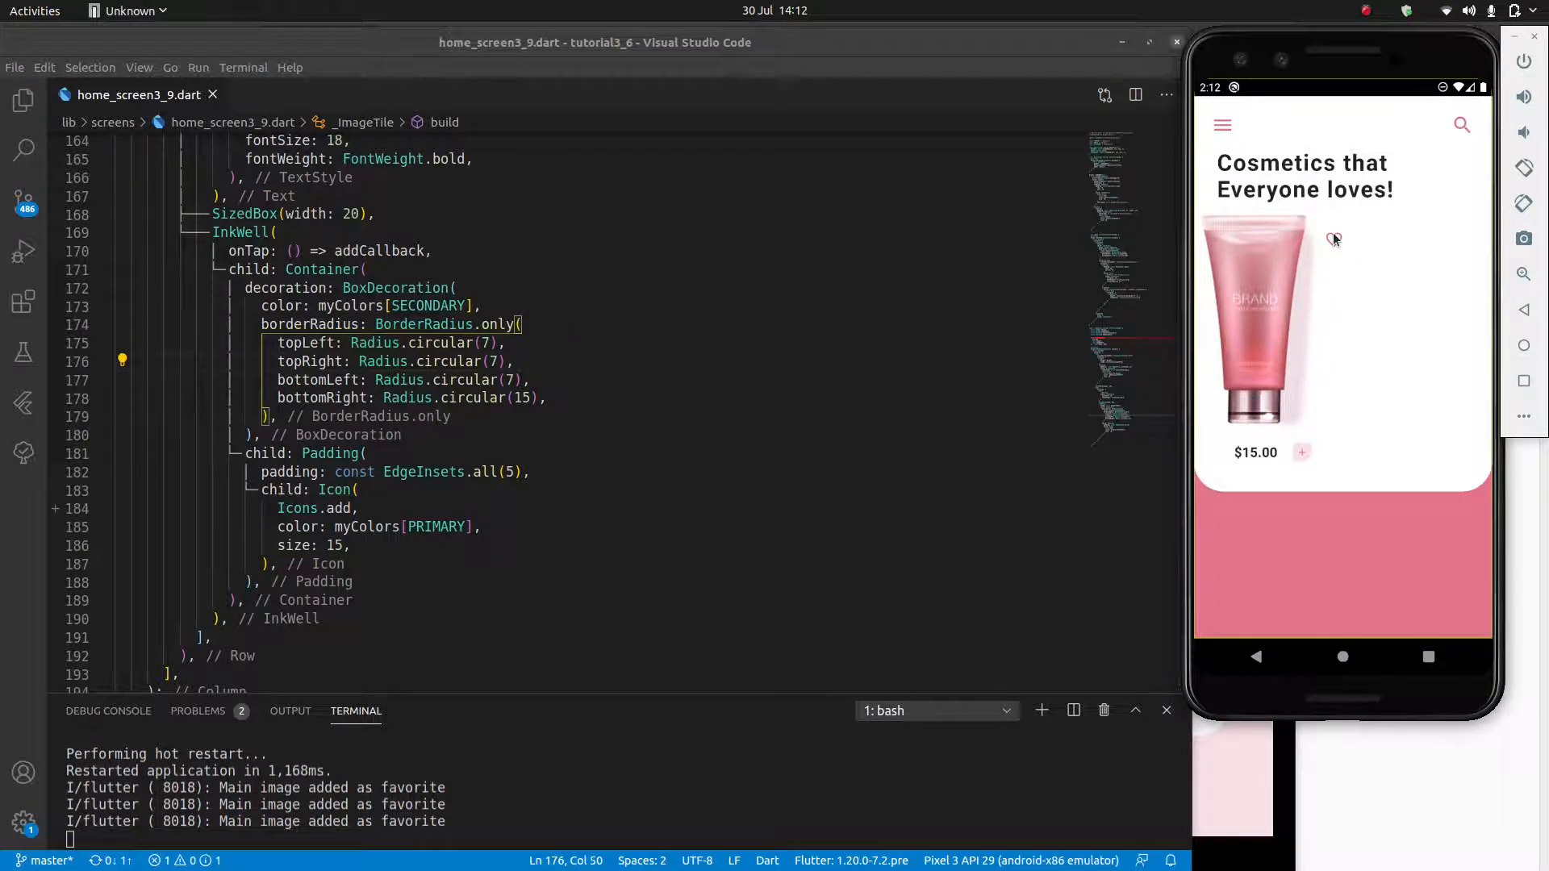
pyautogui.click(1333, 239)
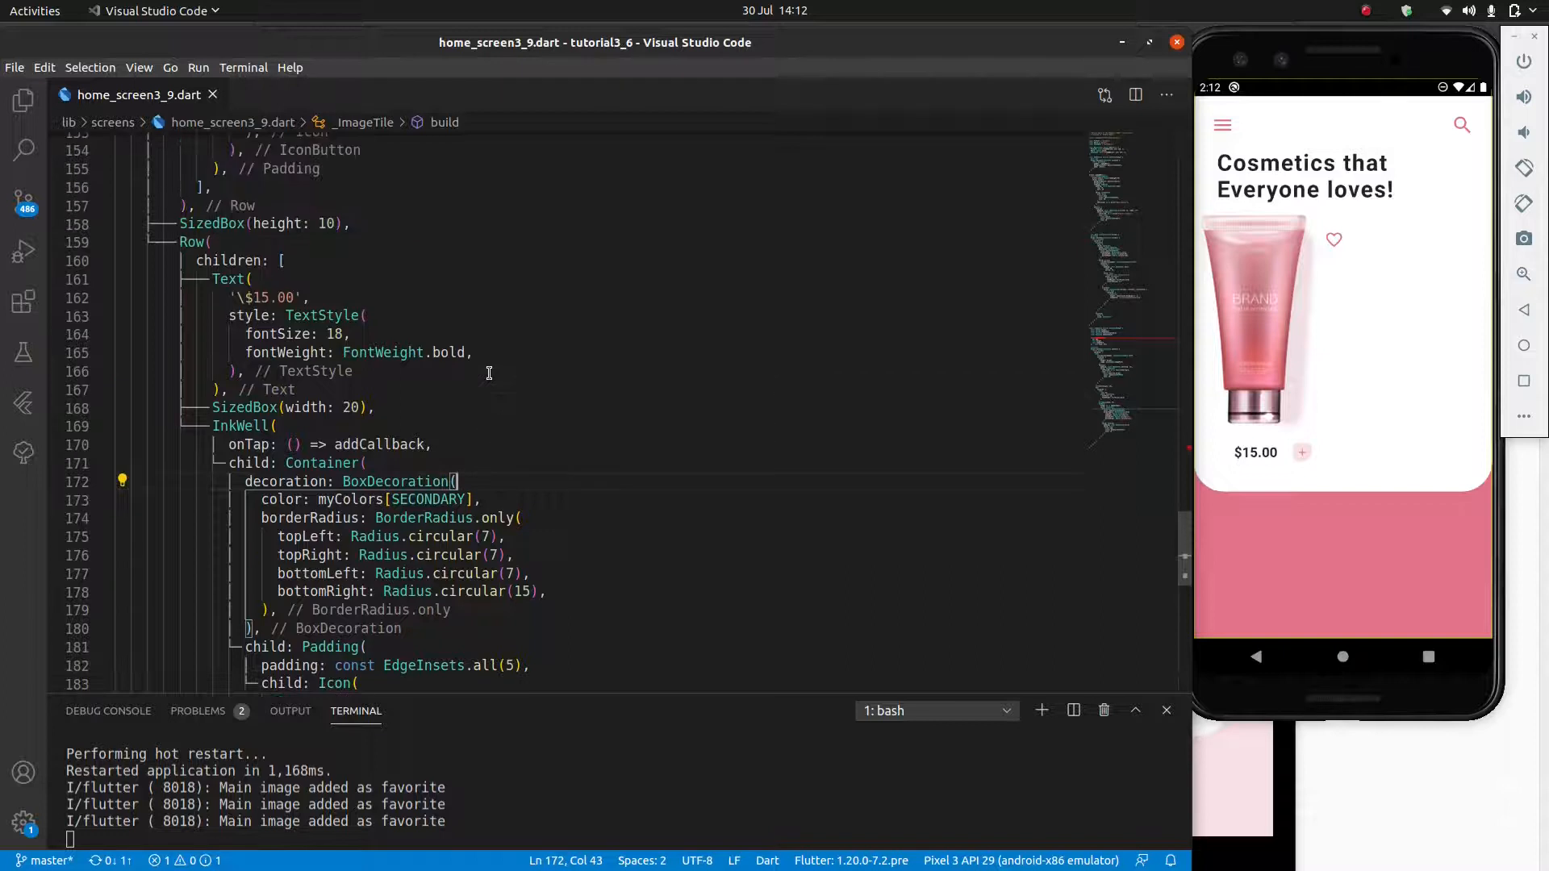
# Step: Add a 'final double price' field and make the label Text show '\$$price'
pyautogui.doubleClick(271, 297)
pyautogui.write('f')
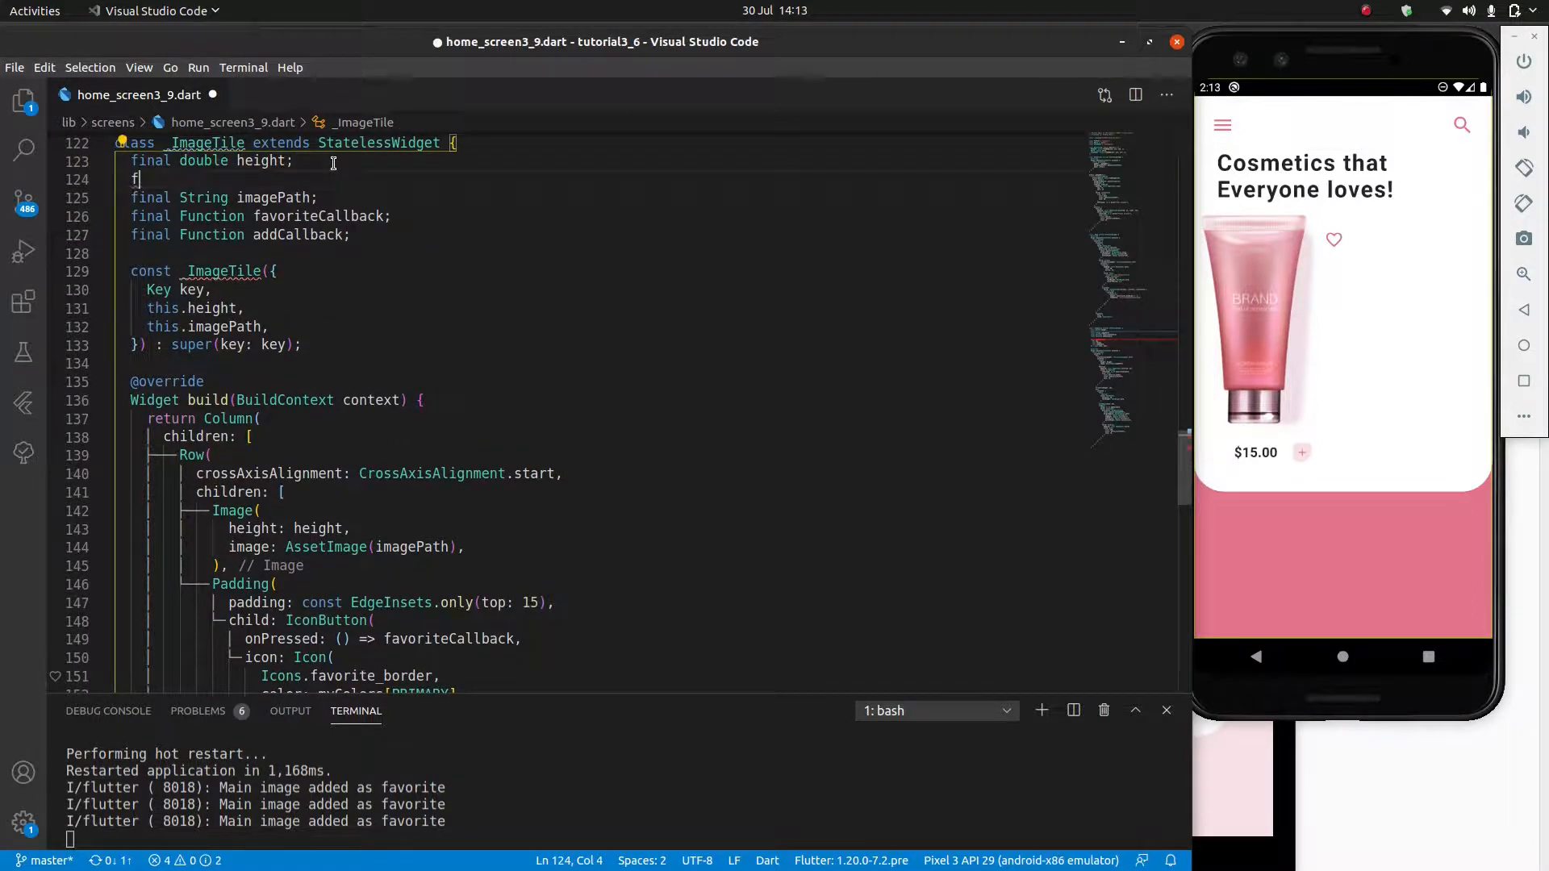
pyautogui.write('inal double h')
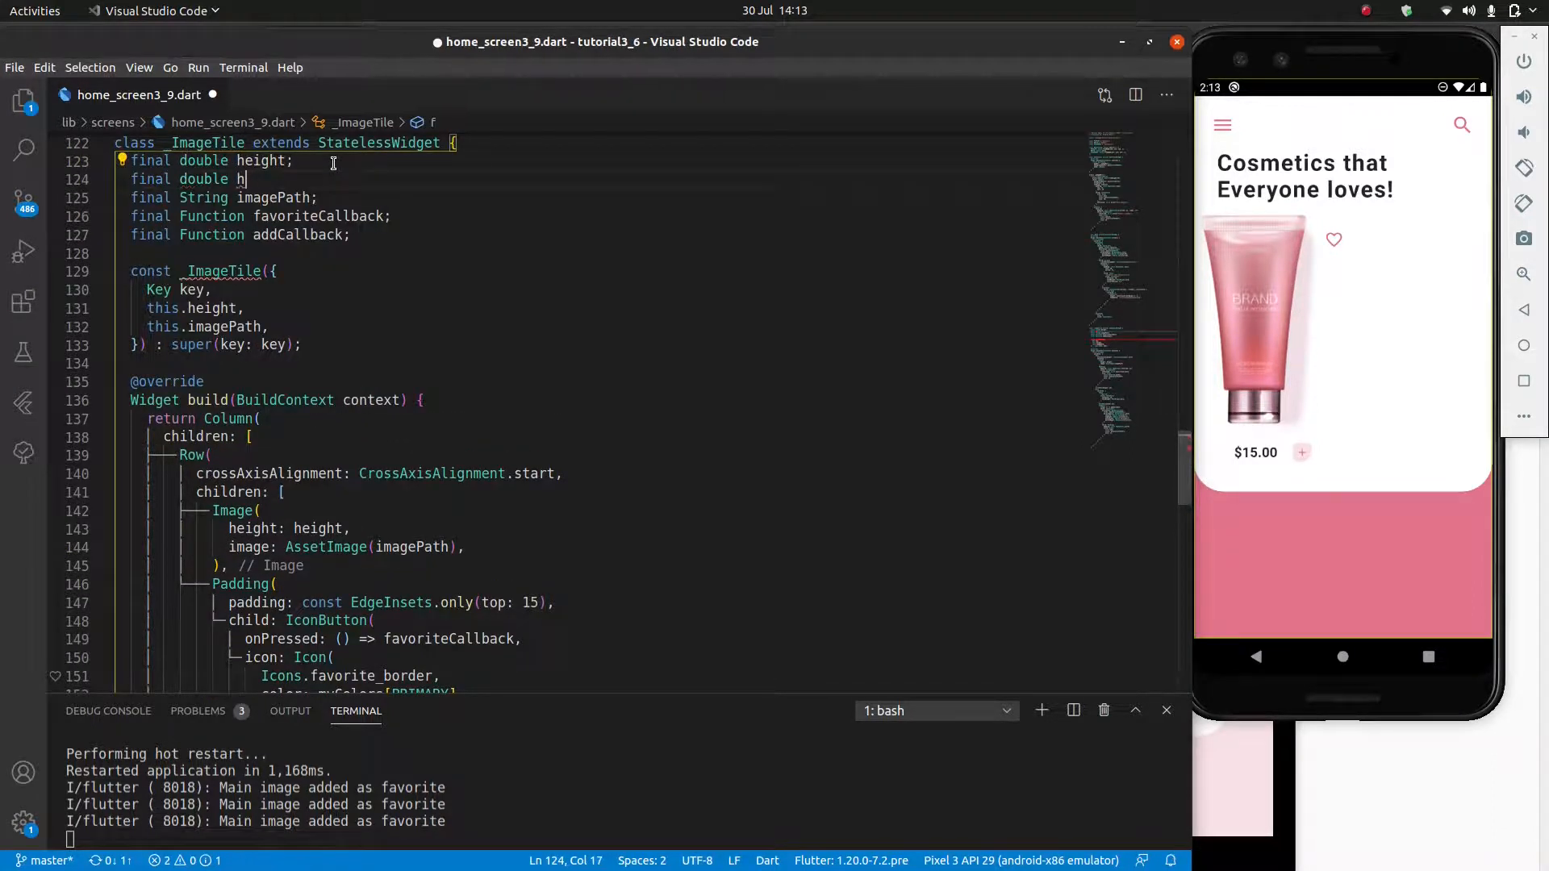
pyautogui.write('rice;')
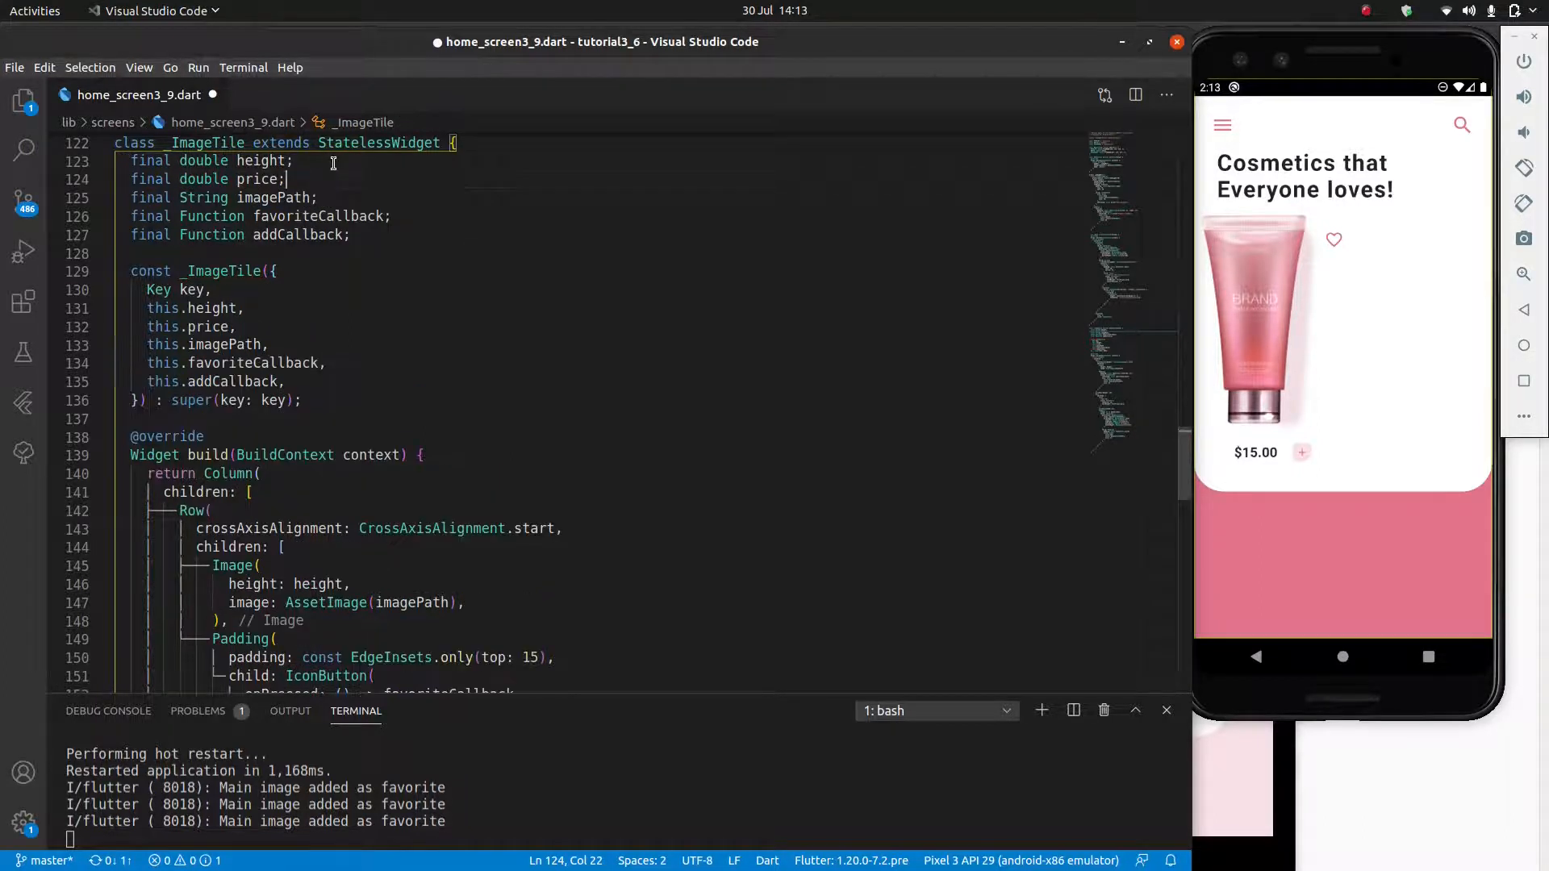
pyautogui.scroll(-3)
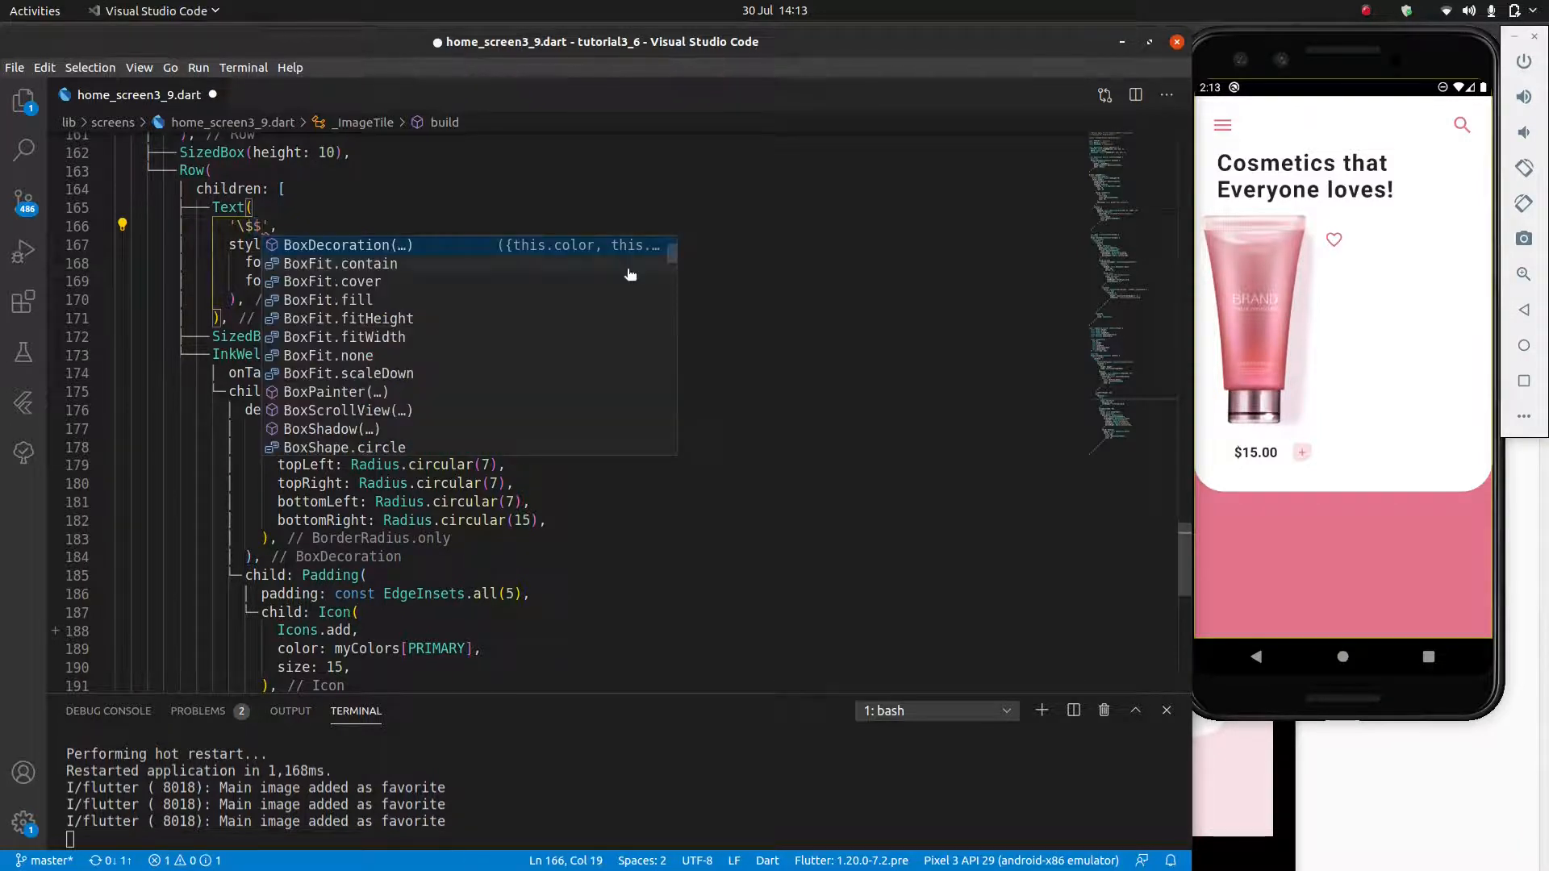
pyautogui.write('price')
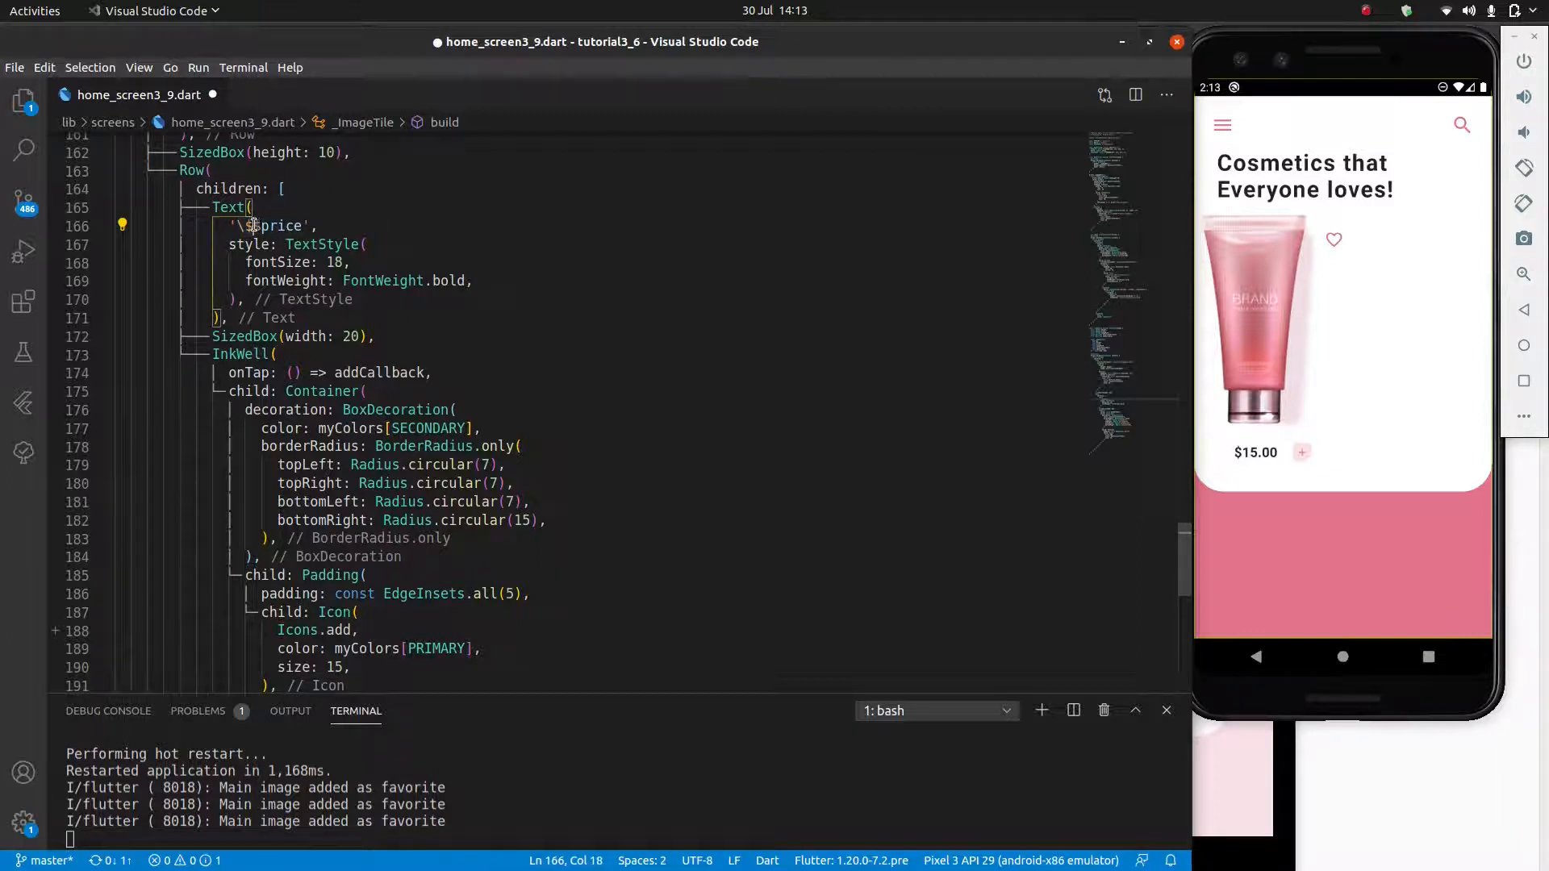
pyautogui.doubleClick(281, 226)
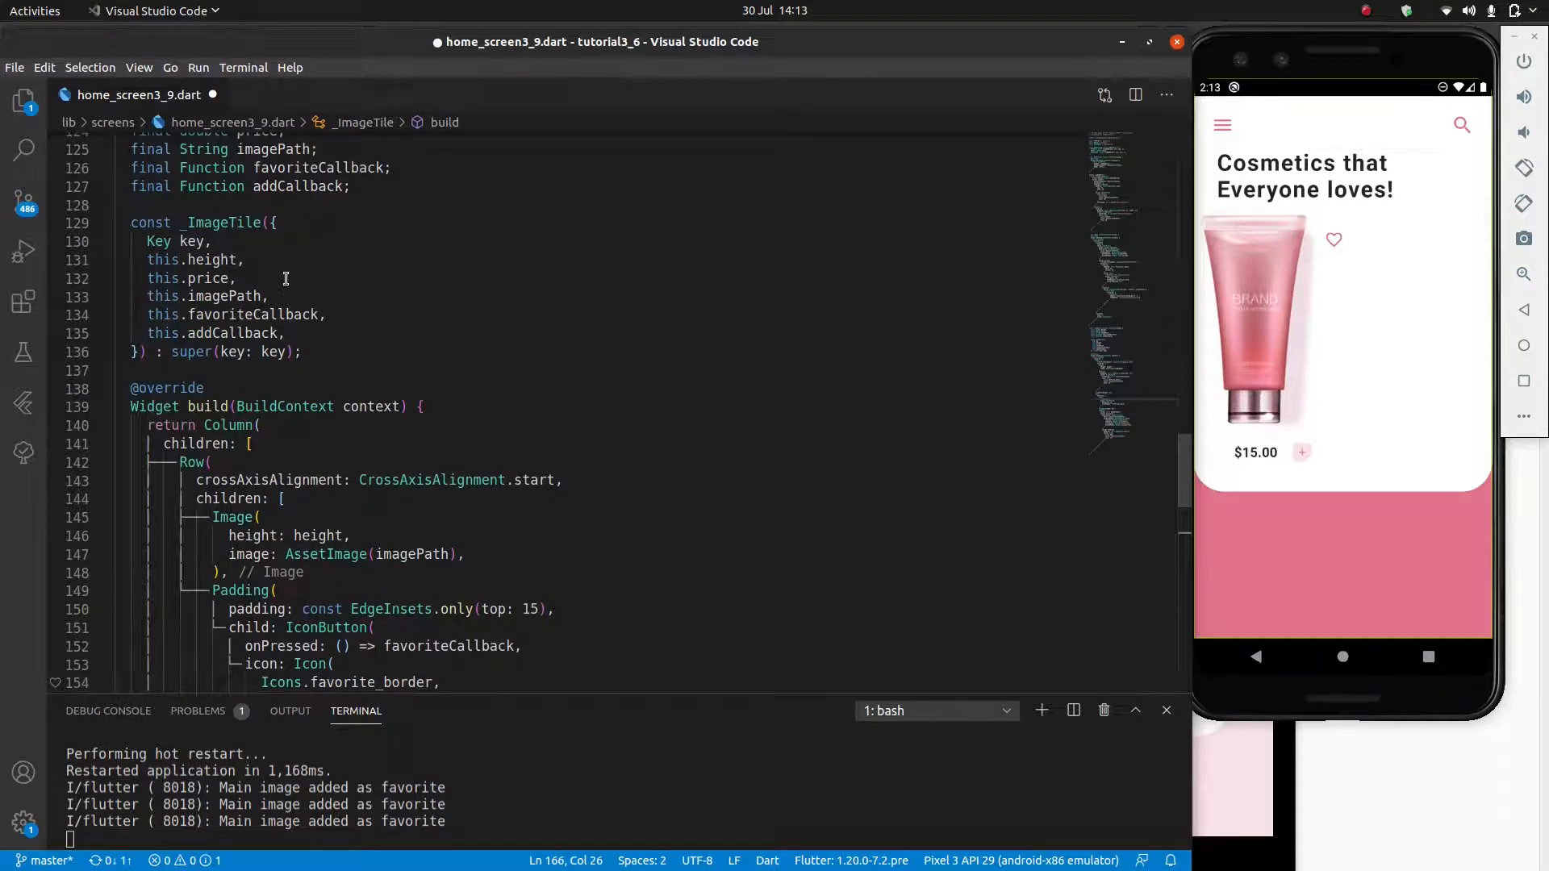
pyautogui.doubleClick(163, 260)
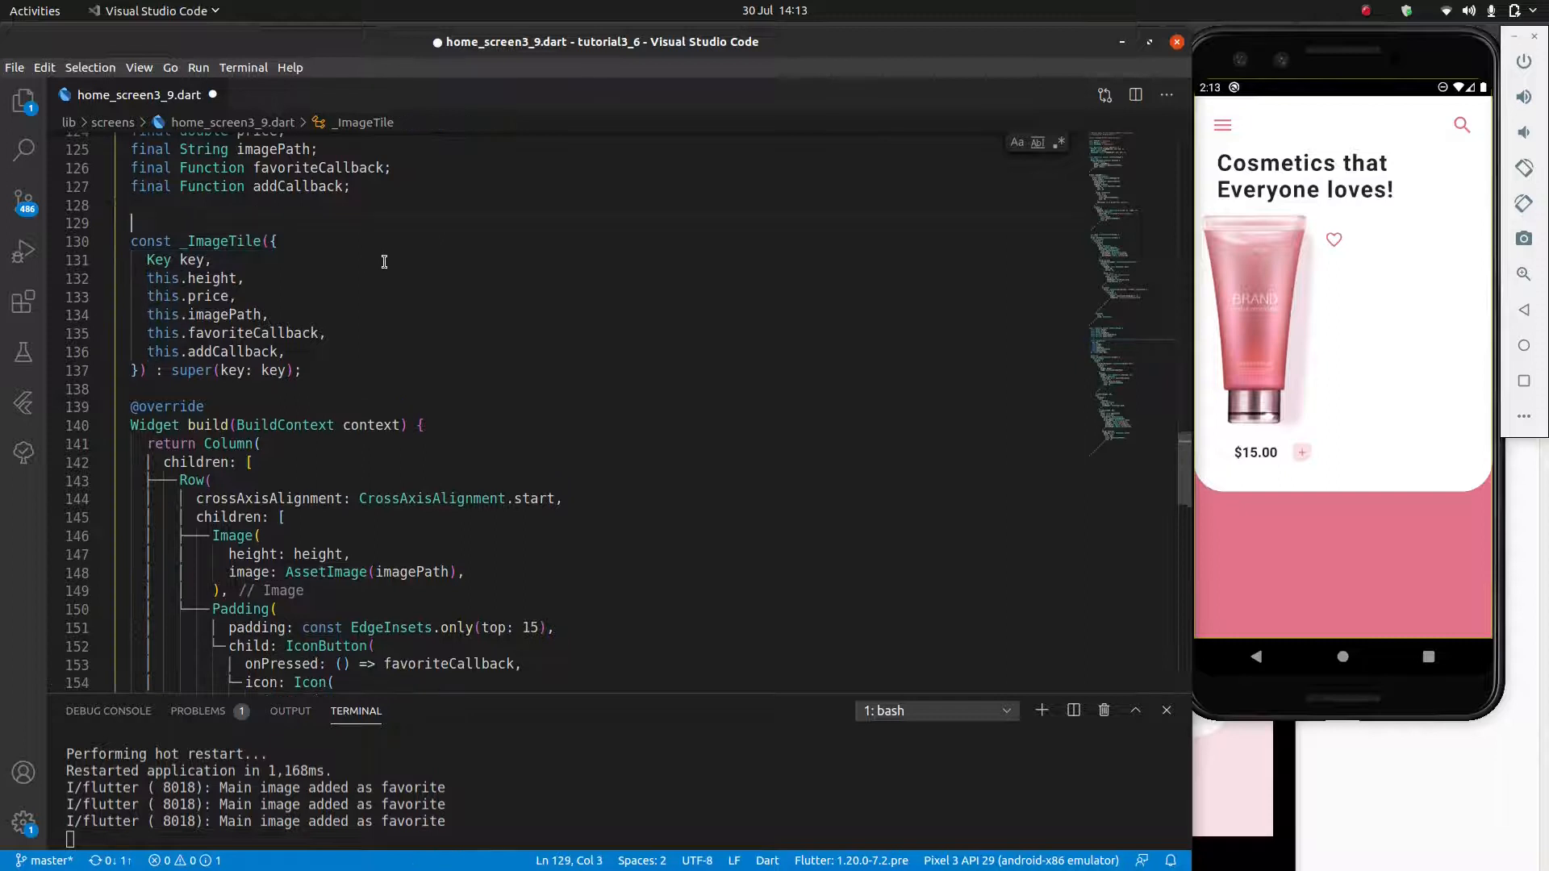
pyautogui.write('// highligh')
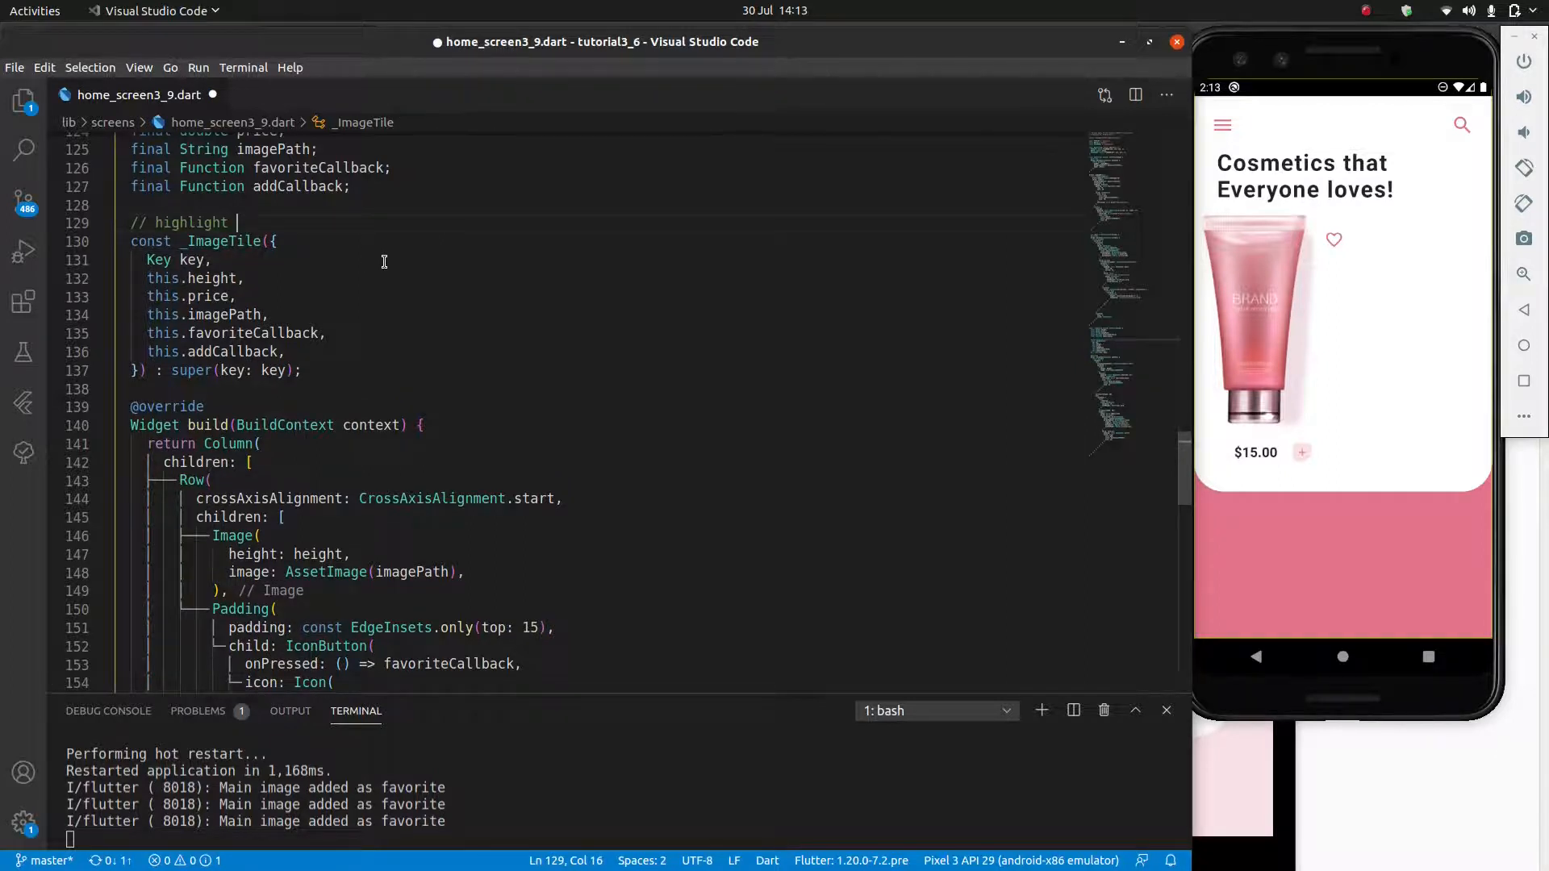
pyautogui.write('this')
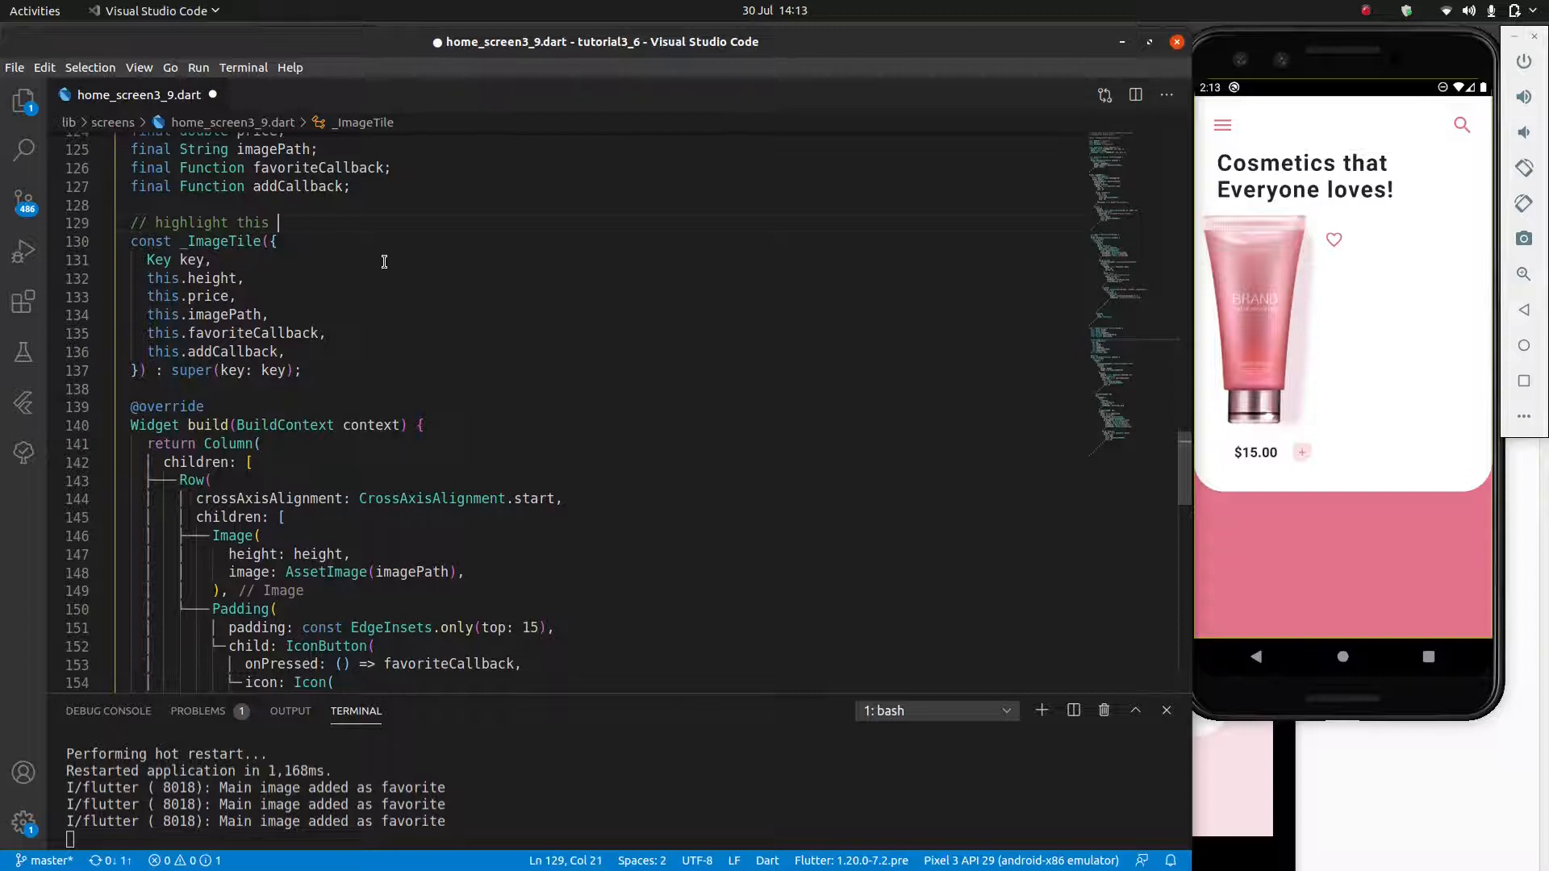
pyautogui.write('press cn')
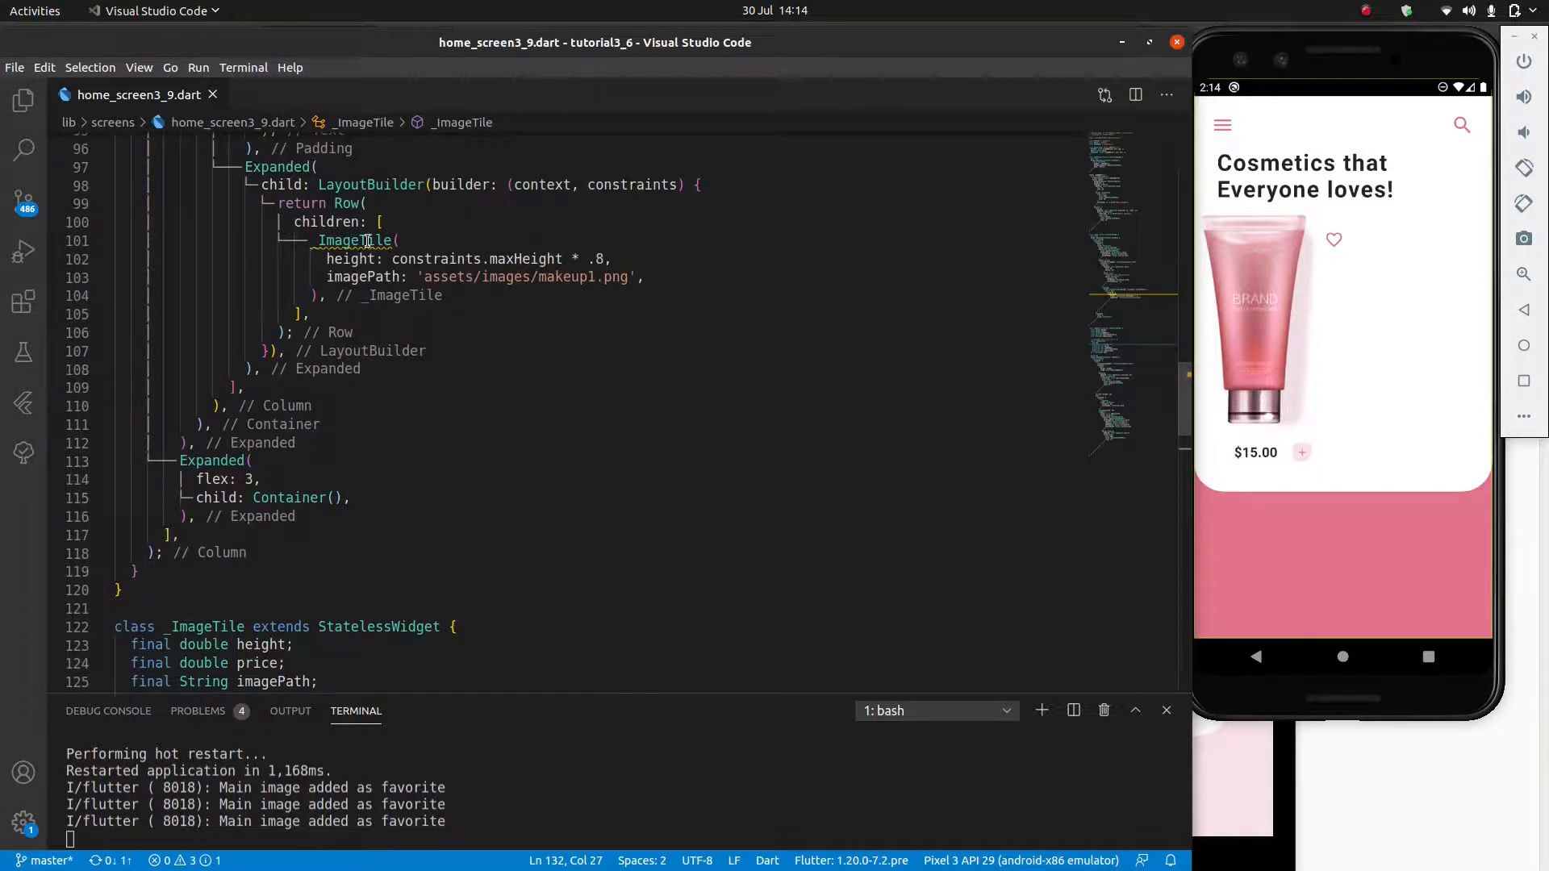
pyautogui.moveTo(355, 240)
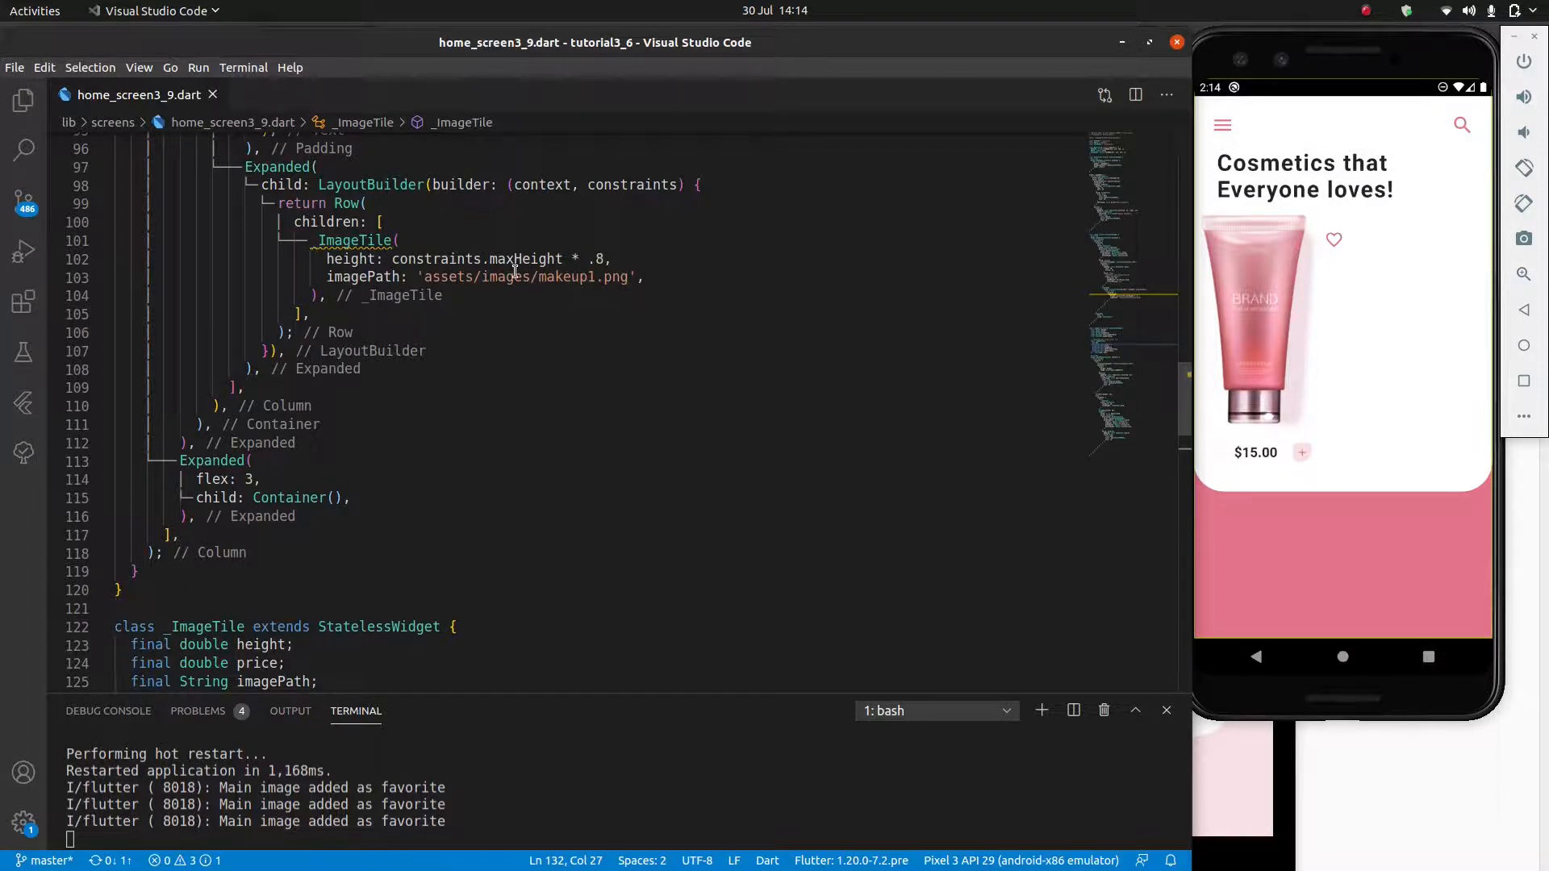
pyautogui.scroll(-3)
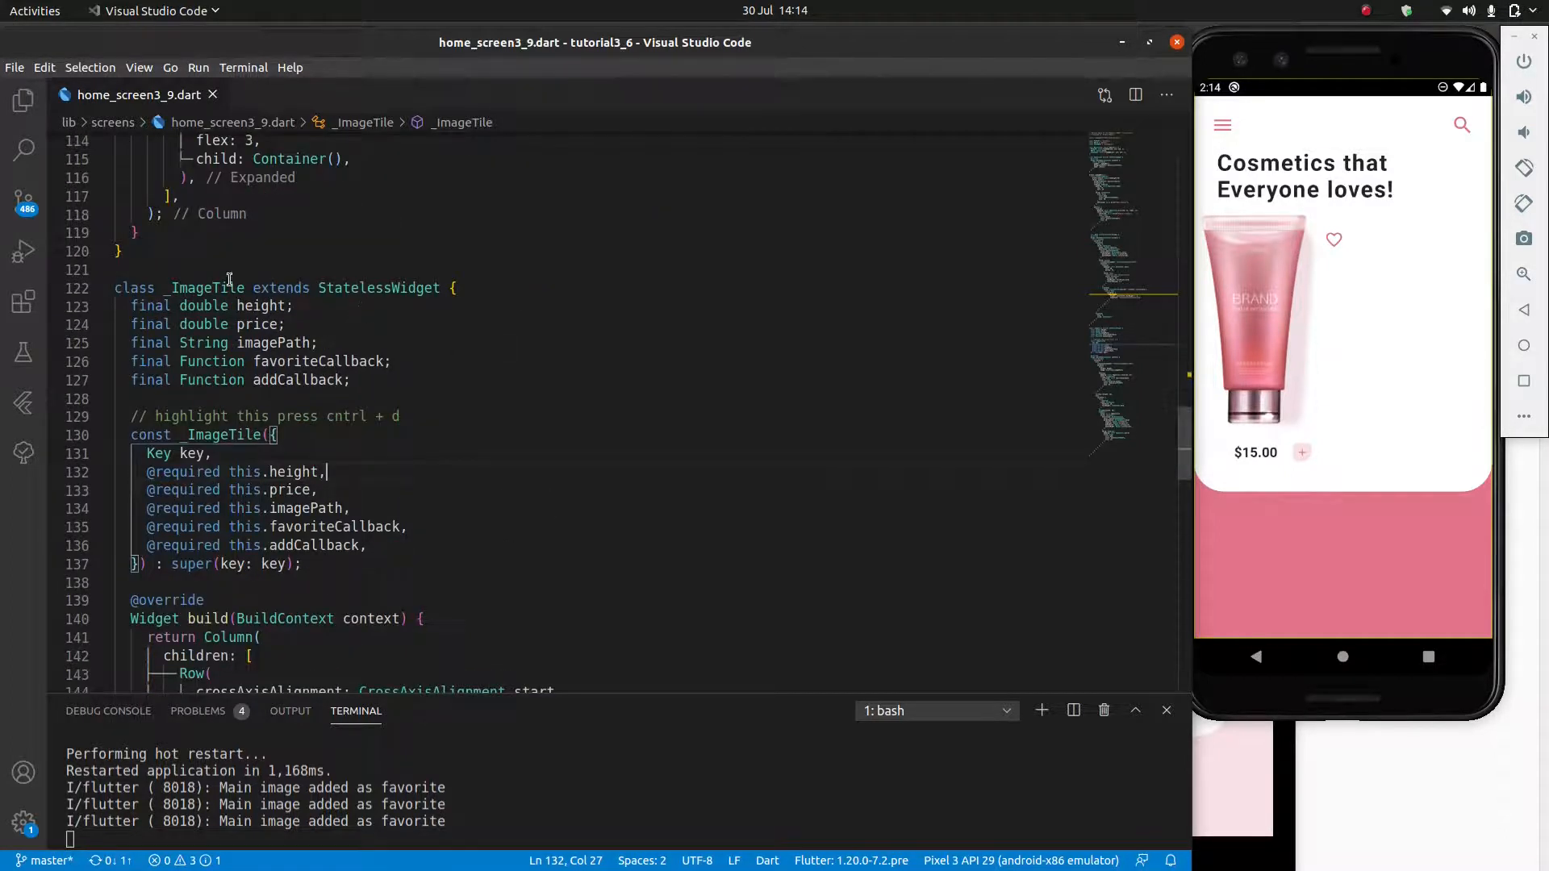
pyautogui.doubleClick(293, 473)
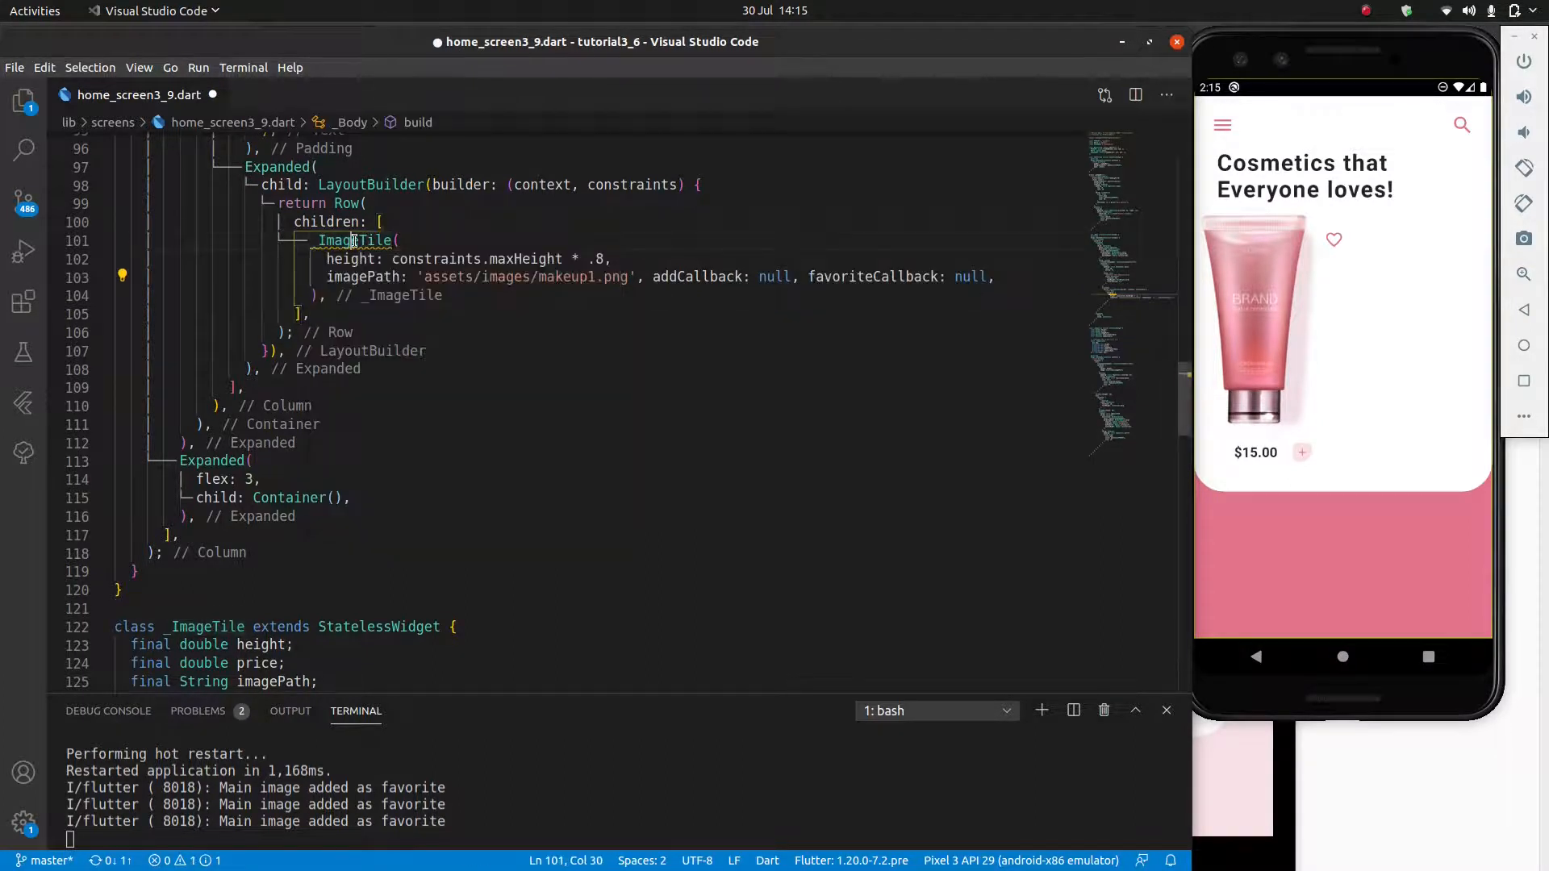
# Step: Pass price 15.00 and callbacks printing "Main item added" and "Main item favorited", then hot reload
pyautogui.write(', price: null,')
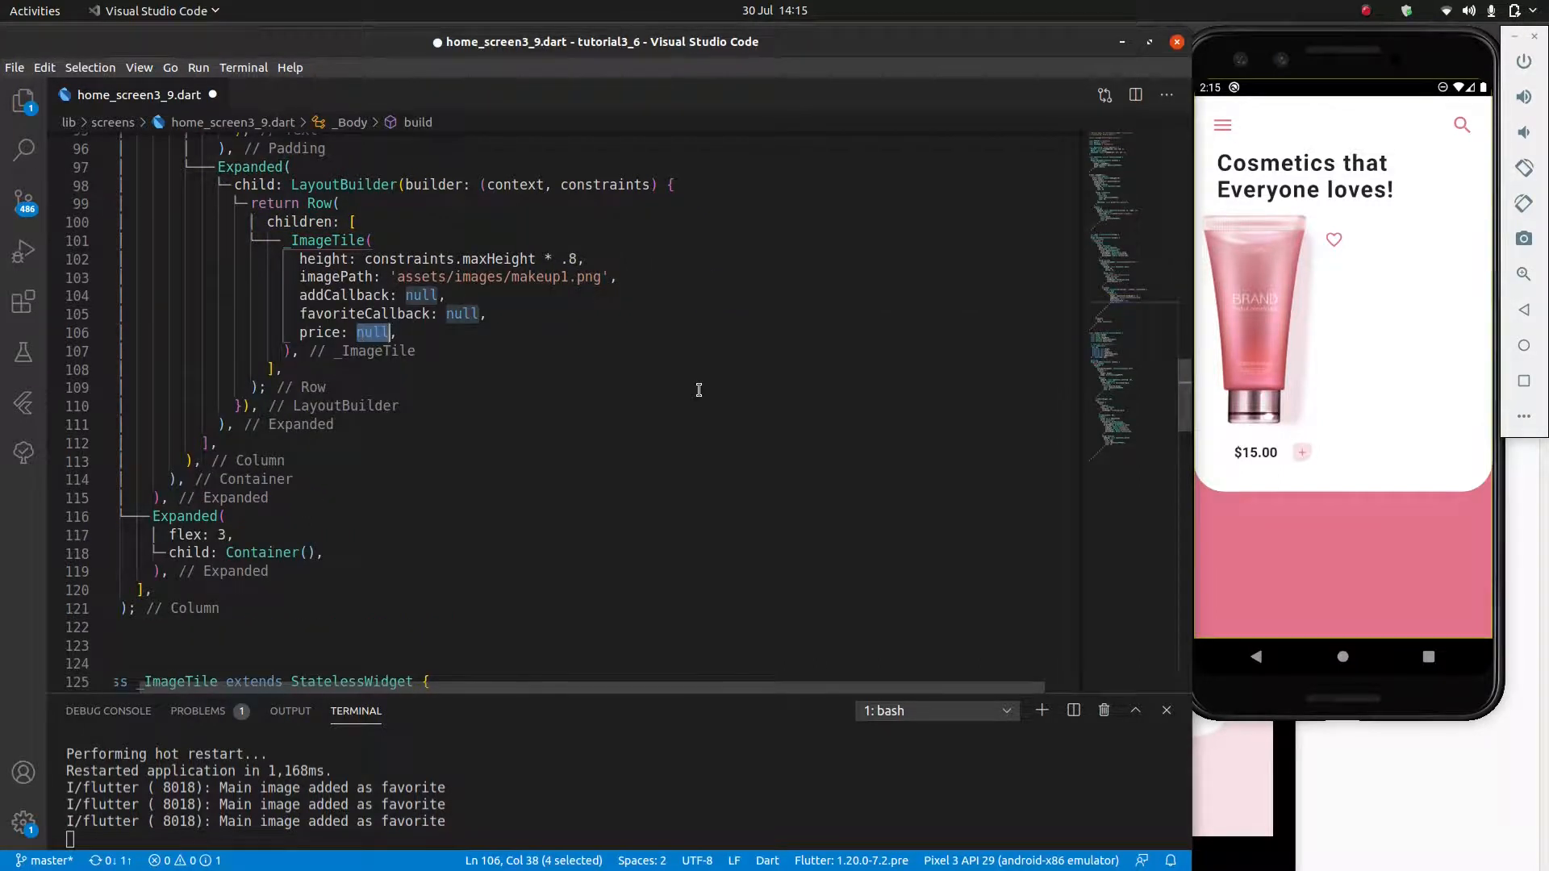
pyautogui.write('15.00')
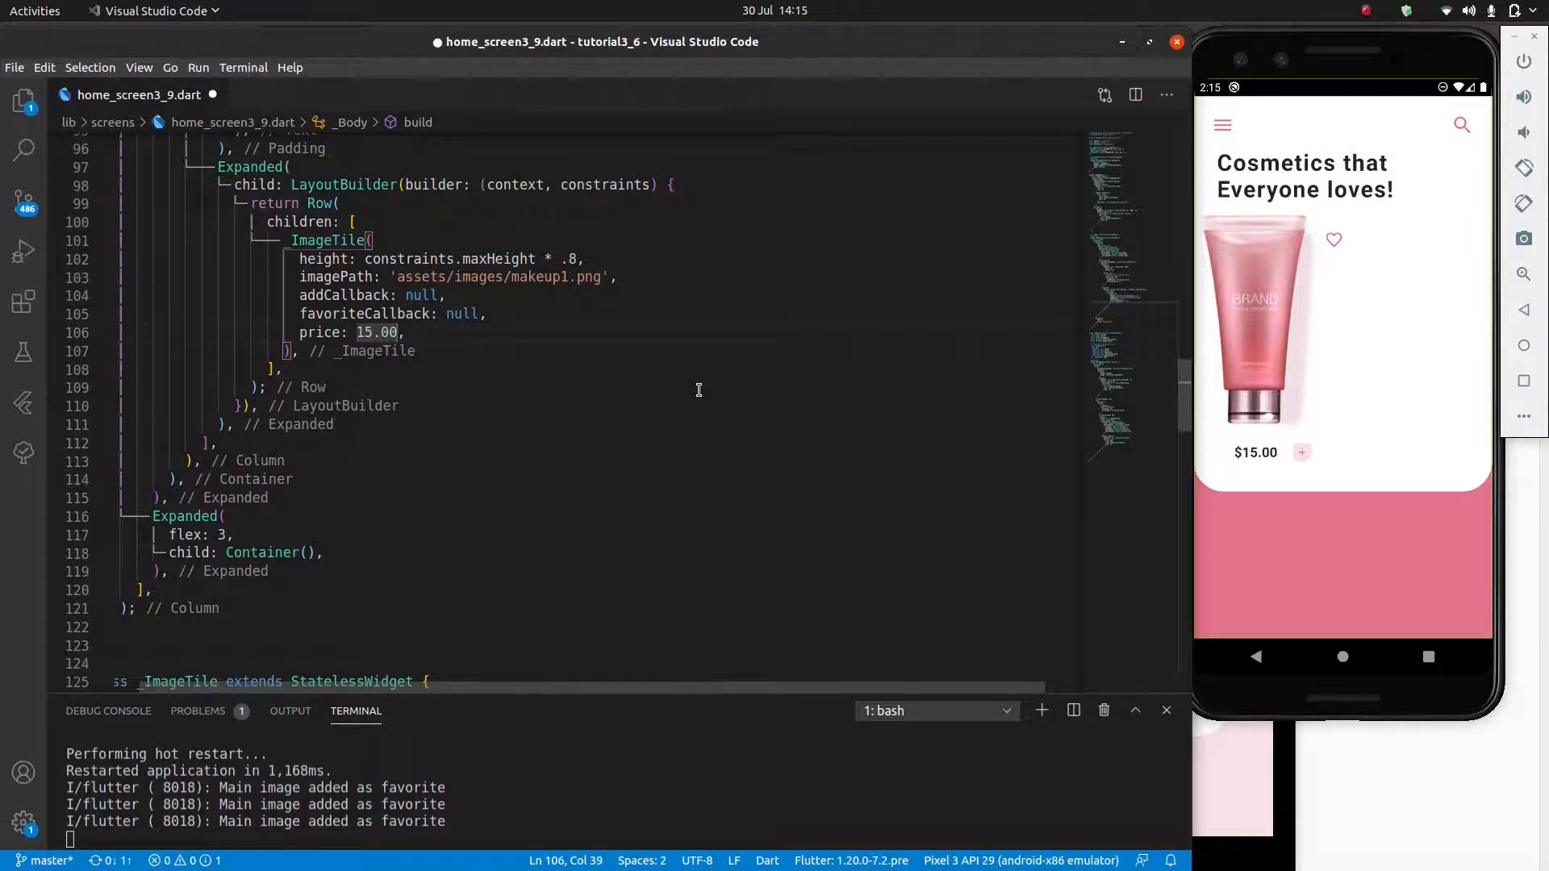
pyautogui.doubleClick(421, 295)
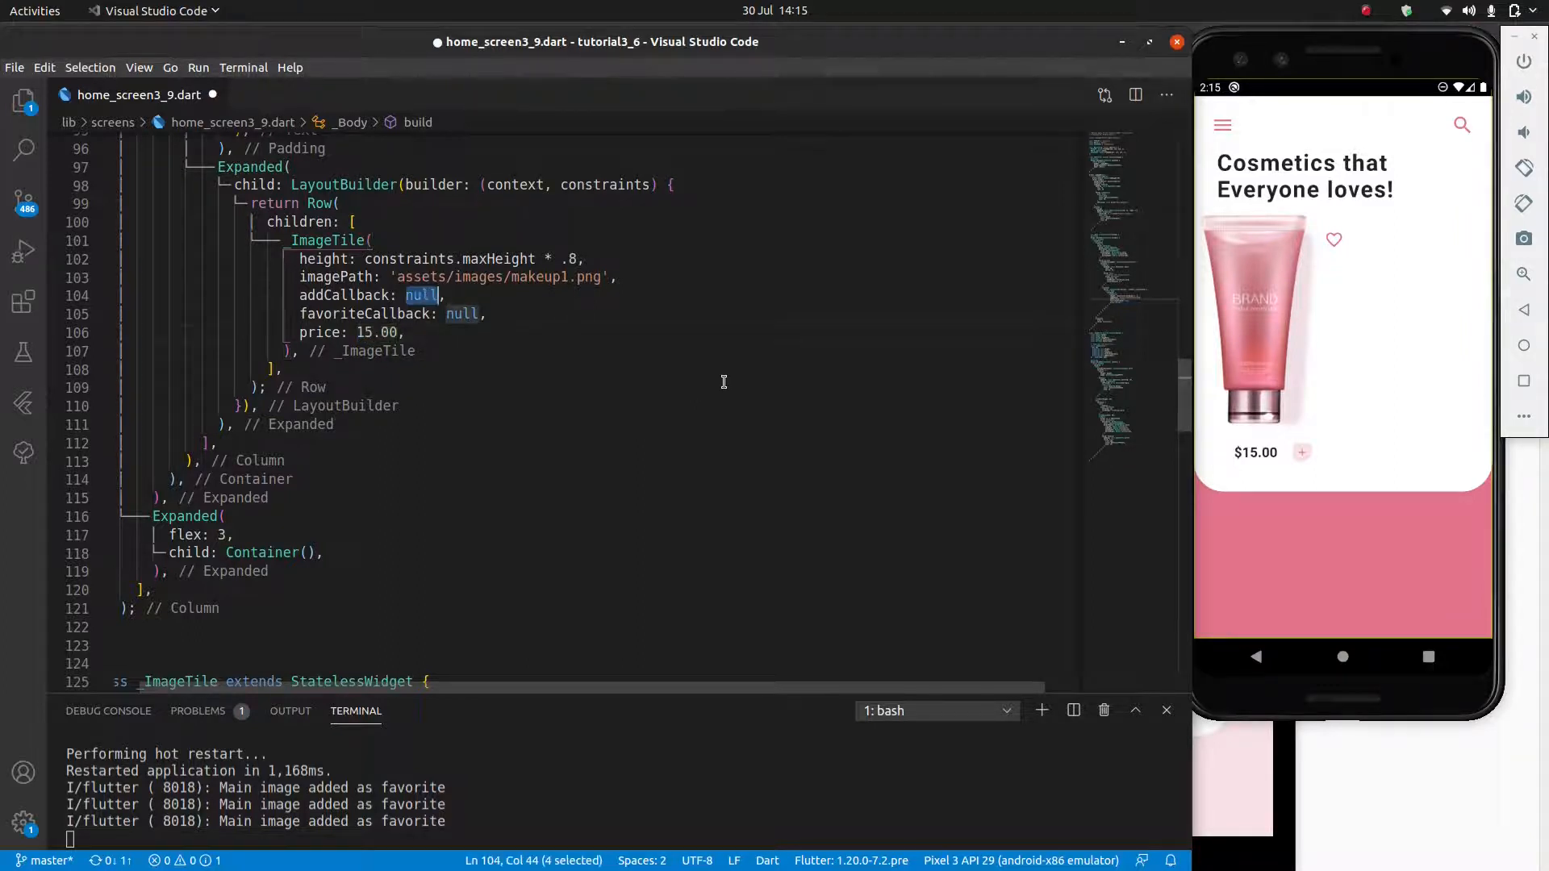
pyautogui.write('print("")')
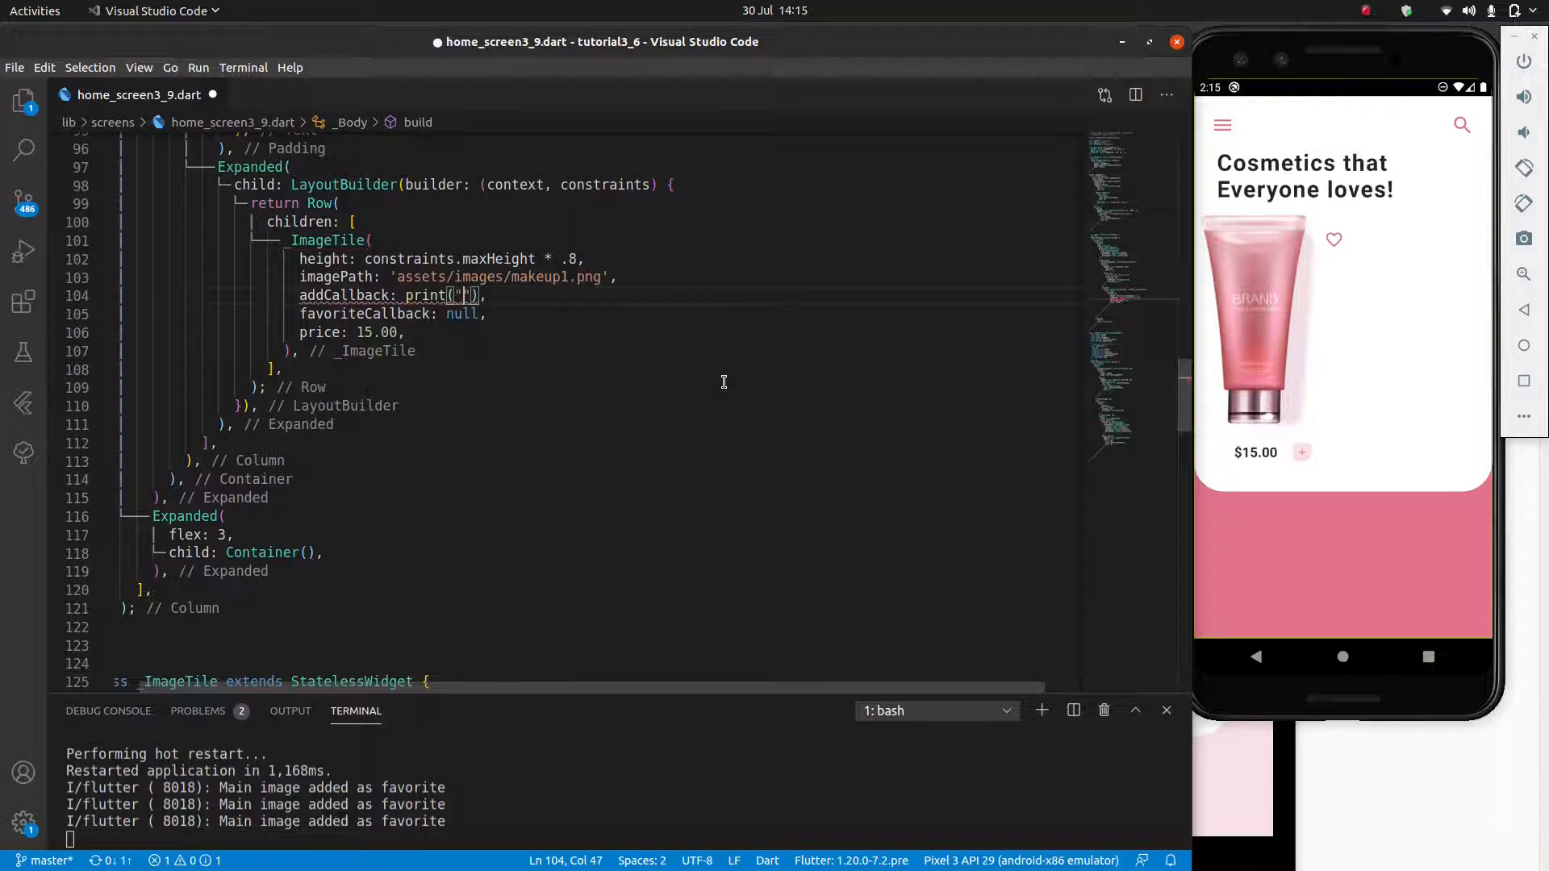
pyautogui.write('Main item added')
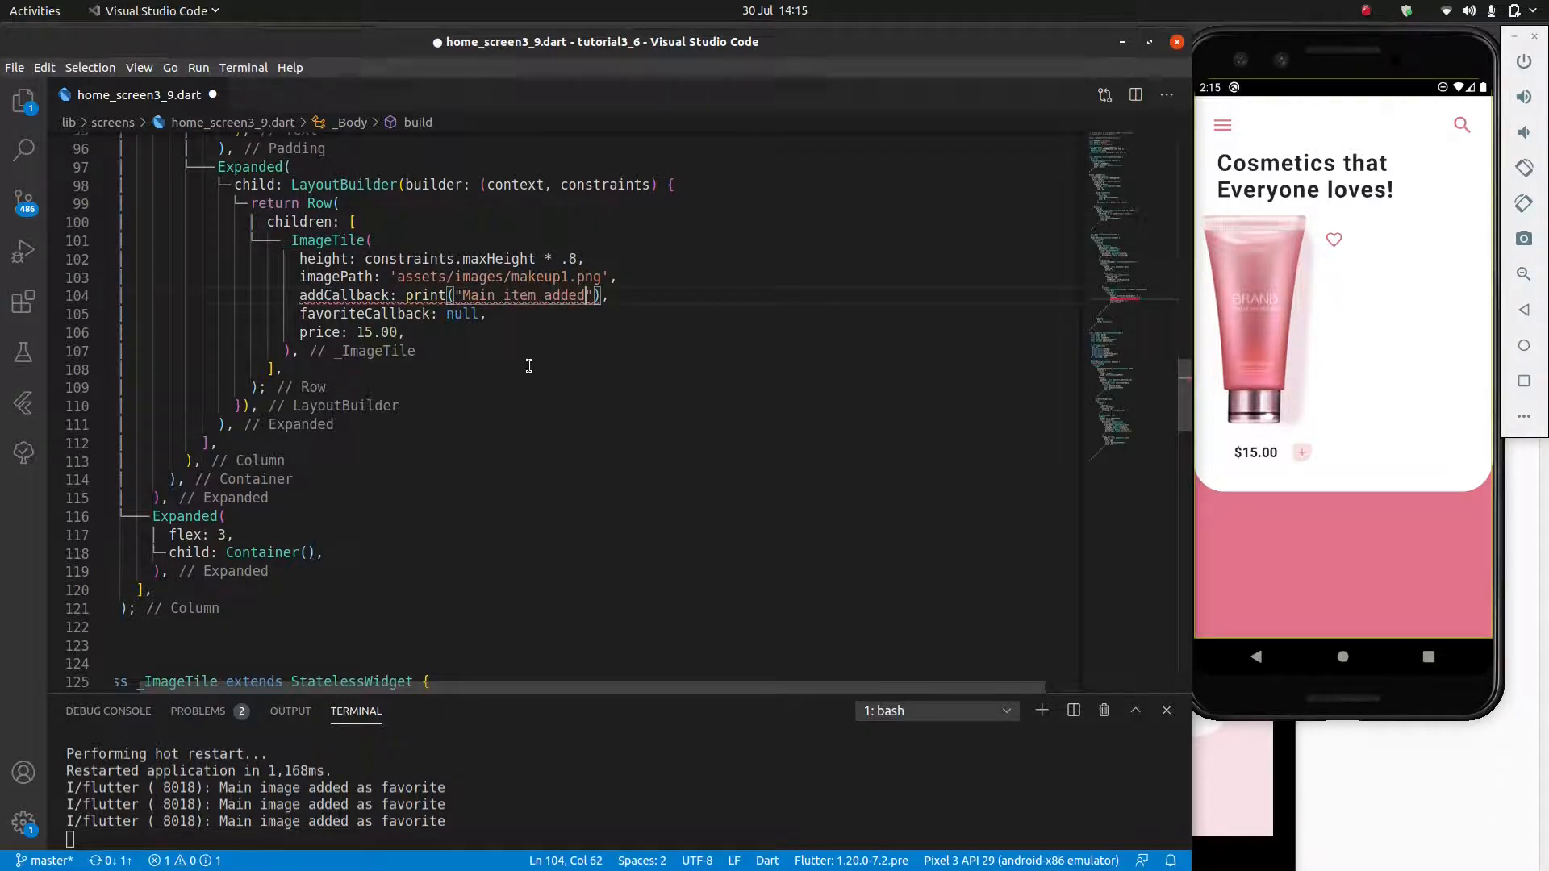
pyautogui.write('() =>')
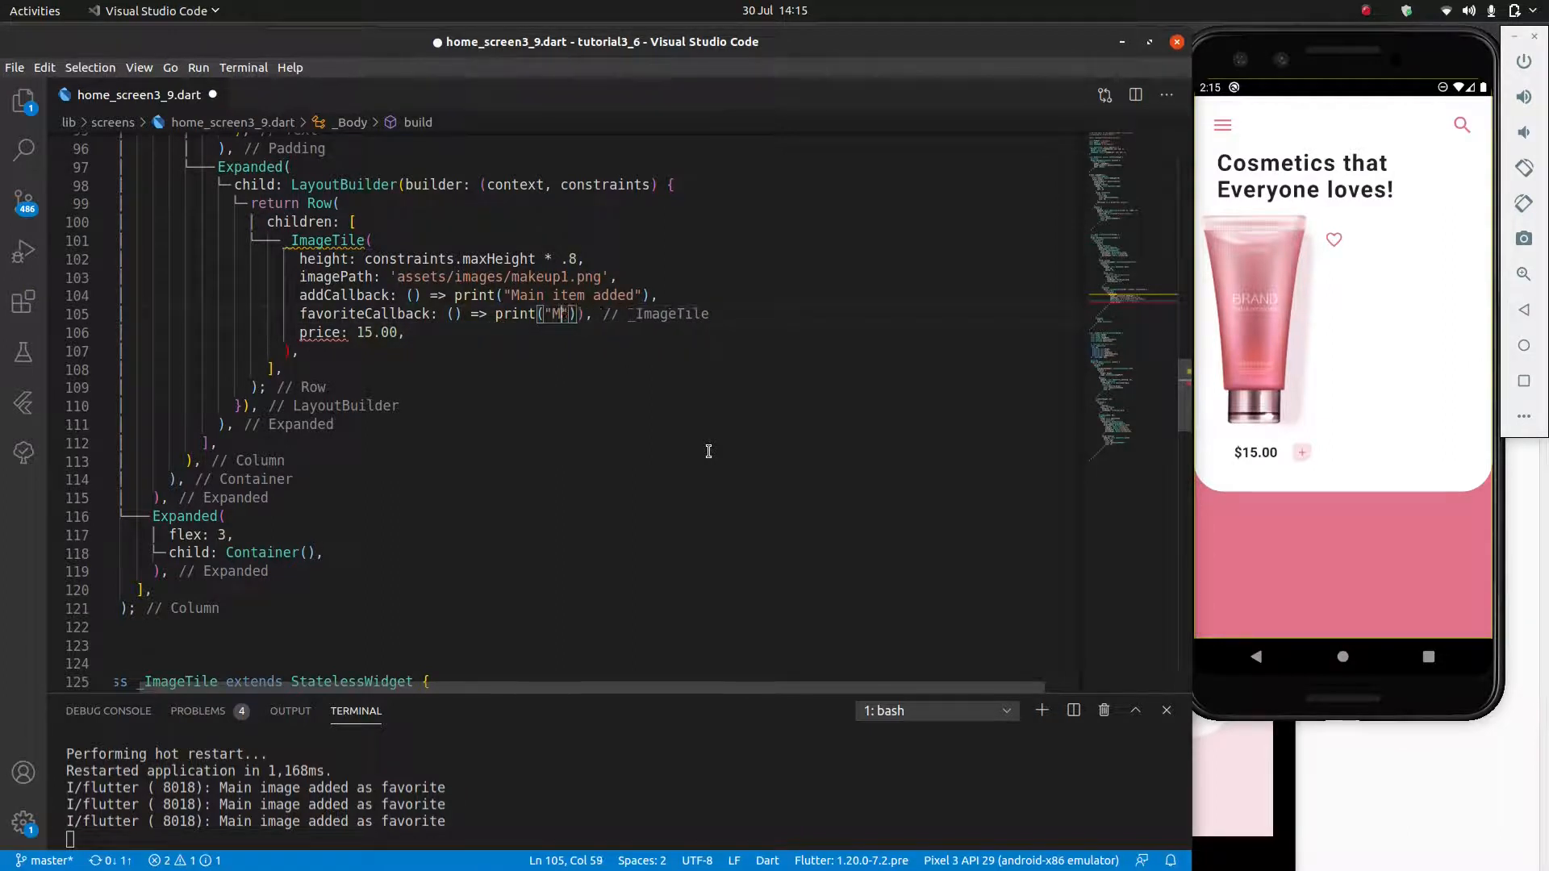
pyautogui.write('ain item favorited')
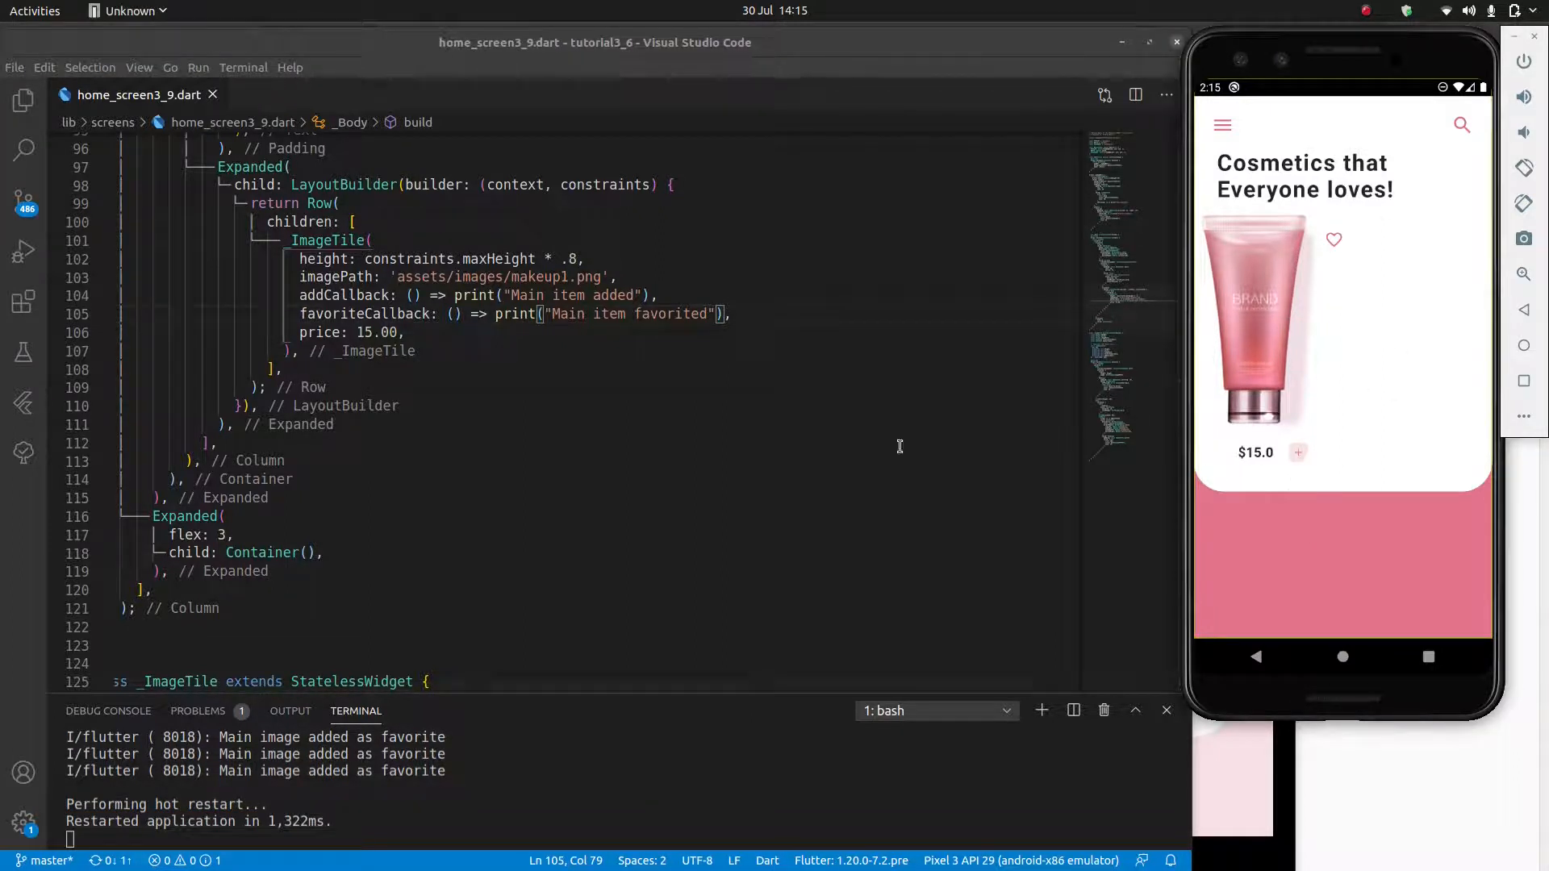
pyautogui.moveTo(571, 433)
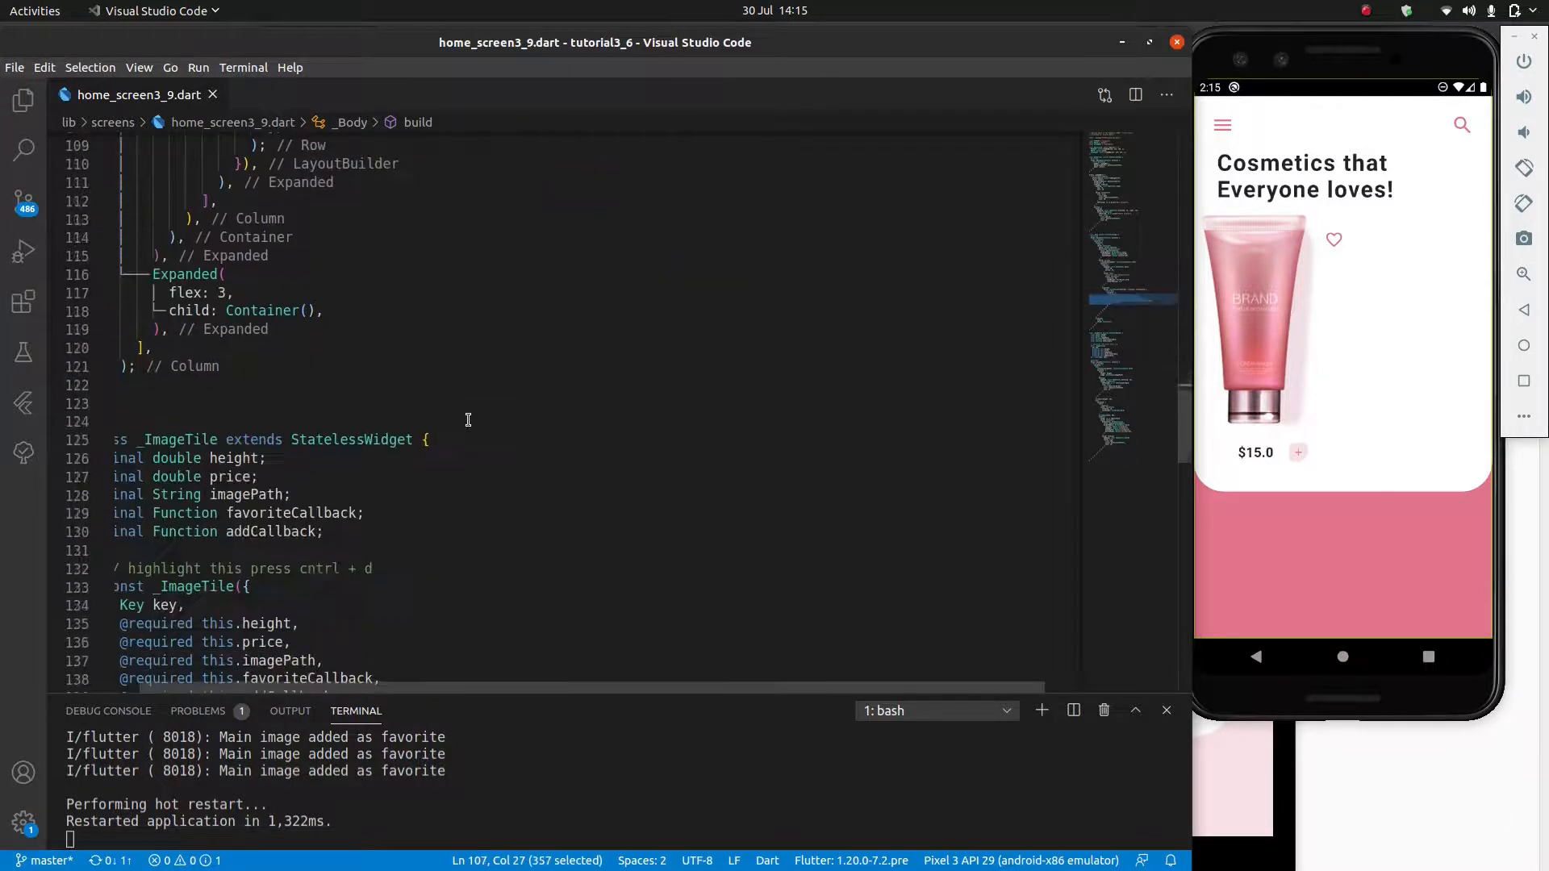
# Step: Insert a Column after the _ImageTile in the Row's children, accepting the suggestion
pyautogui.scroll(-3)
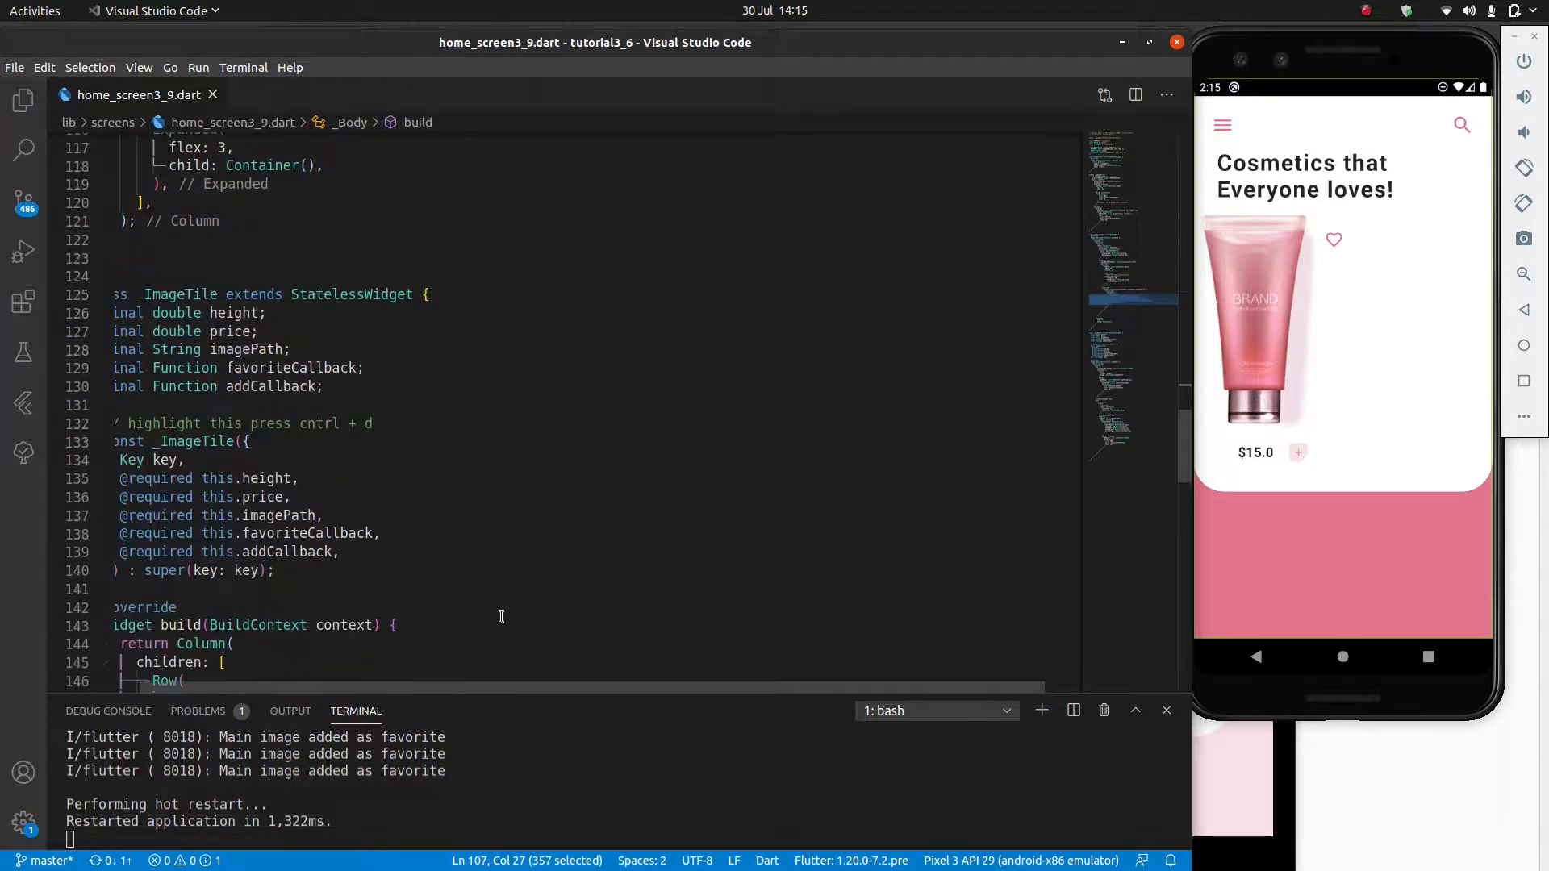
pyautogui.scroll(-3)
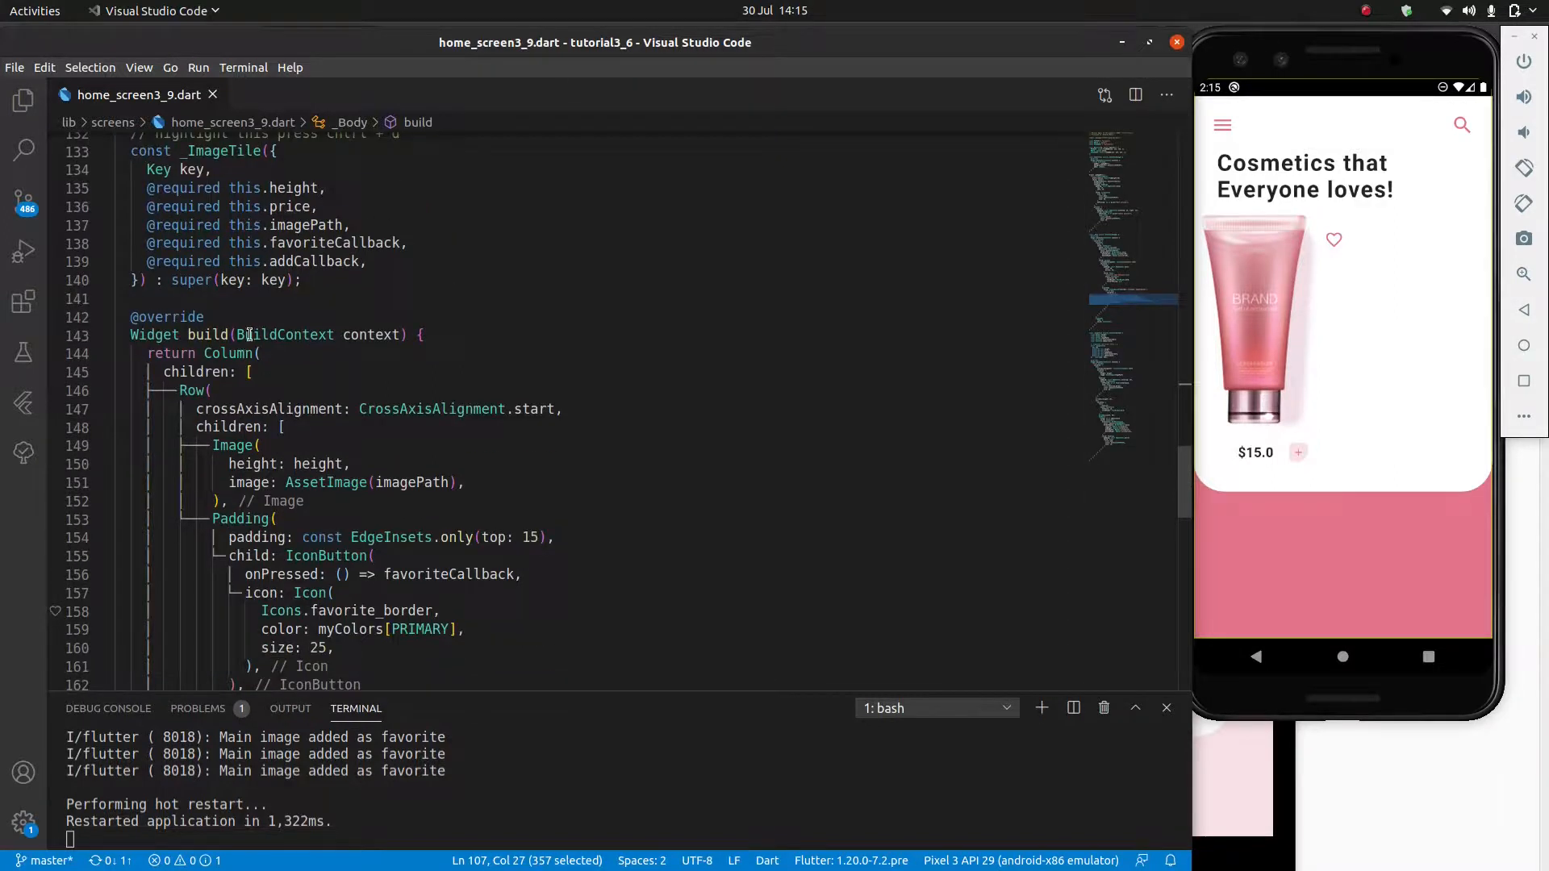
pyautogui.scroll(-3)
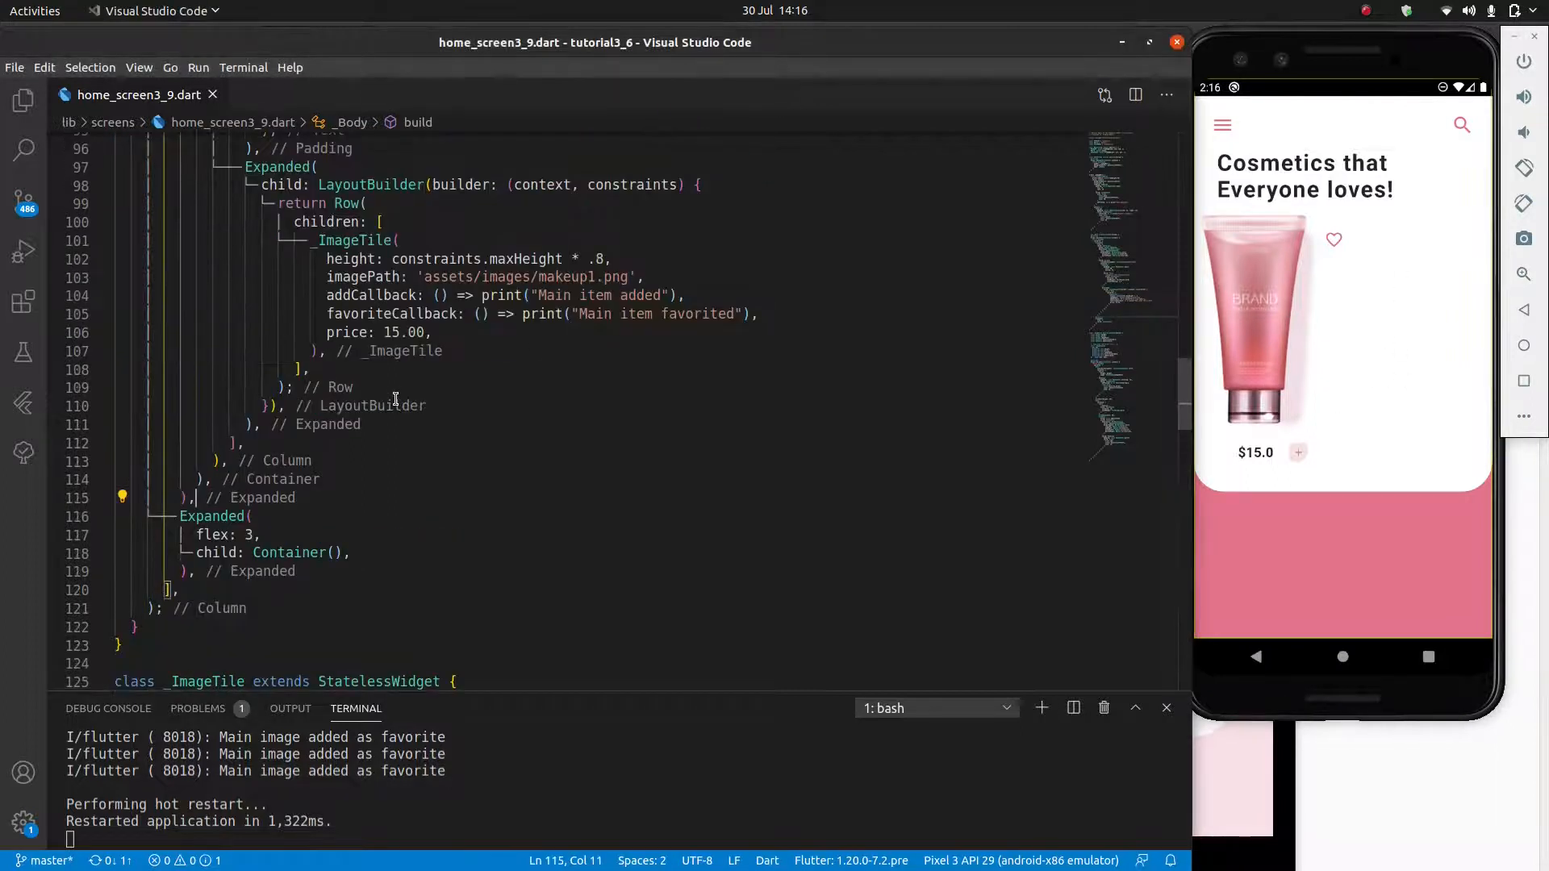
pyautogui.click(366, 203)
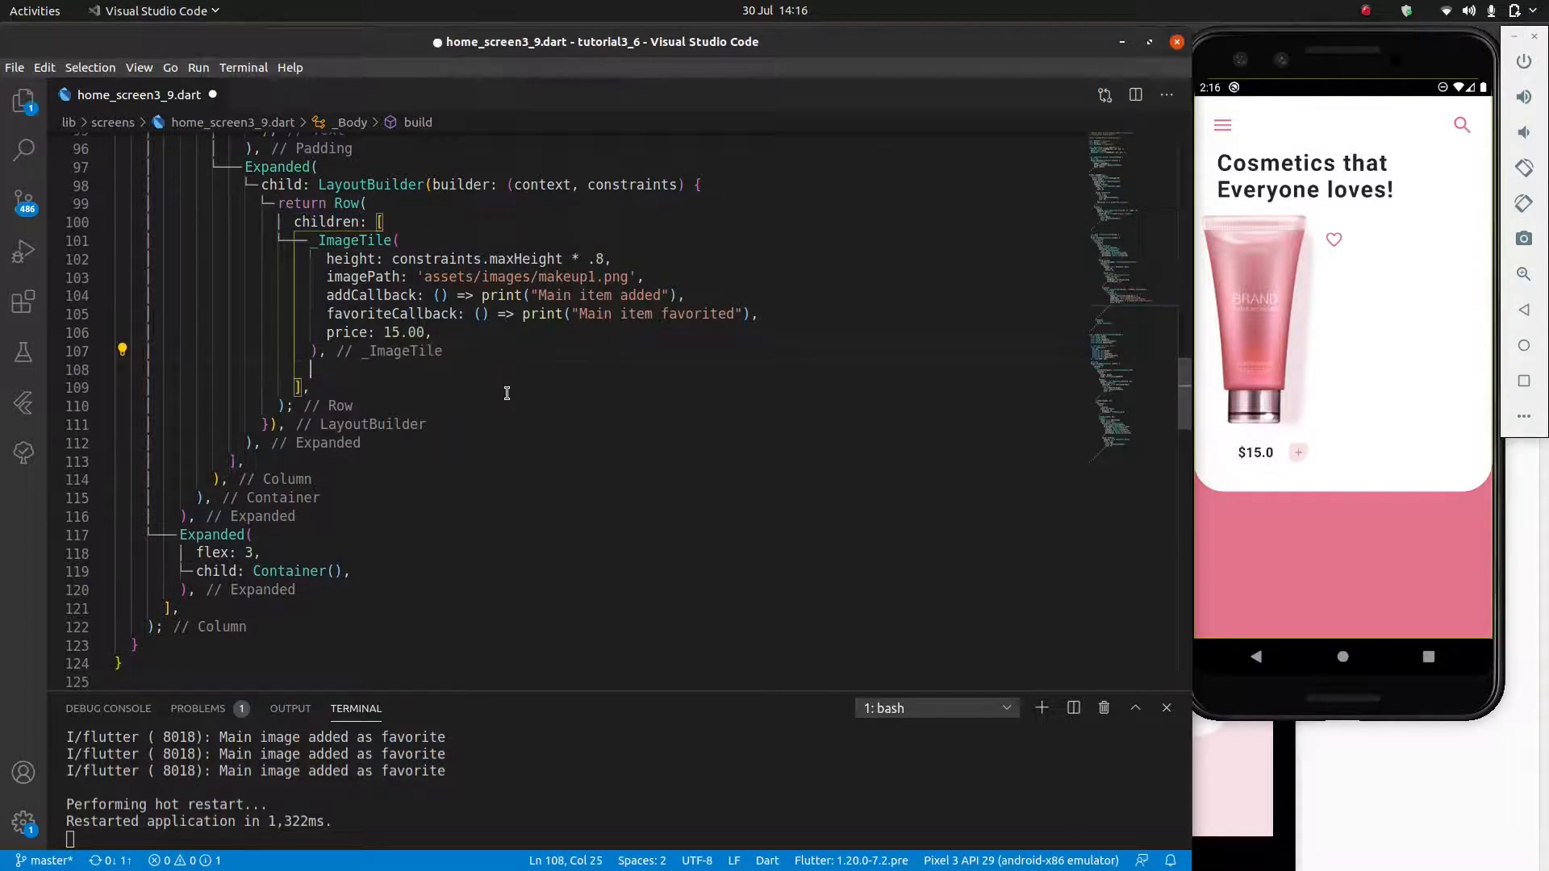
pyautogui.write('Column')
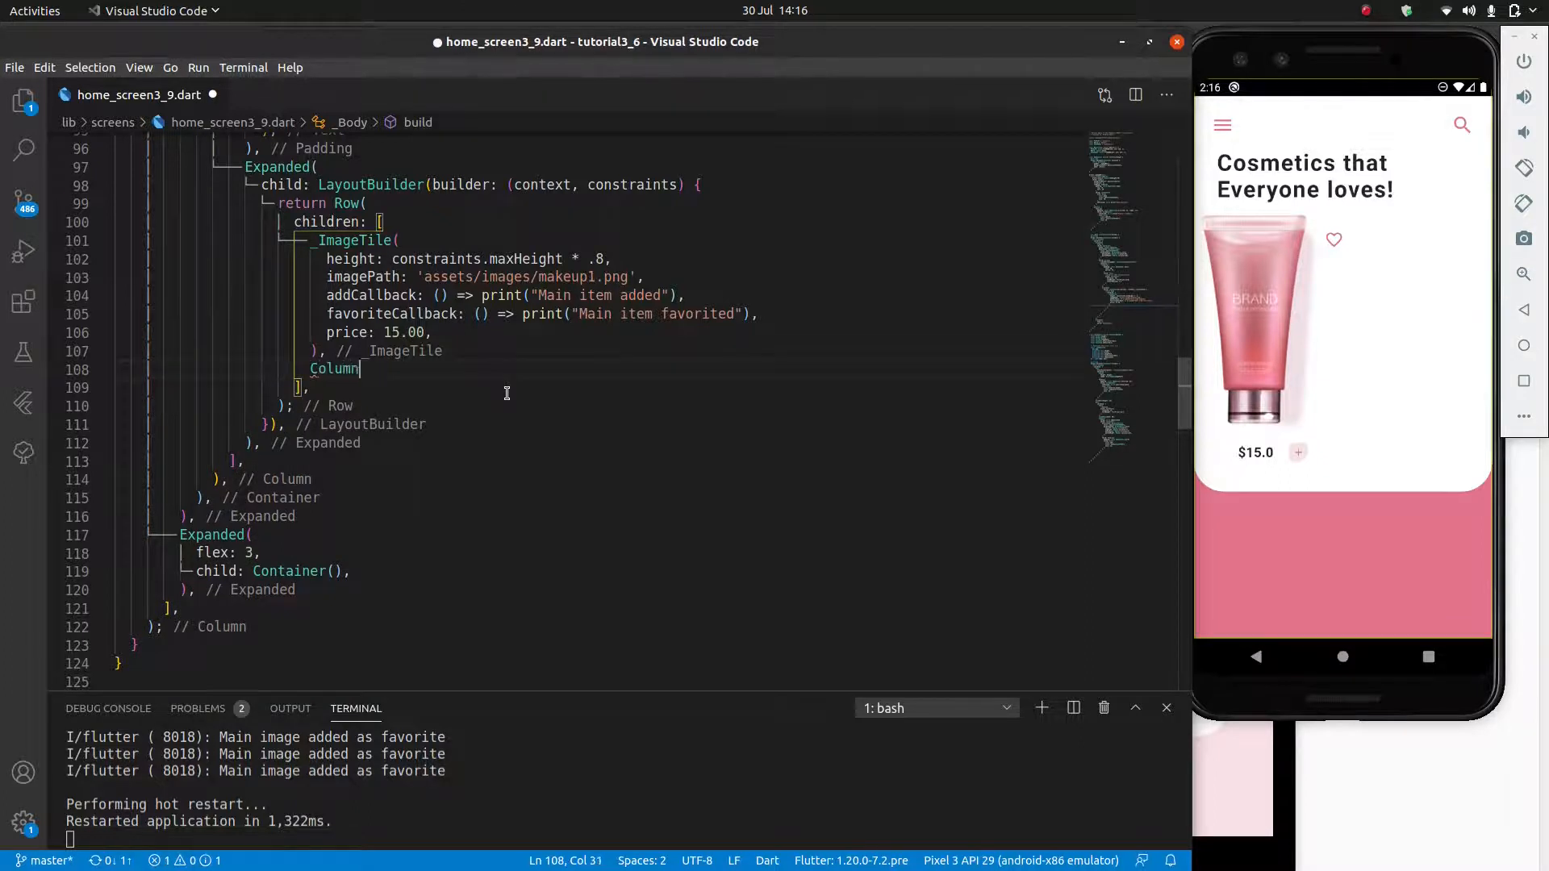
pyautogui.press('alt+Tab')
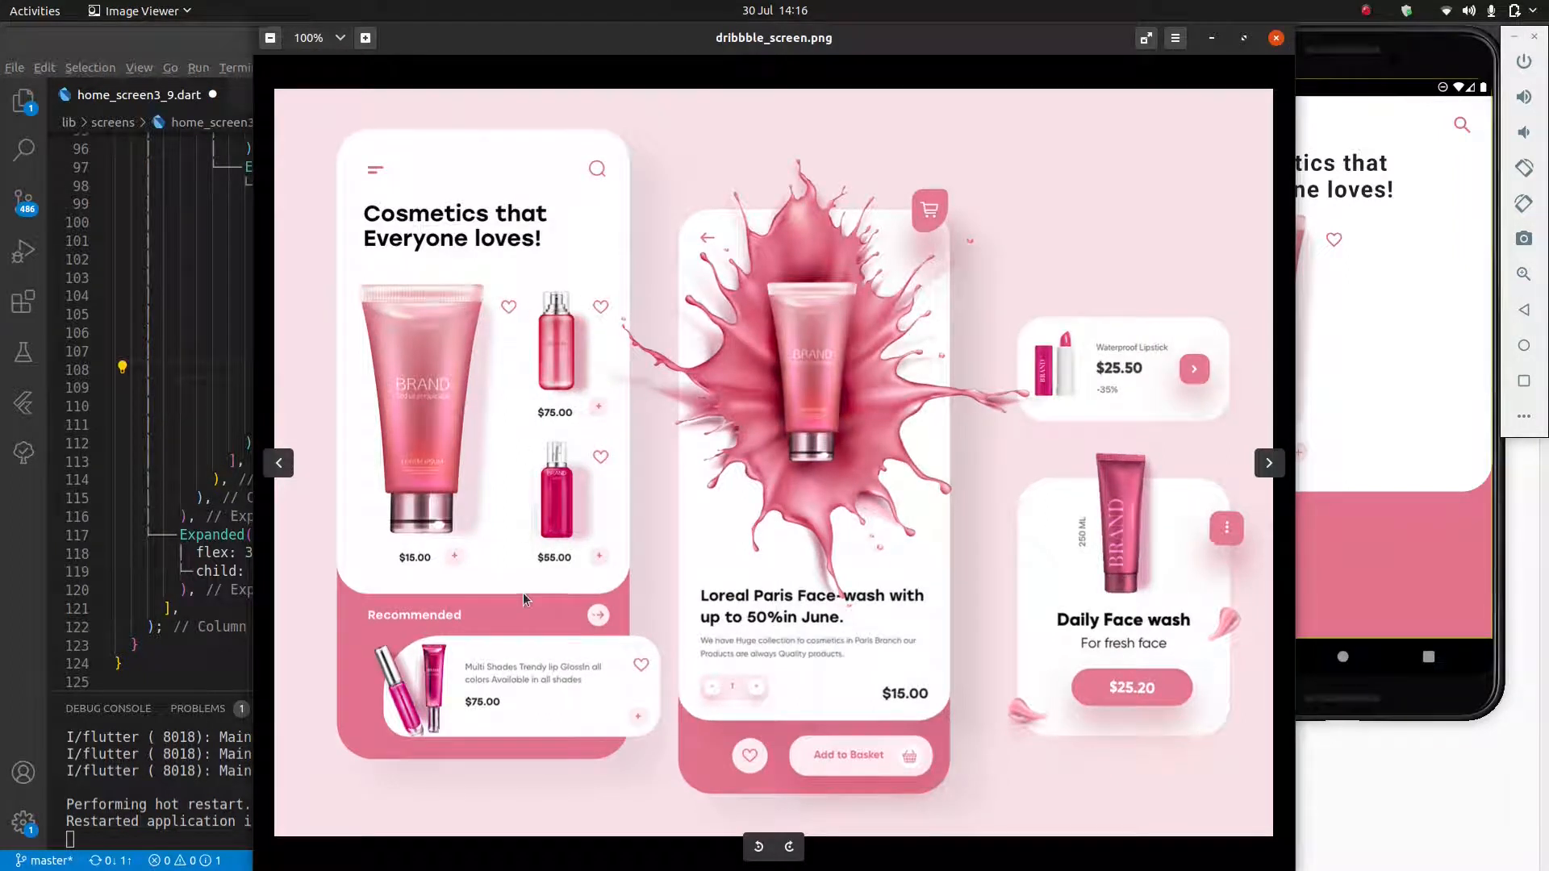
pyautogui.moveTo(505, 397)
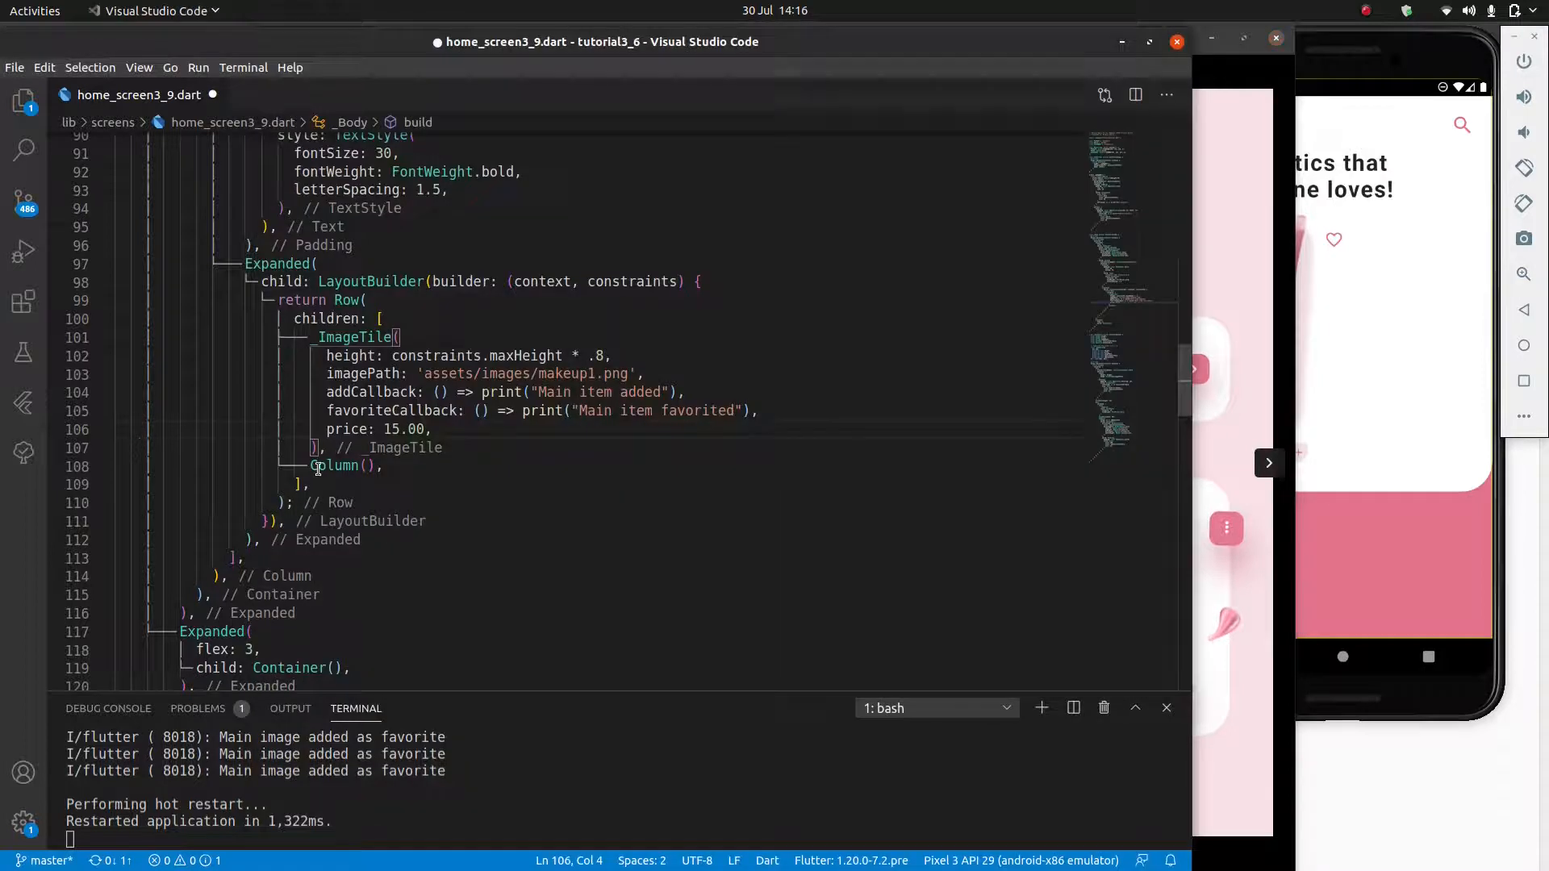
# Step: Add a second _ImageTile at 40% of constraints.maxHeight showing makeup2.png
pyautogui.write('children: [')
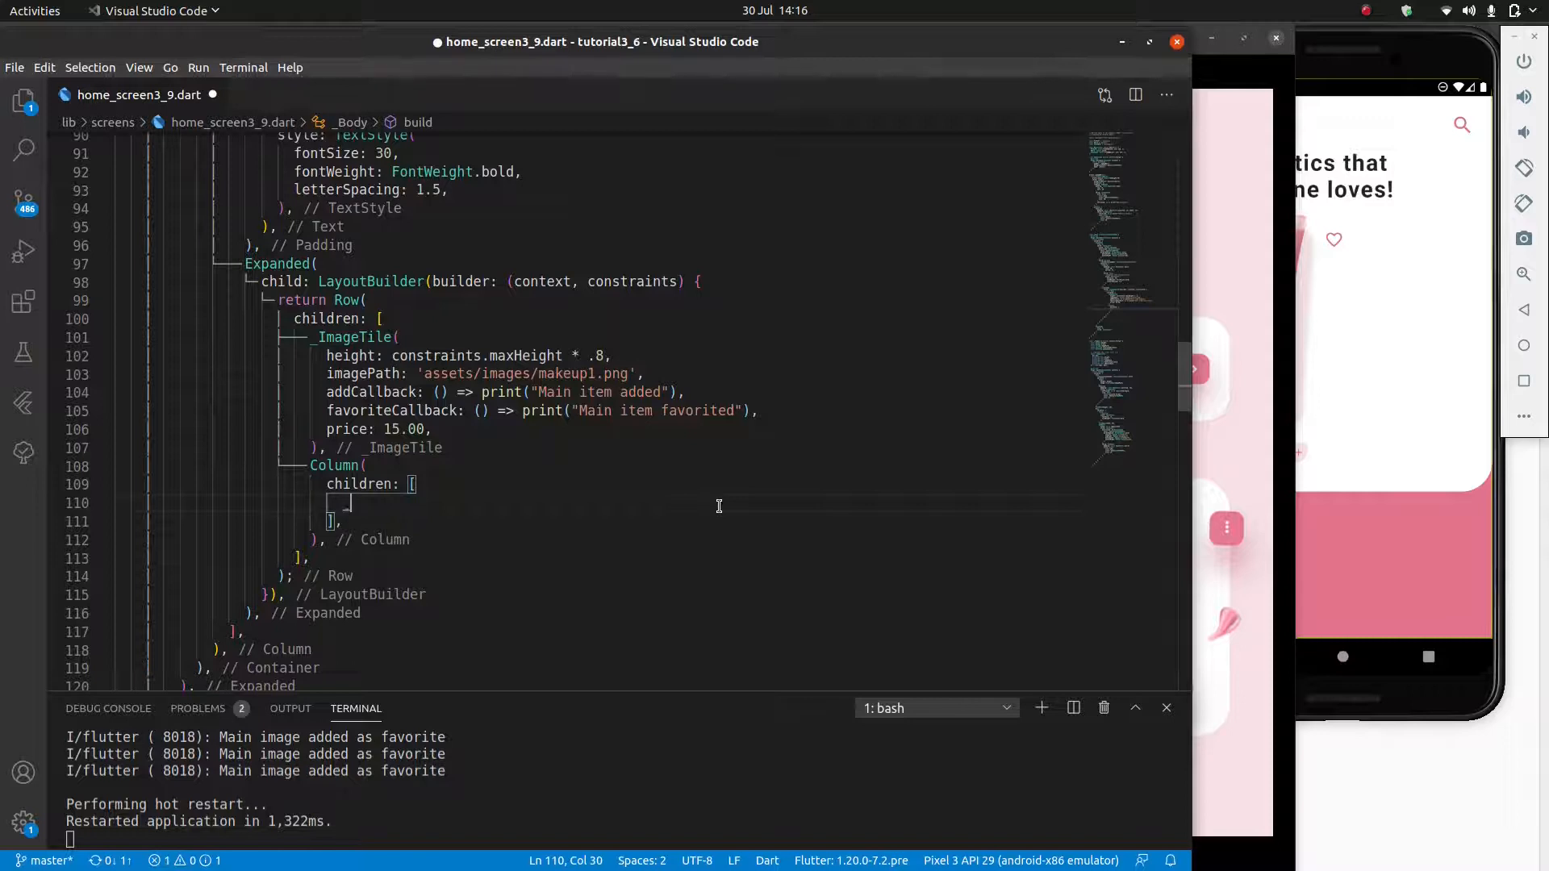
pyautogui.write('_ImageTile(')
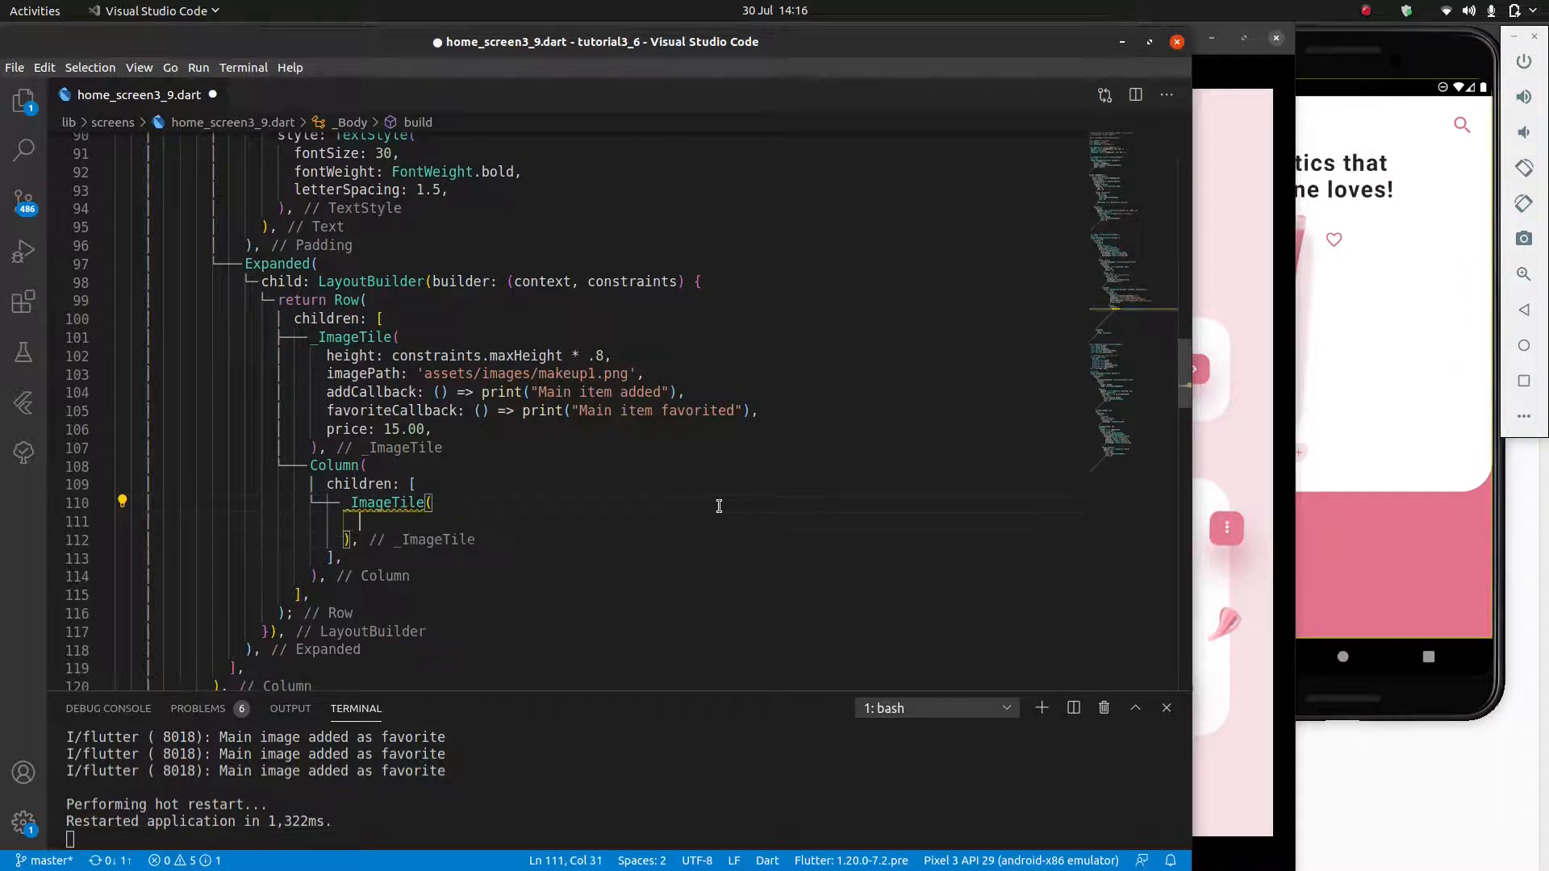
pyautogui.write('height:')
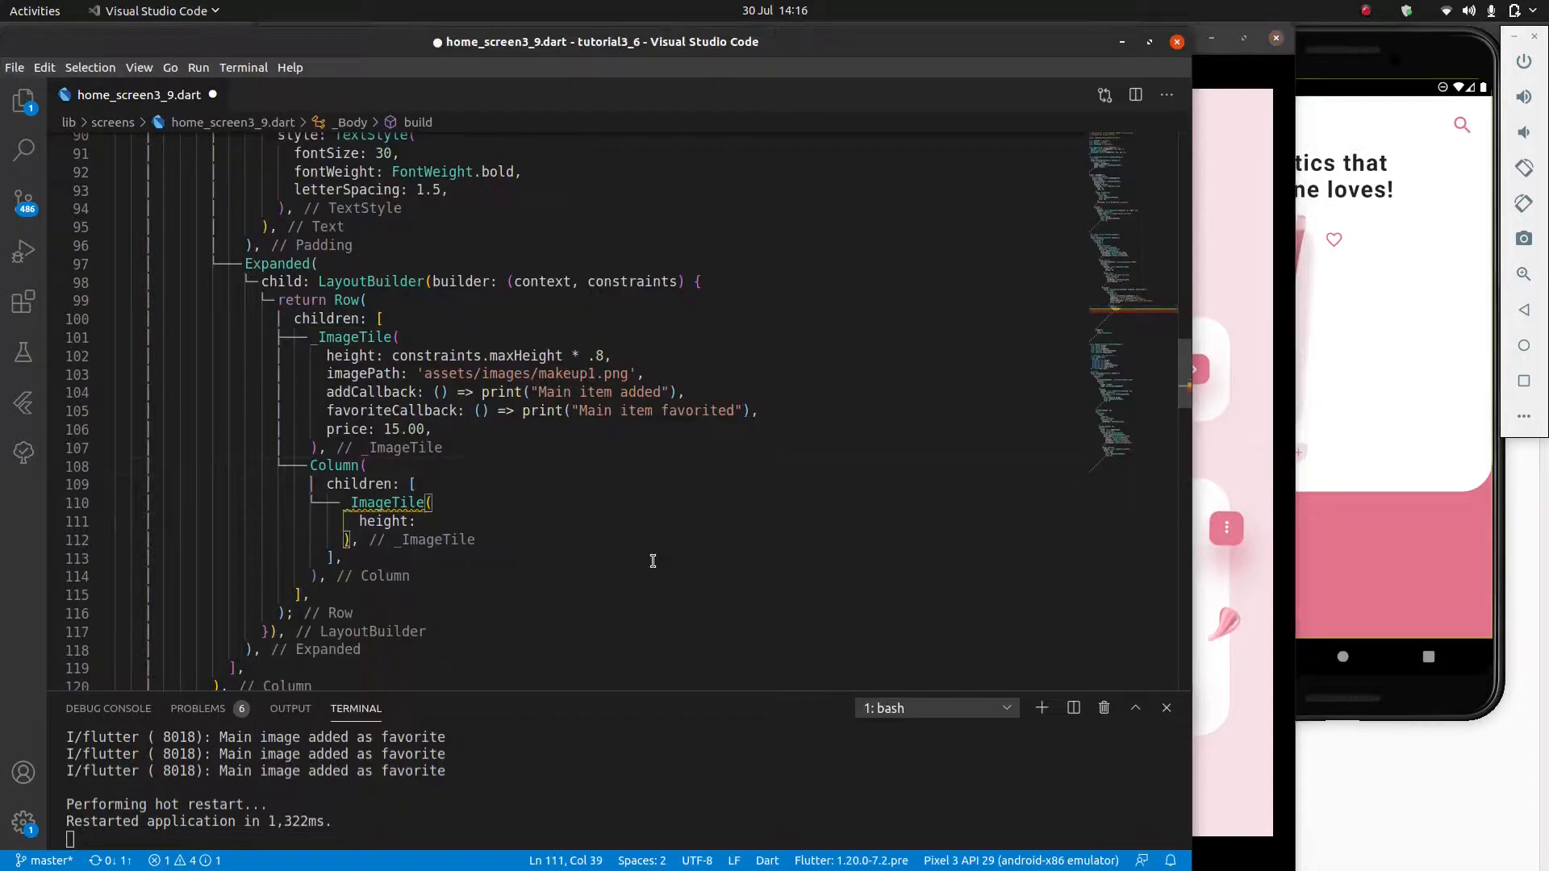
pyautogui.write('constraints.')
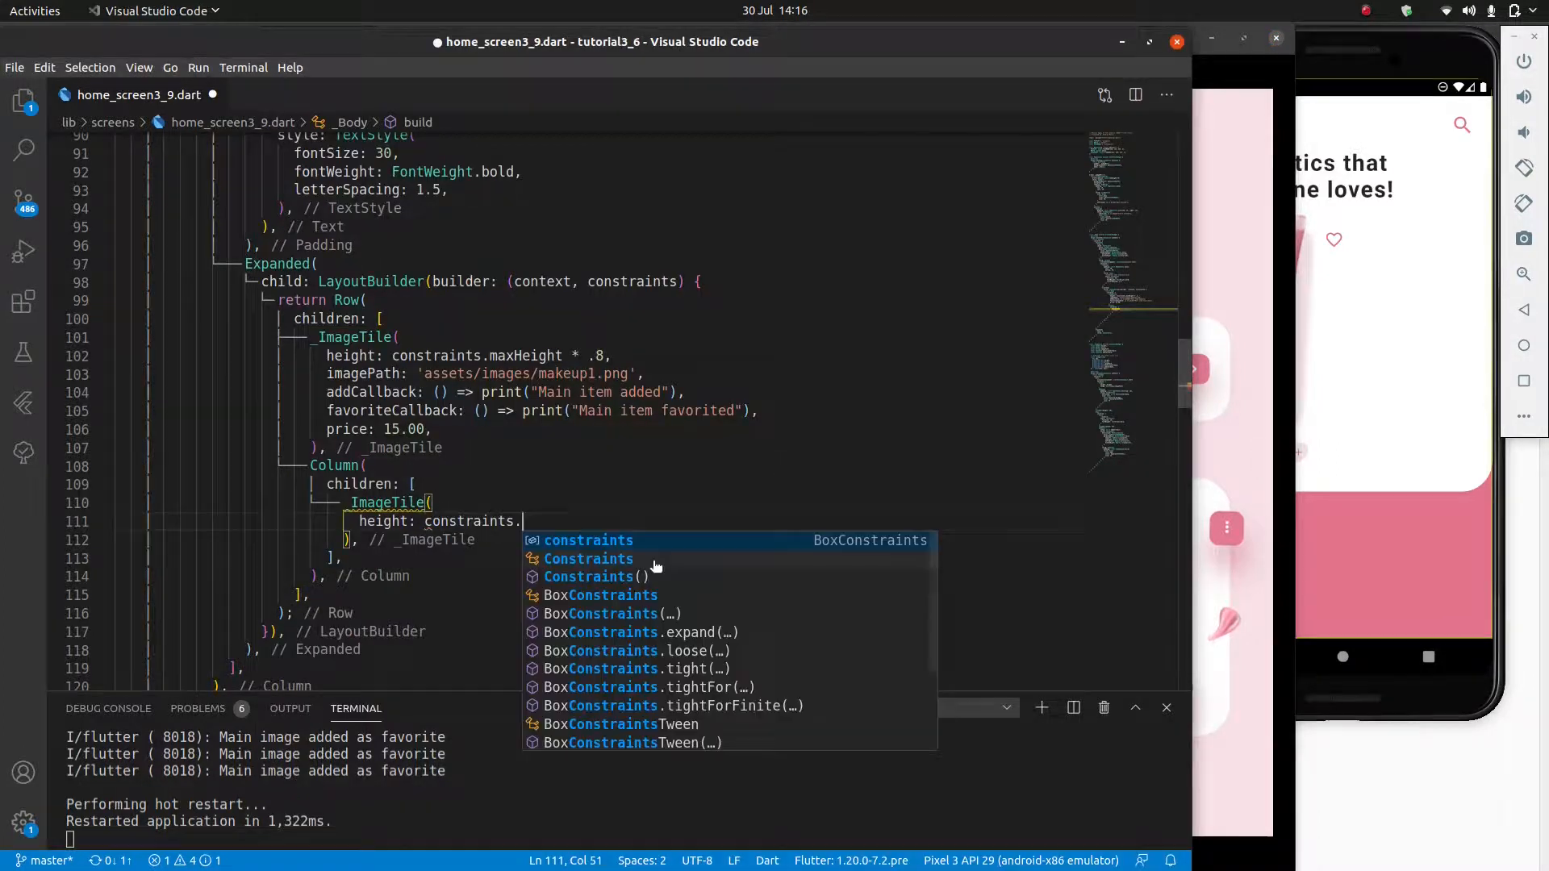
pyautogui.write('maxHeight')
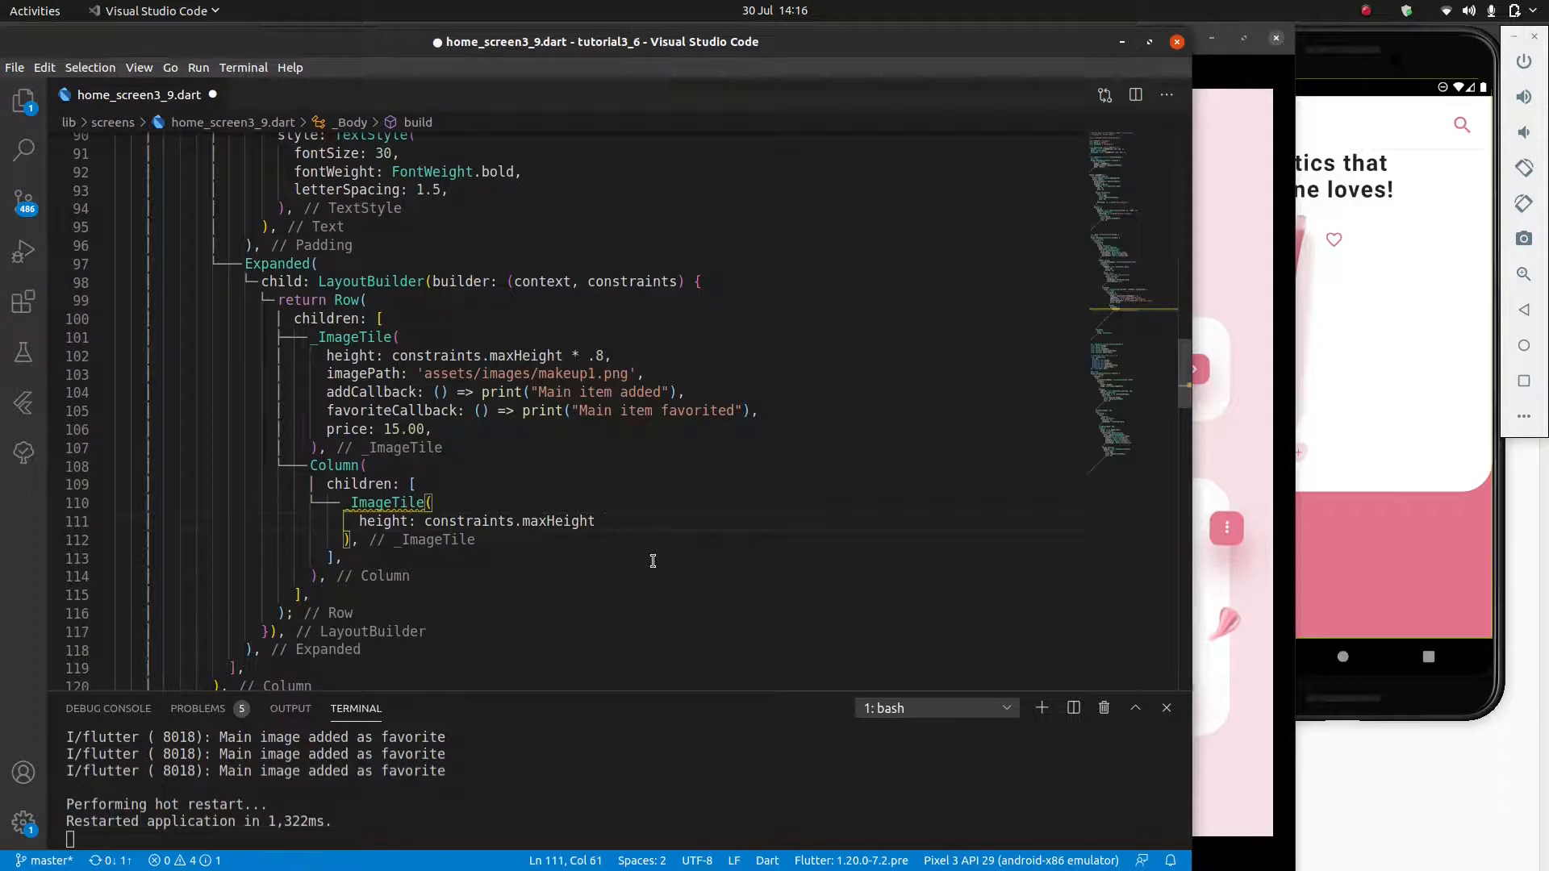
pyautogui.write('* .4,')
pyautogui.write("imagePath: 'assets/images/")
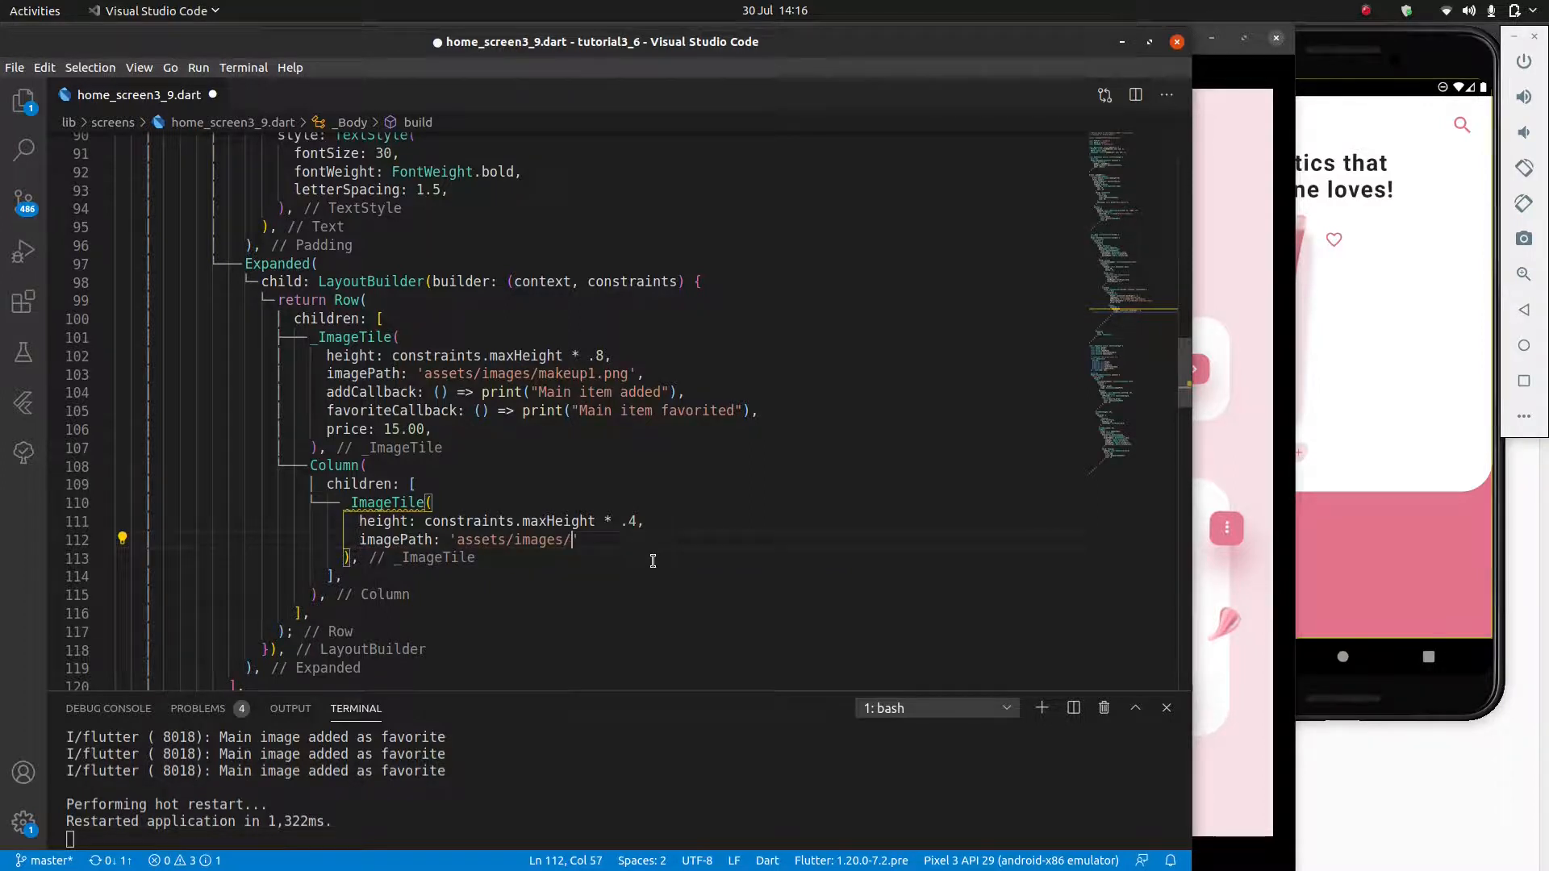
pyautogui.write('makeup2.png')
pyautogui.write('addCallback: 90')
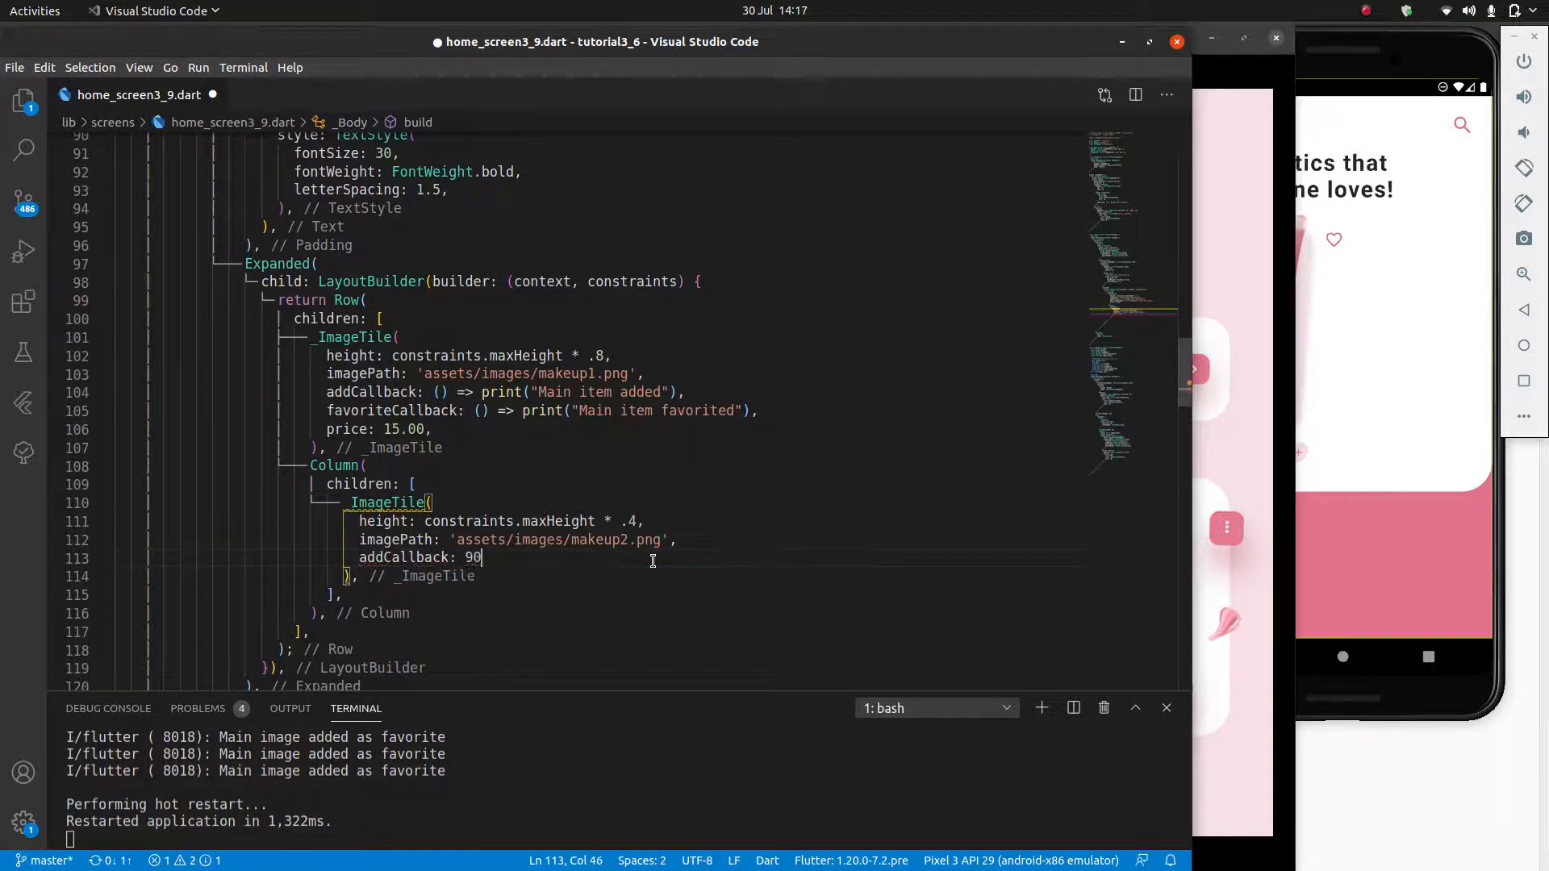
# Step: Give the second tile '2nd item added' print callbacks and a price of 75.00
pyautogui.write('() =>')
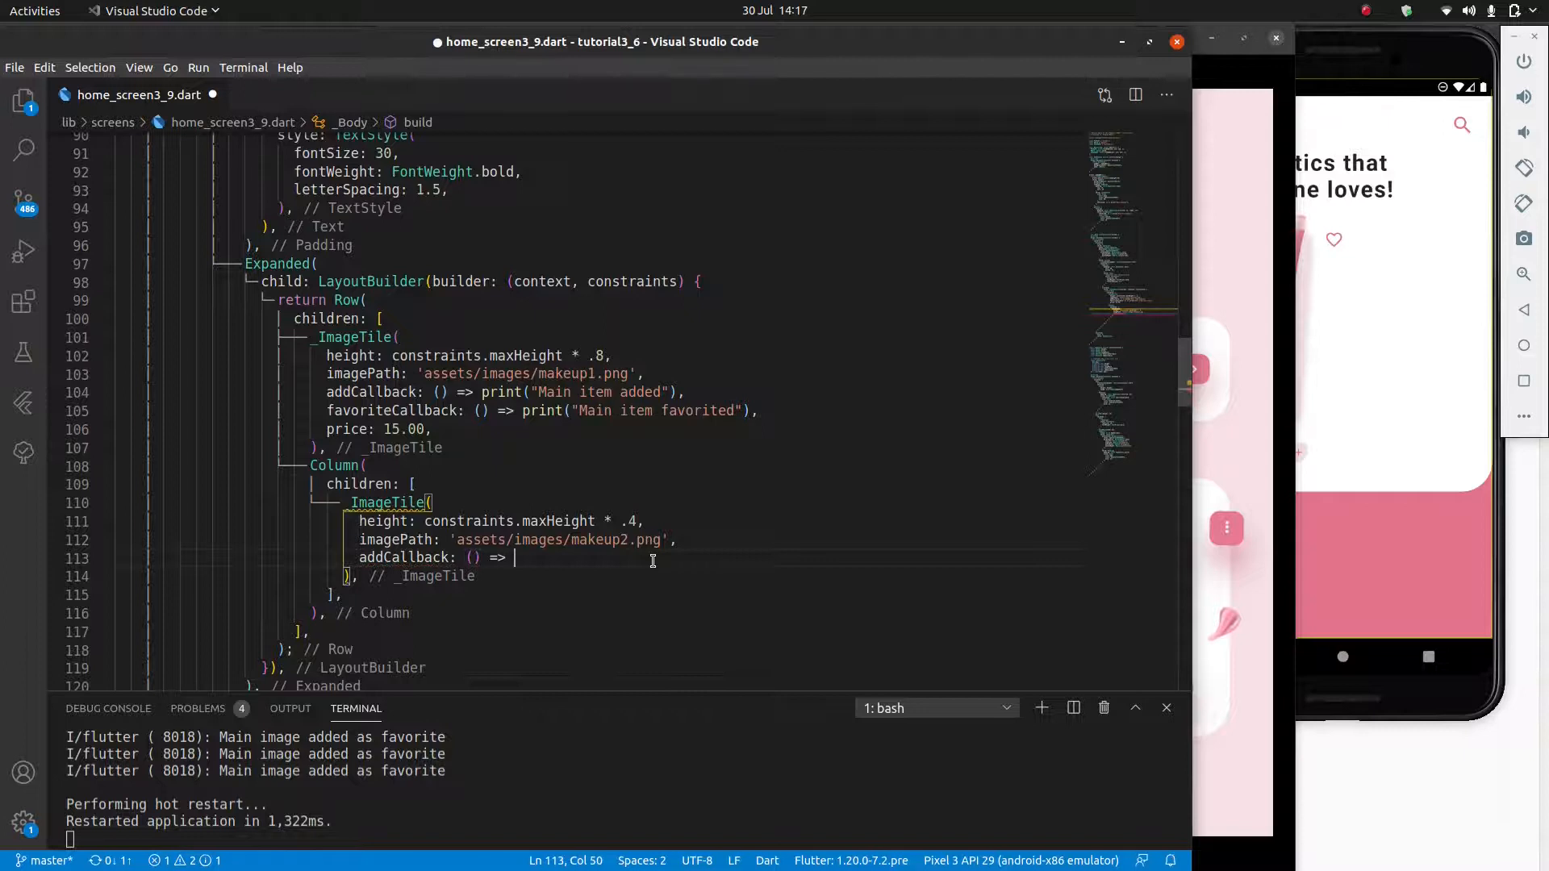
pyautogui.write('print("2nd i")')
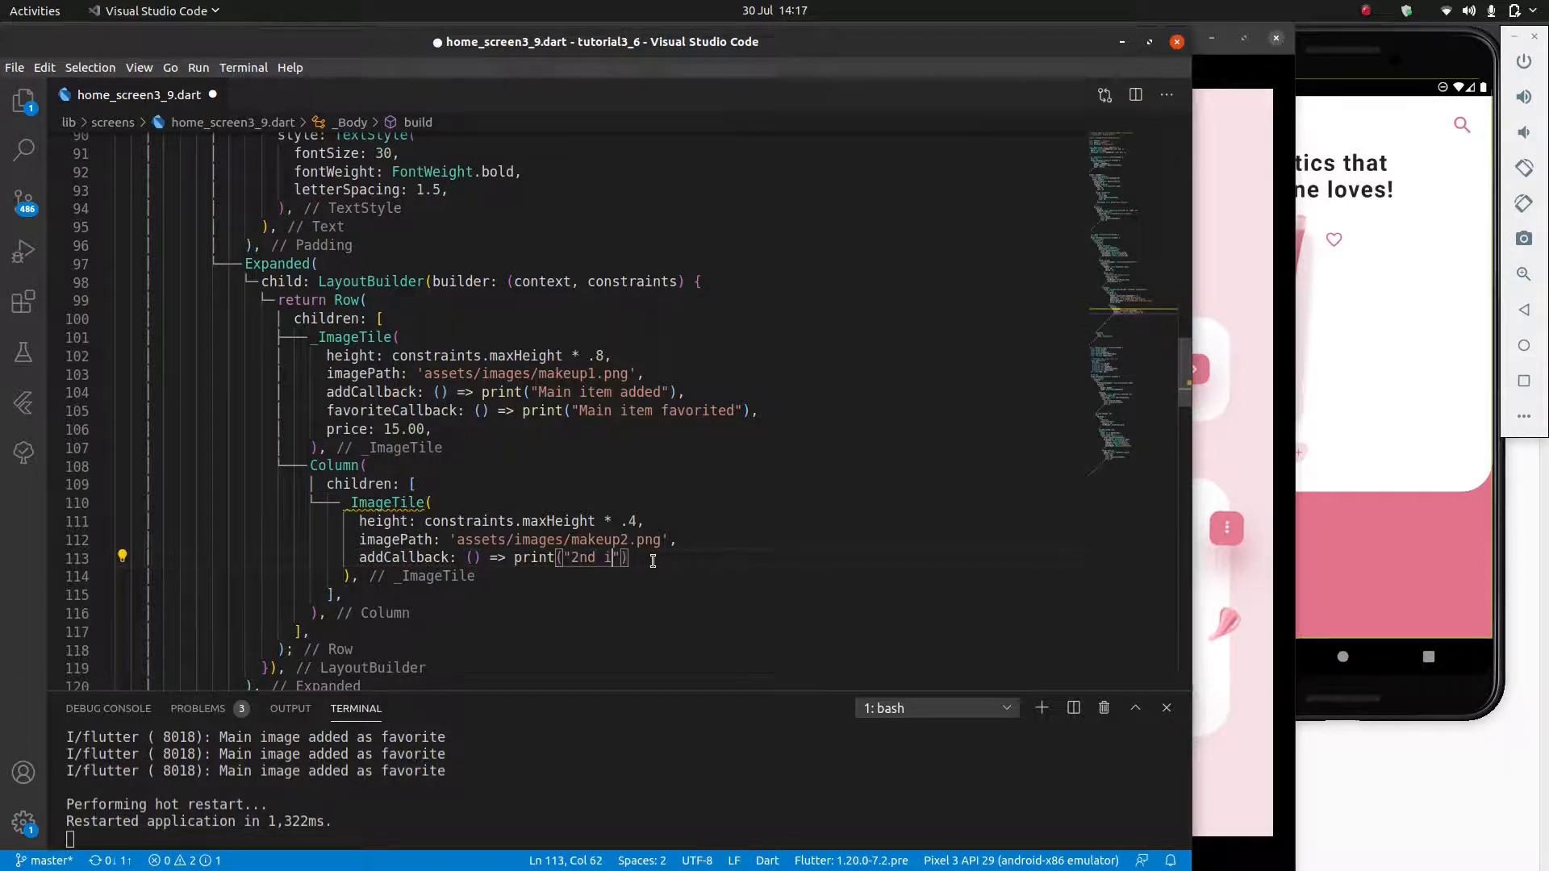
pyautogui.write('tem added')
pyautogui.write('favoriteCallback: () => print("2nd item favorited"),')
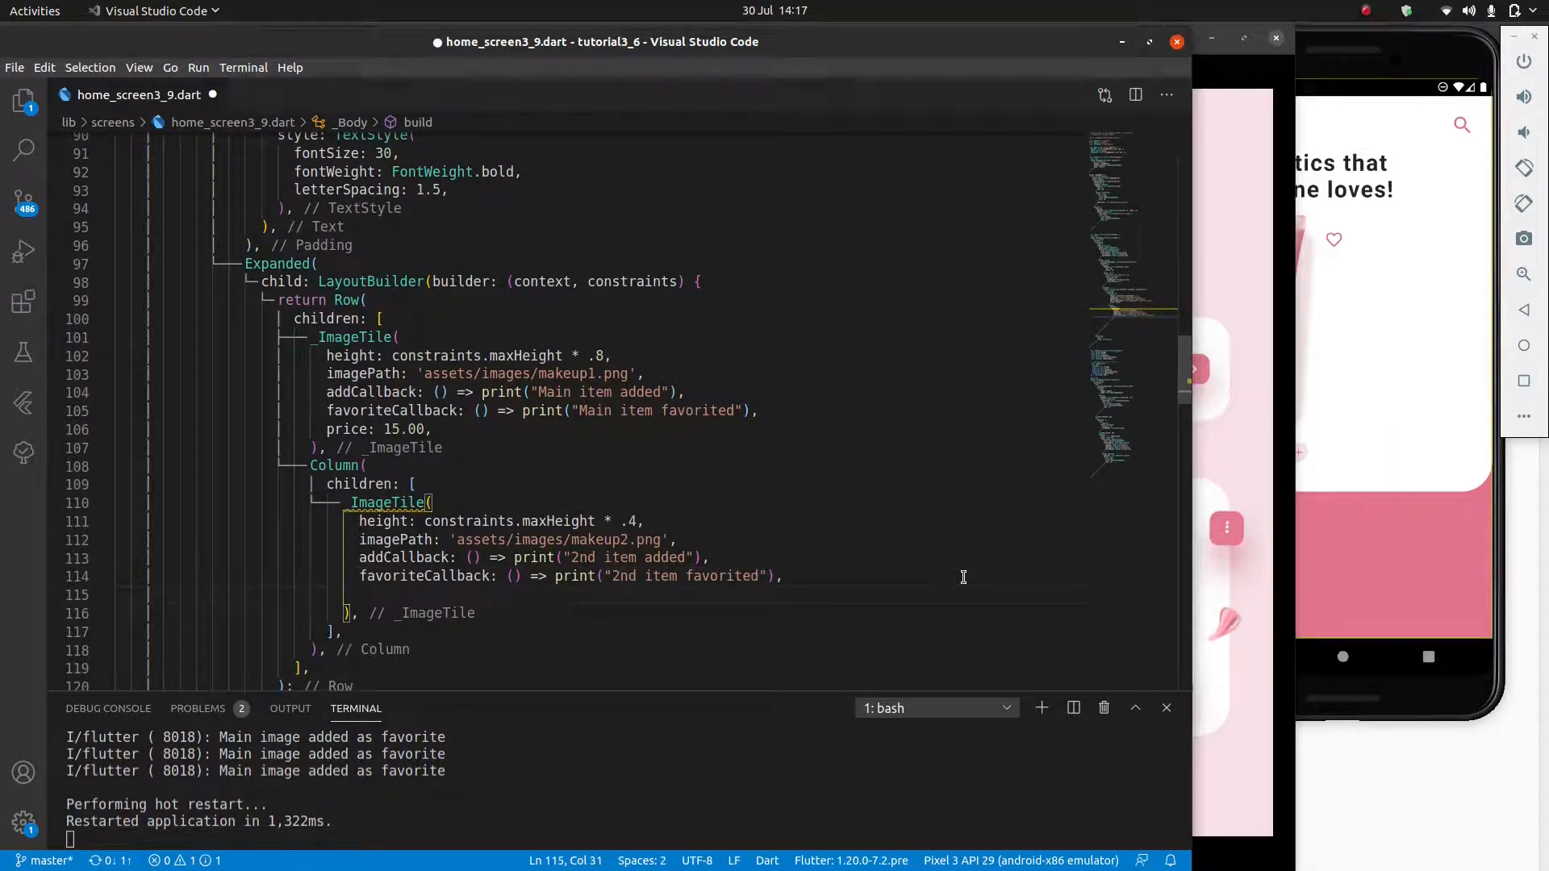
pyautogui.write('price:')
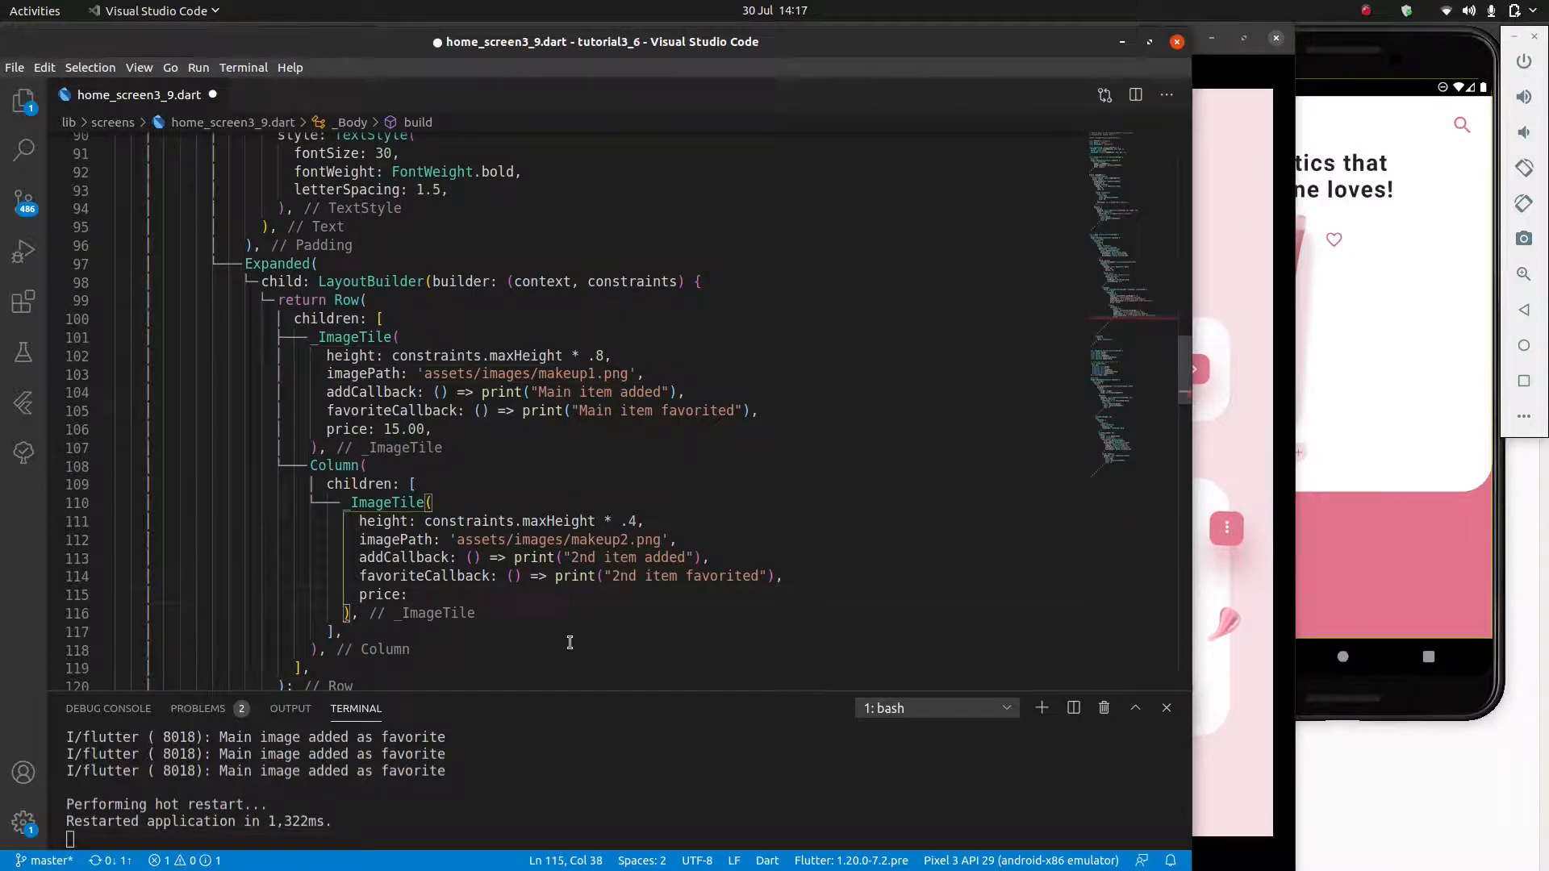
pyautogui.write('75.00,')
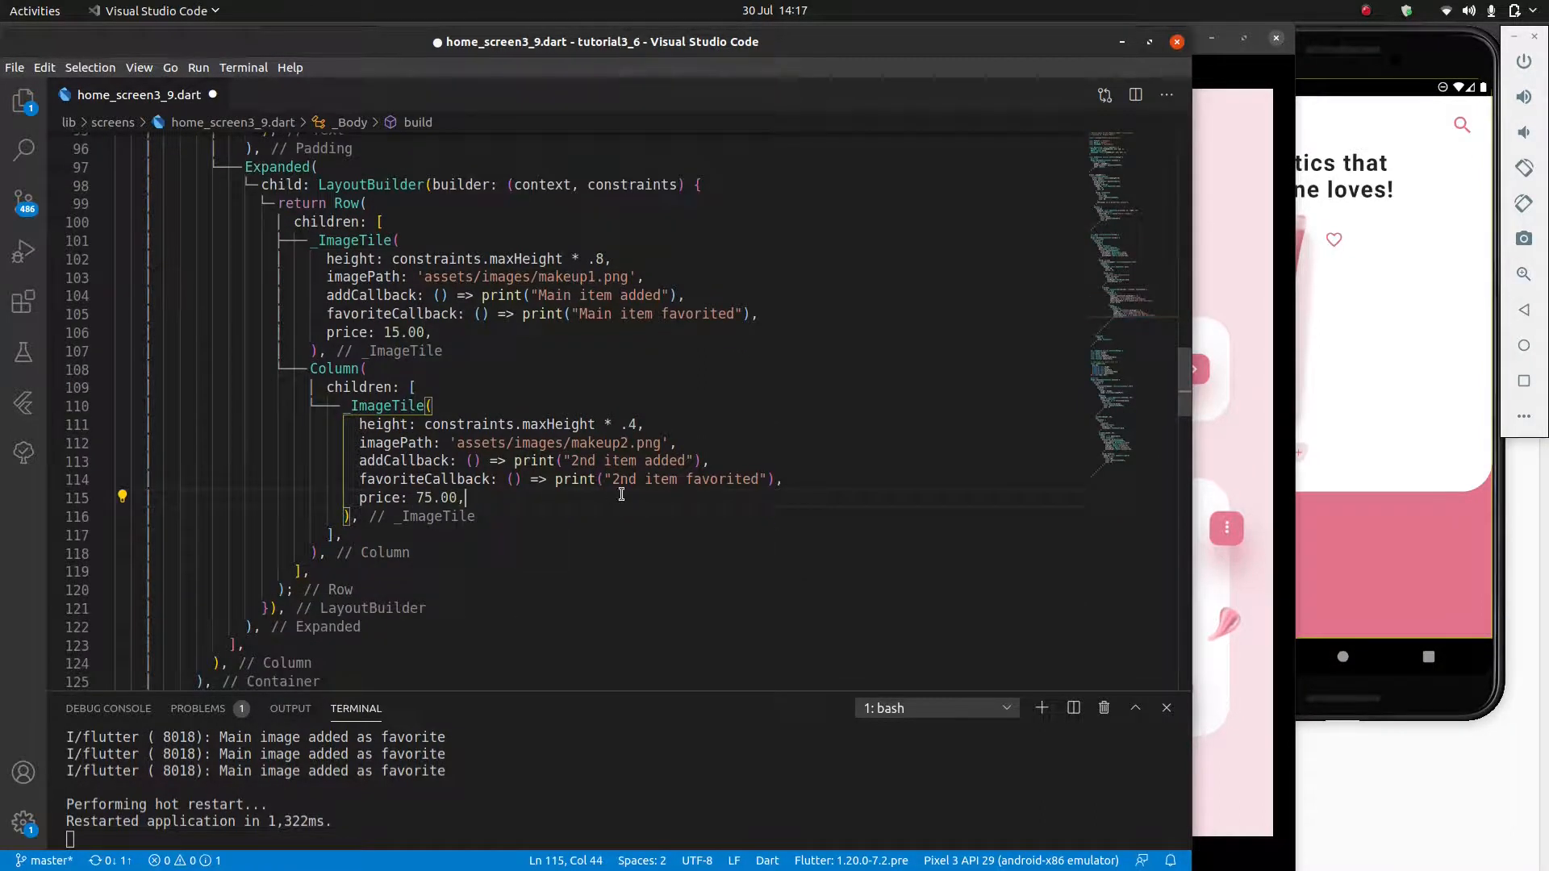
pyautogui.scroll(-3)
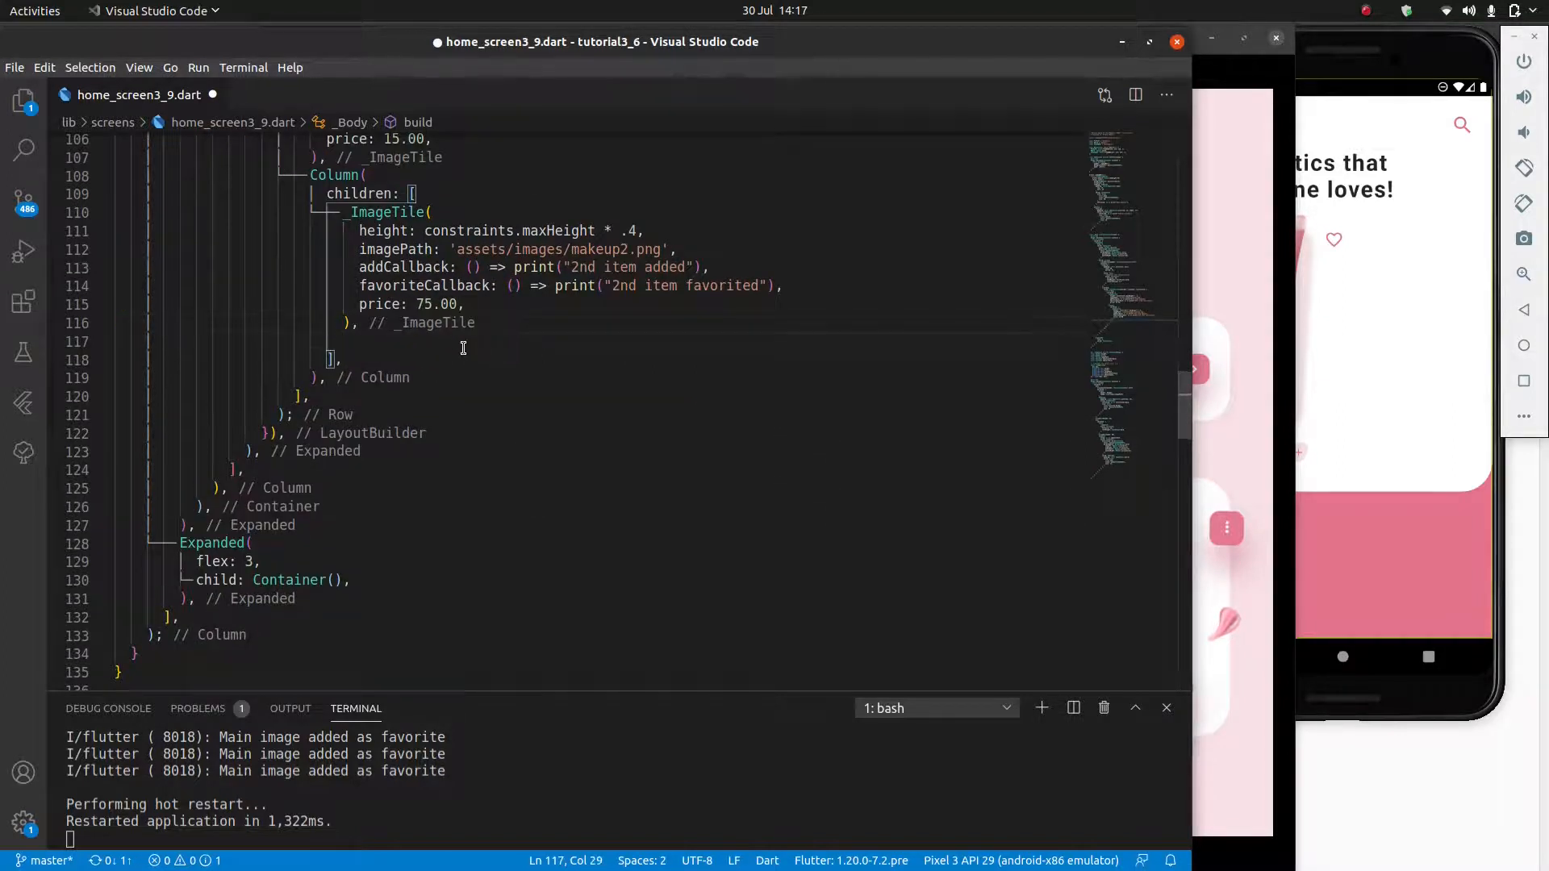
# Step: Add a third _ImageTile reusing the second's properties, for makeup3.png priced 55.00
pyautogui.write('_ImageTile(')
pyautogui.write('height:')
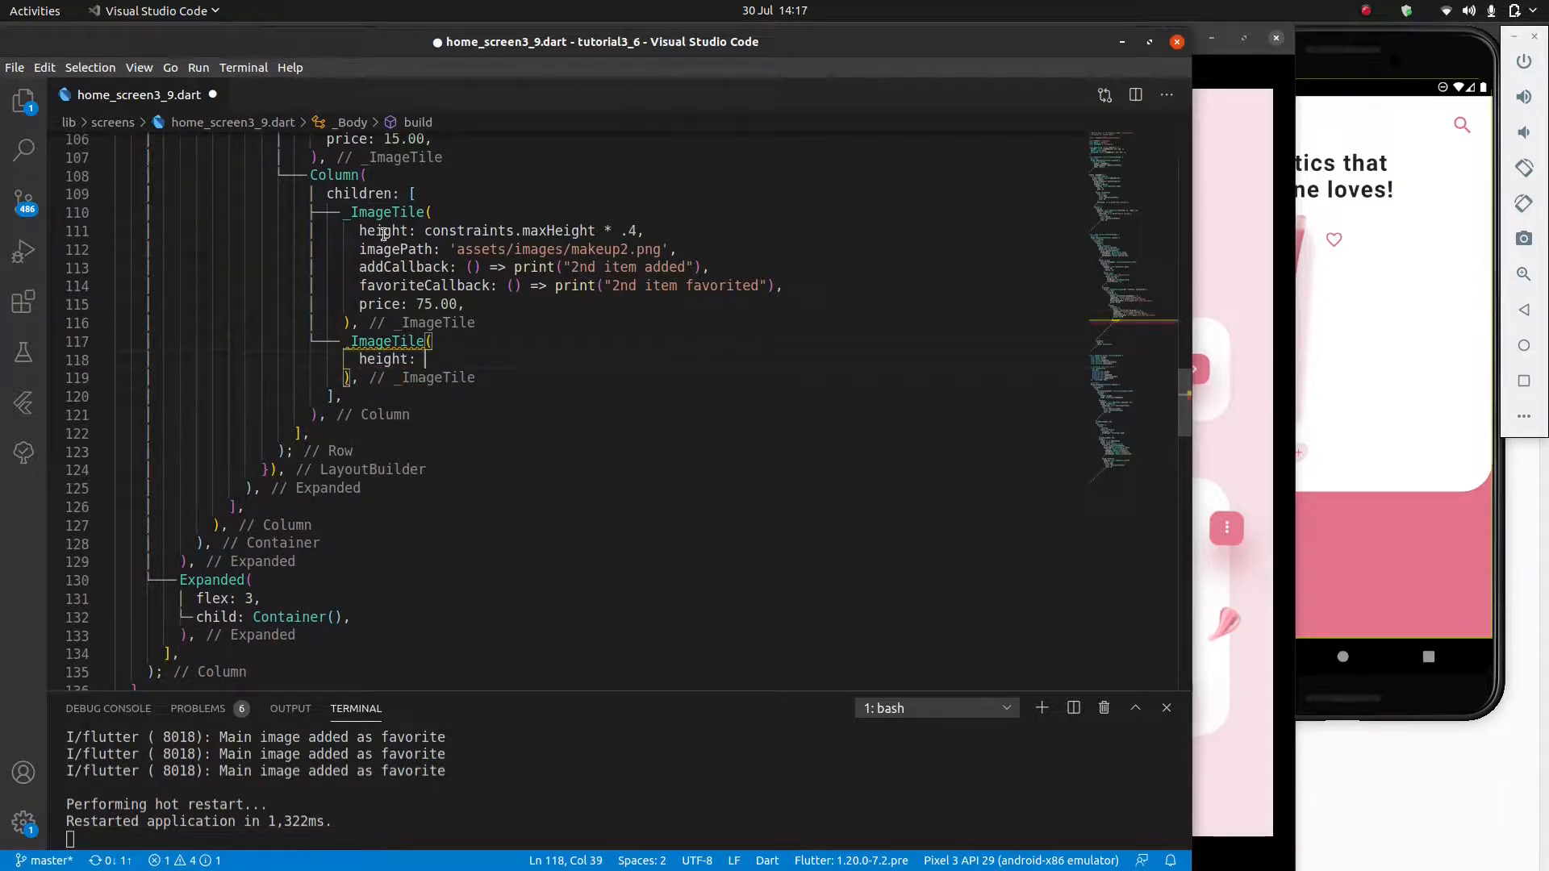
pyautogui.moveTo(358, 230); pyautogui.dragTo(467, 303)
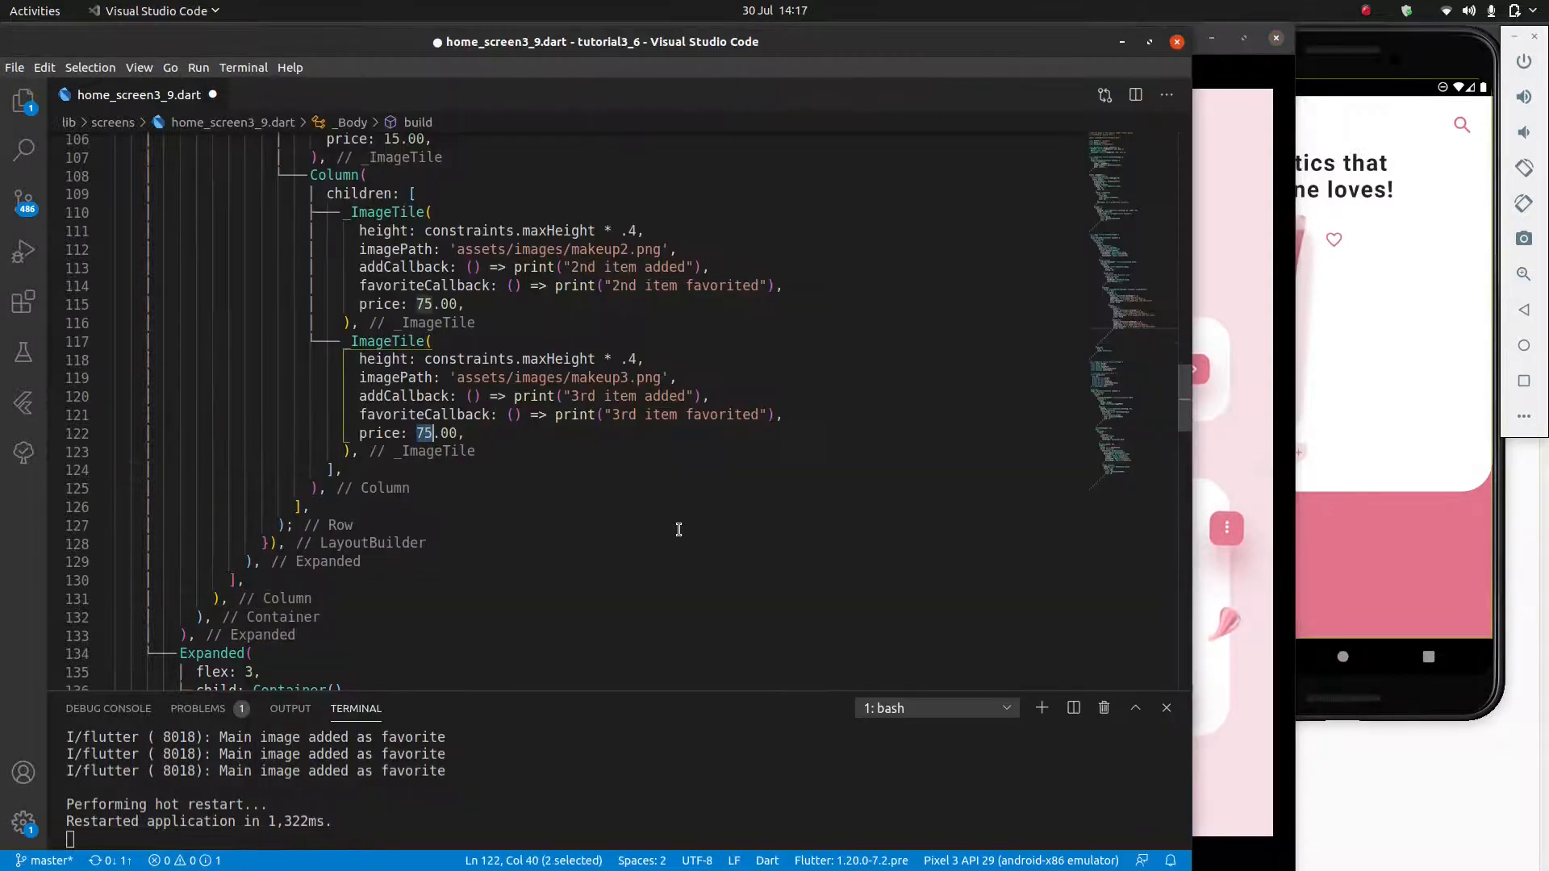
pyautogui.write('55')
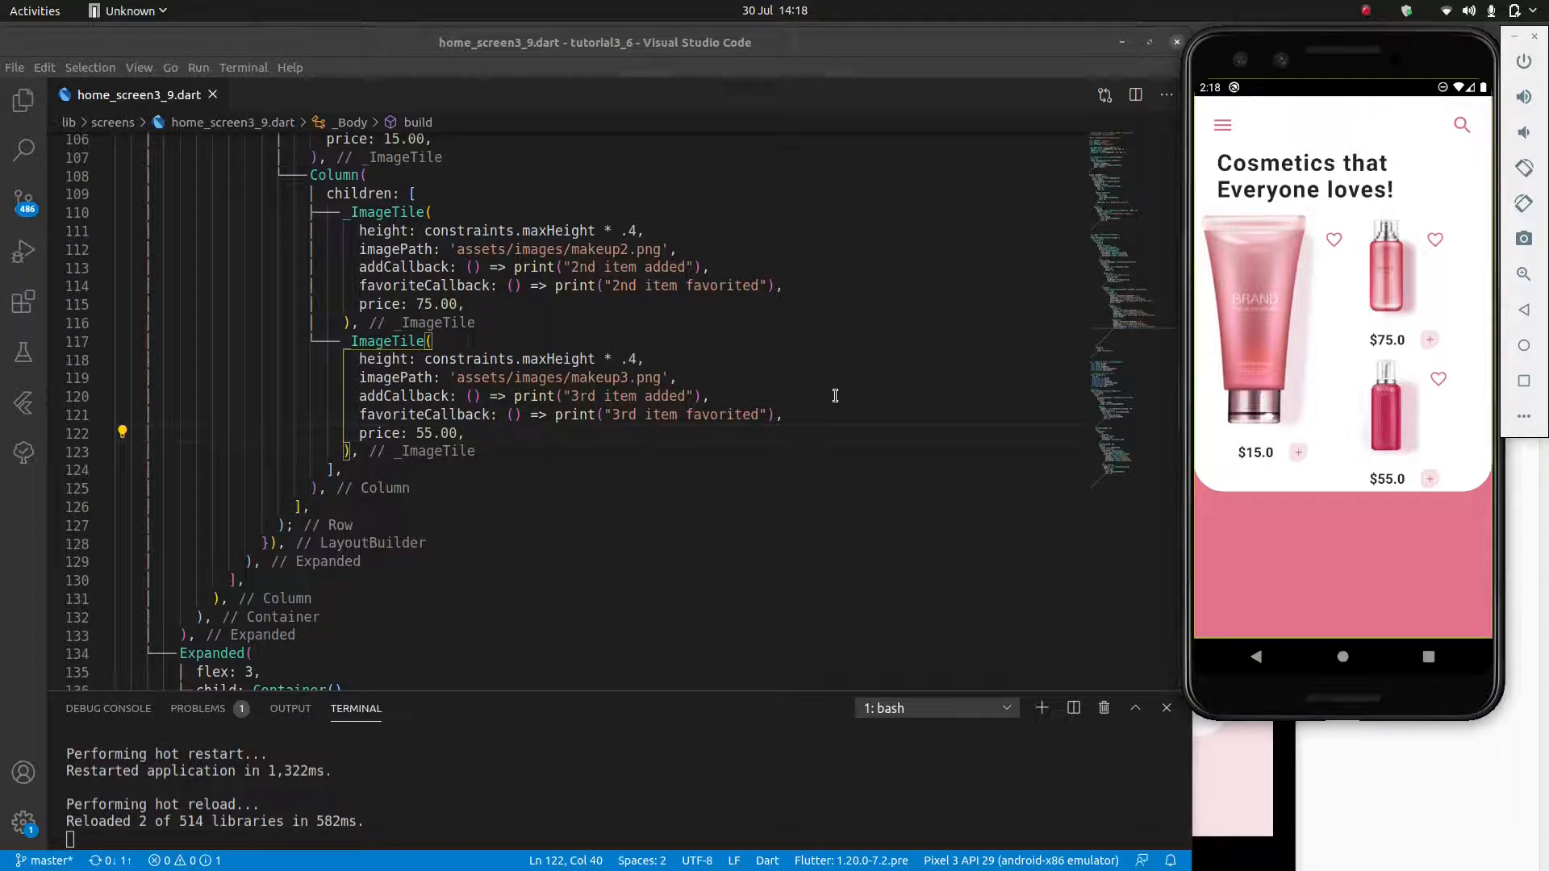
pyautogui.moveTo(949, 434)
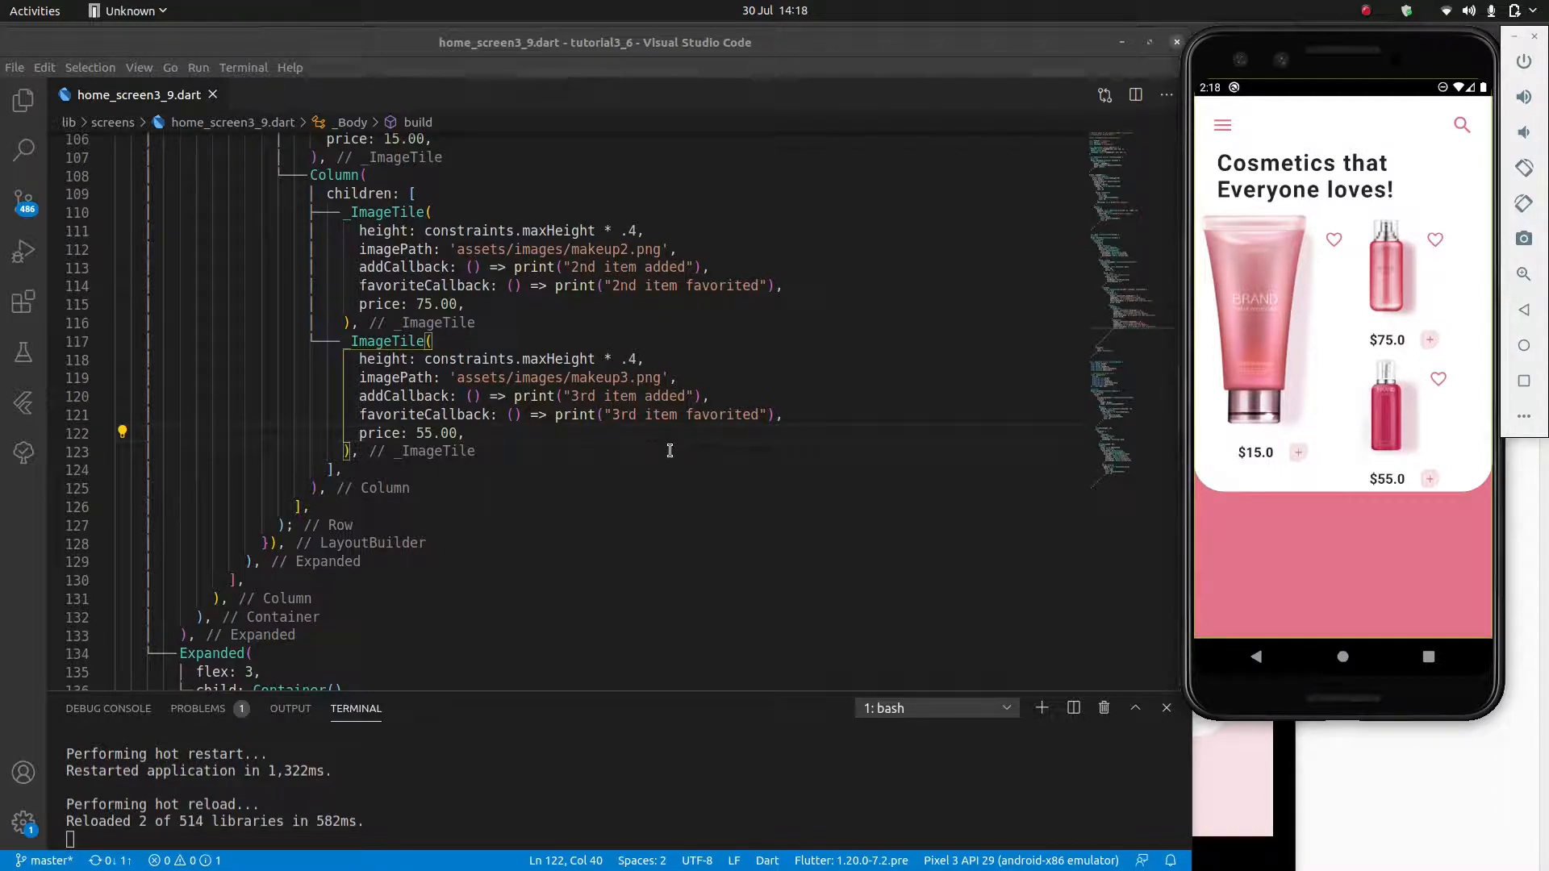
pyautogui.moveTo(744, 408)
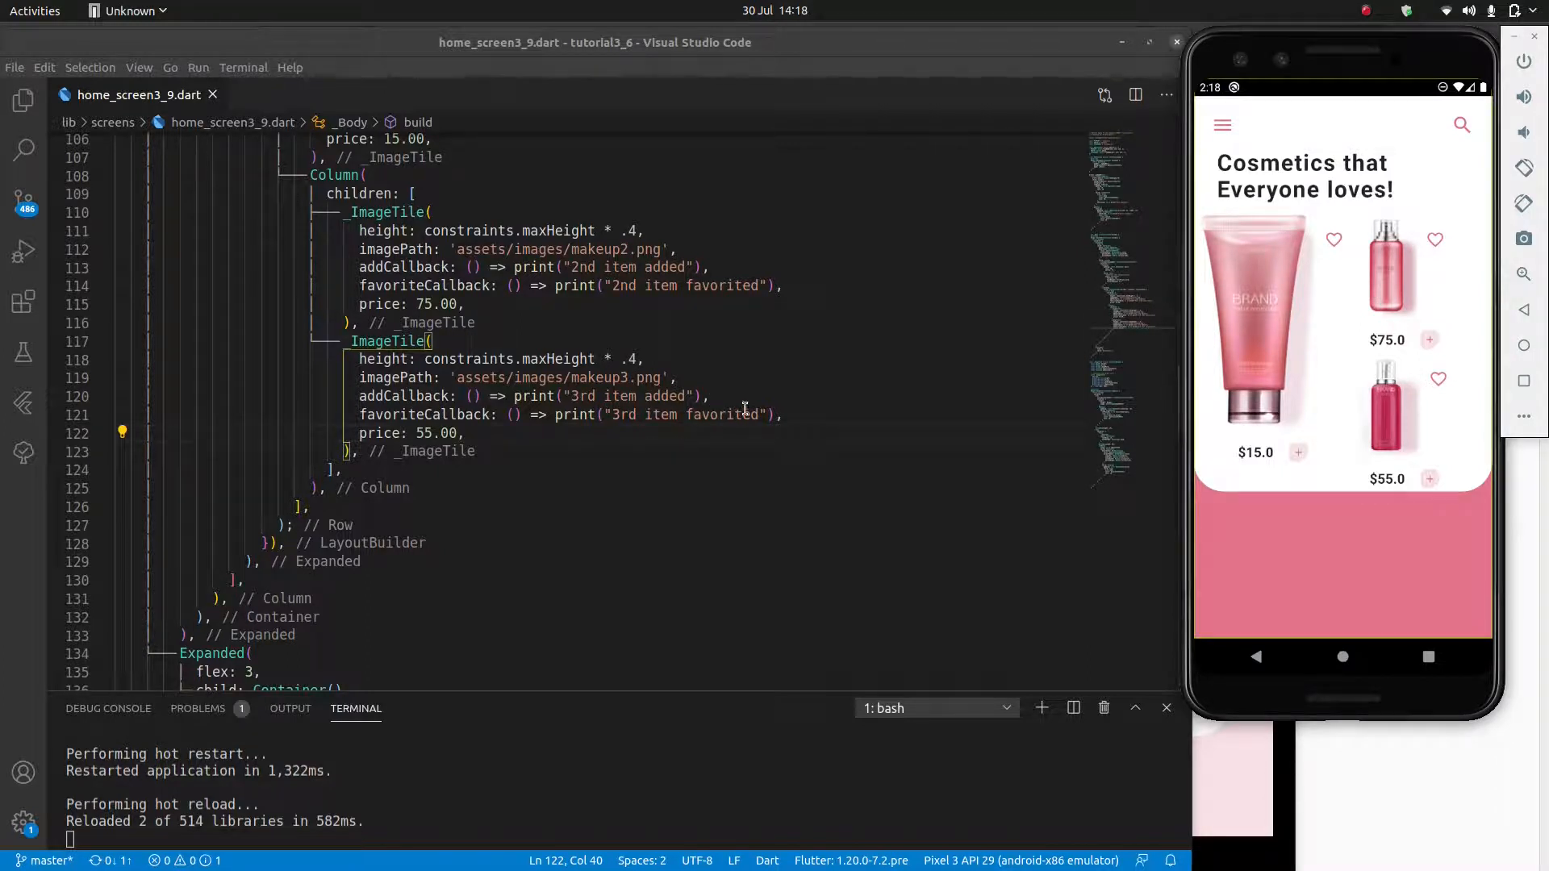
pyautogui.moveTo(739, 385)
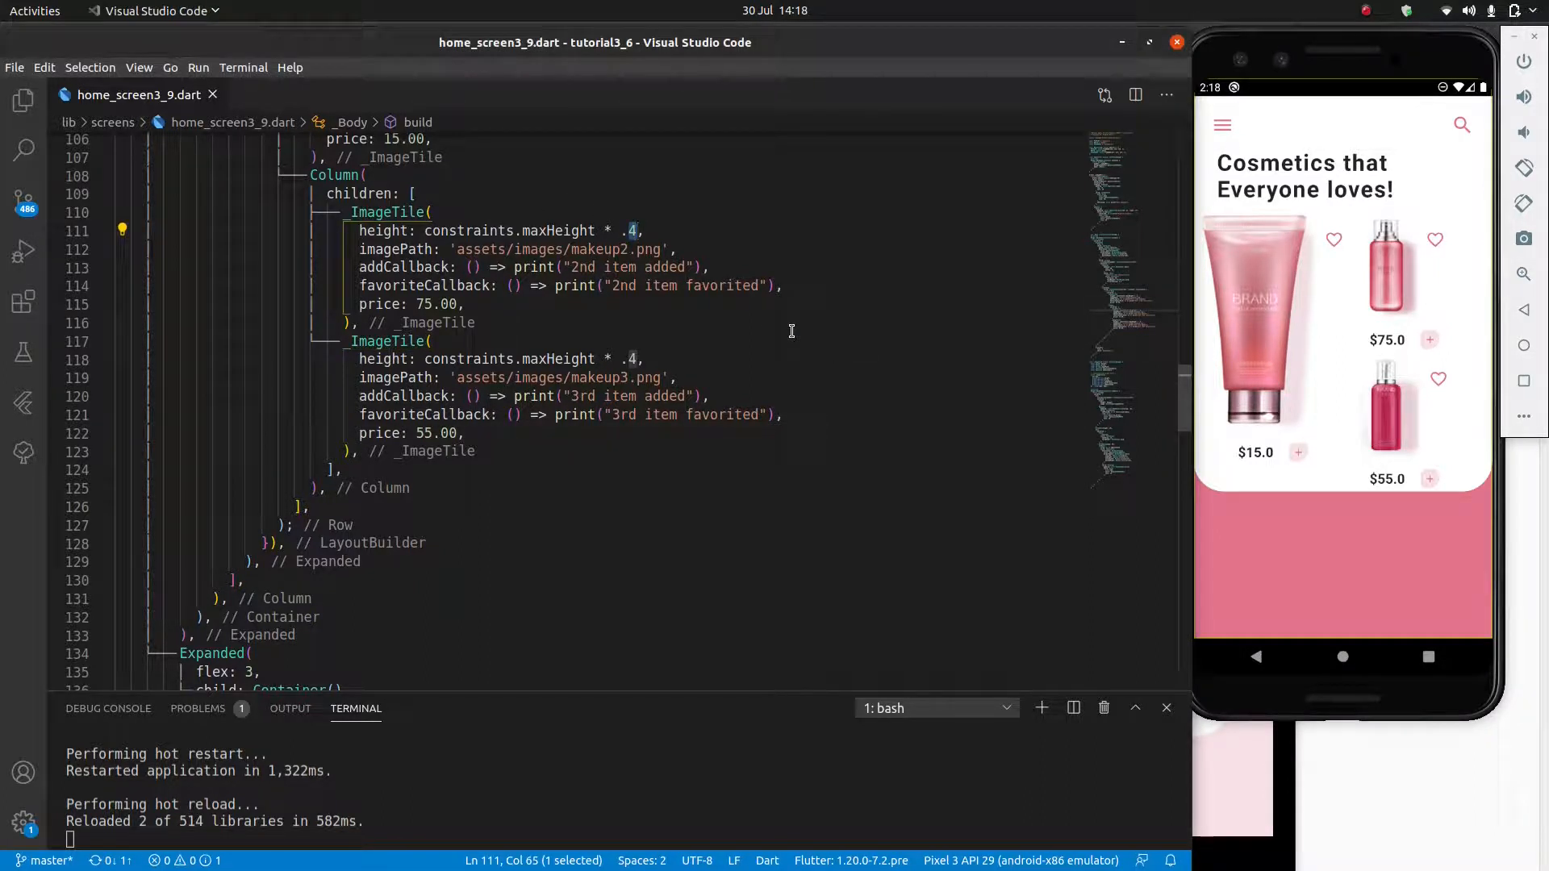
# Step: Reduce both small tiles' height multipliers from .4 to .35
pyautogui.write('5')
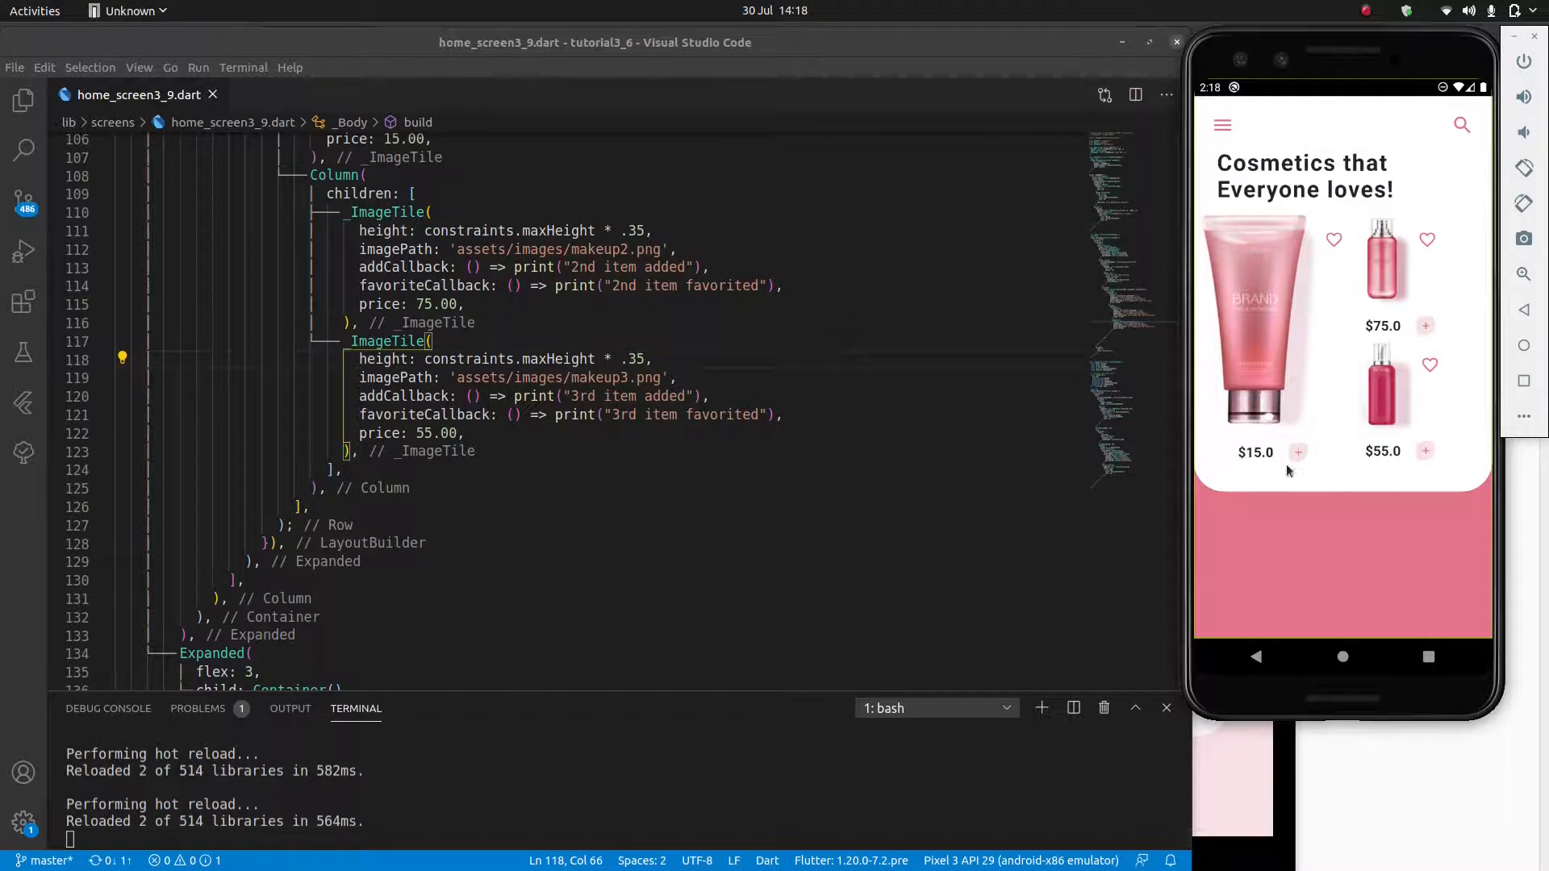
pyautogui.moveTo(1222, 343)
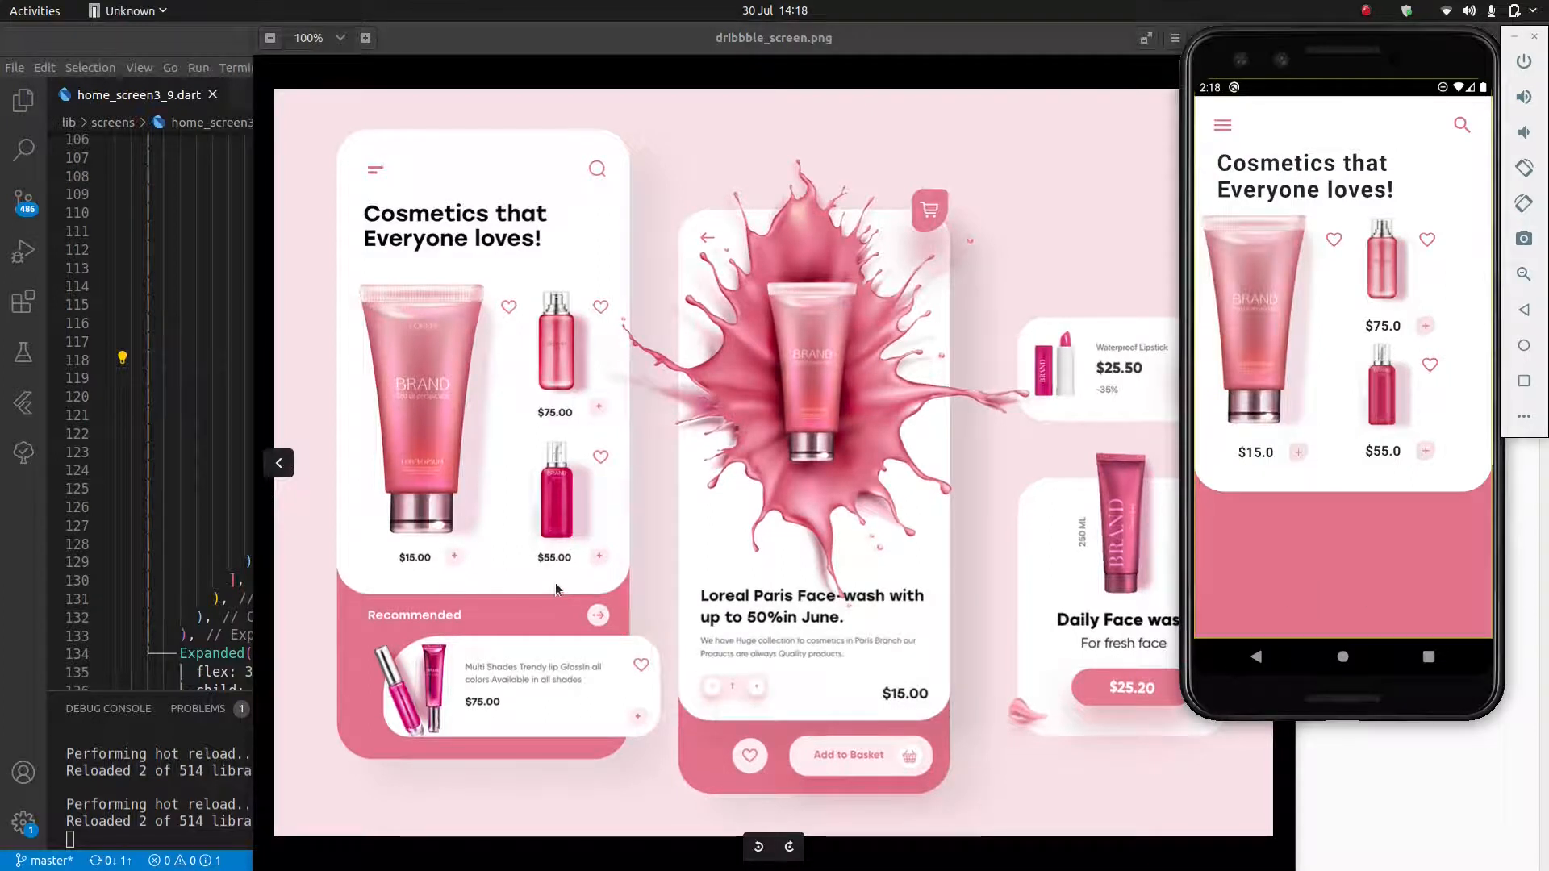
pyautogui.moveTo(560, 429)
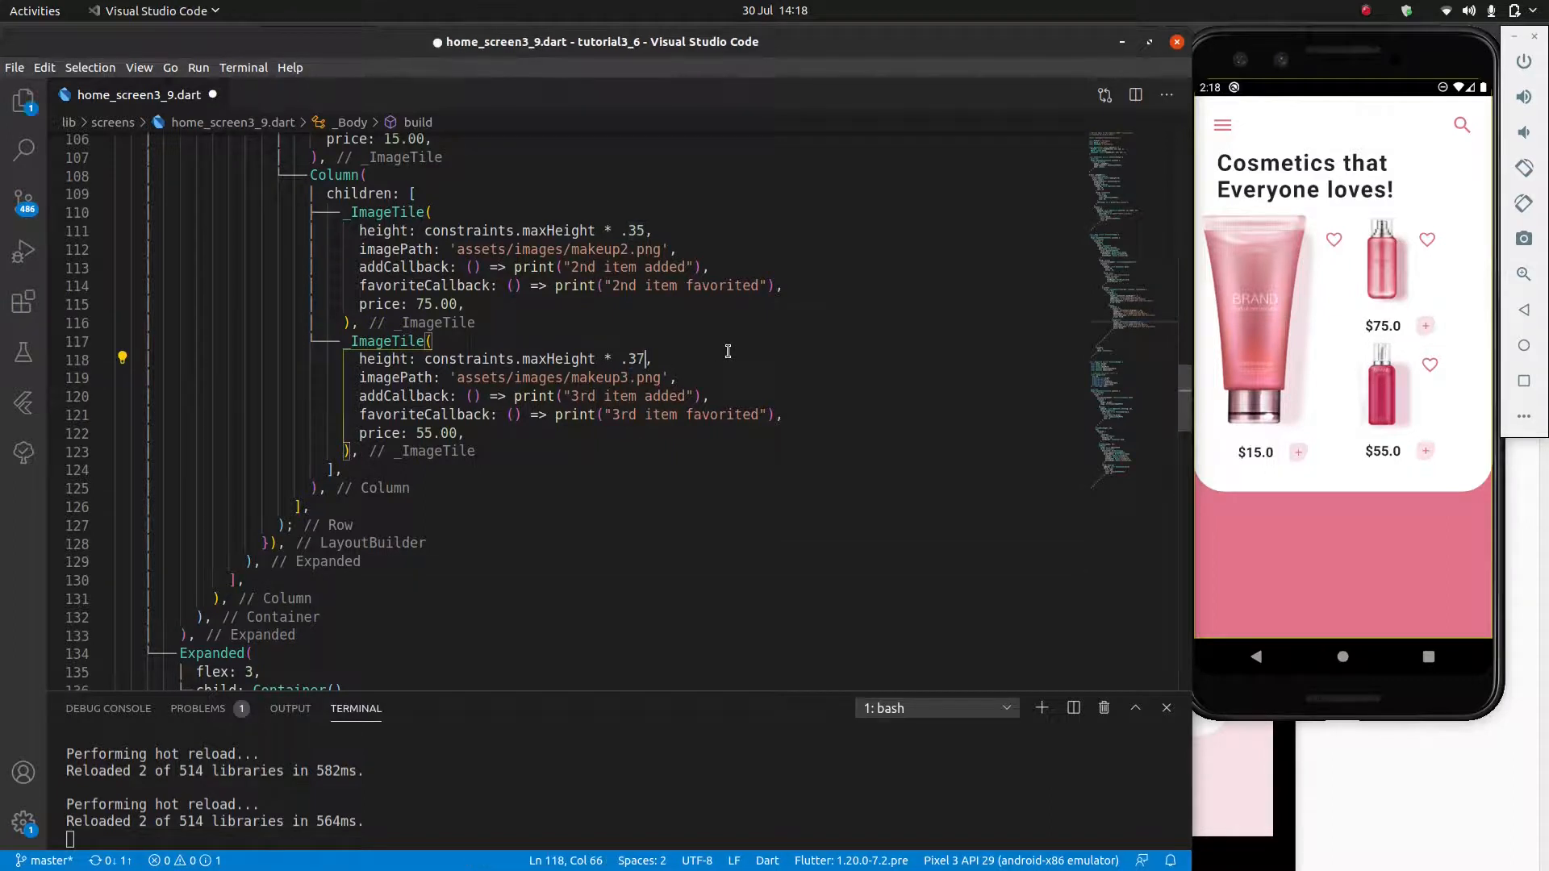
pyautogui.write('5')
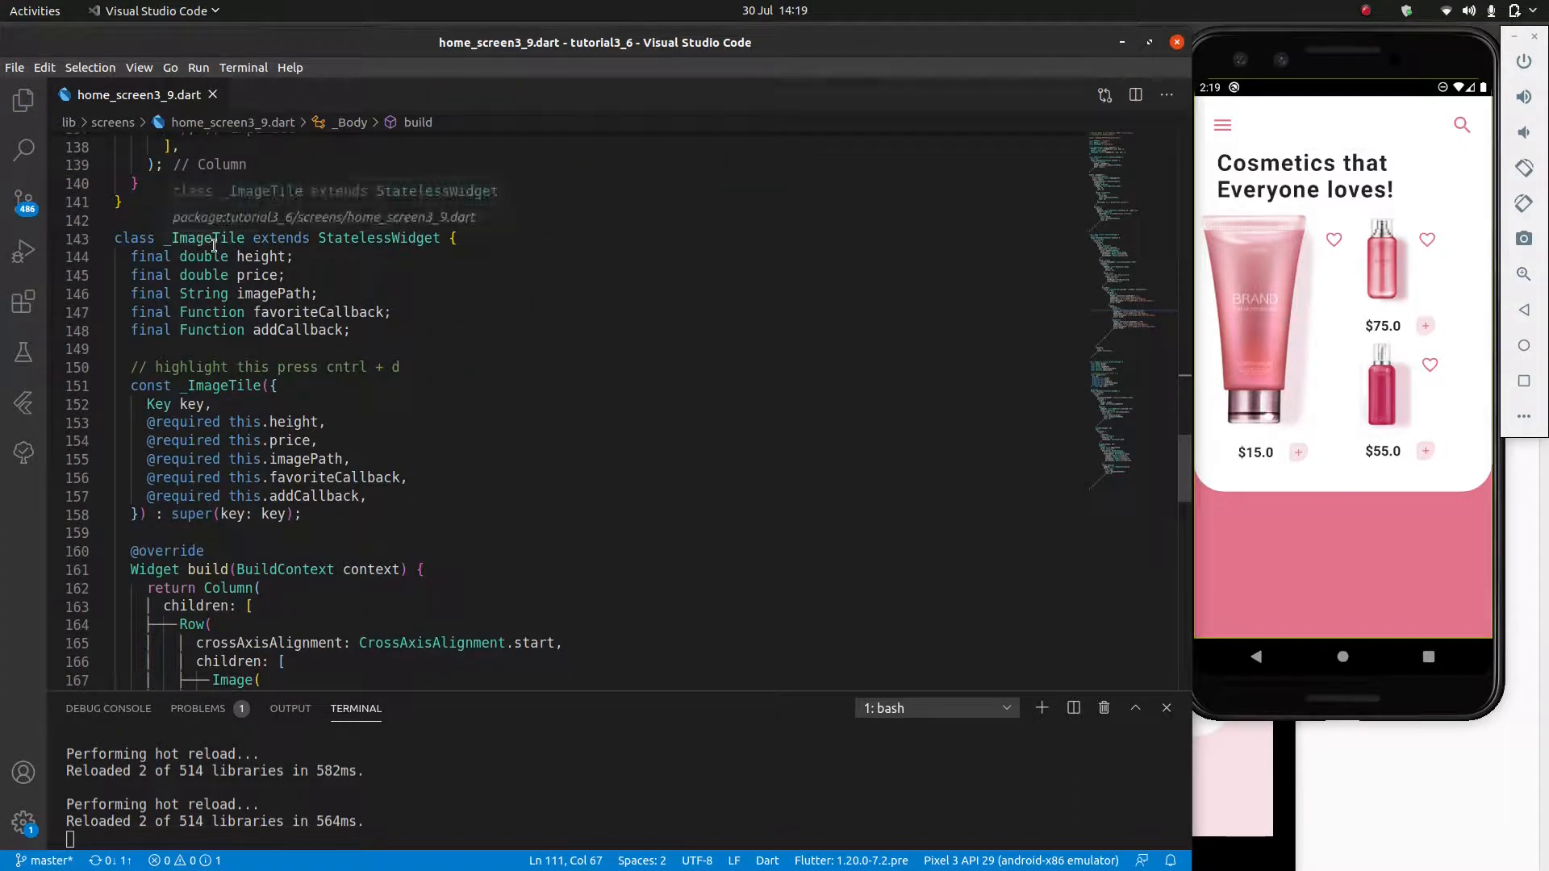
# Step: Shrink the image-to-price SizedBox to 5 and set the second tile's height factor to .35
pyautogui.scroll(-3)
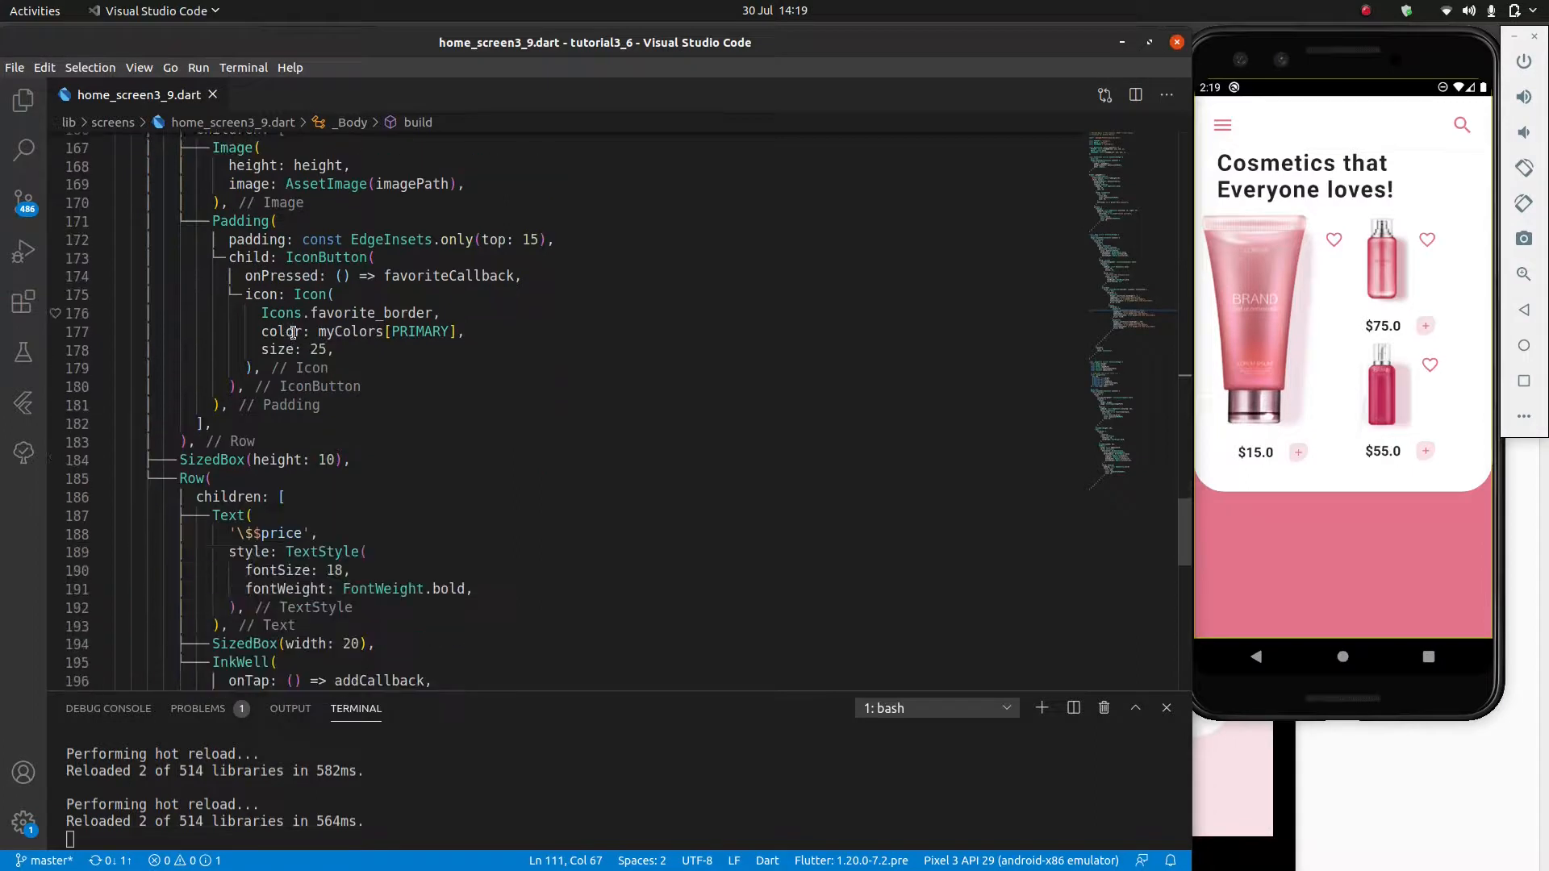
pyautogui.scroll(-3)
pyautogui.write('5')
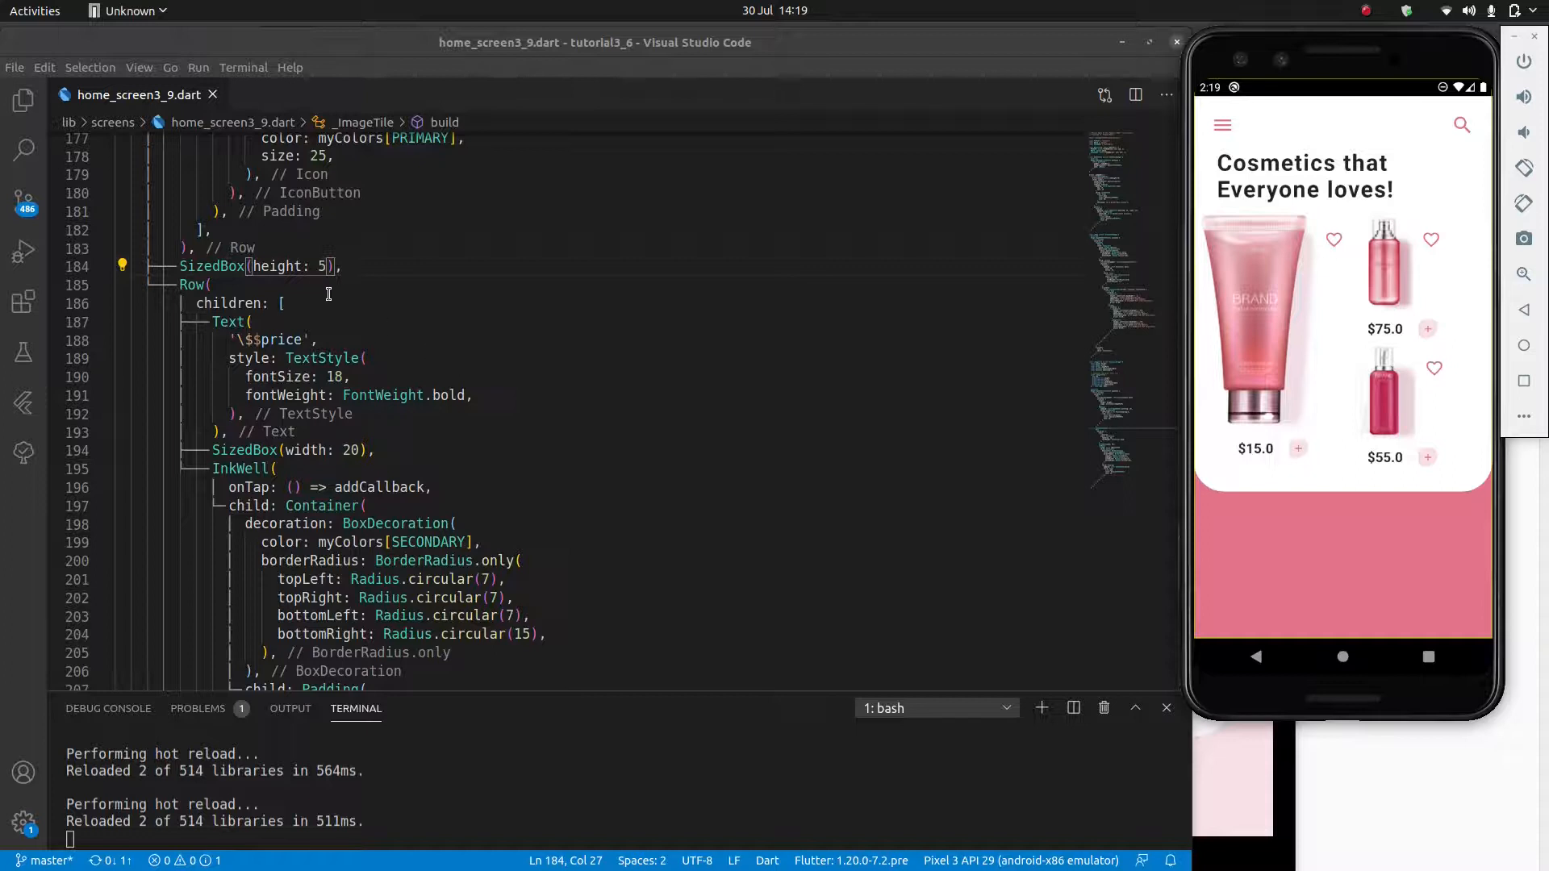
pyautogui.doubleClick(319, 266)
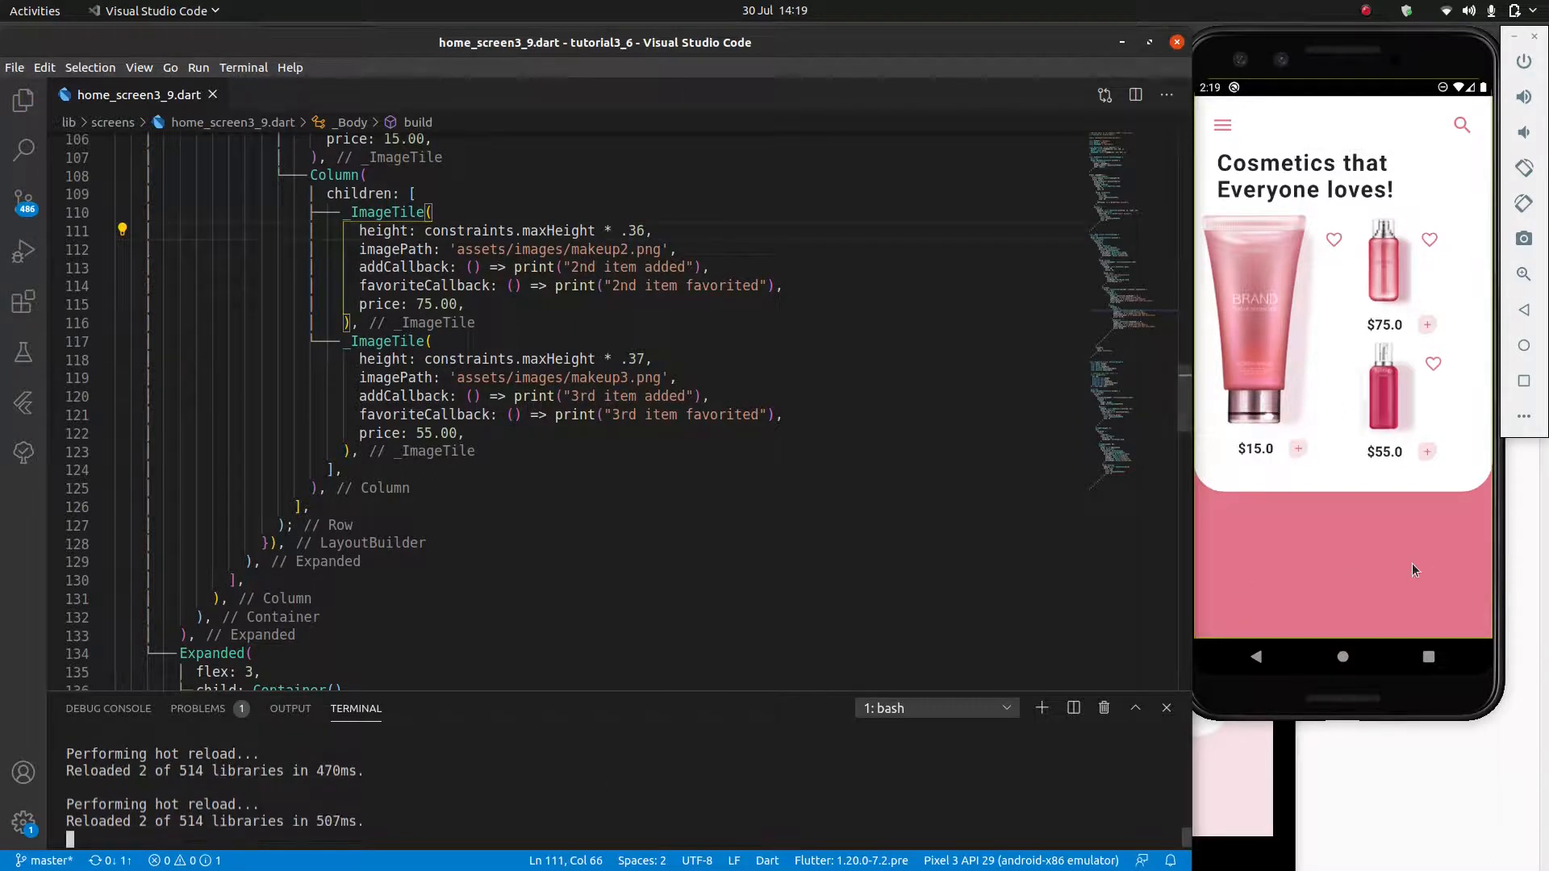
pyautogui.moveTo(1368, 566)
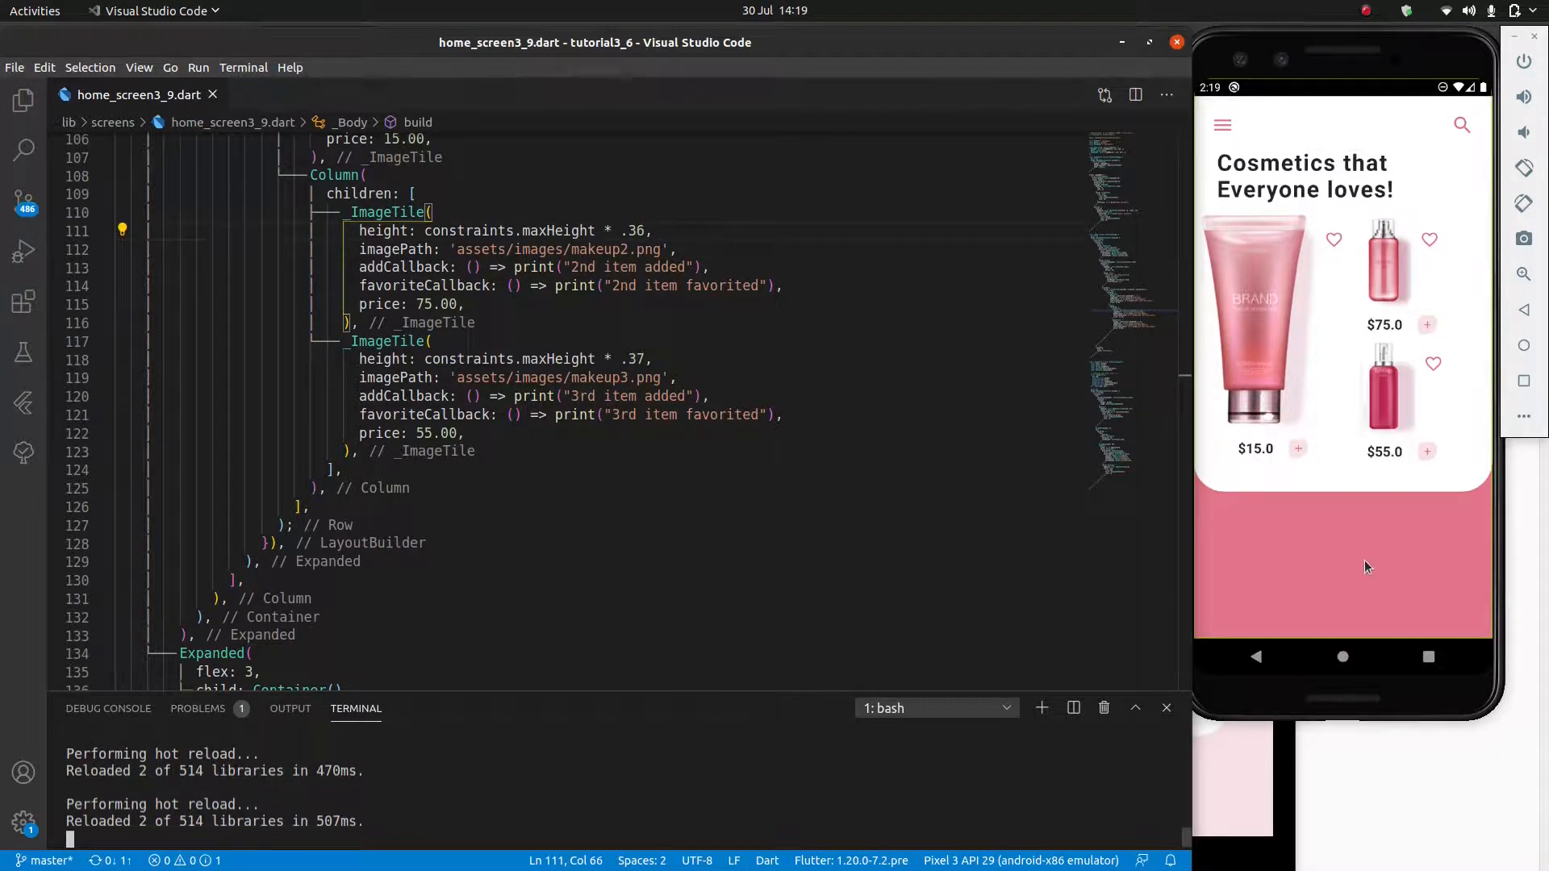
pyautogui.doubleClick(635, 230)
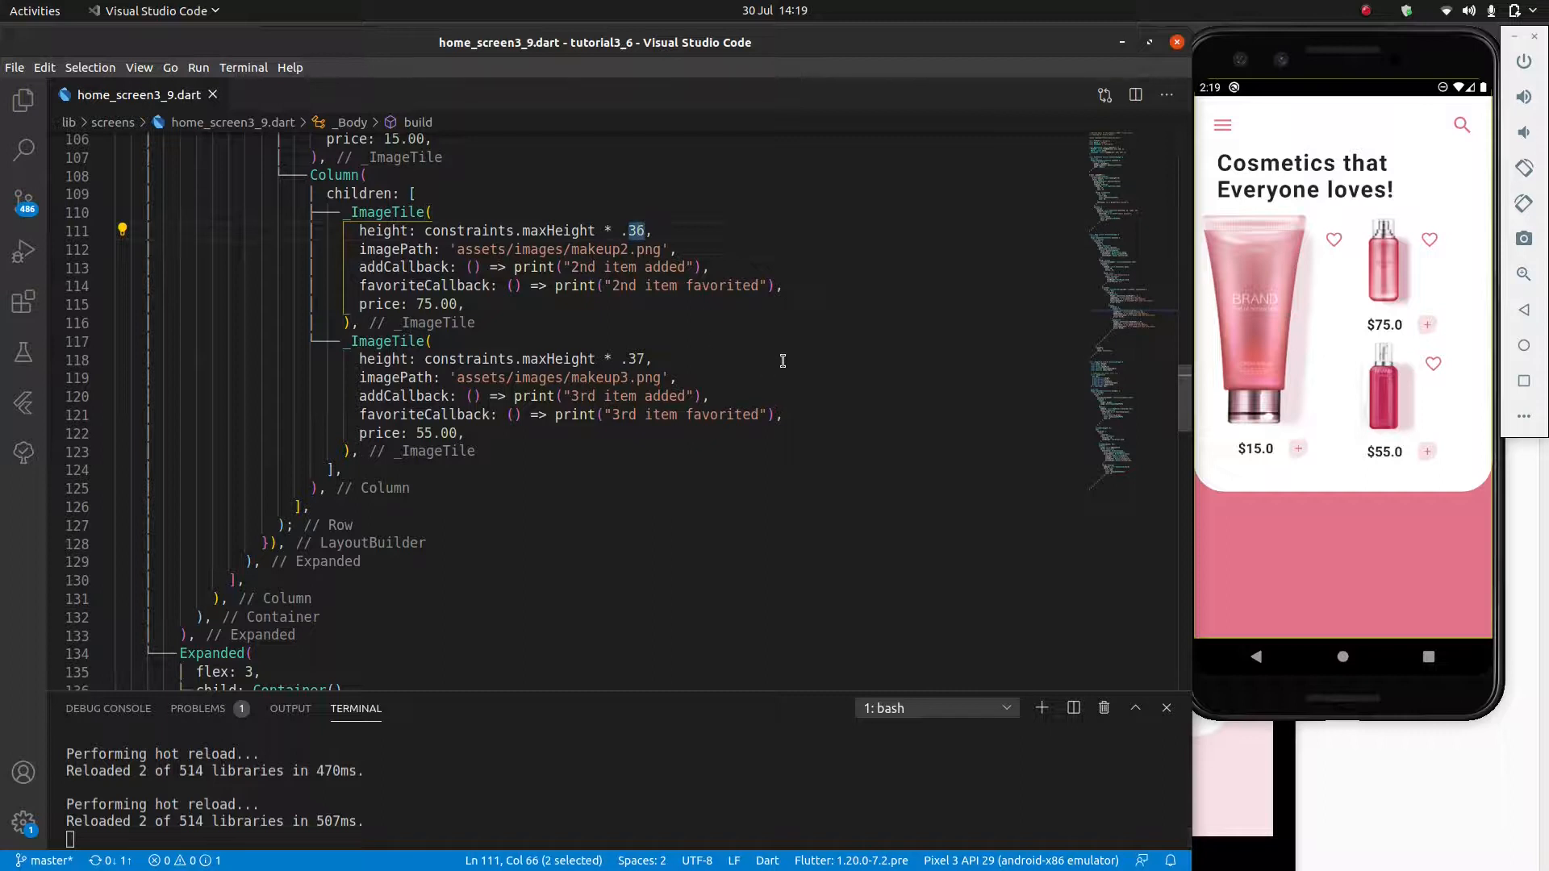
pyautogui.write('35')
pyautogui.write('SizedBox(),')
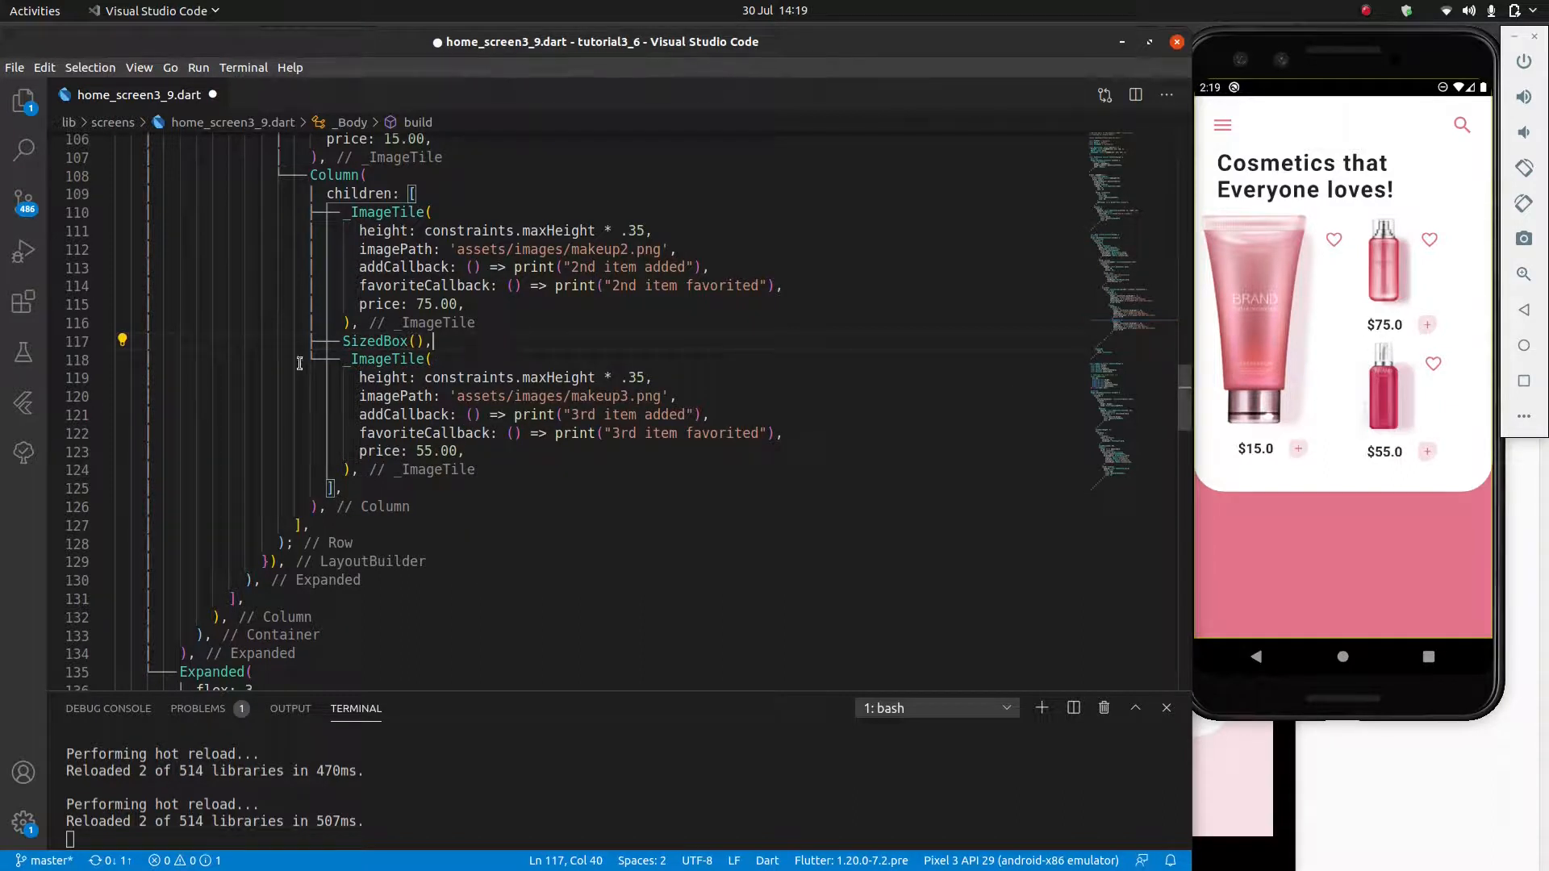
# Step: Insert a SizedBox(height: 10) spacer between the two stacked tiles
pyautogui.write('10')
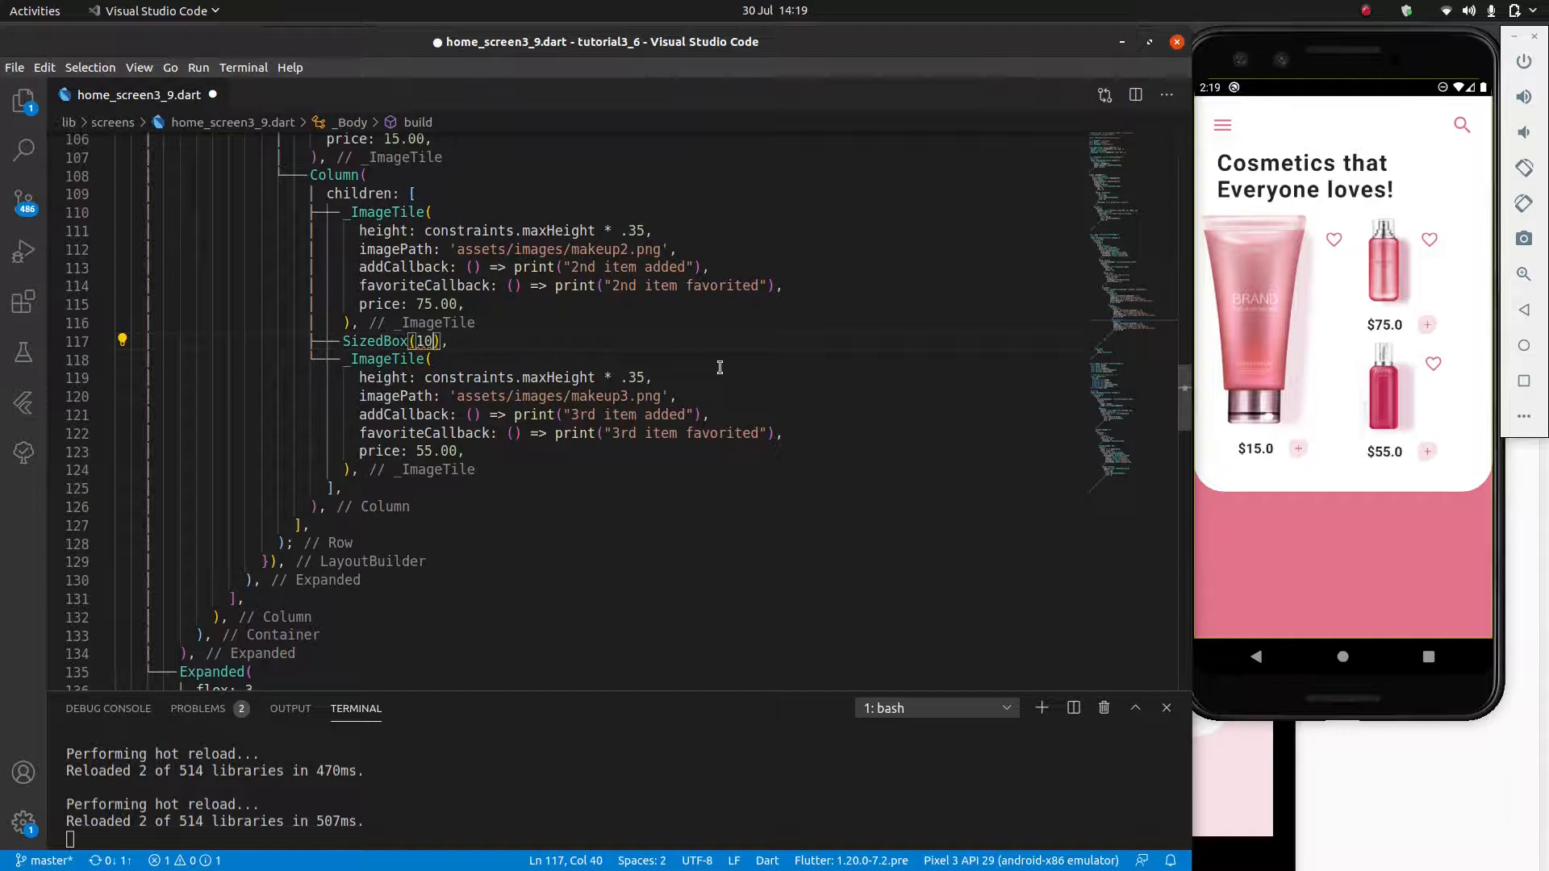
pyautogui.write('height:')
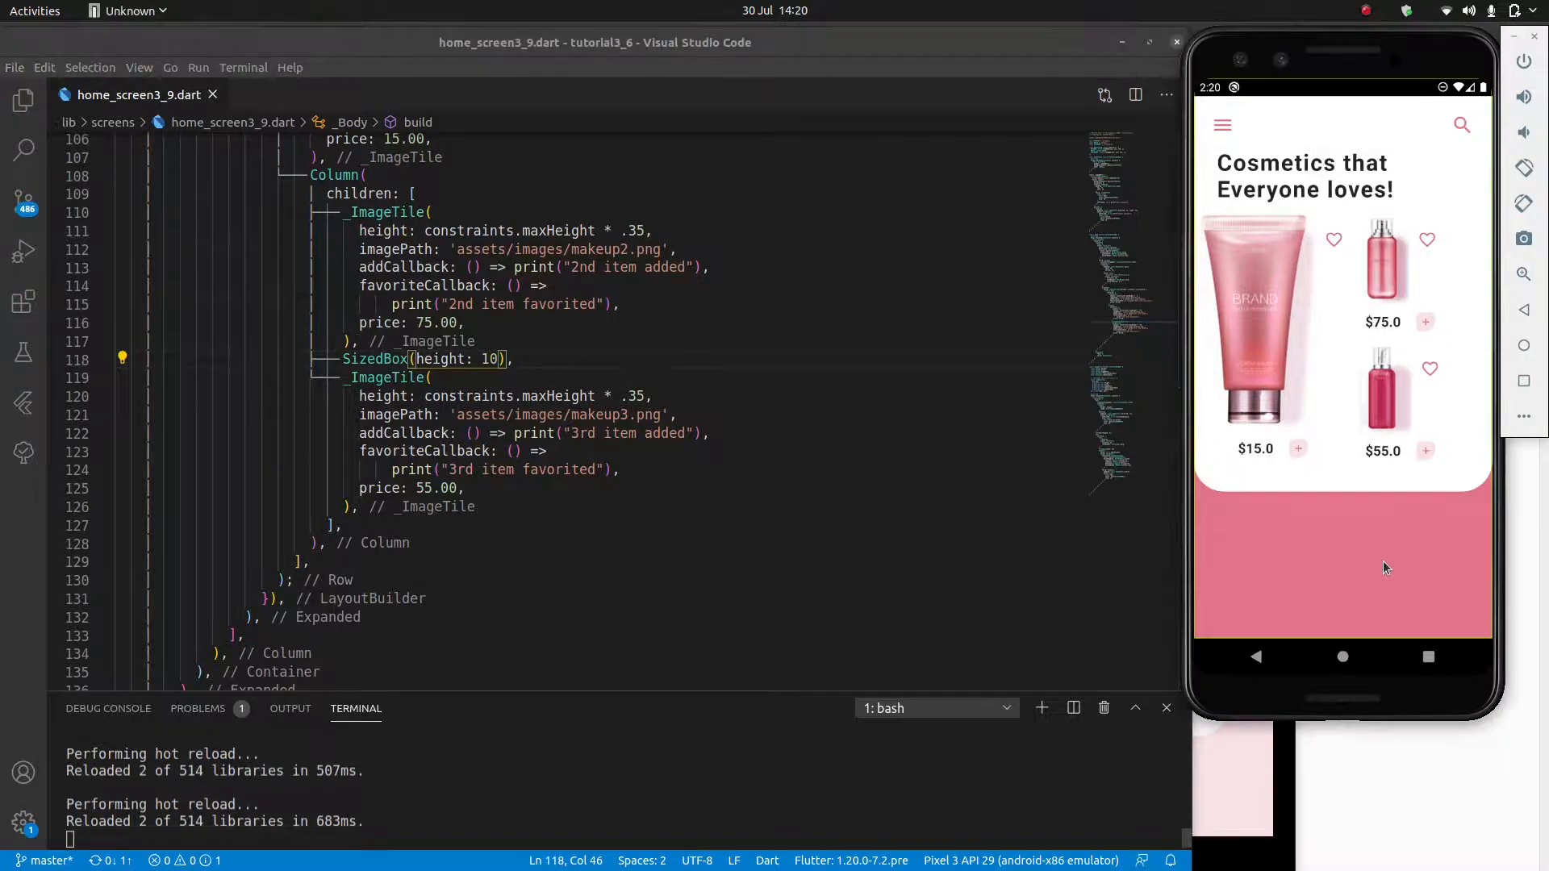
pyautogui.moveTo(1344, 464)
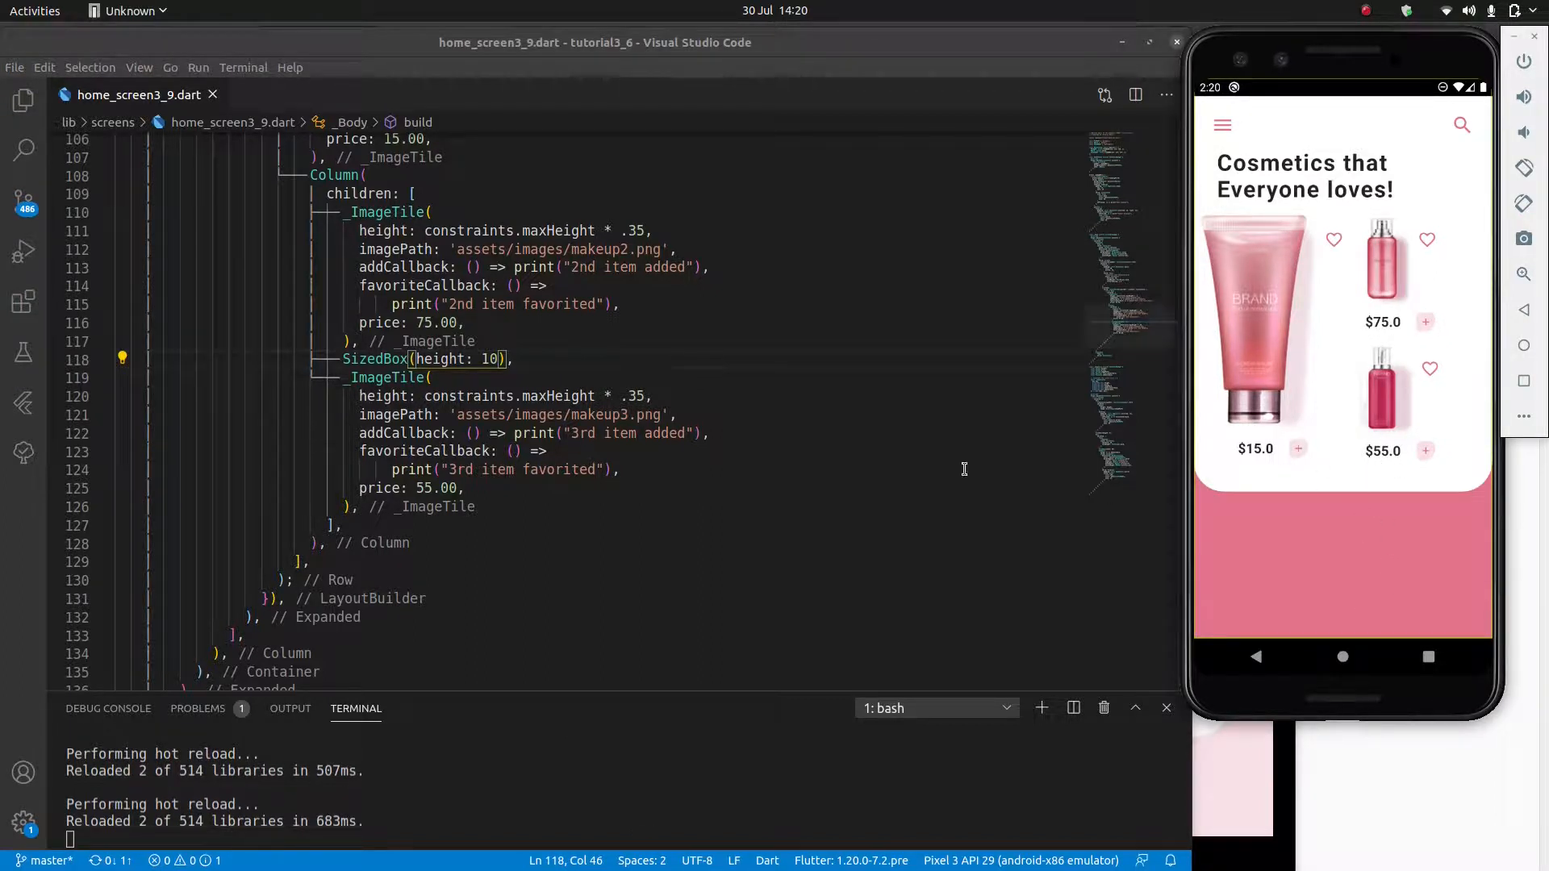
pyautogui.moveTo(1183, 249)
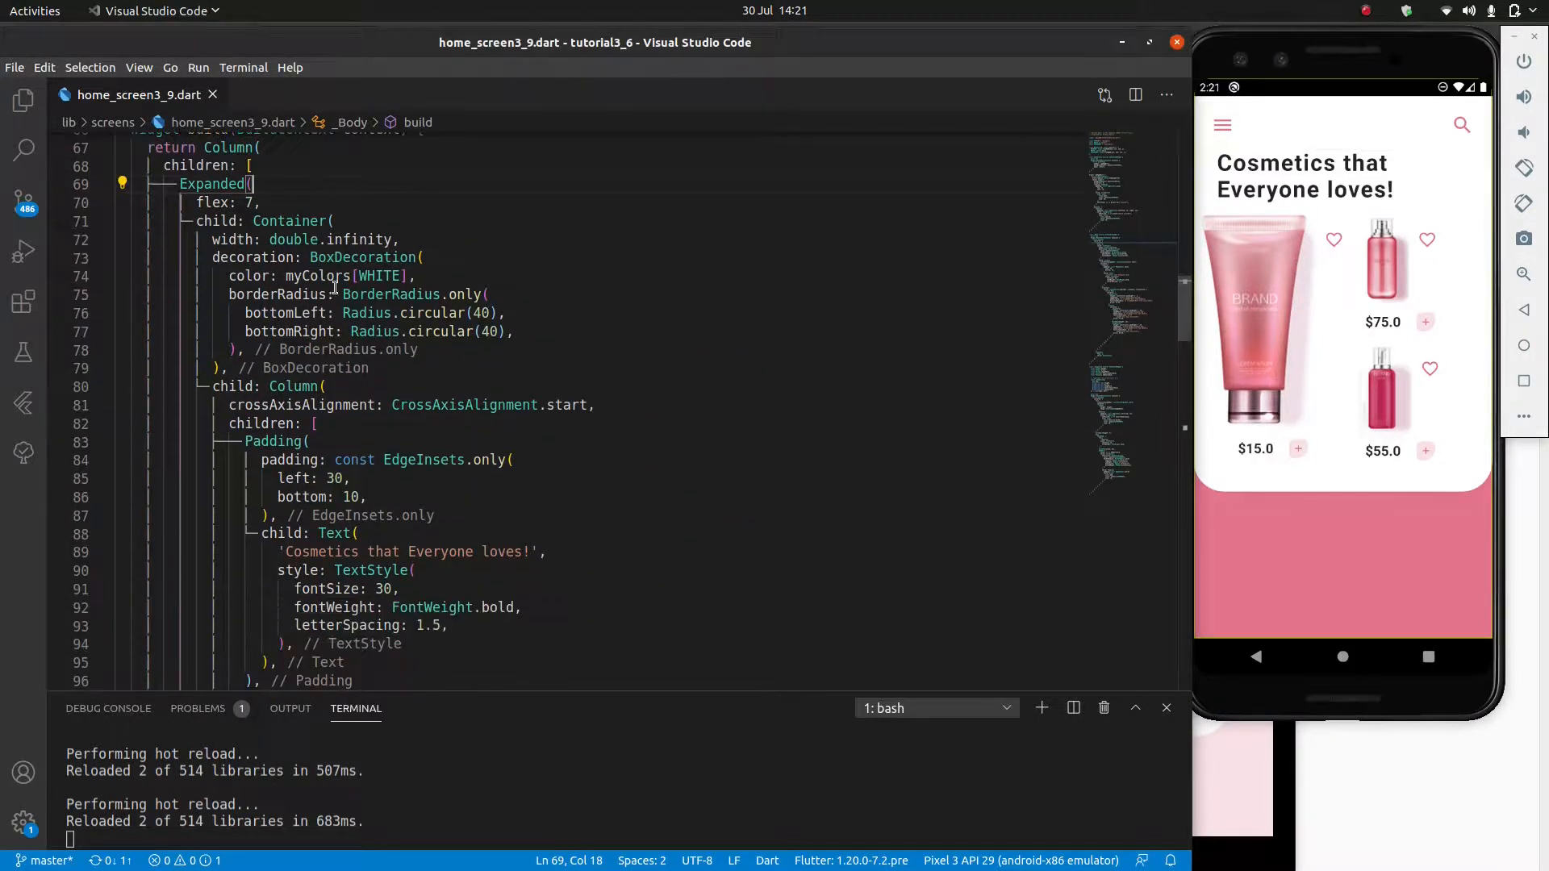
# Step: Add mainAxisAlignment: MainAxisAlignment.center to the LayoutBuilder's Row
pyautogui.scroll(-3)
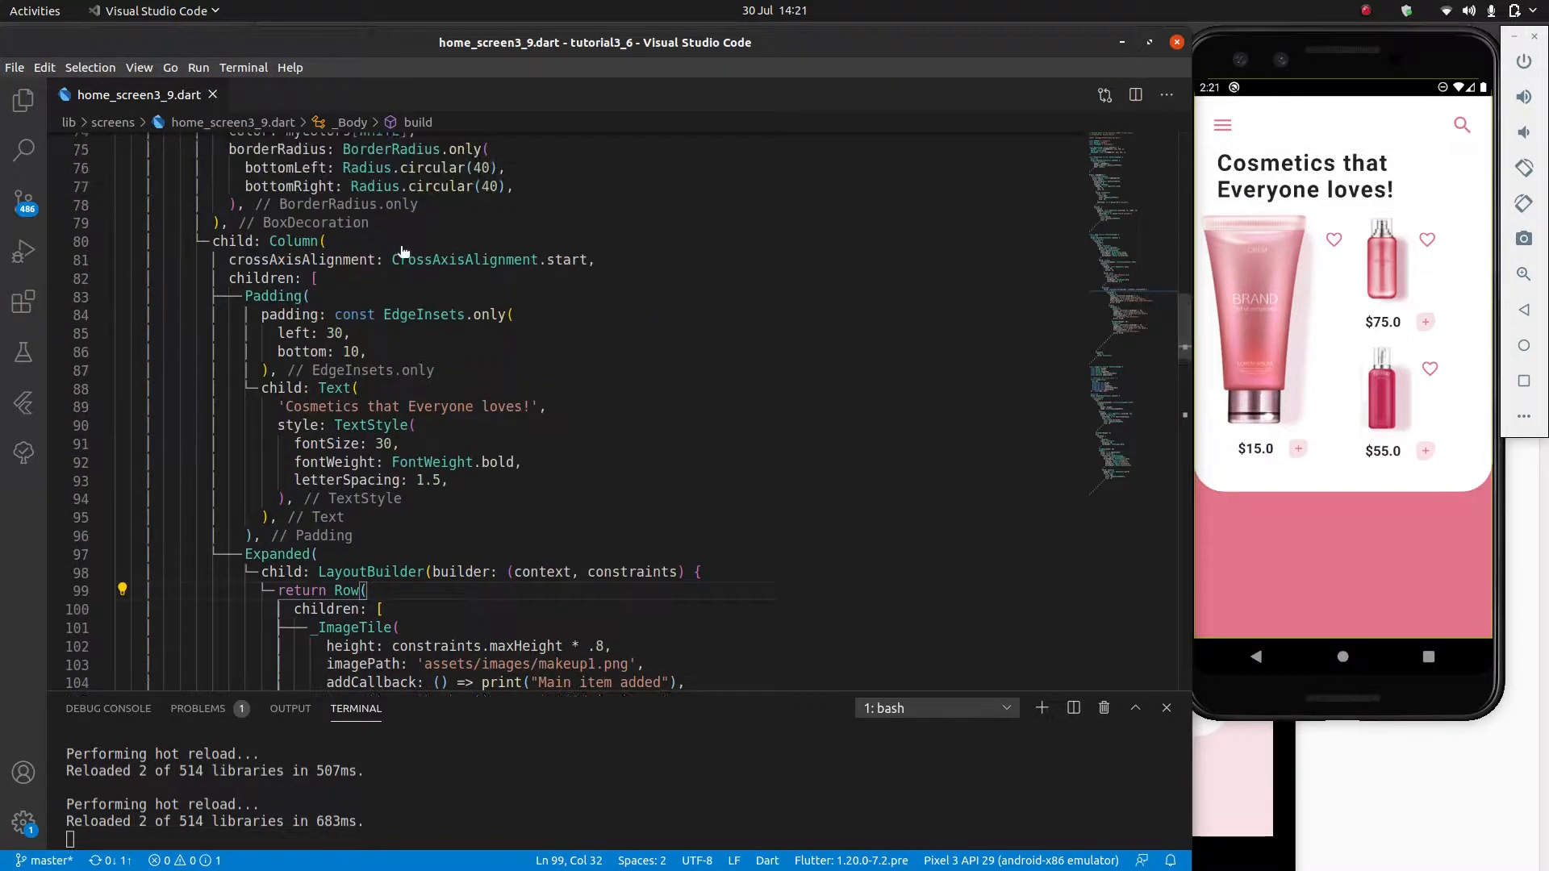
pyautogui.scroll(-3)
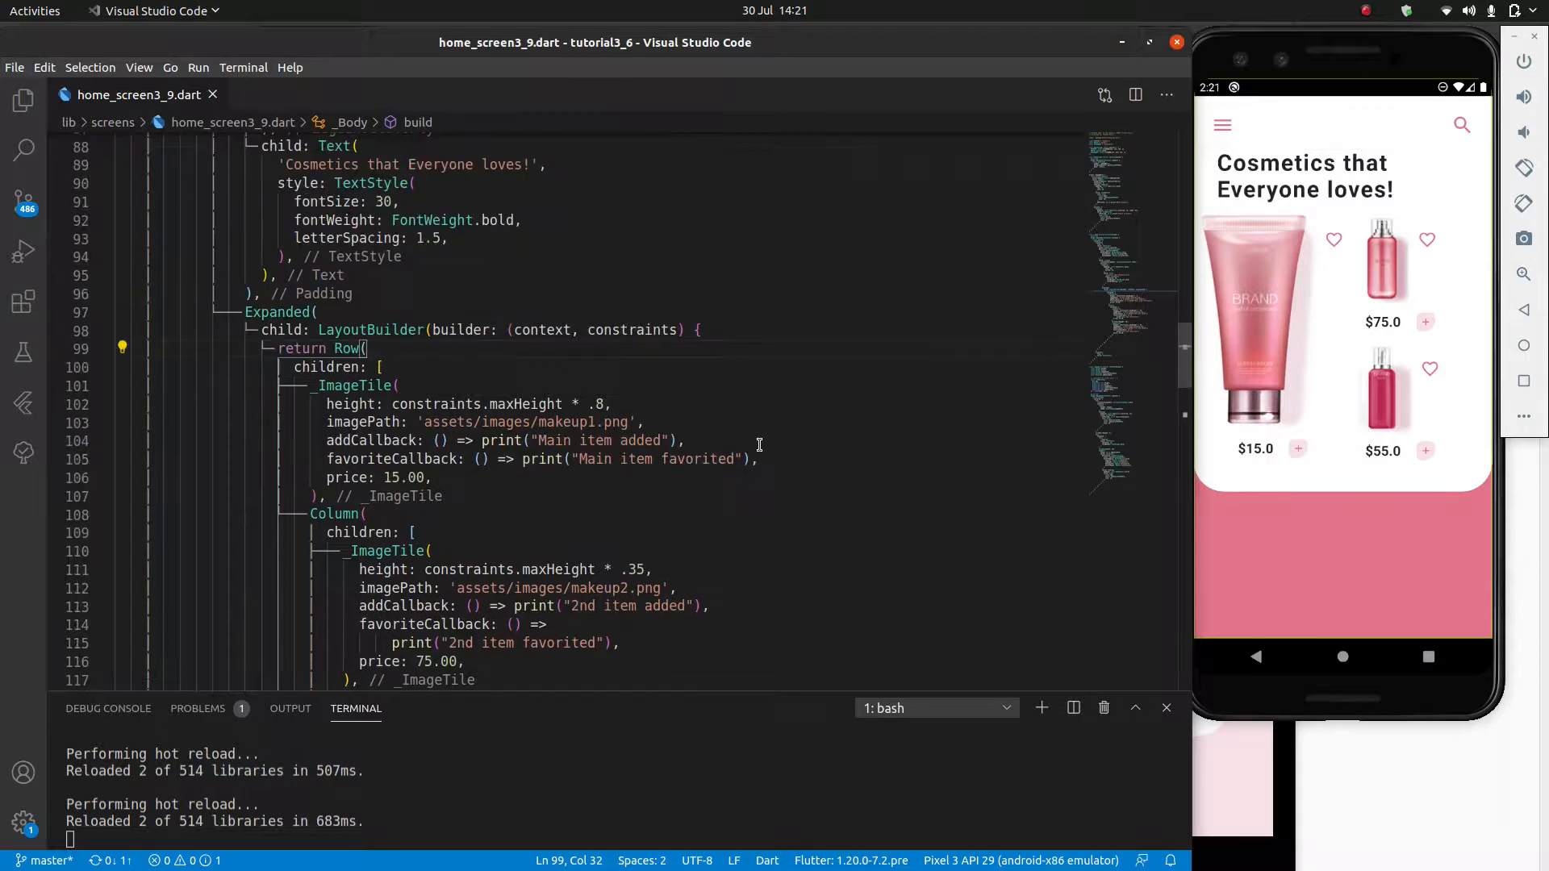
pyautogui.write('cross')
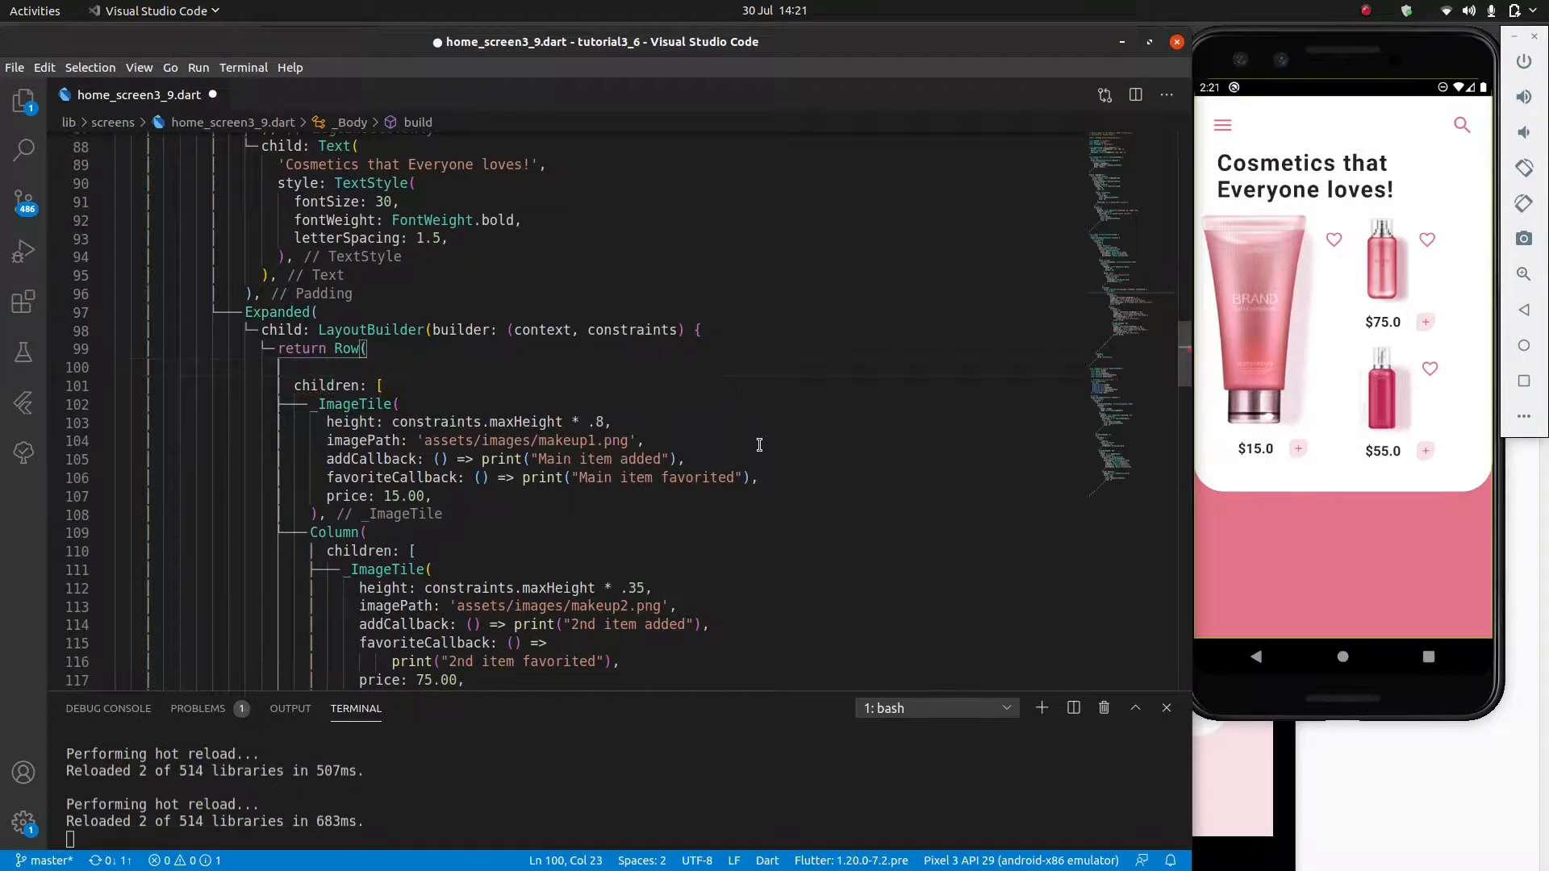
pyautogui.write('mainAxisAlignment: Main')
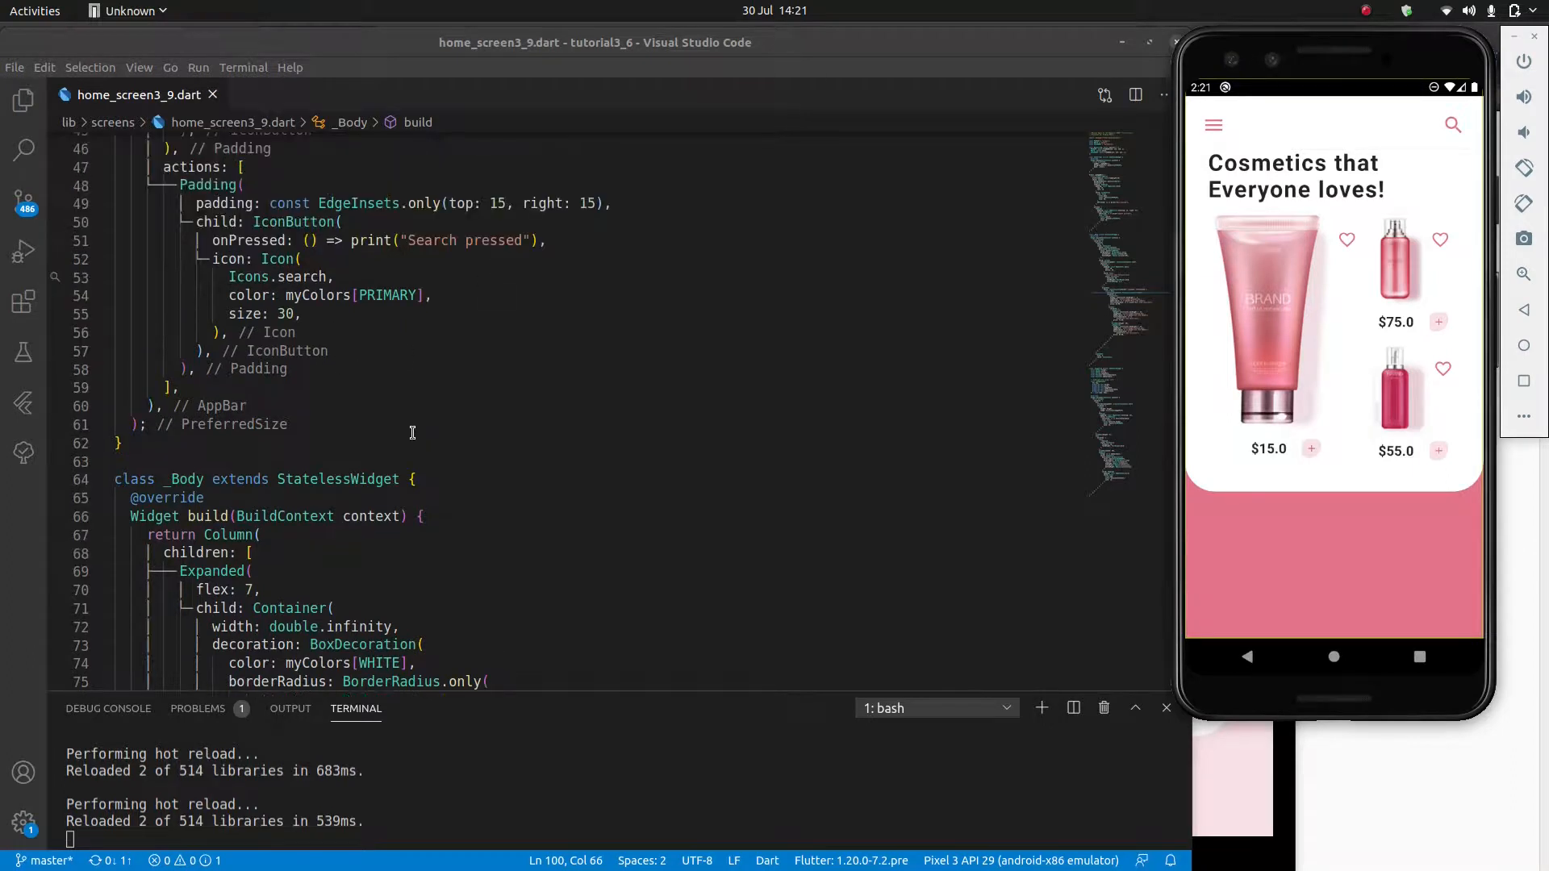
# Step: Find the cosmetics heading, then set the main tile to .85 and both small tiles to .37 height
pyautogui.scroll(-3)
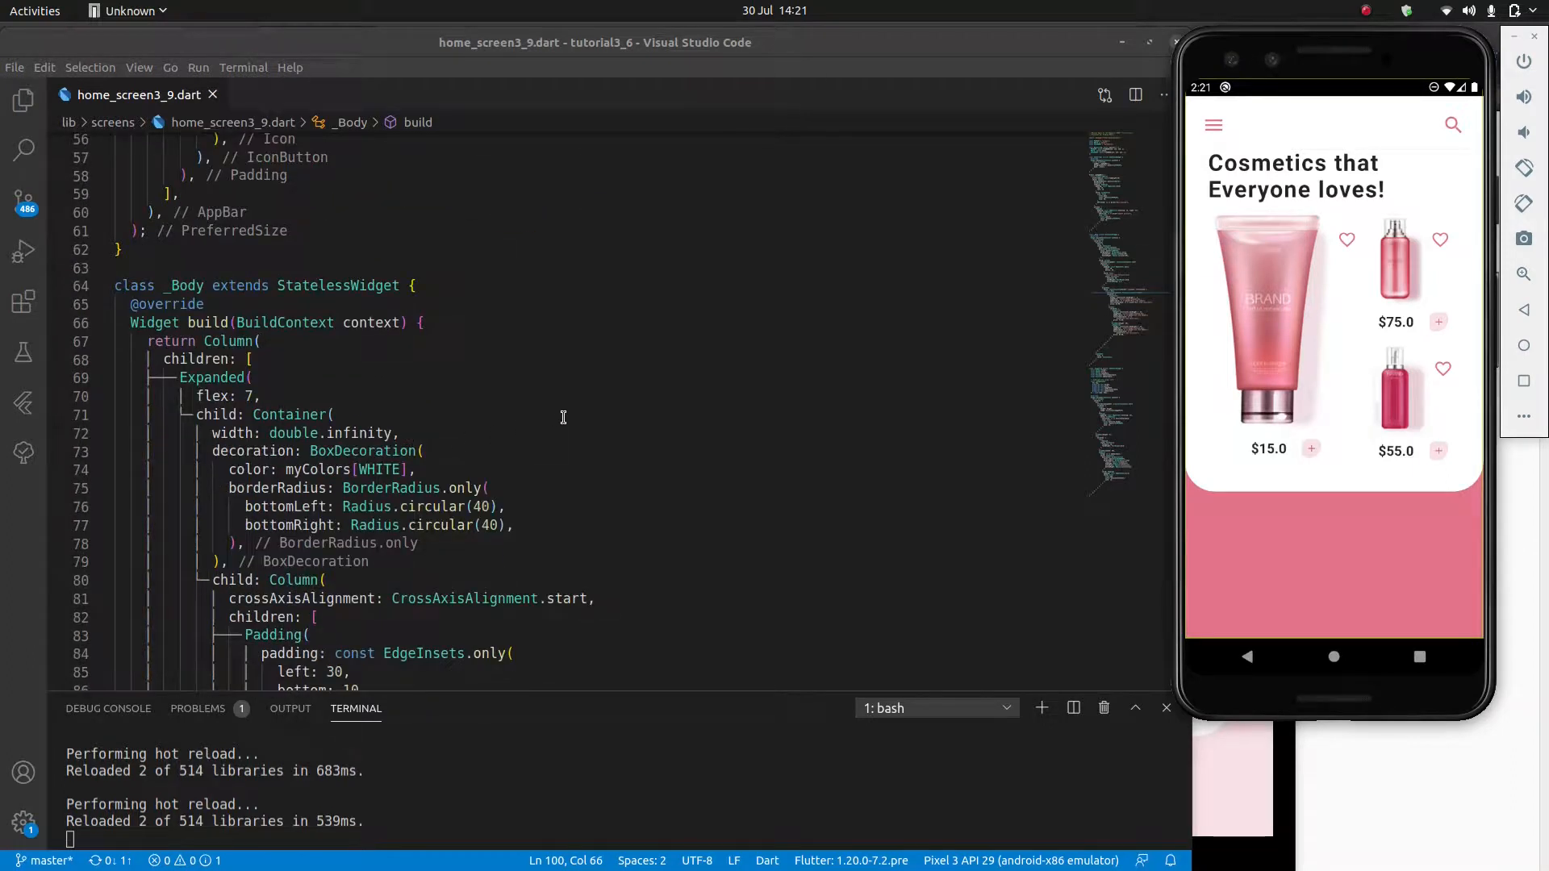
pyautogui.write('cosmeti')
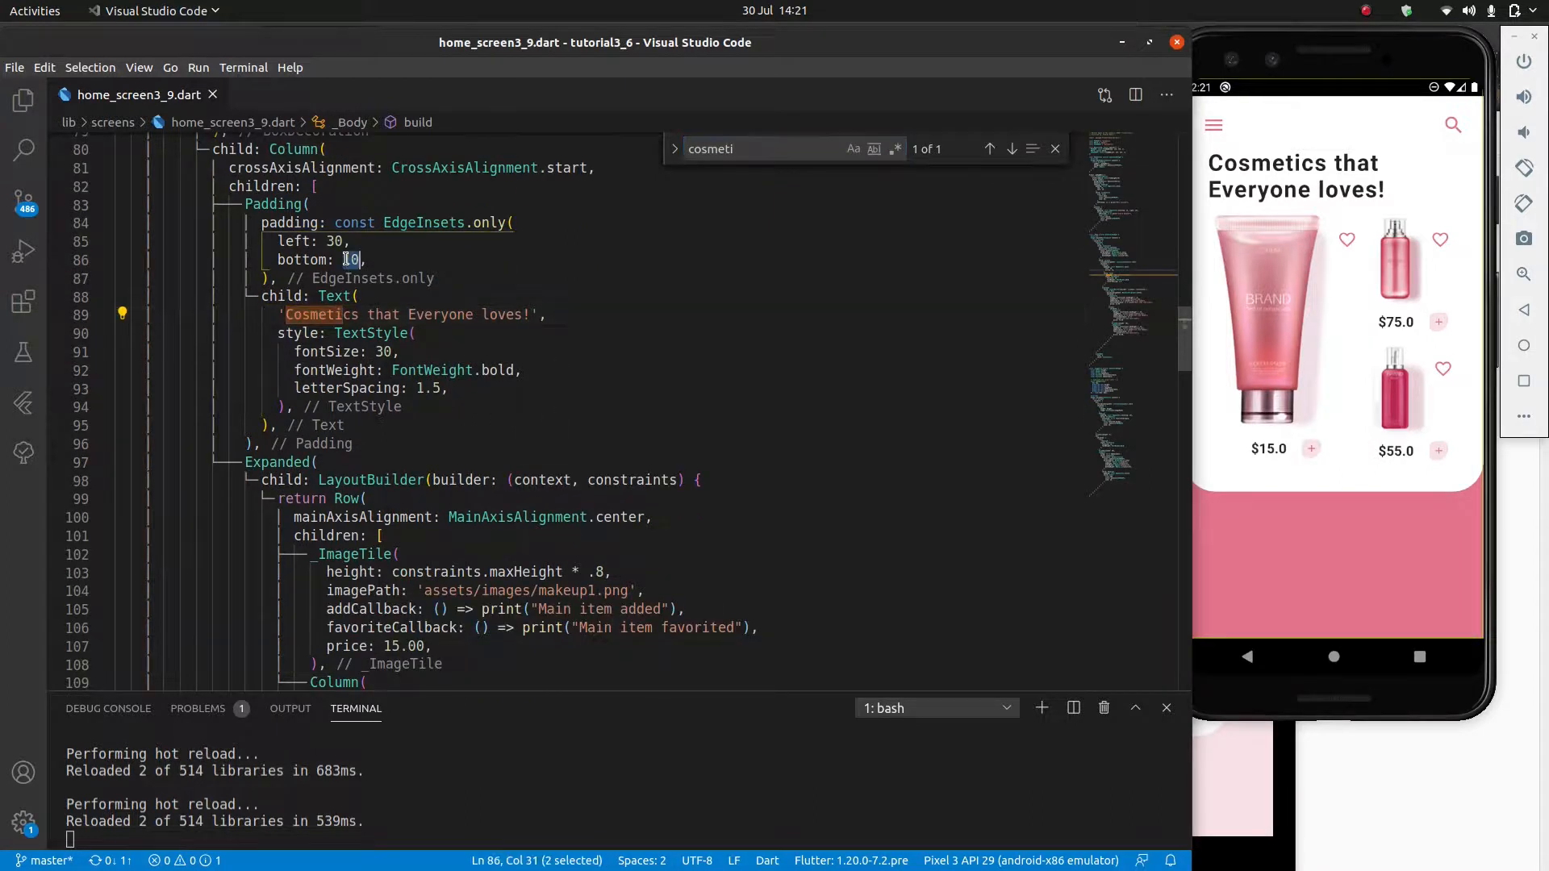
pyautogui.write('20')
pyautogui.click(469, 572)
pyautogui.write('5')
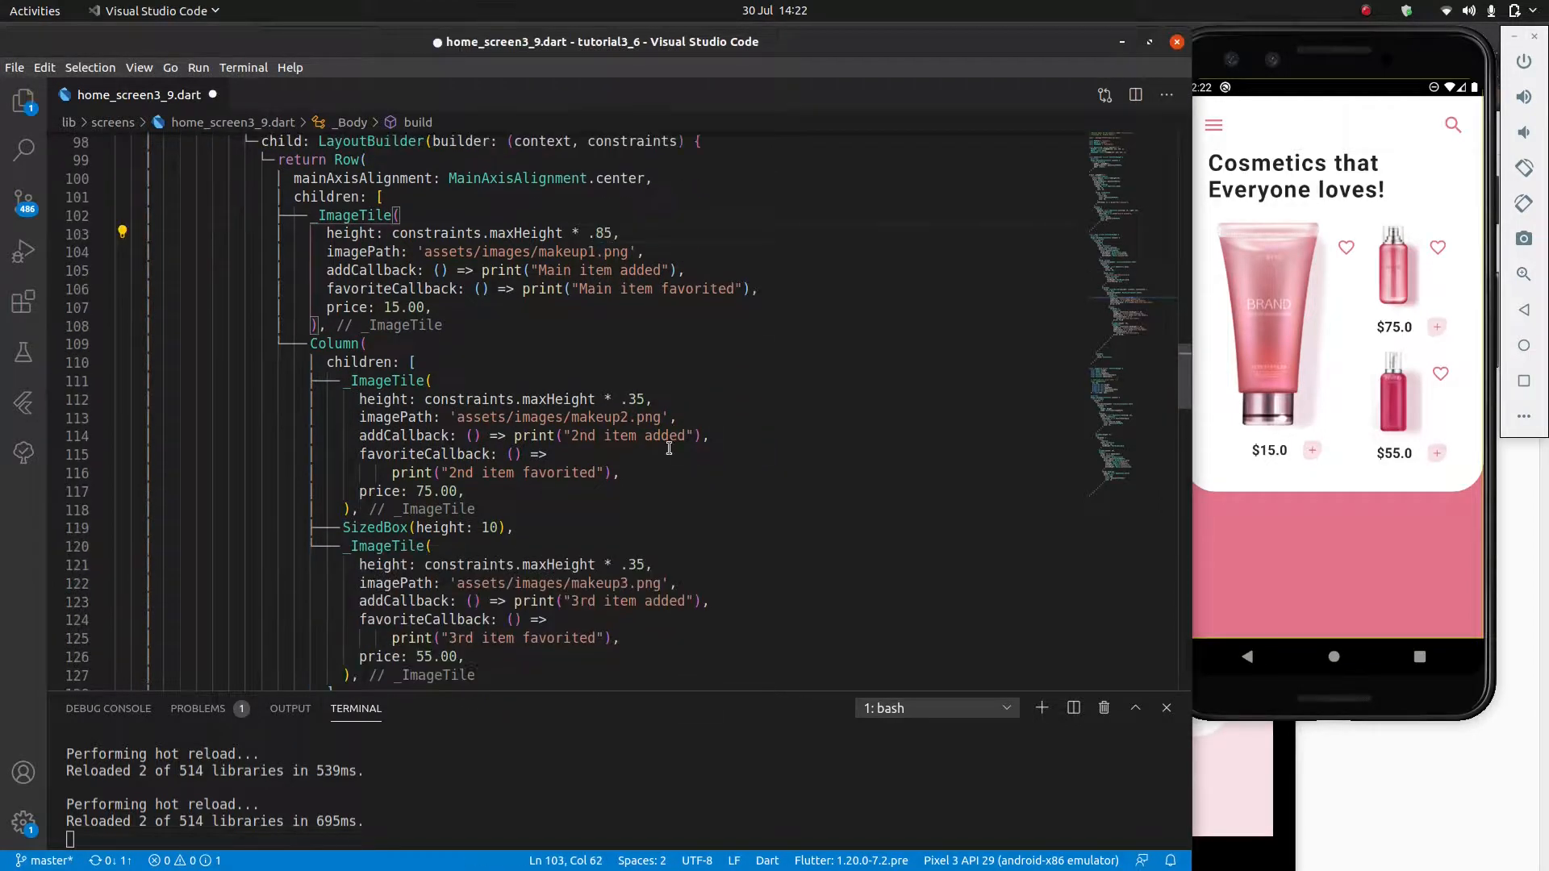
pyautogui.write('4')
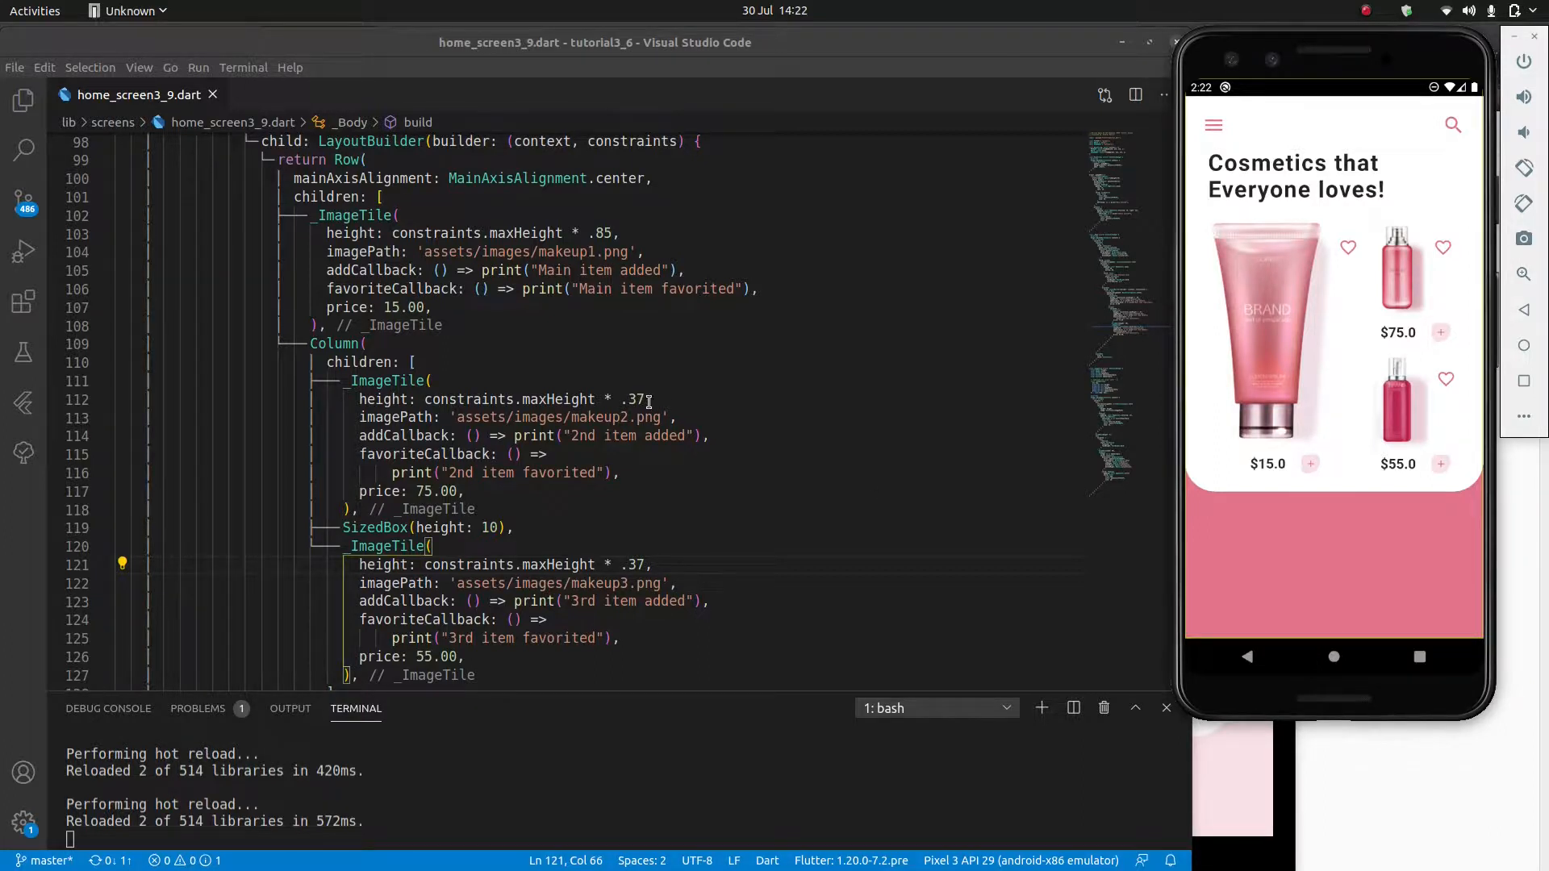
pyautogui.doubleClick(636, 398)
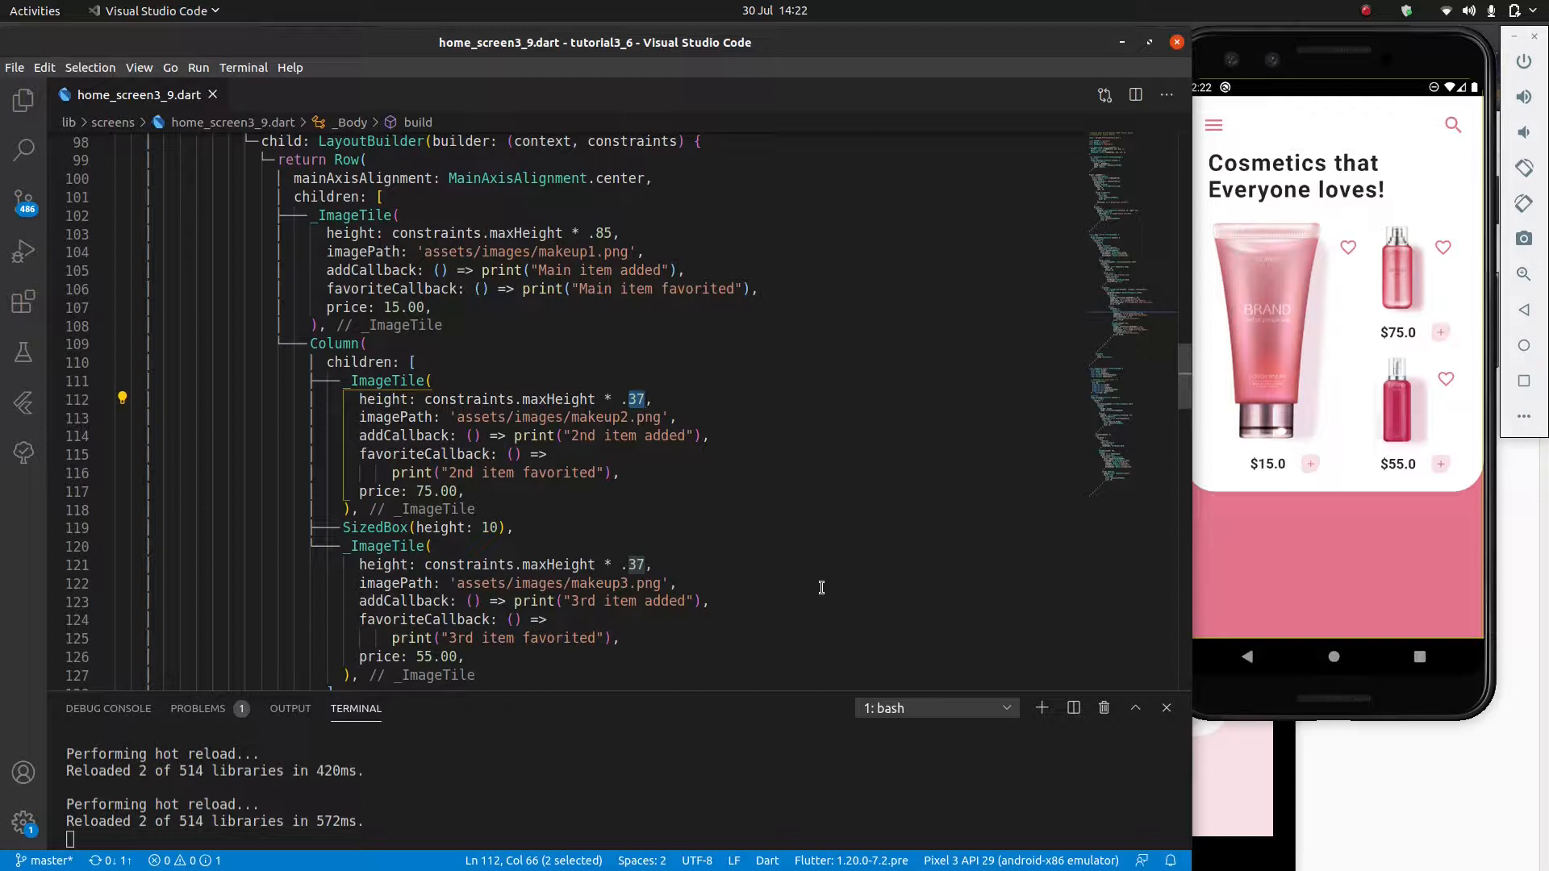
pyautogui.moveTo(1105, 598)
pyautogui.write('5')
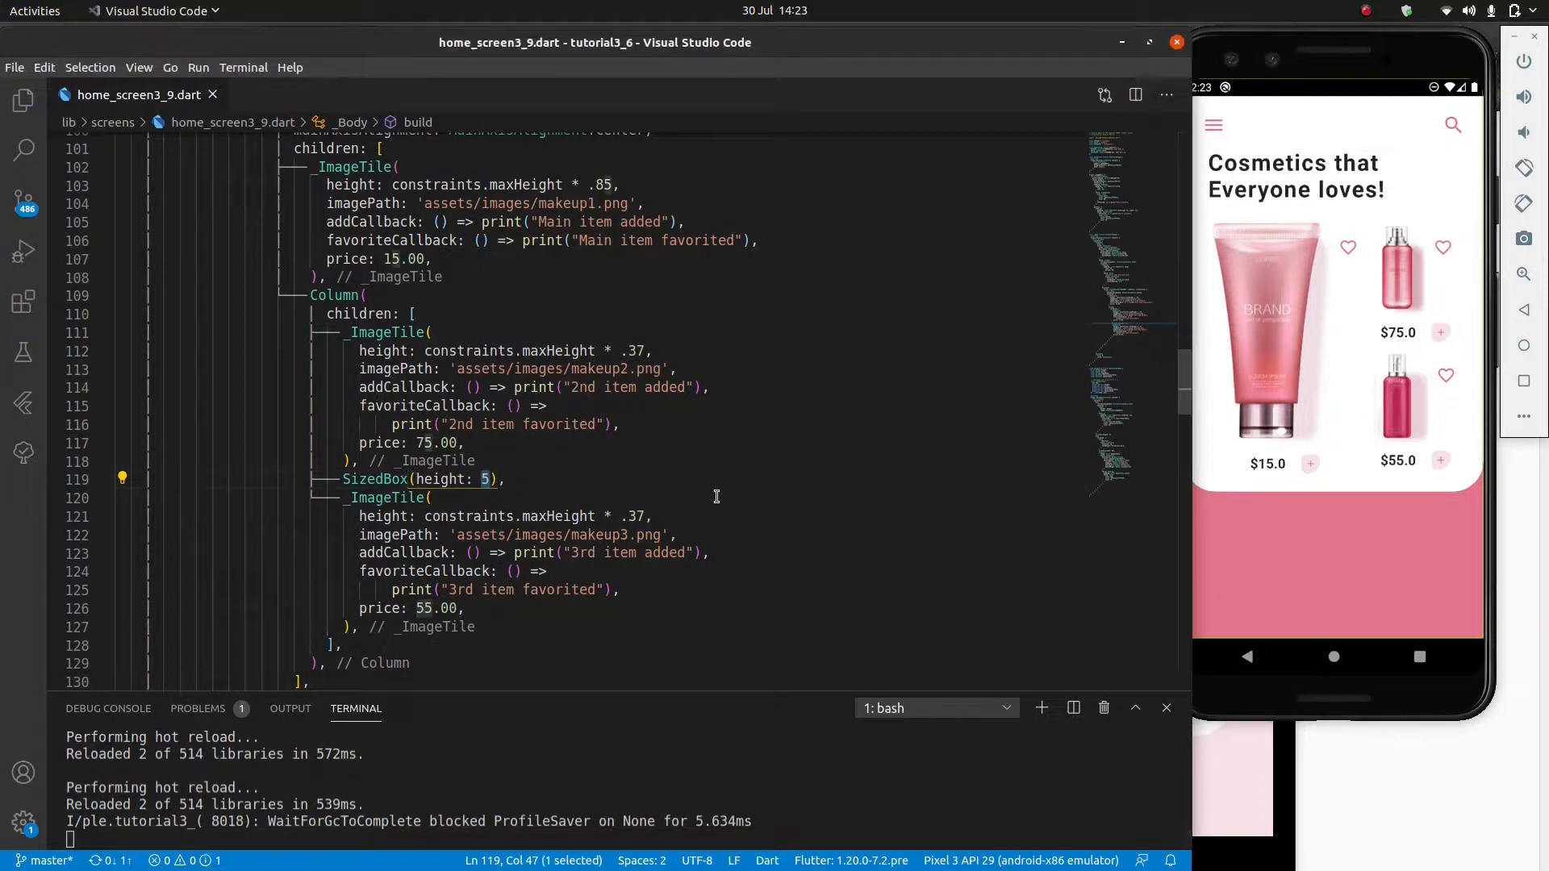
# Step: Set the spacer between the small tiles to height 7, then 8
pyautogui.write('7')
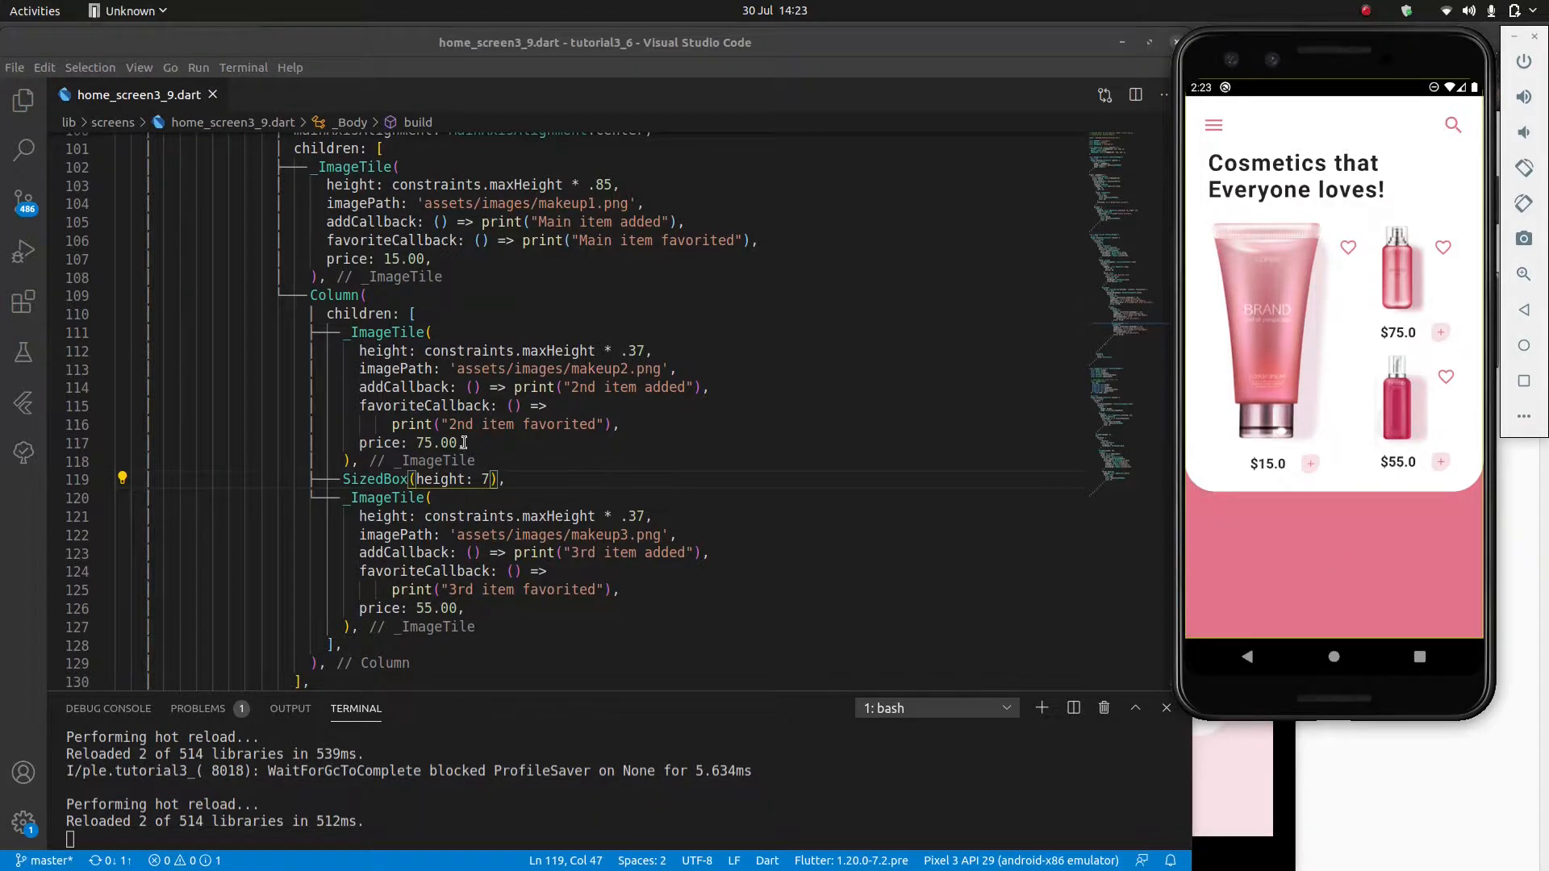
pyautogui.write('8')
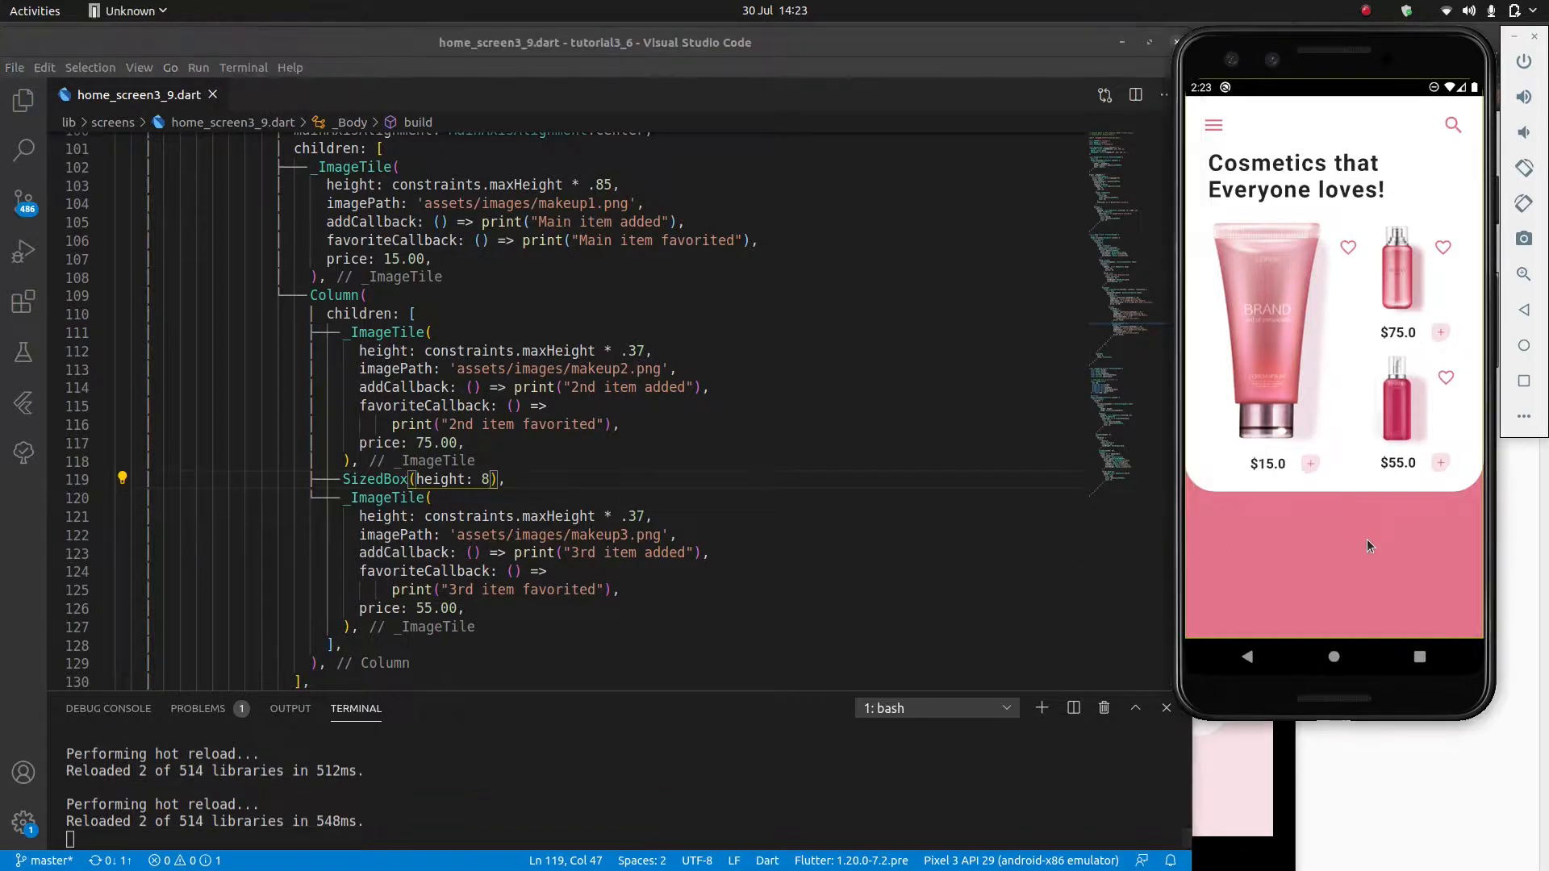
pyautogui.moveTo(1265, 758)
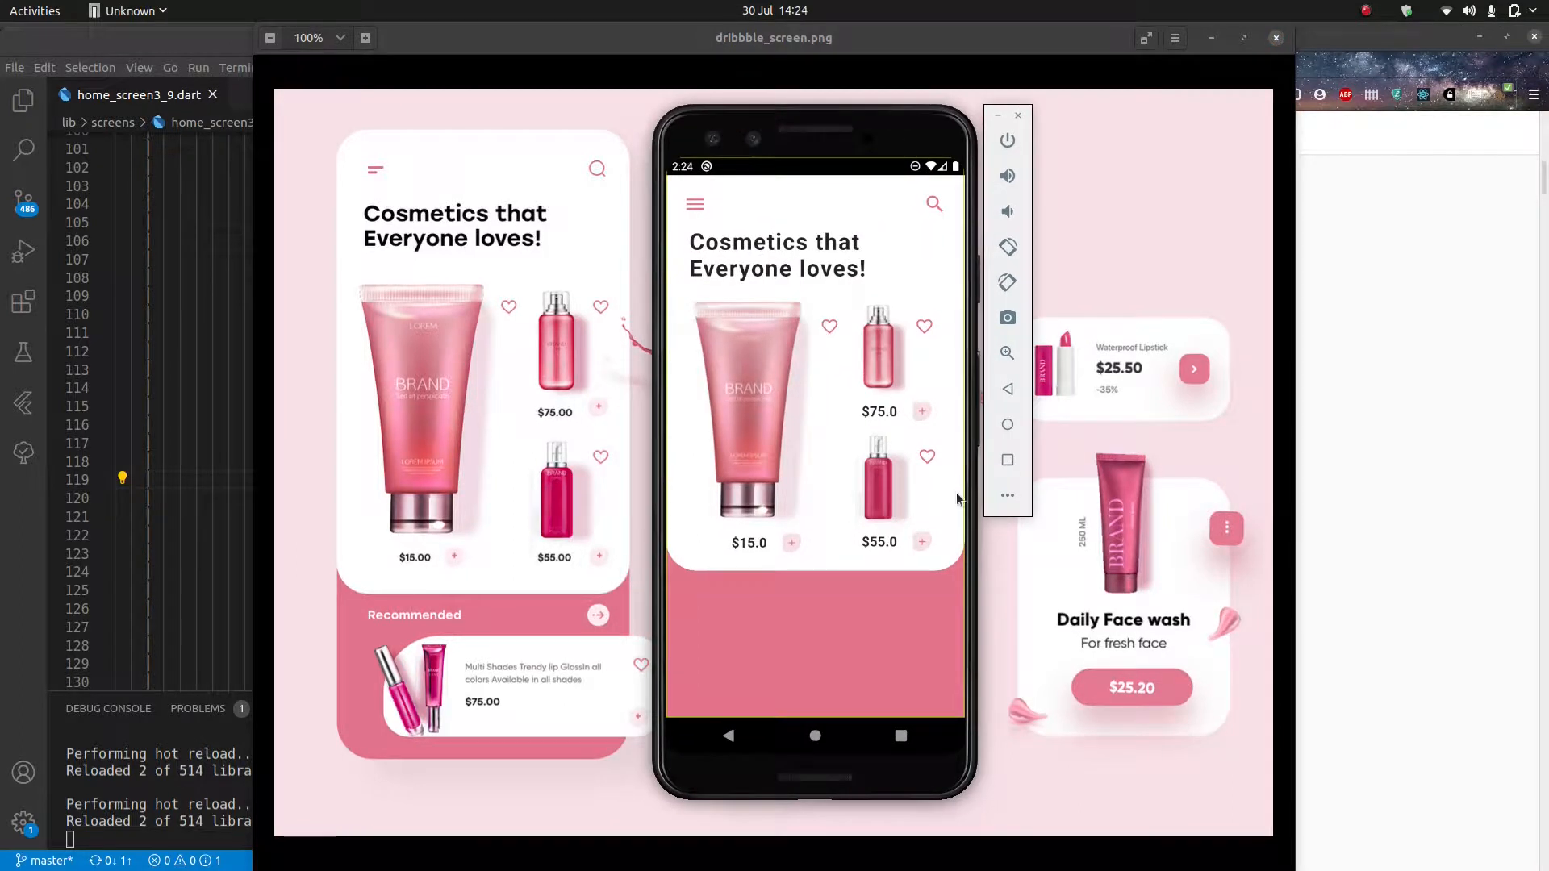
pyautogui.moveTo(913, 419)
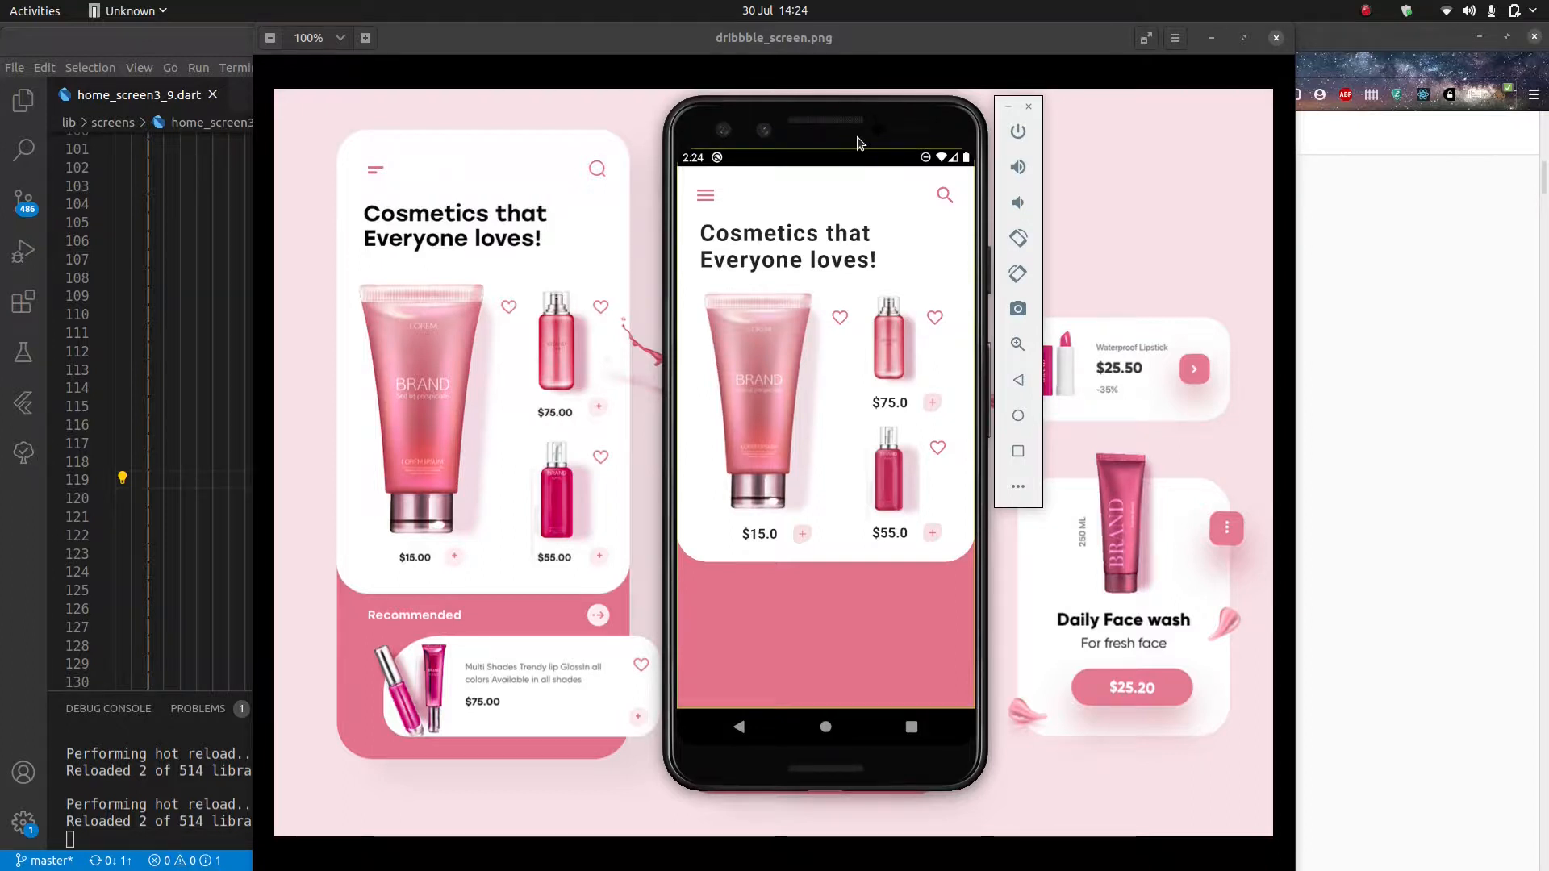
pyautogui.moveTo(737, 490)
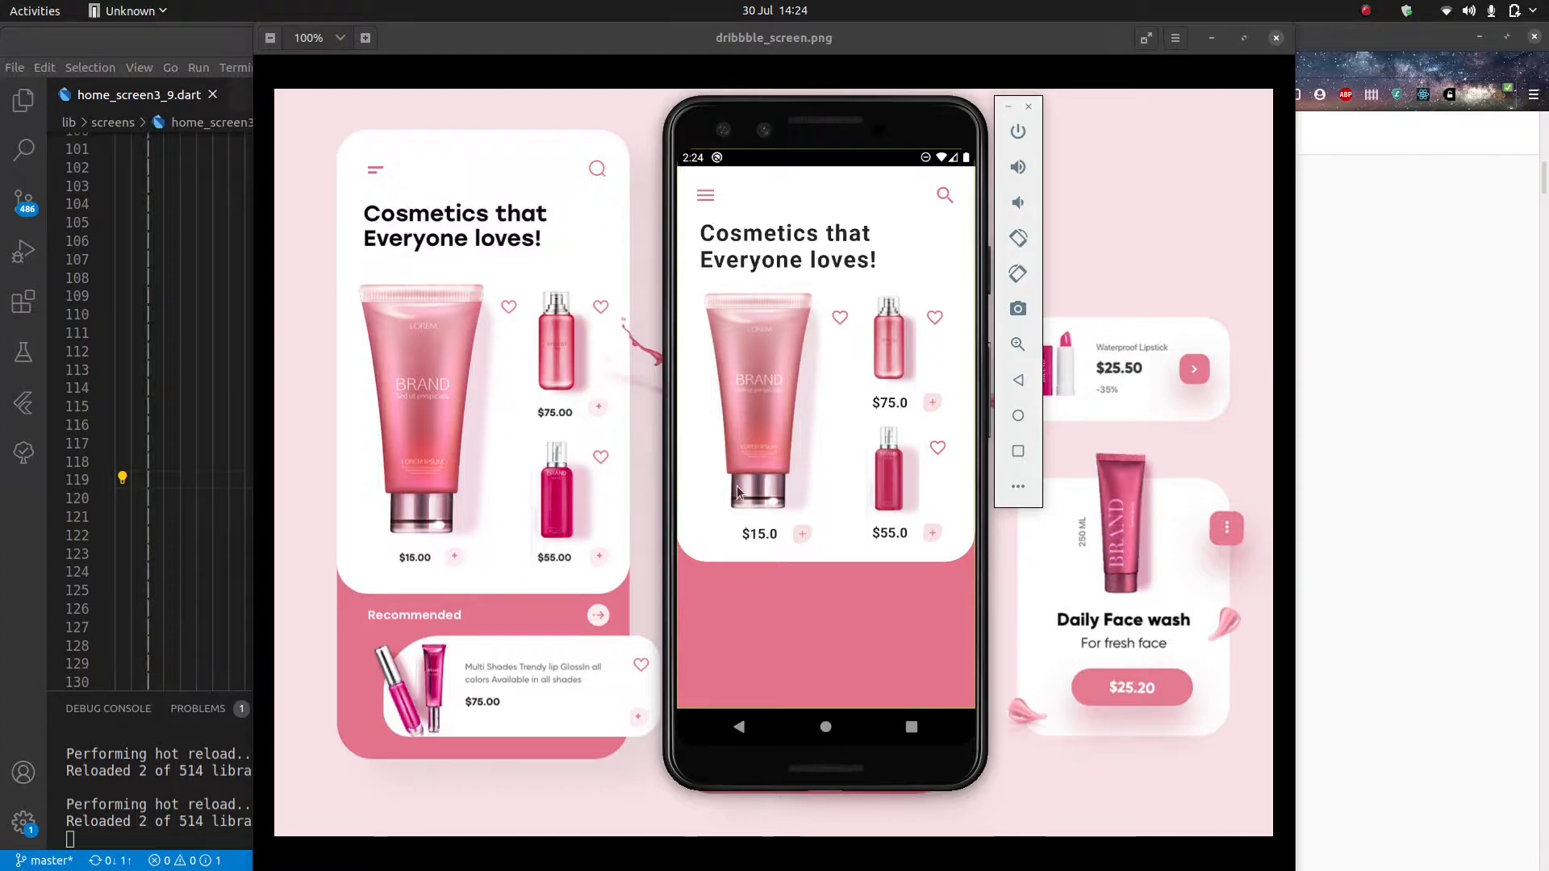
pyautogui.moveTo(834, 320)
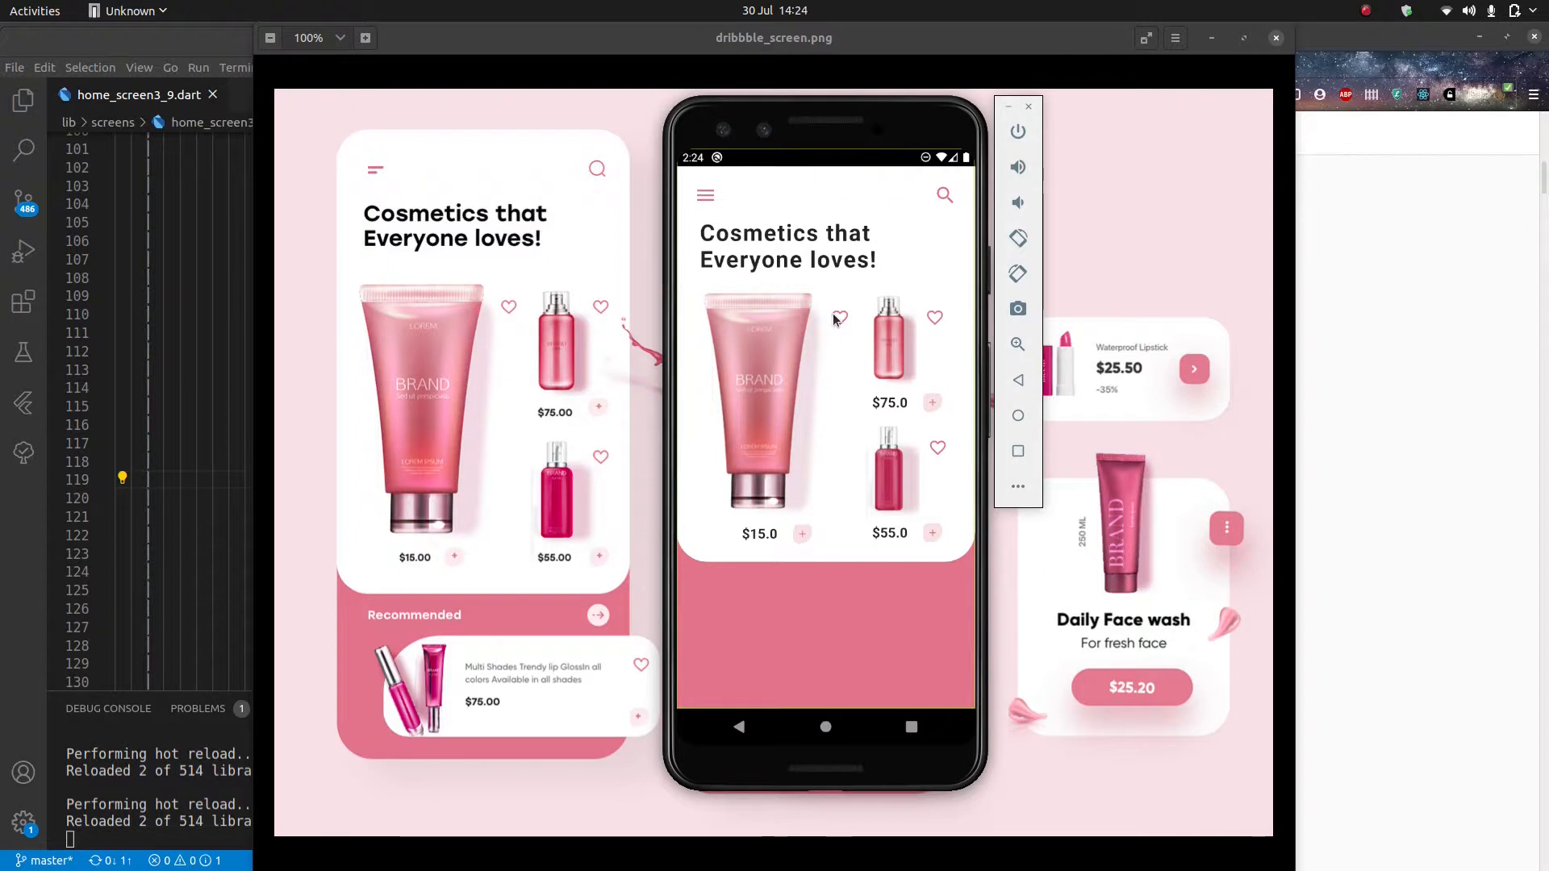
pyautogui.moveTo(889, 130)
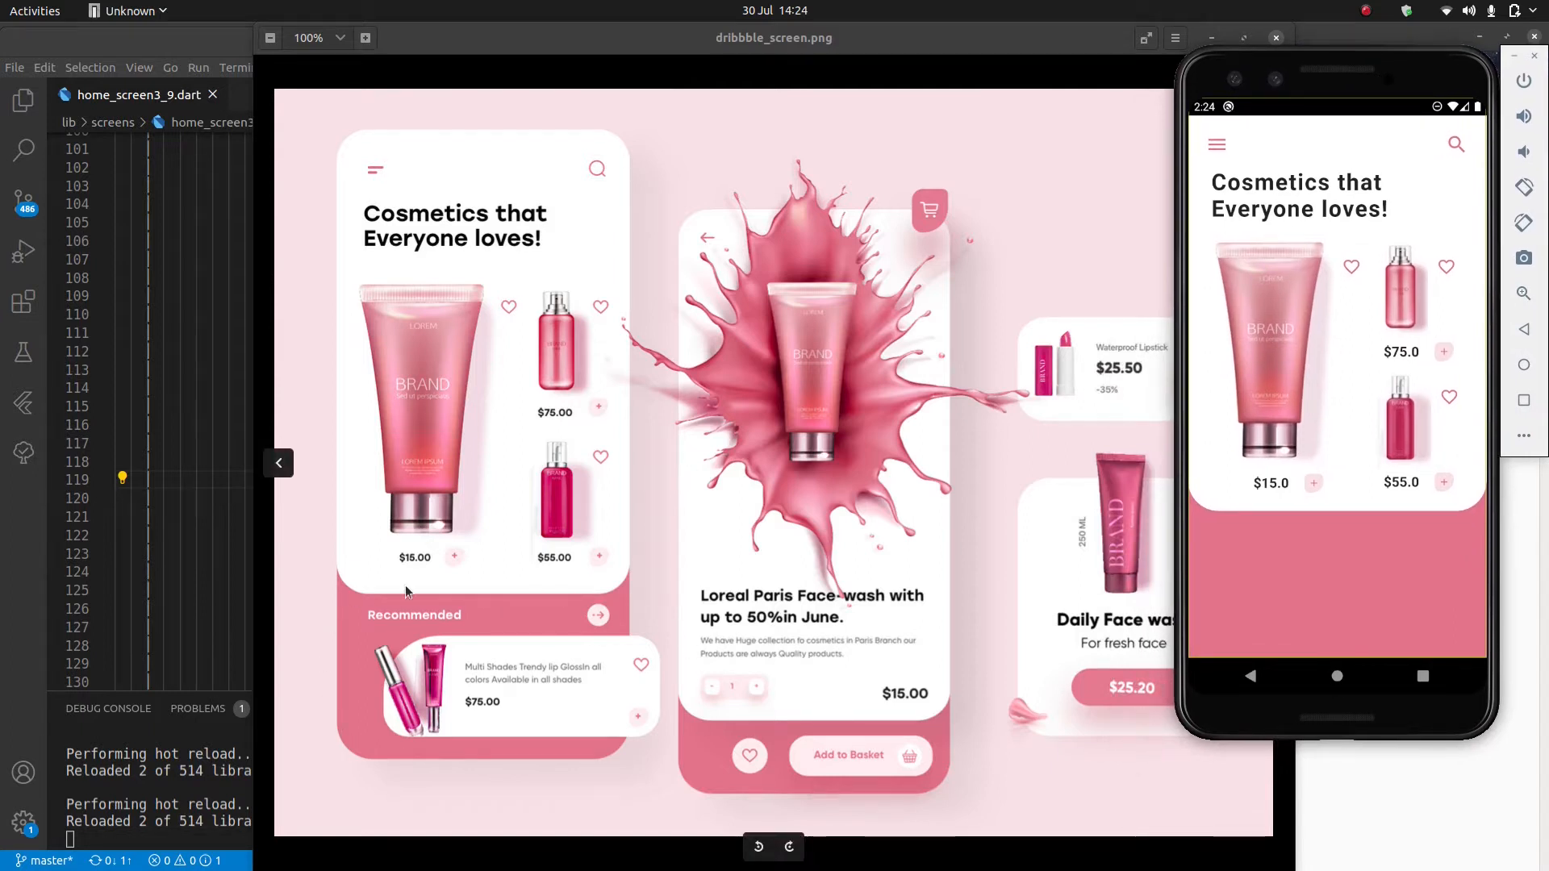
pyautogui.moveTo(450, 644)
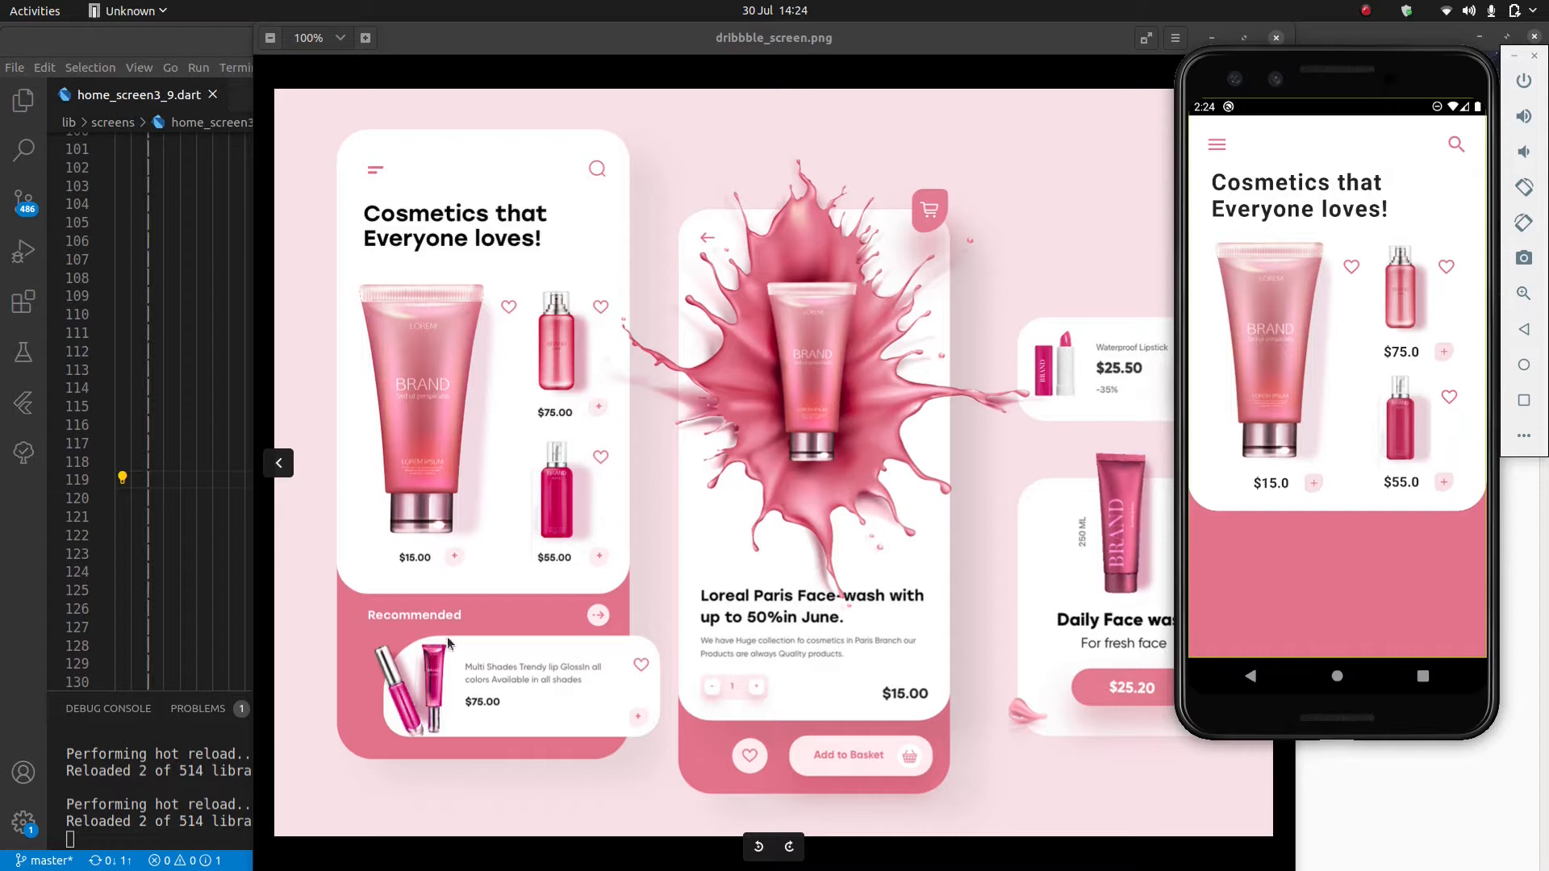
pyautogui.moveTo(379, 710)
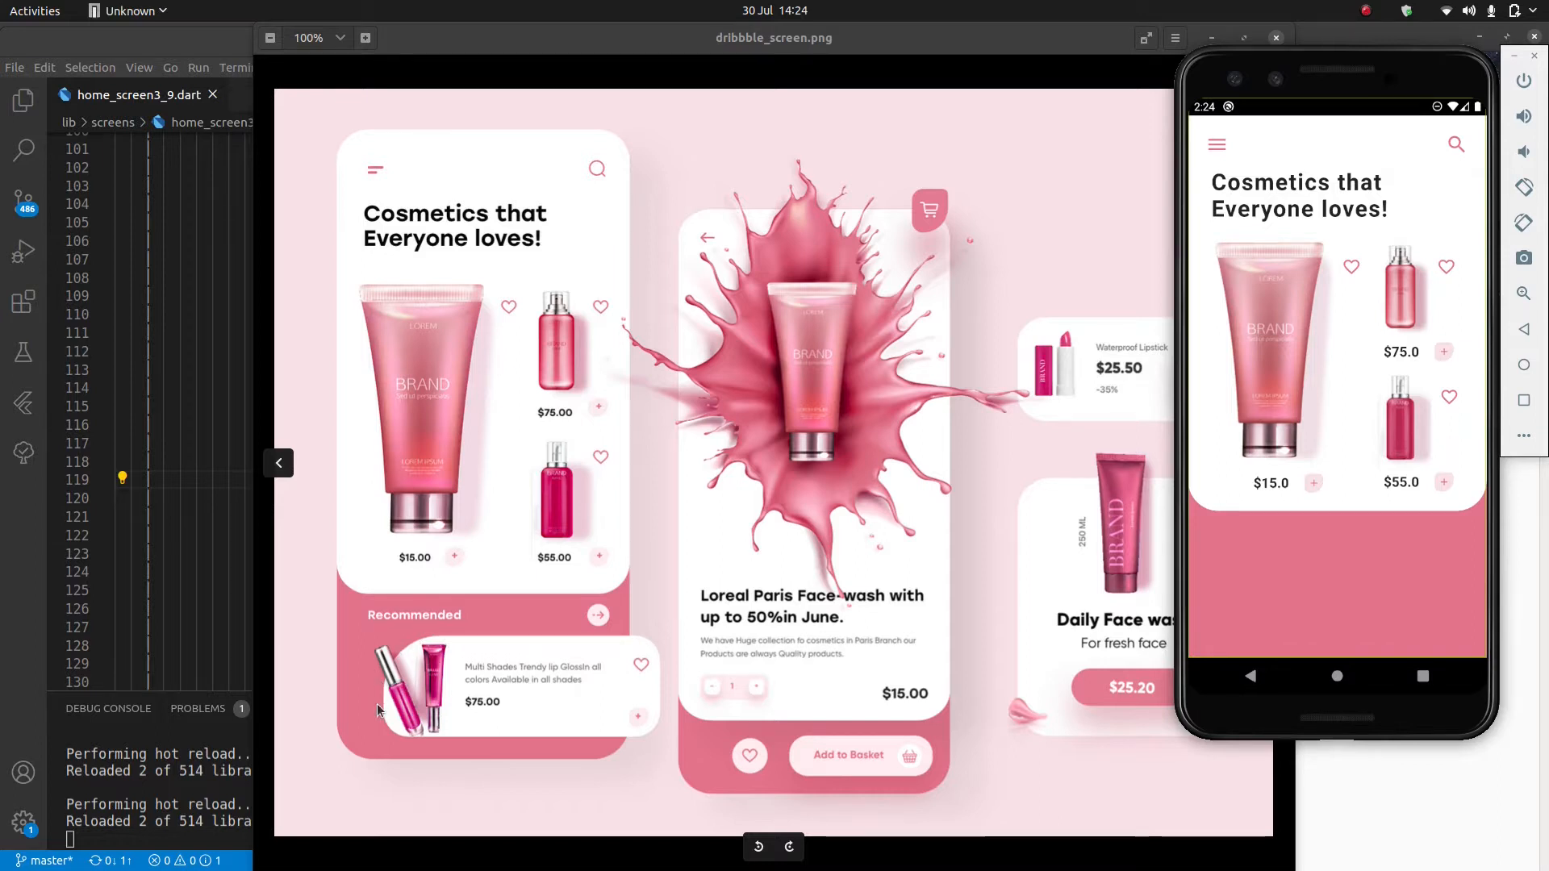
pyautogui.moveTo(411, 725)
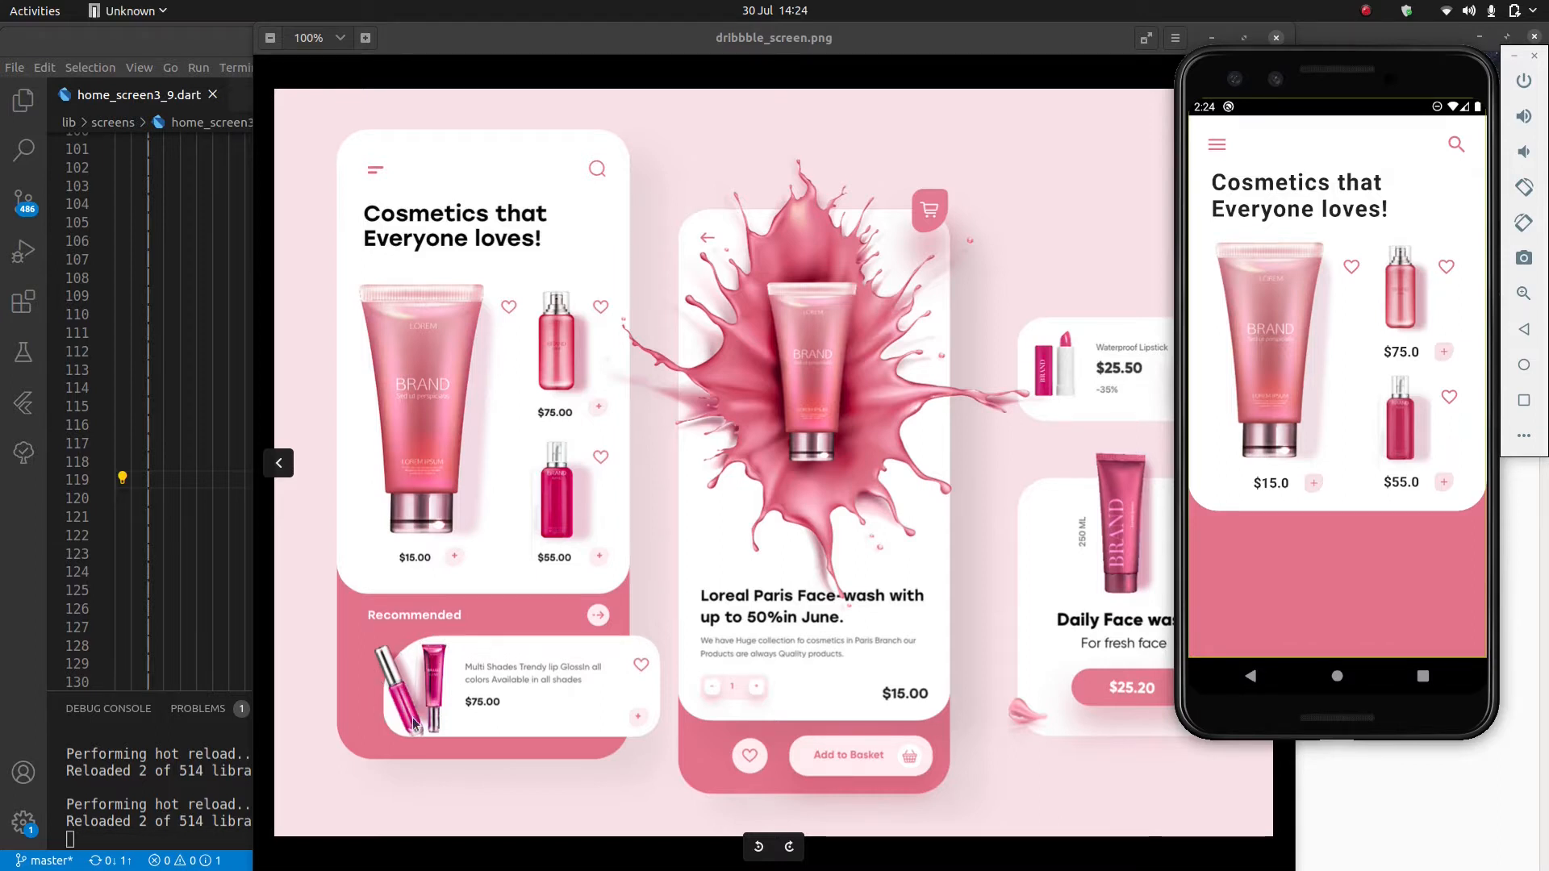